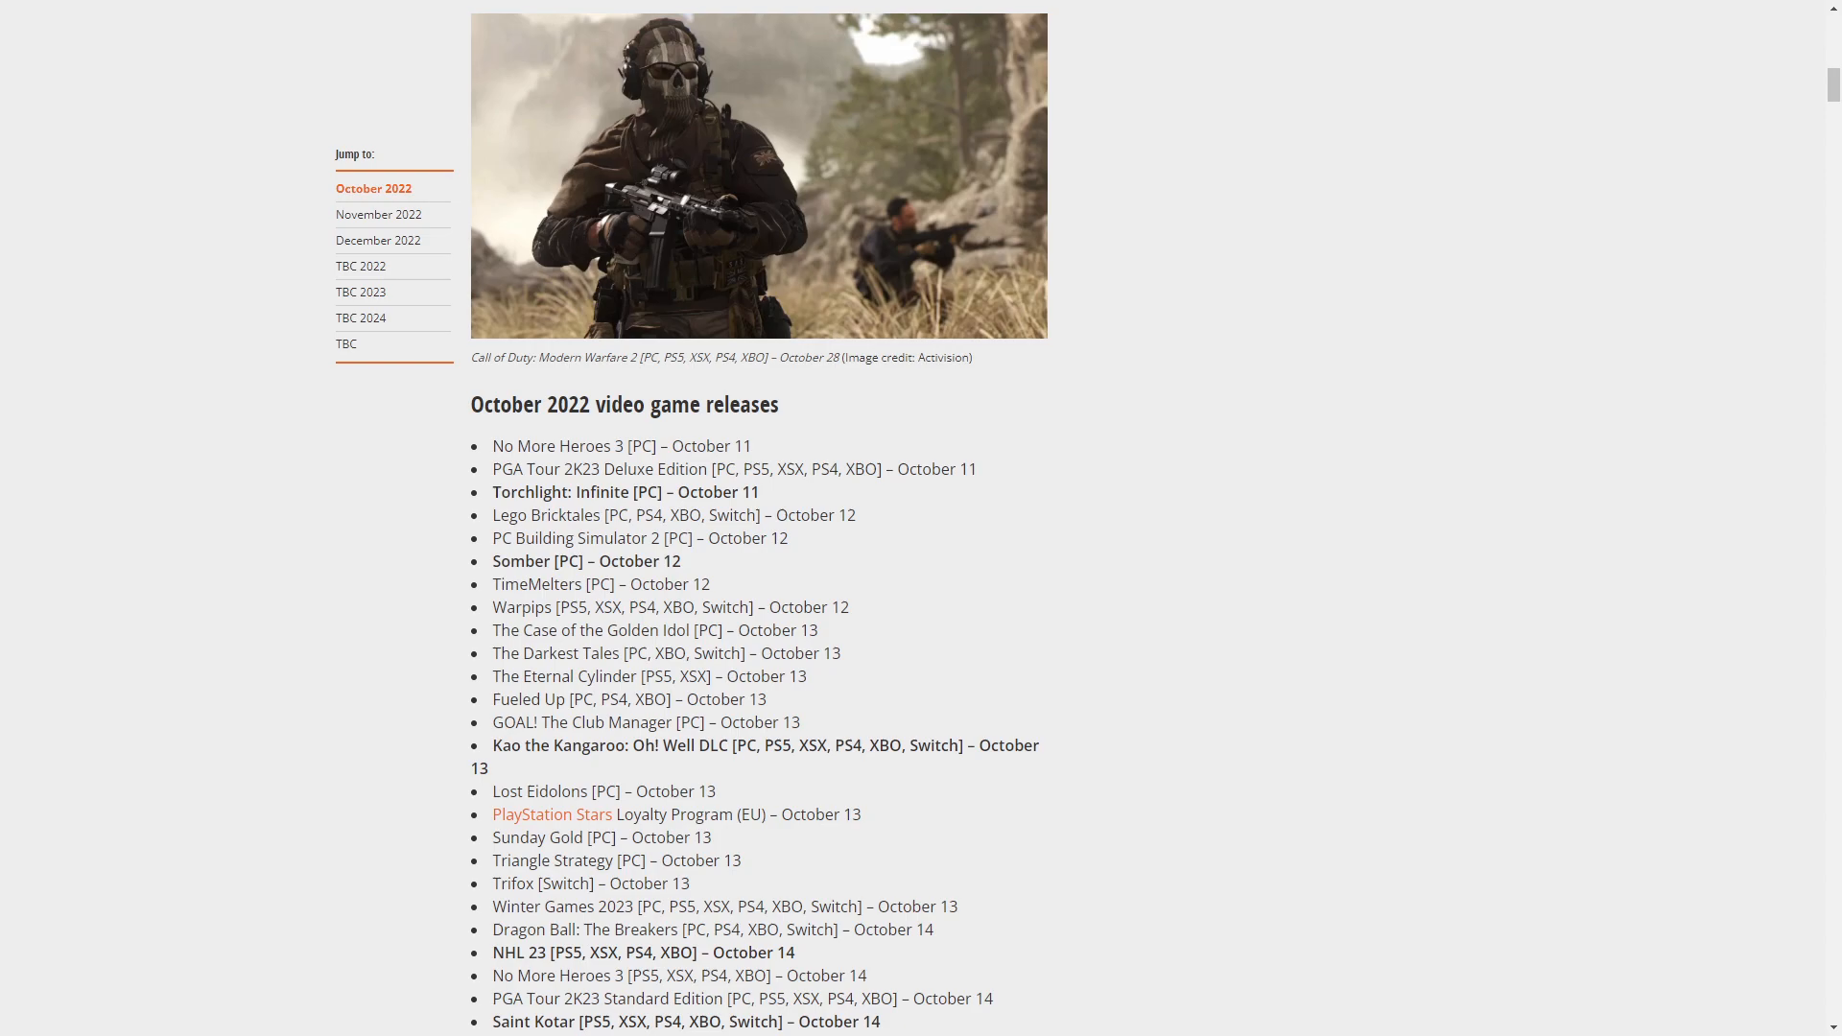
mouse_move(360, 701)
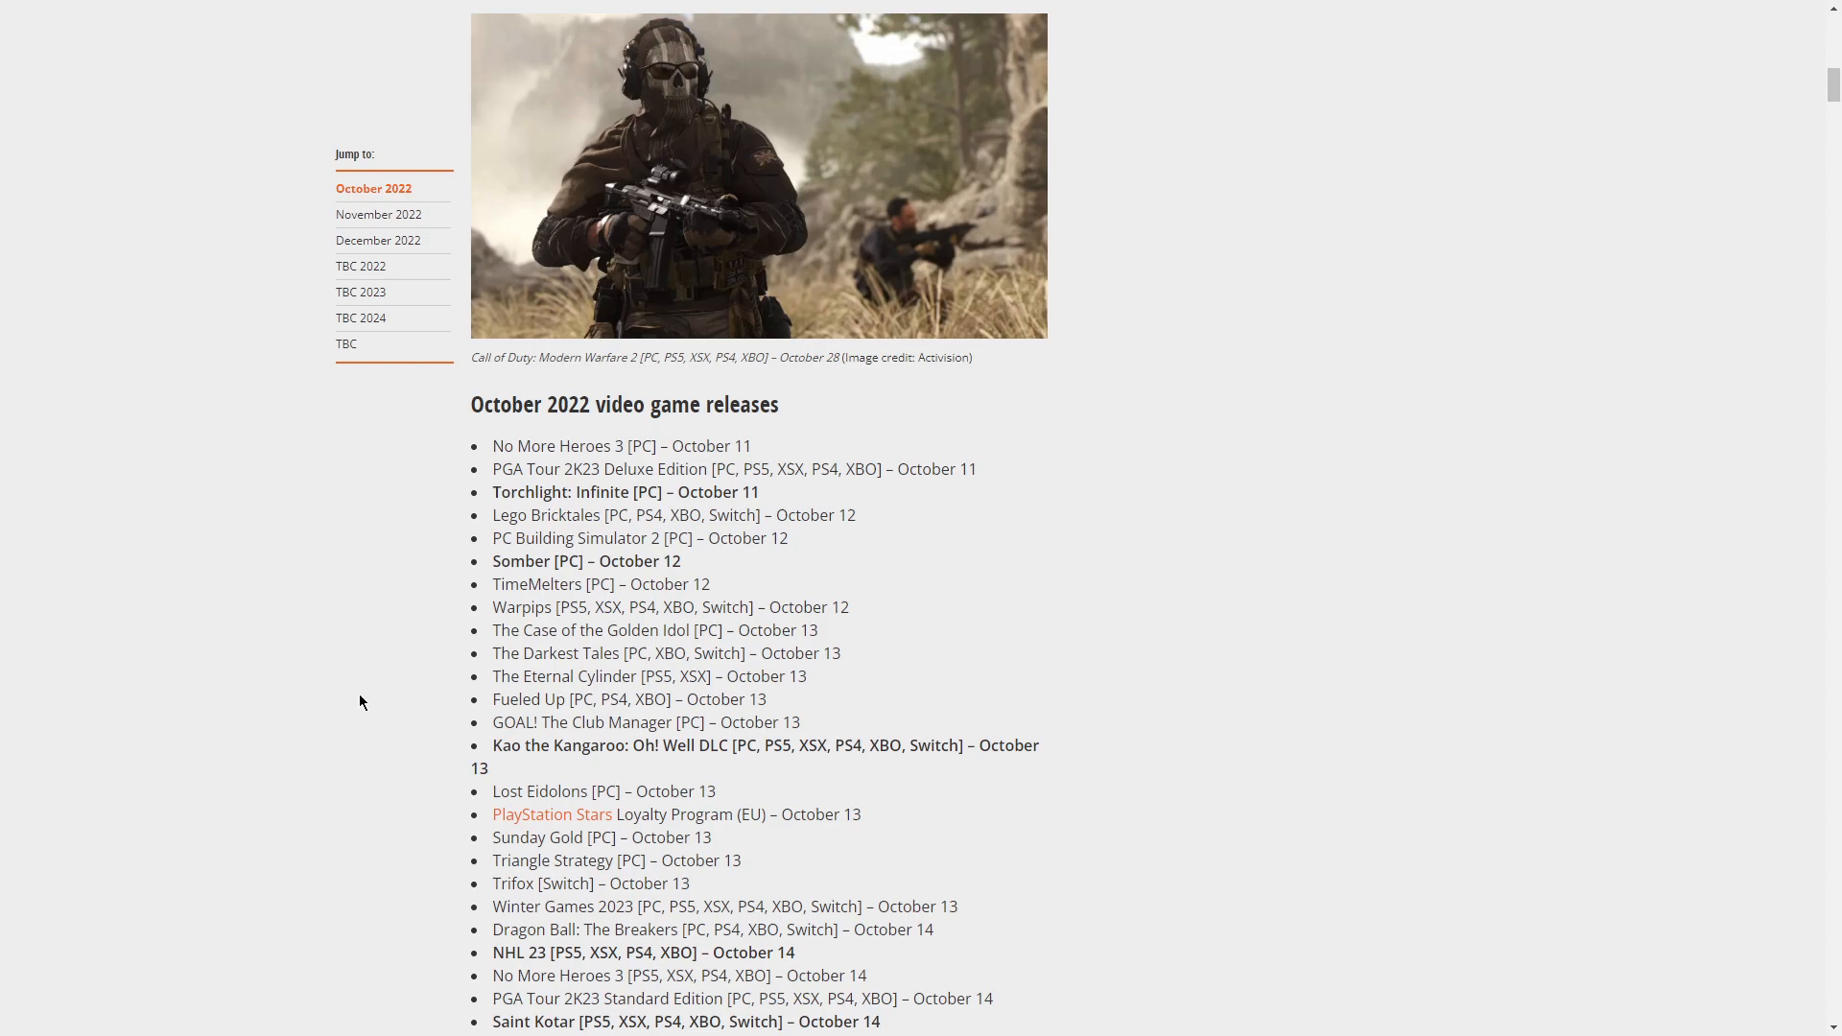
mouse_move(436, 657)
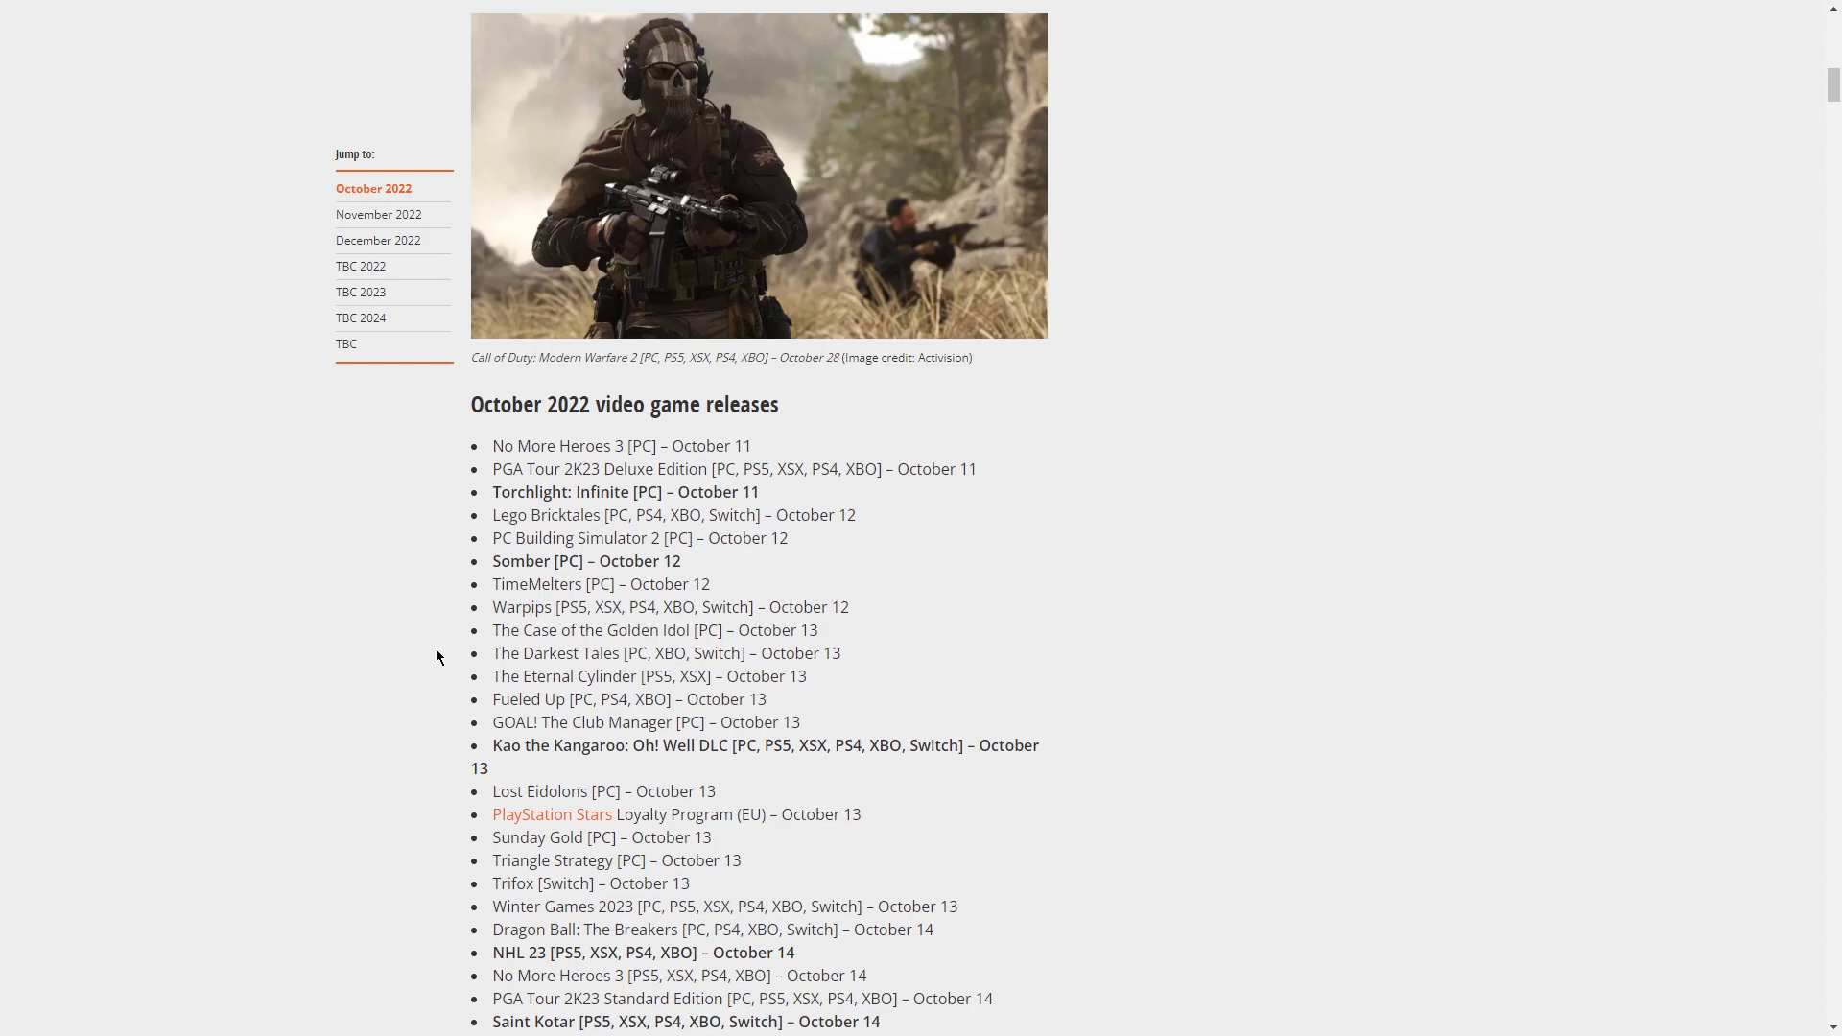
mouse_move(455, 604)
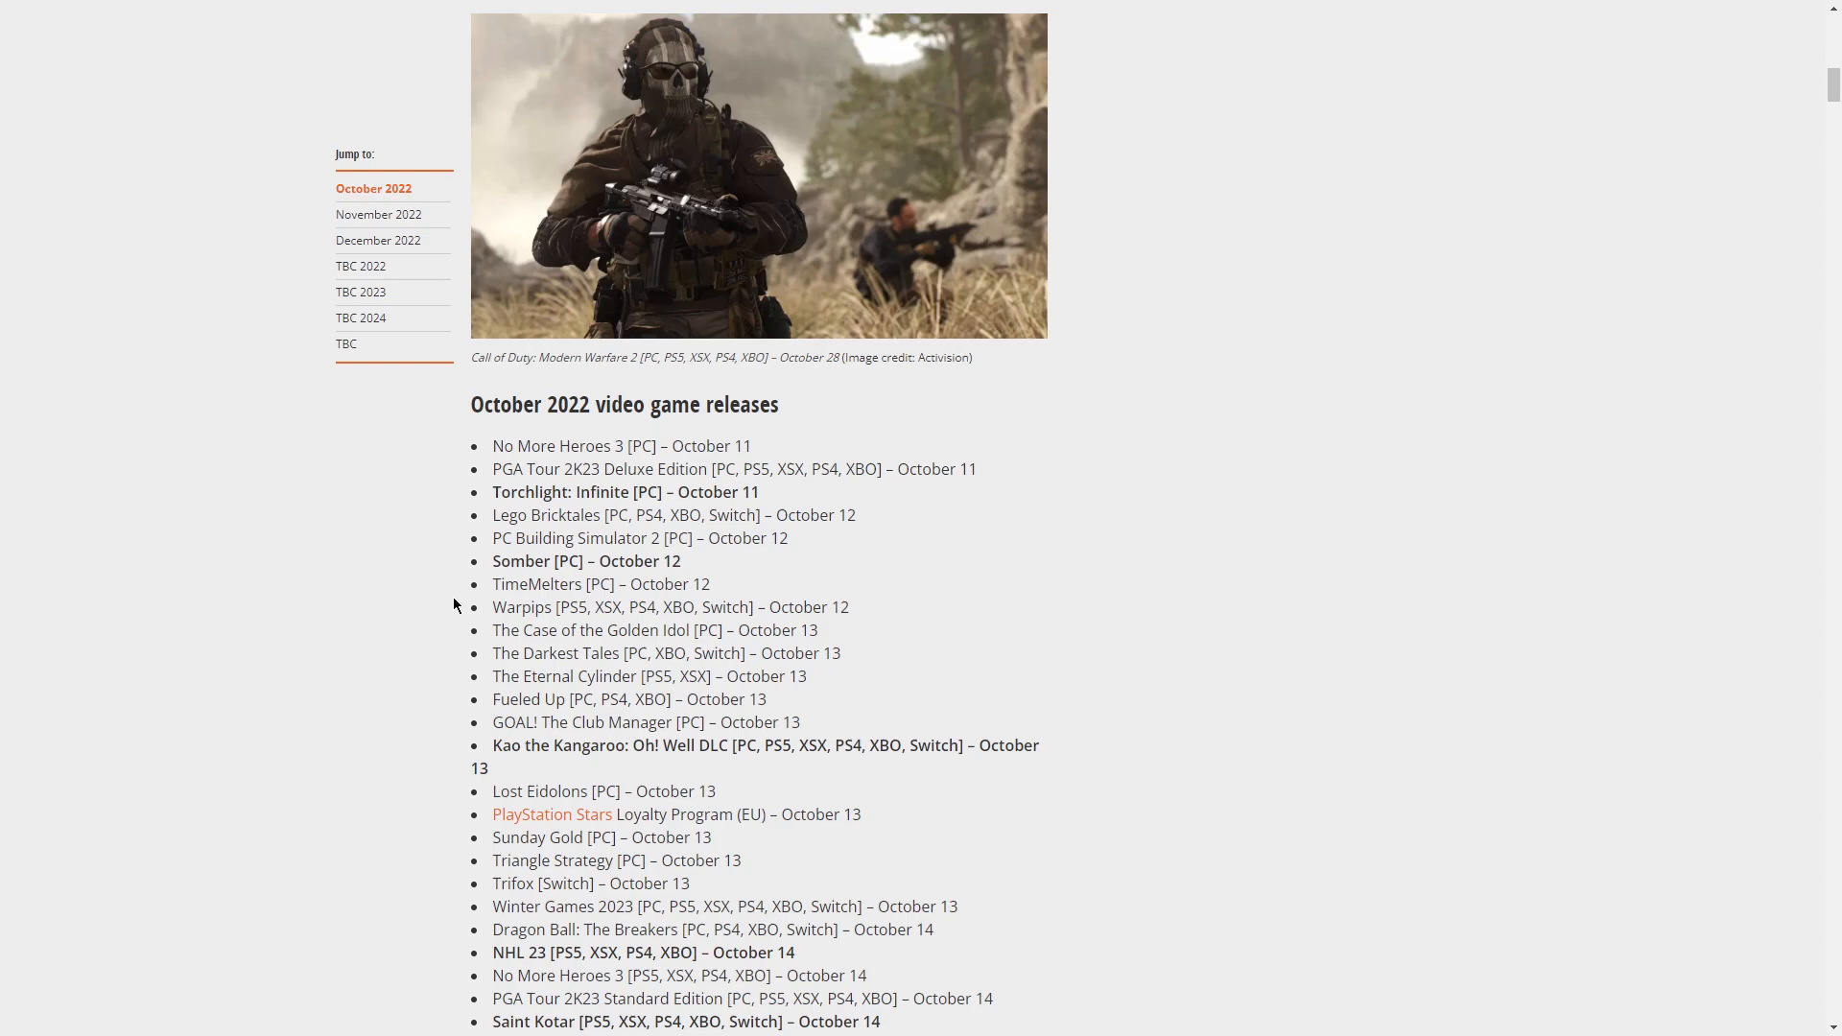
mouse_move(464, 634)
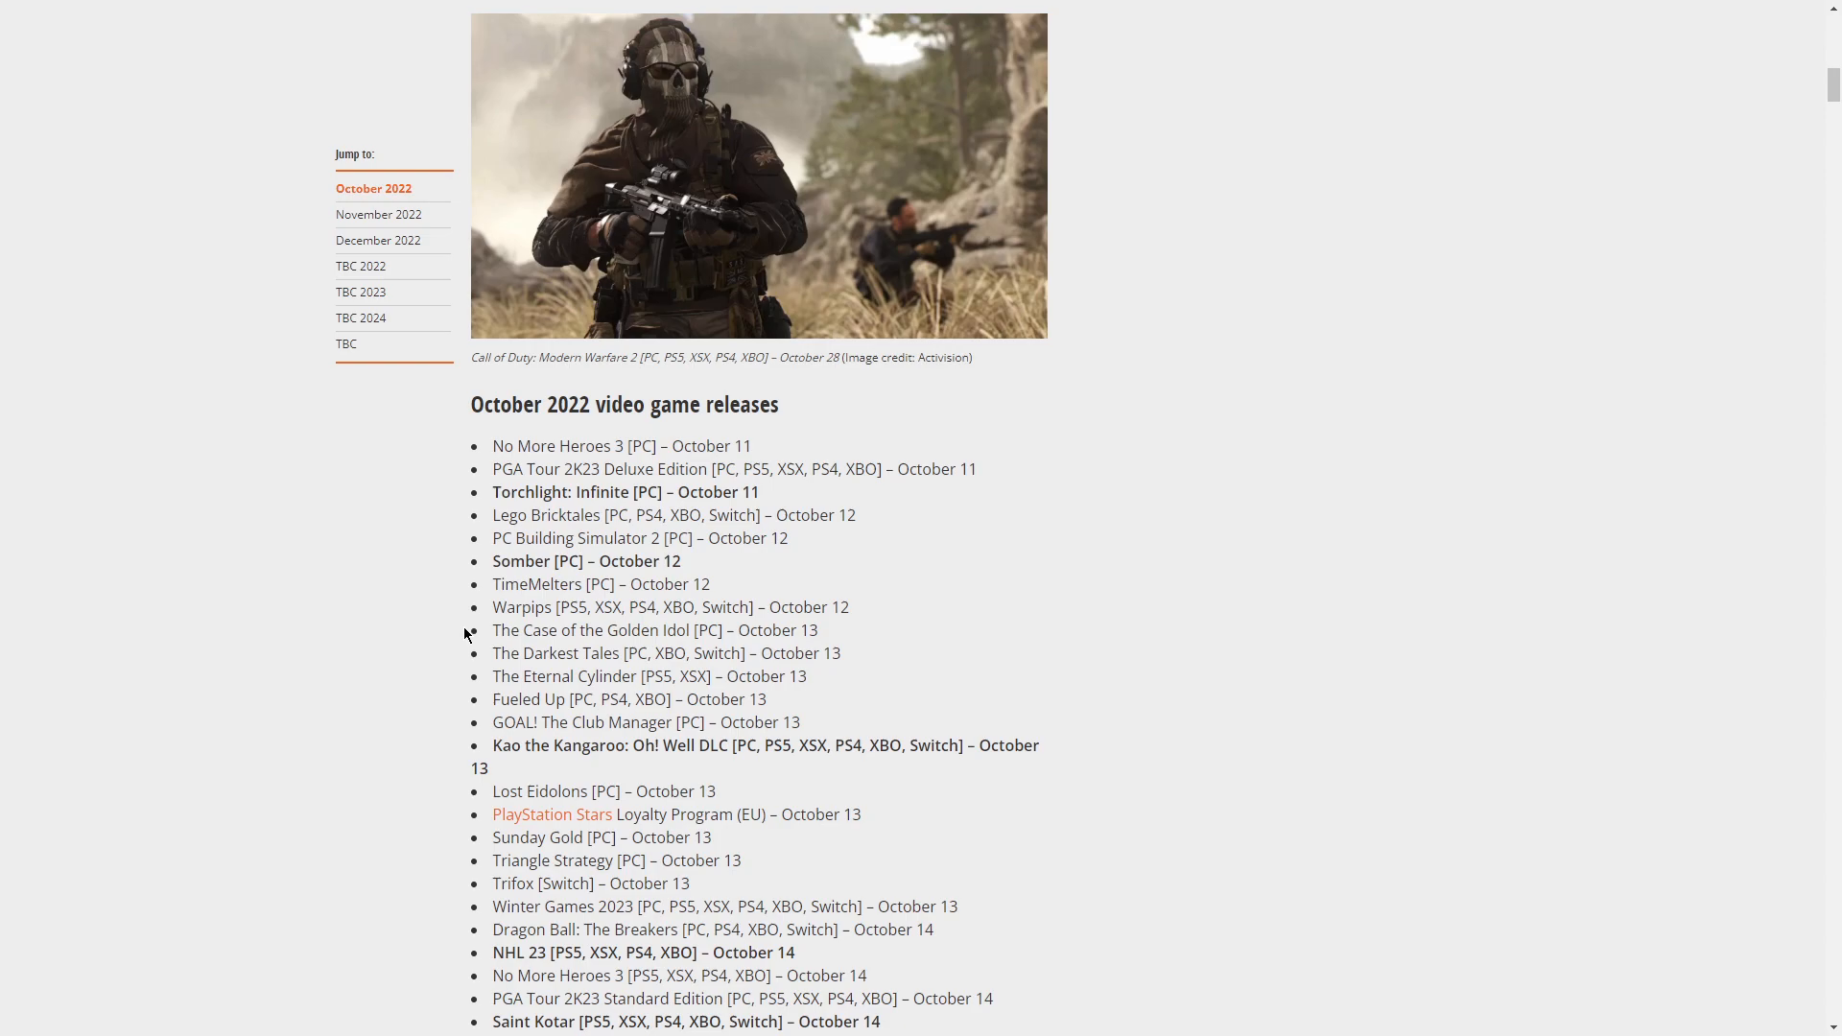
Scroll the October list down to bring entries through October 18 into view
scroll(down, 3)
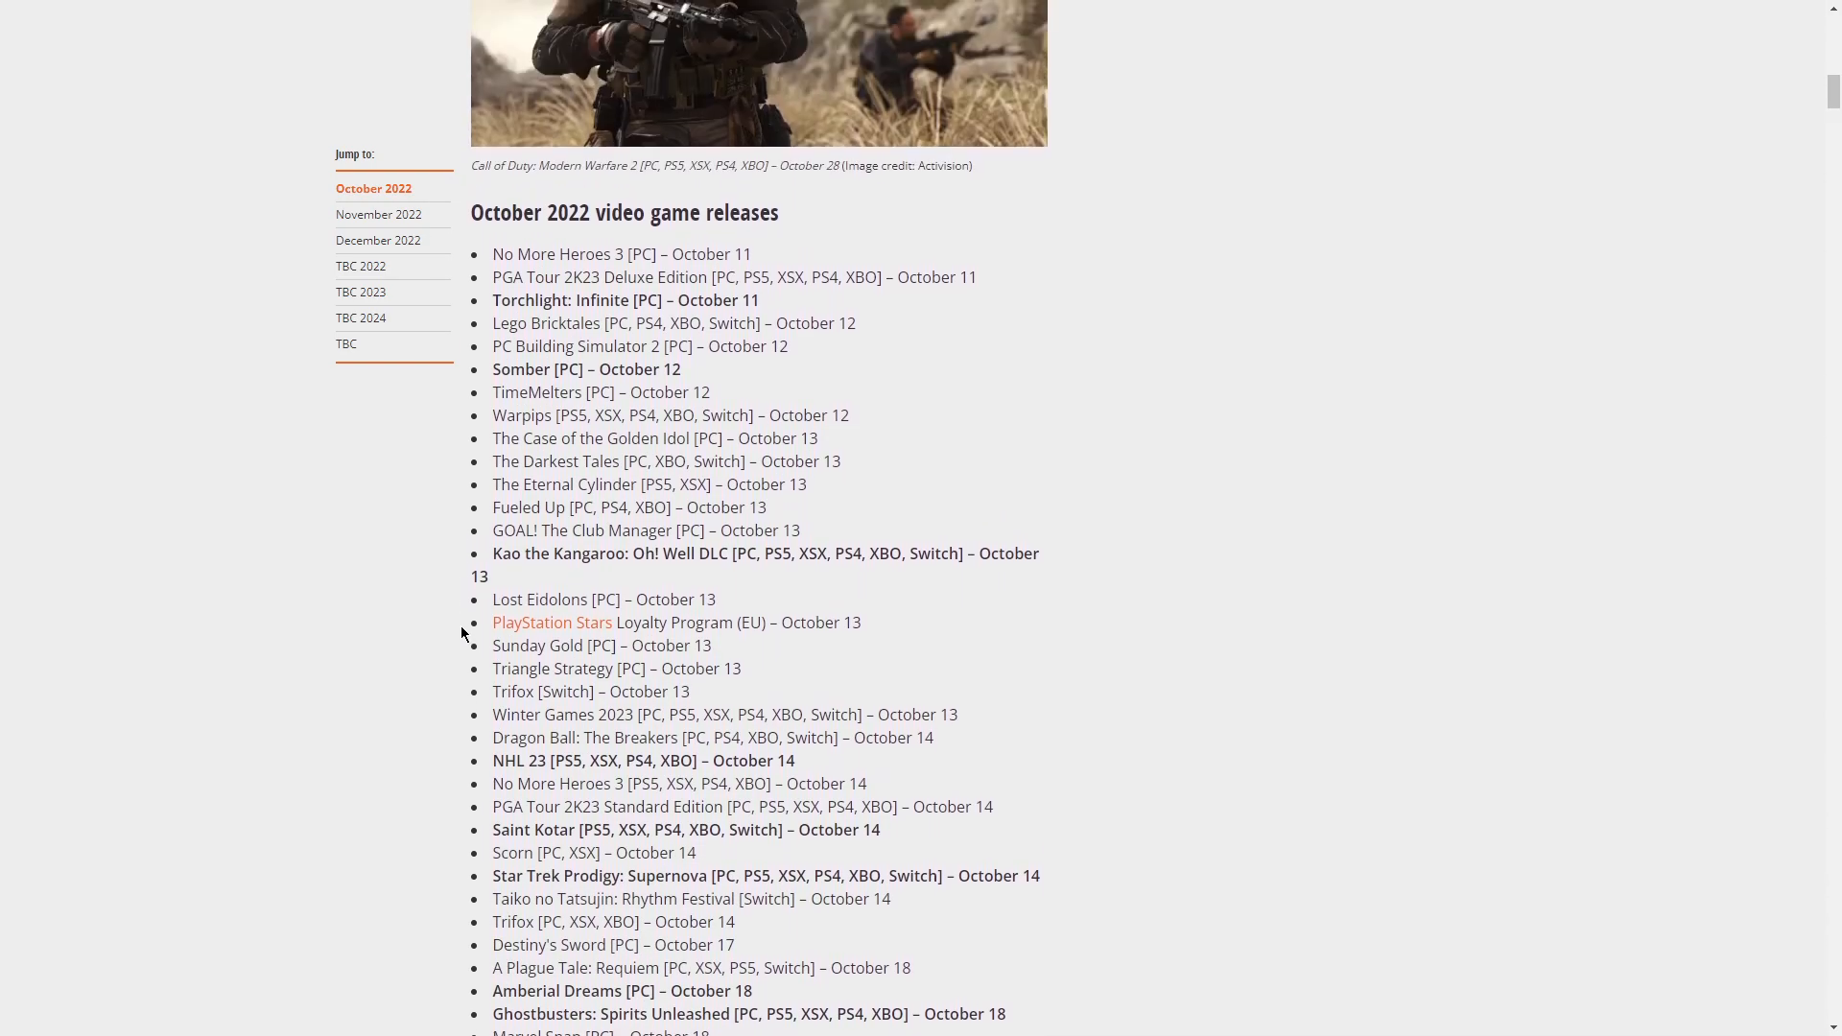
mouse_move(517, 435)
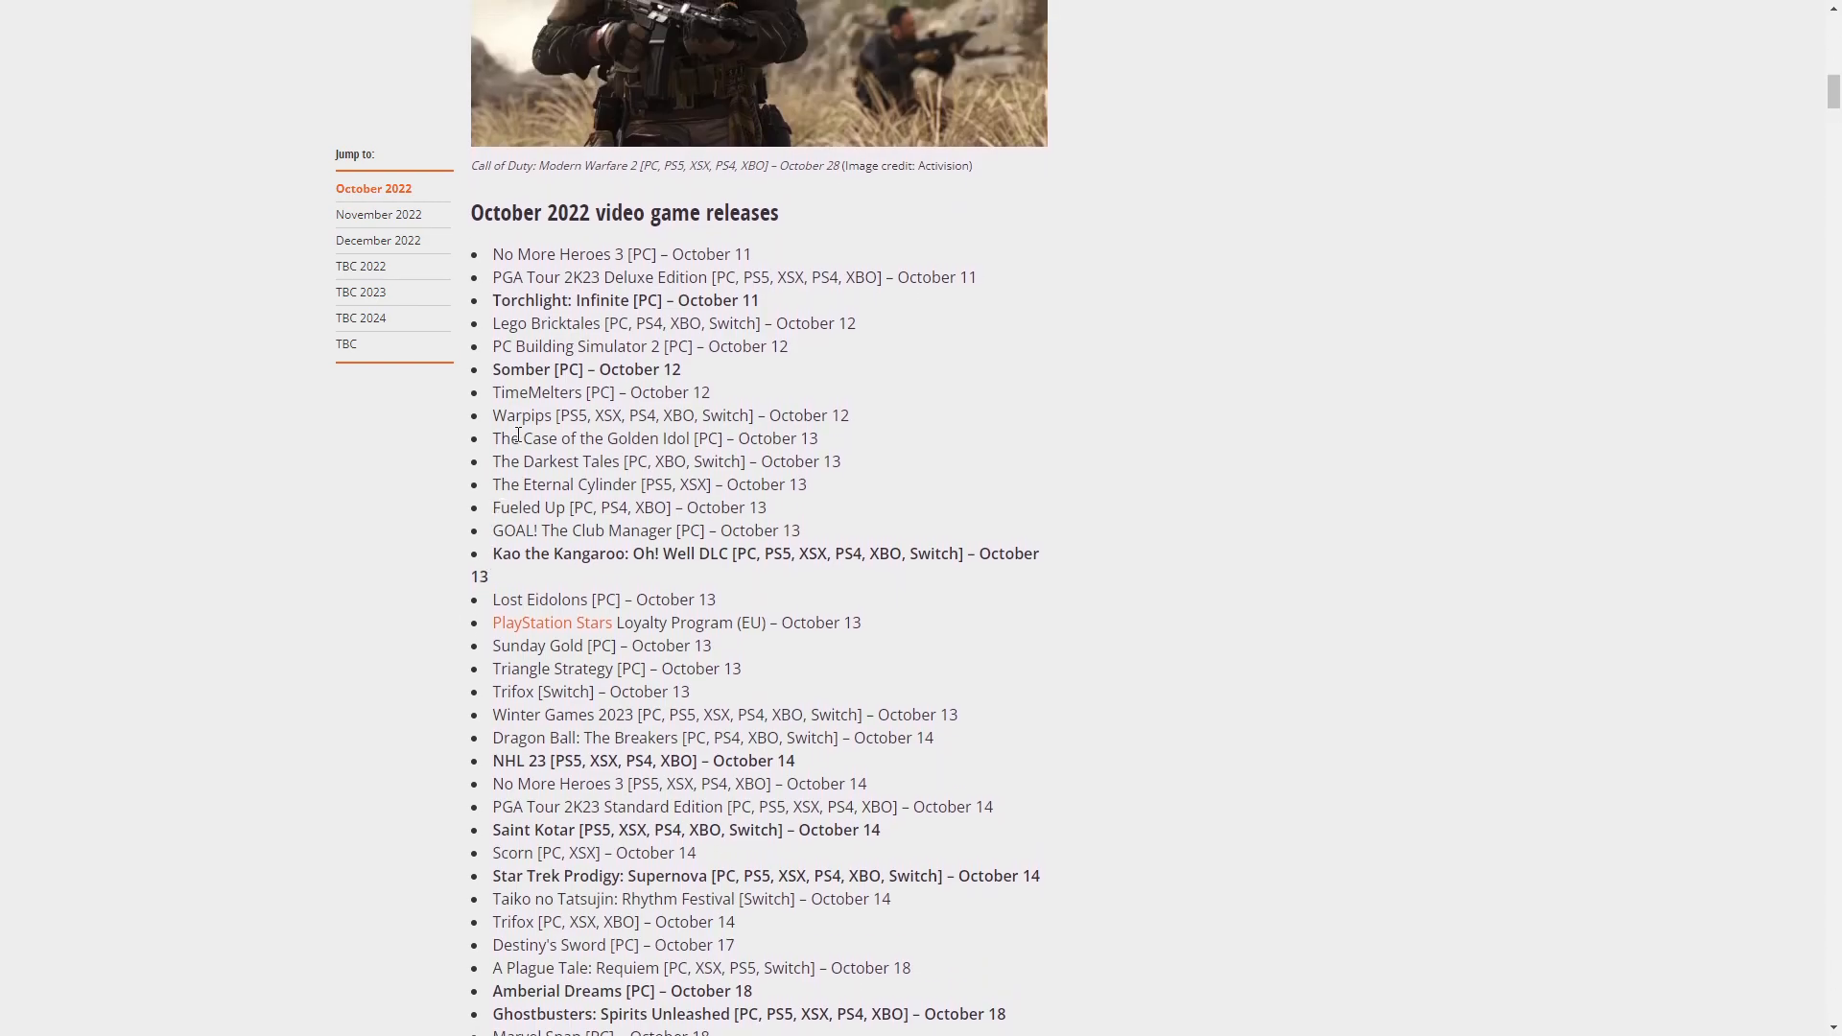
scroll(down, 3)
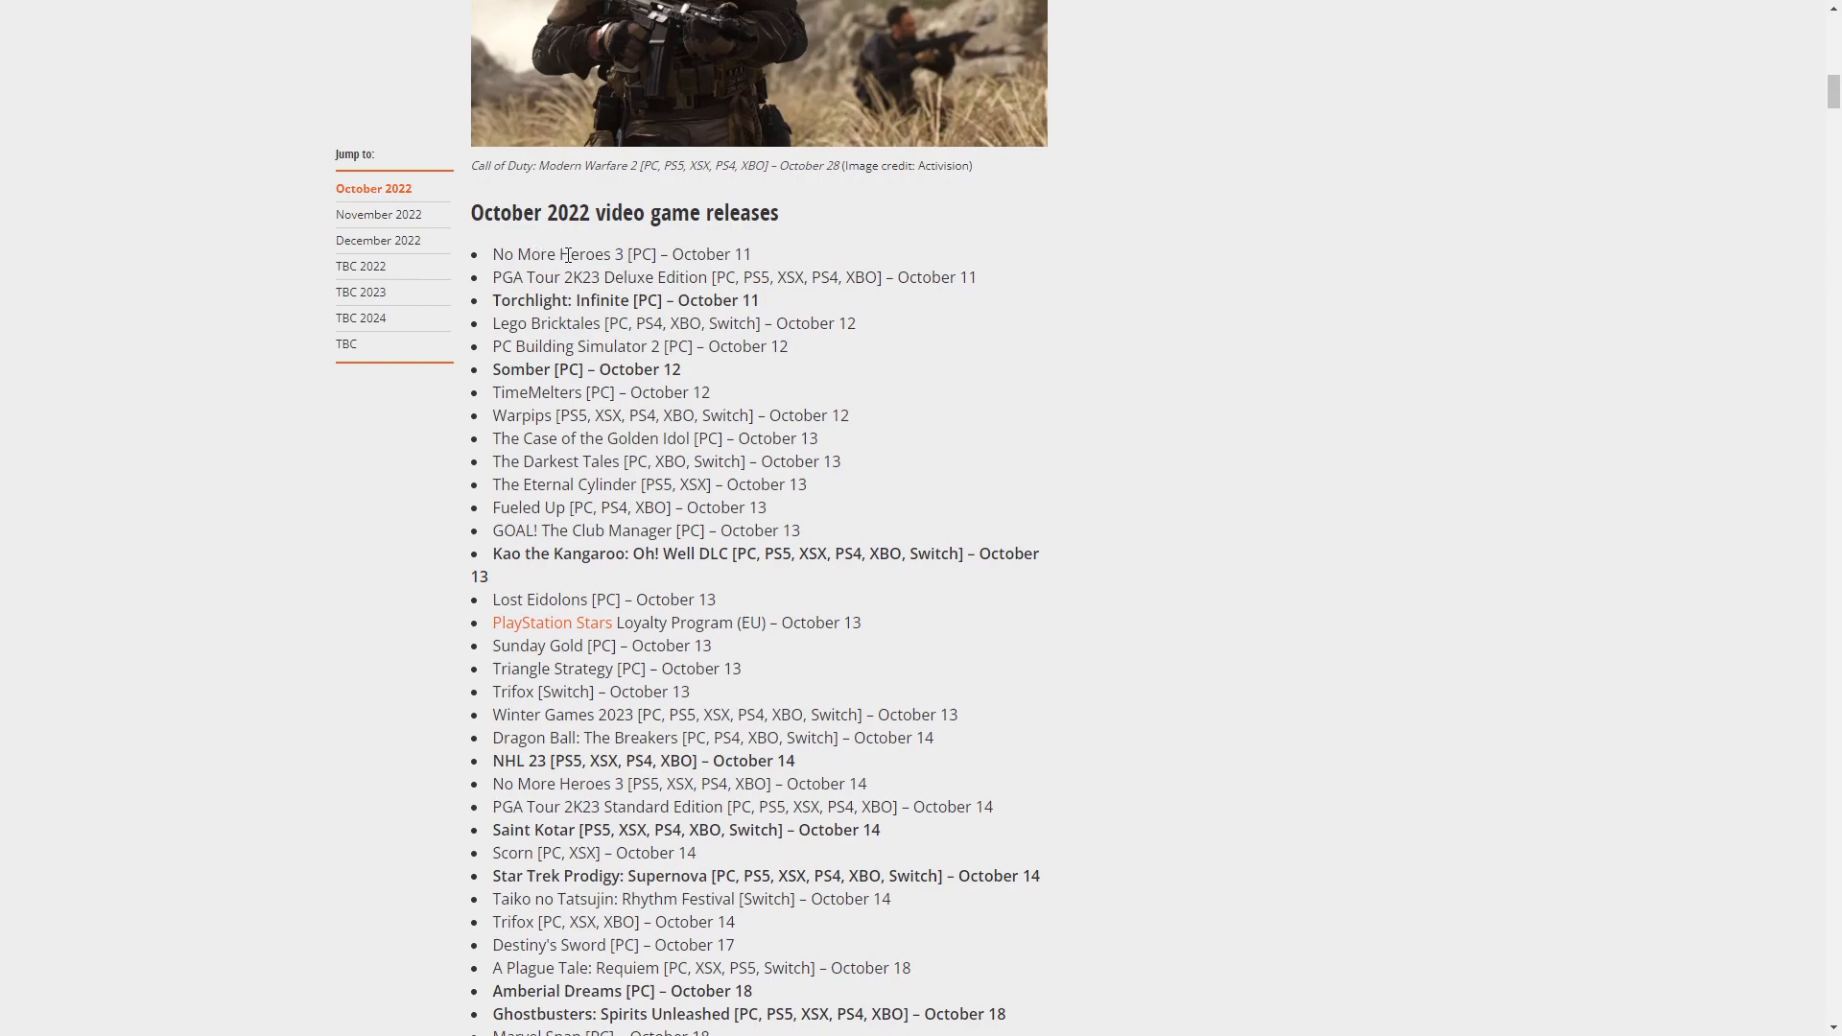
mouse_move(628, 358)
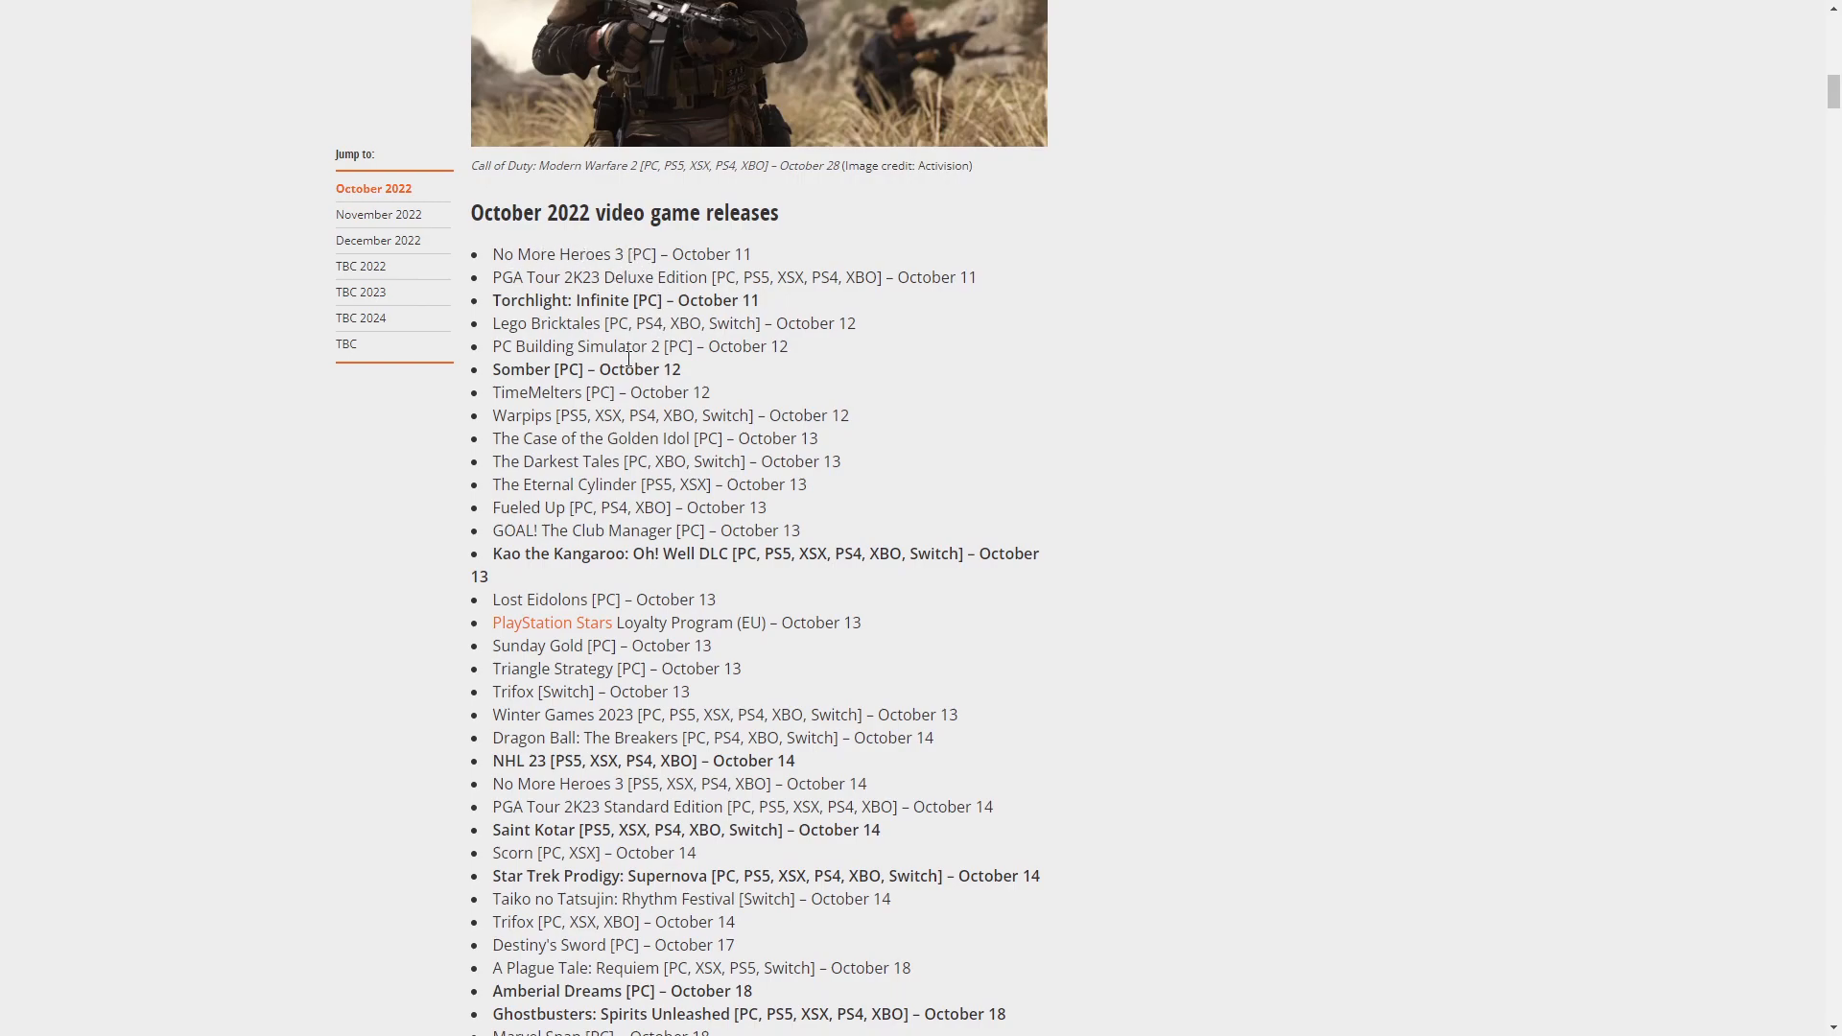
mouse_move(601, 380)
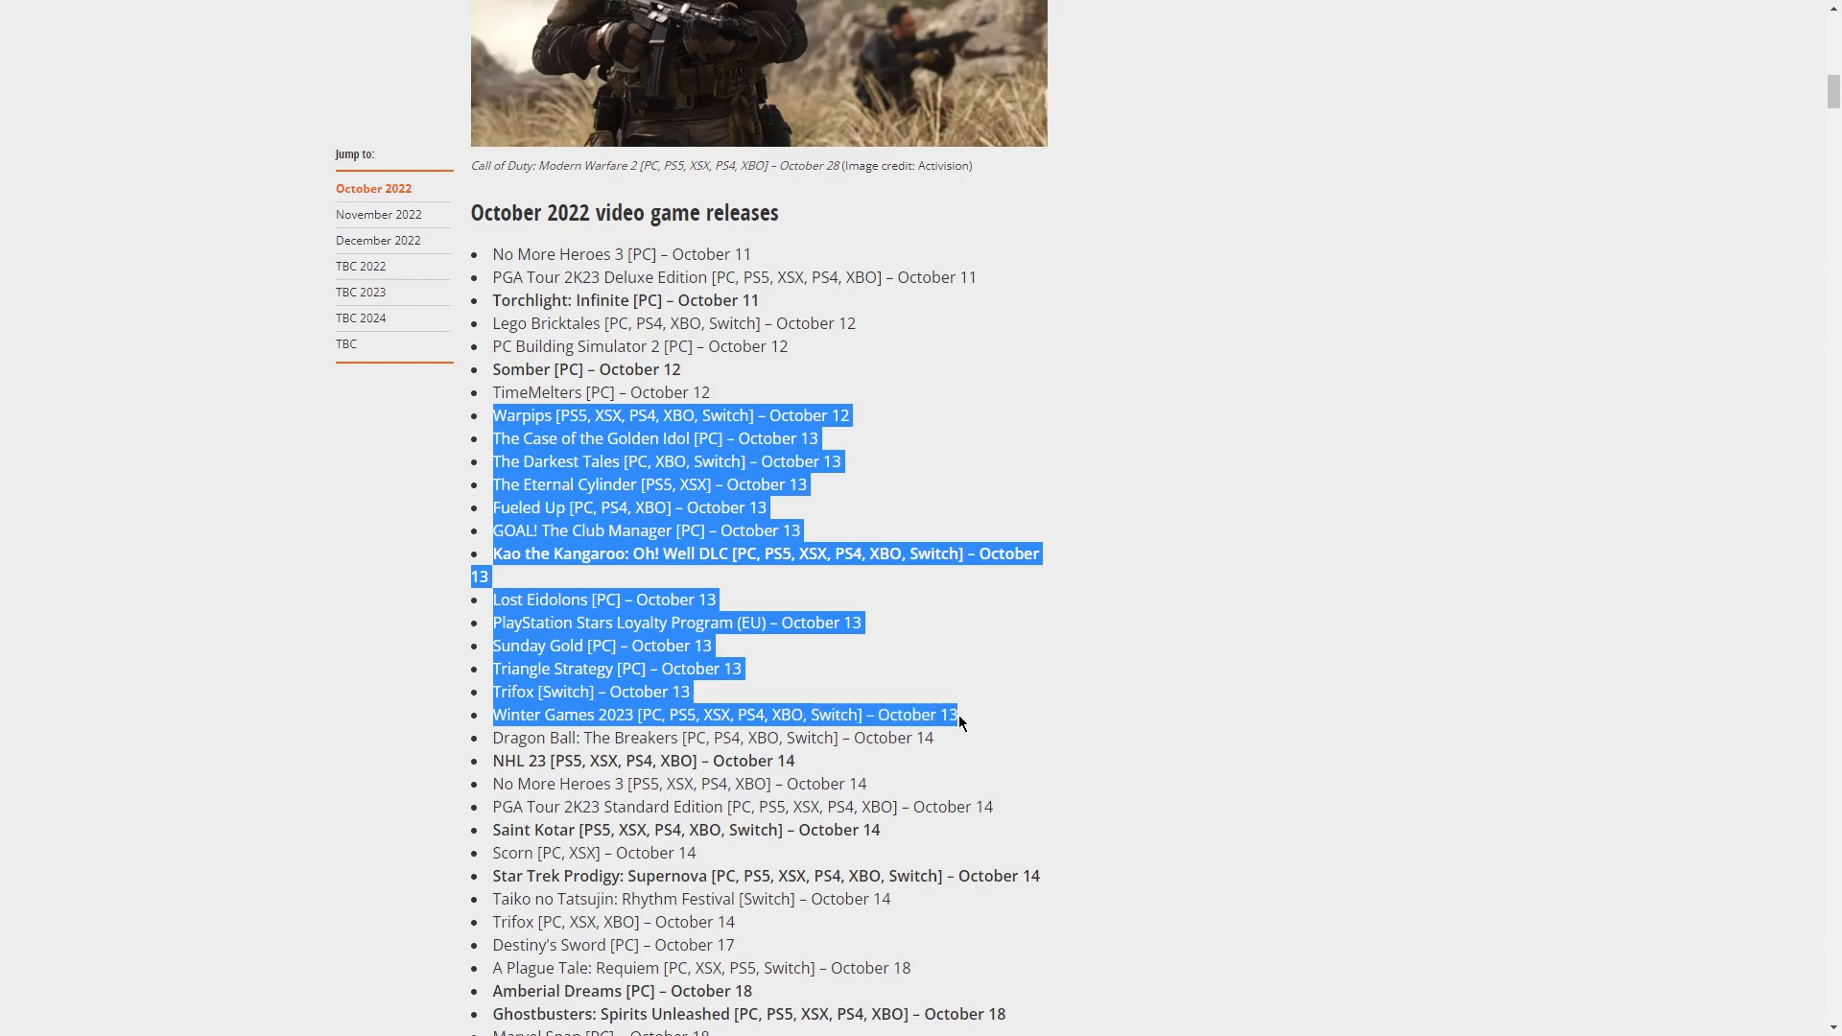
mouse_move(687, 574)
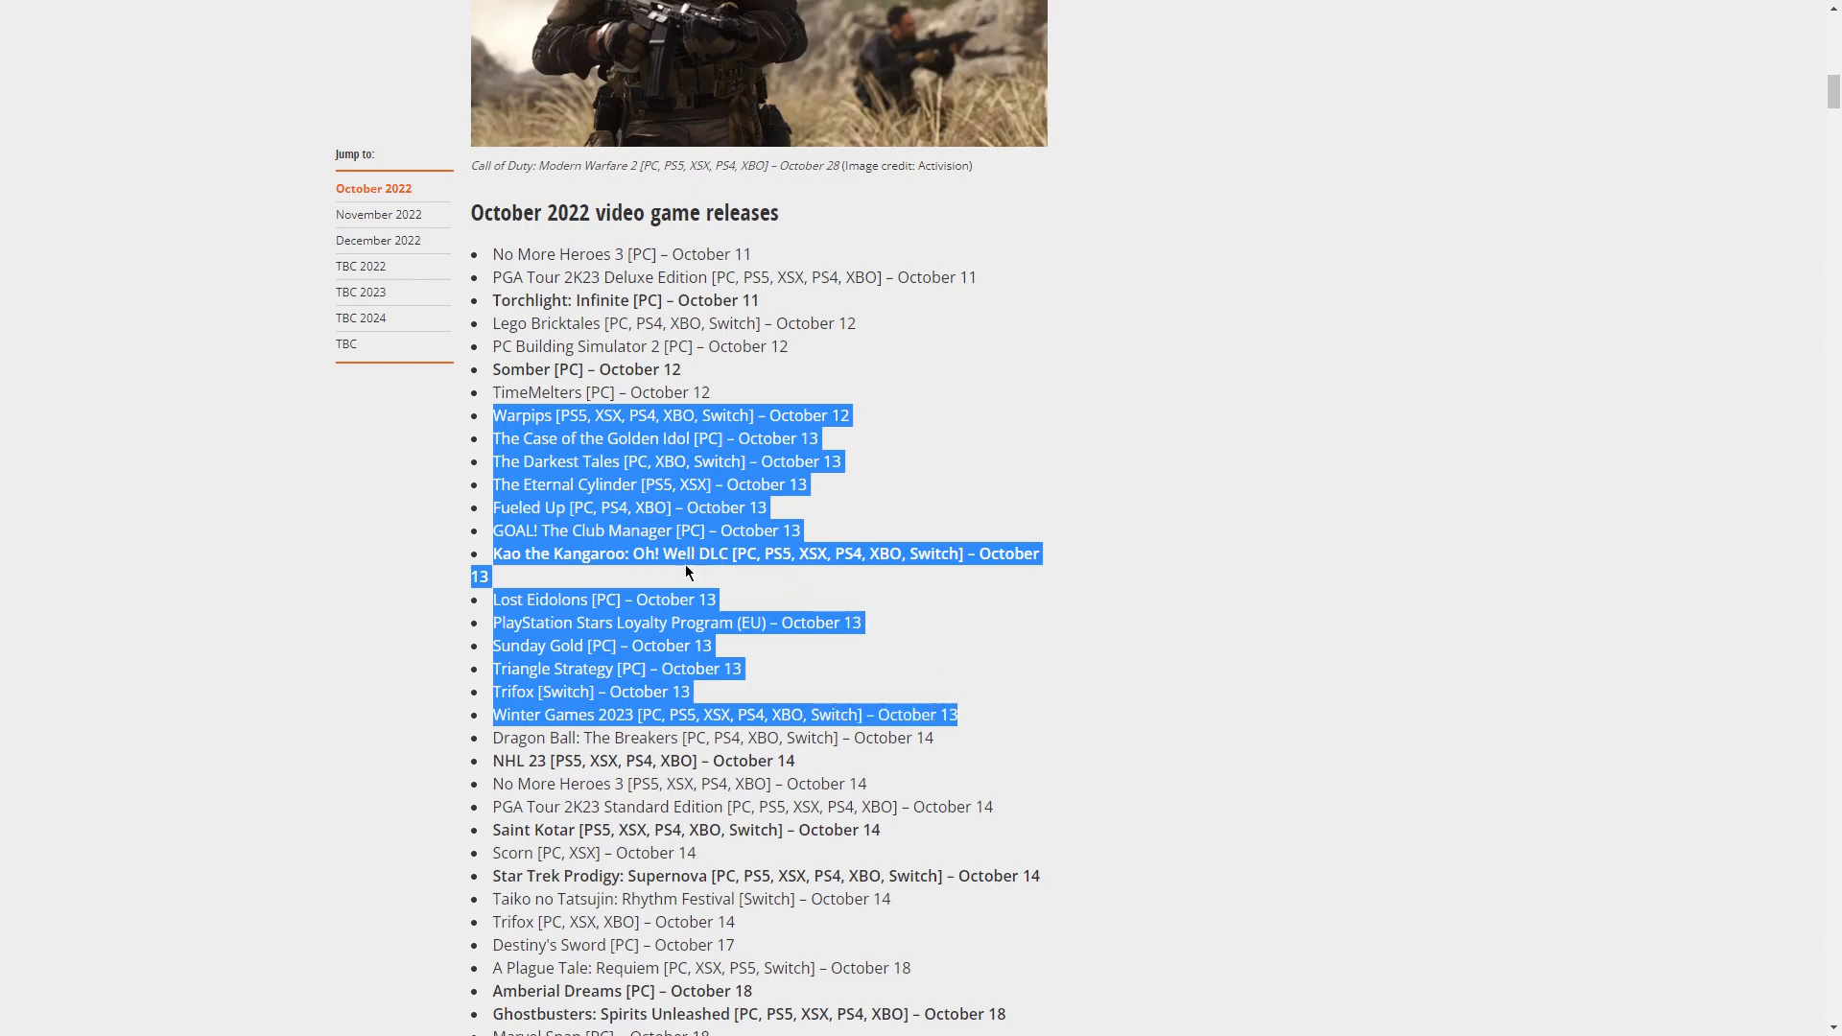
mouse_move(739, 619)
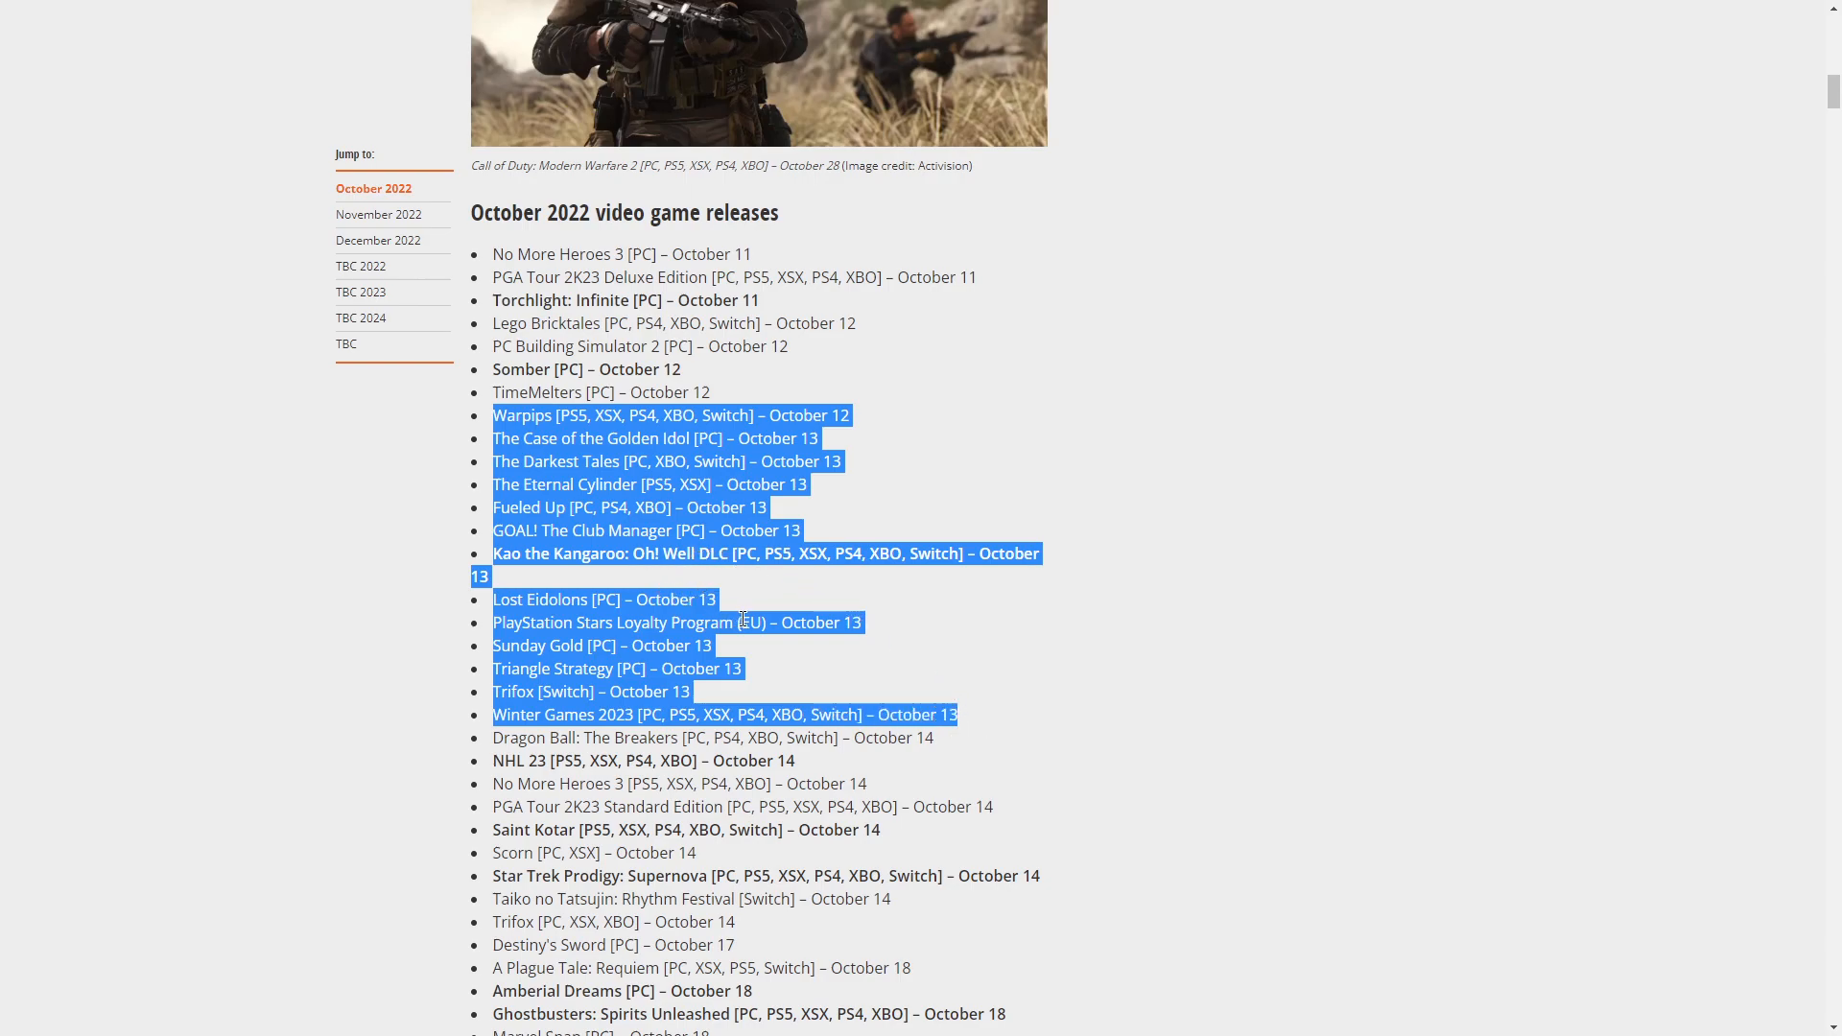
mouse_move(590, 646)
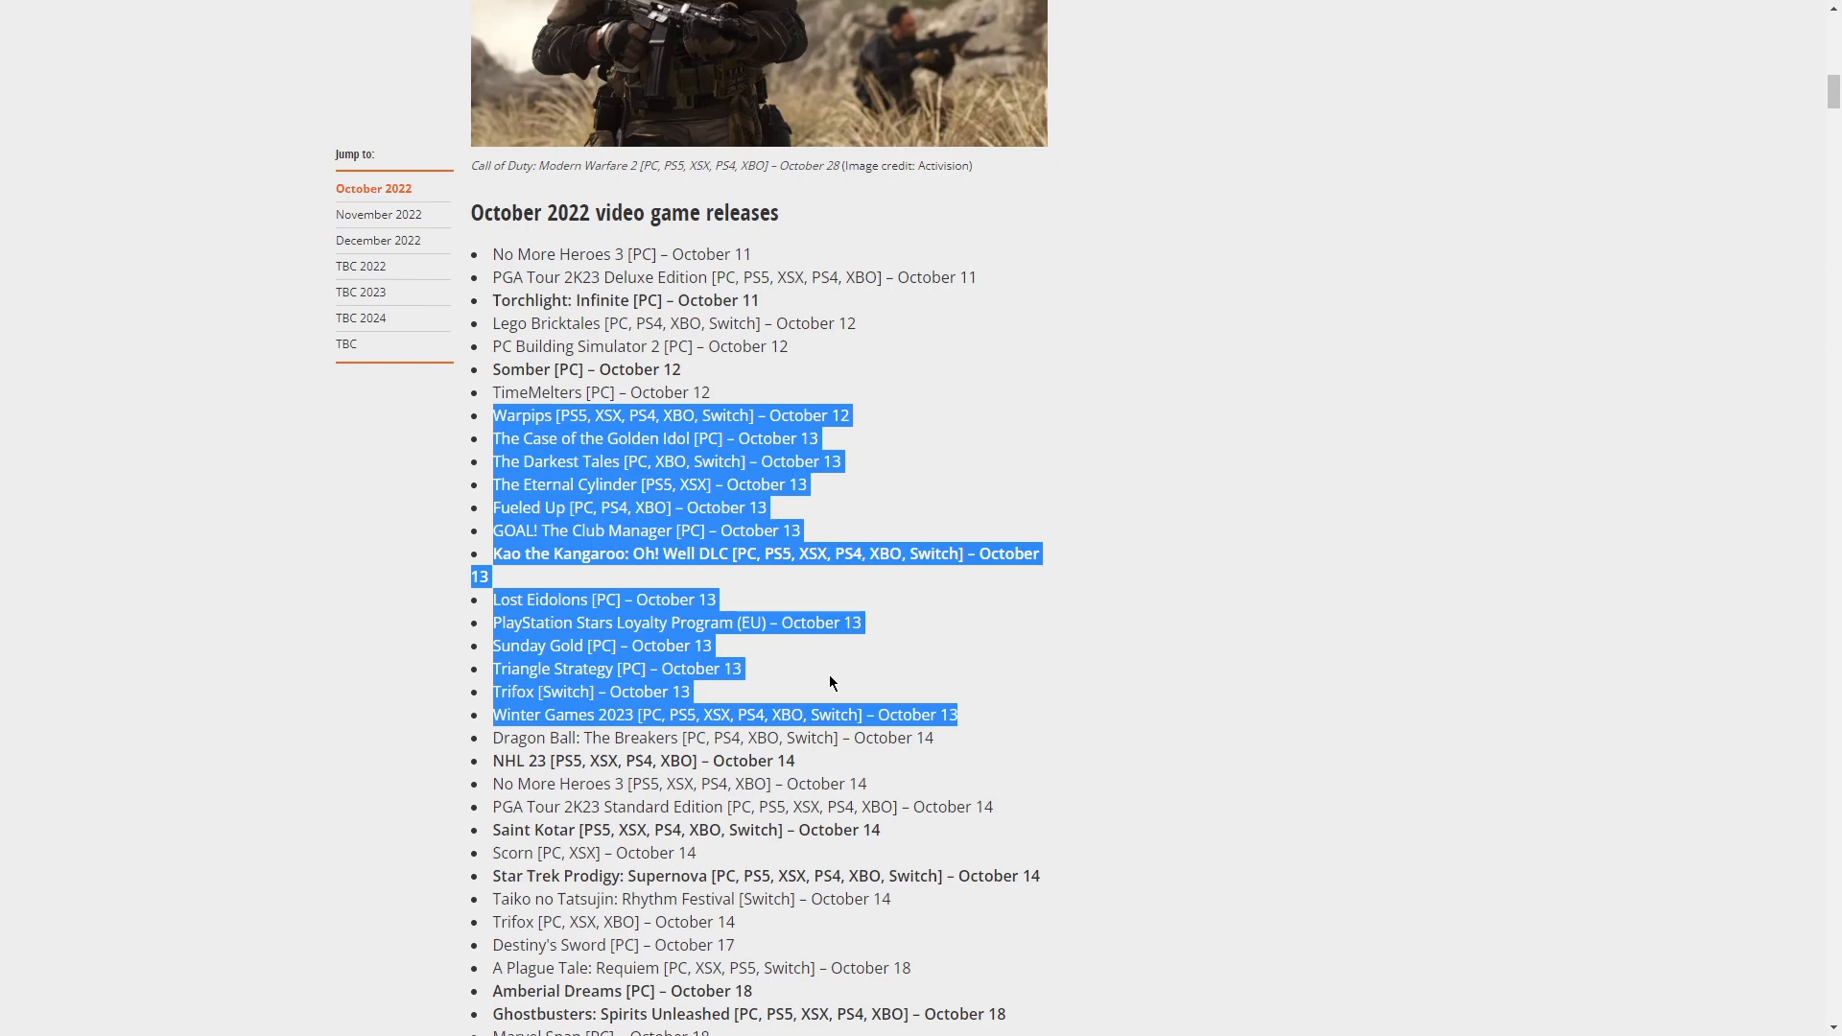
mouse_move(761, 705)
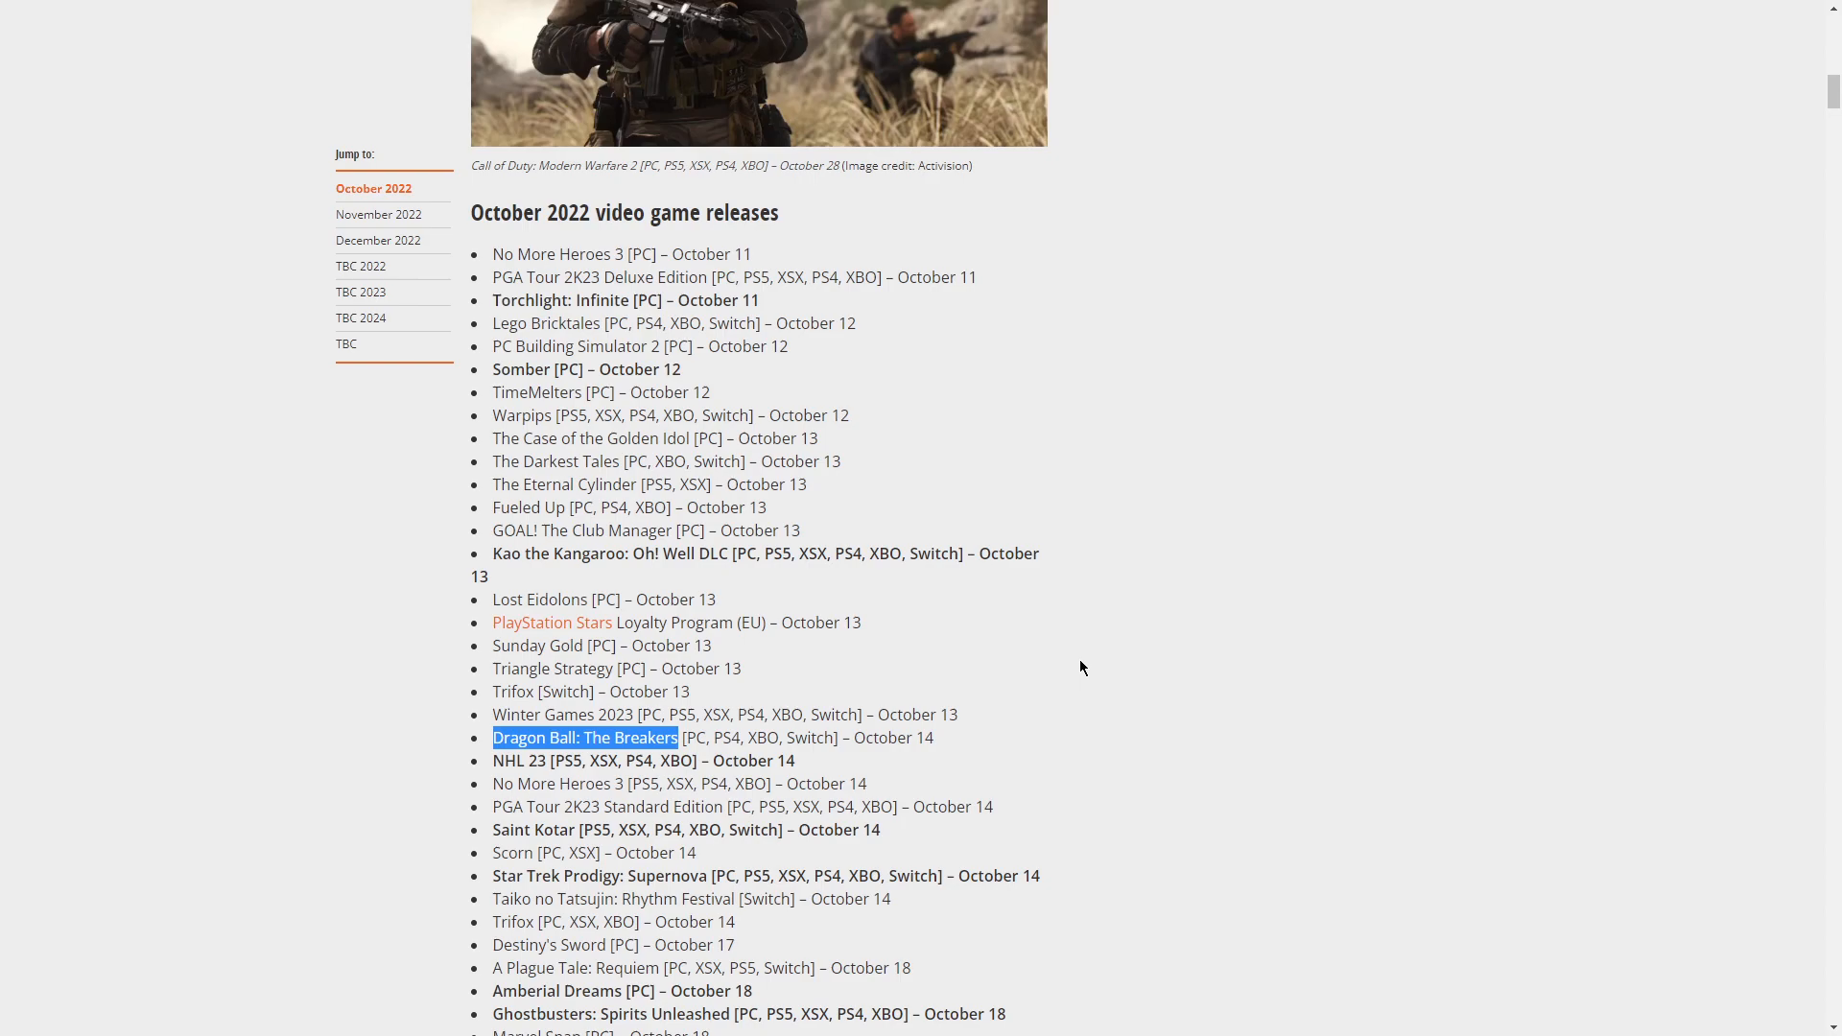
mouse_move(920, 703)
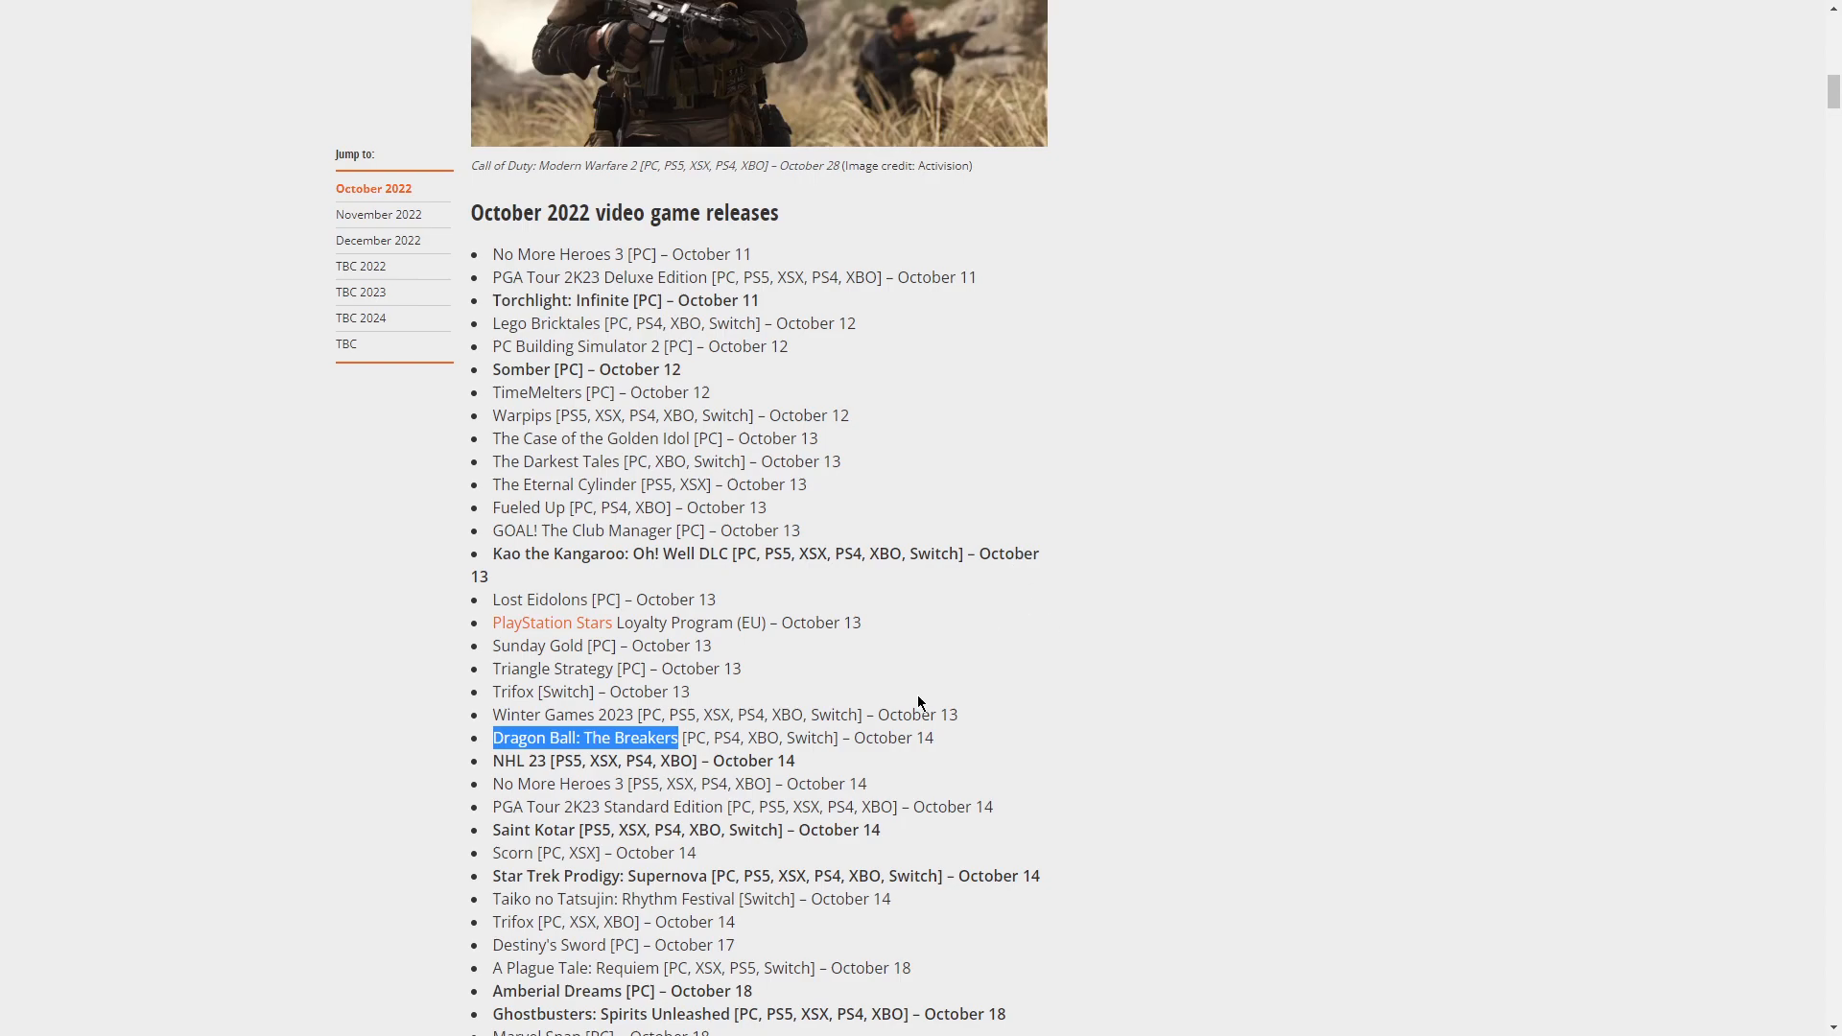
mouse_move(1190, 717)
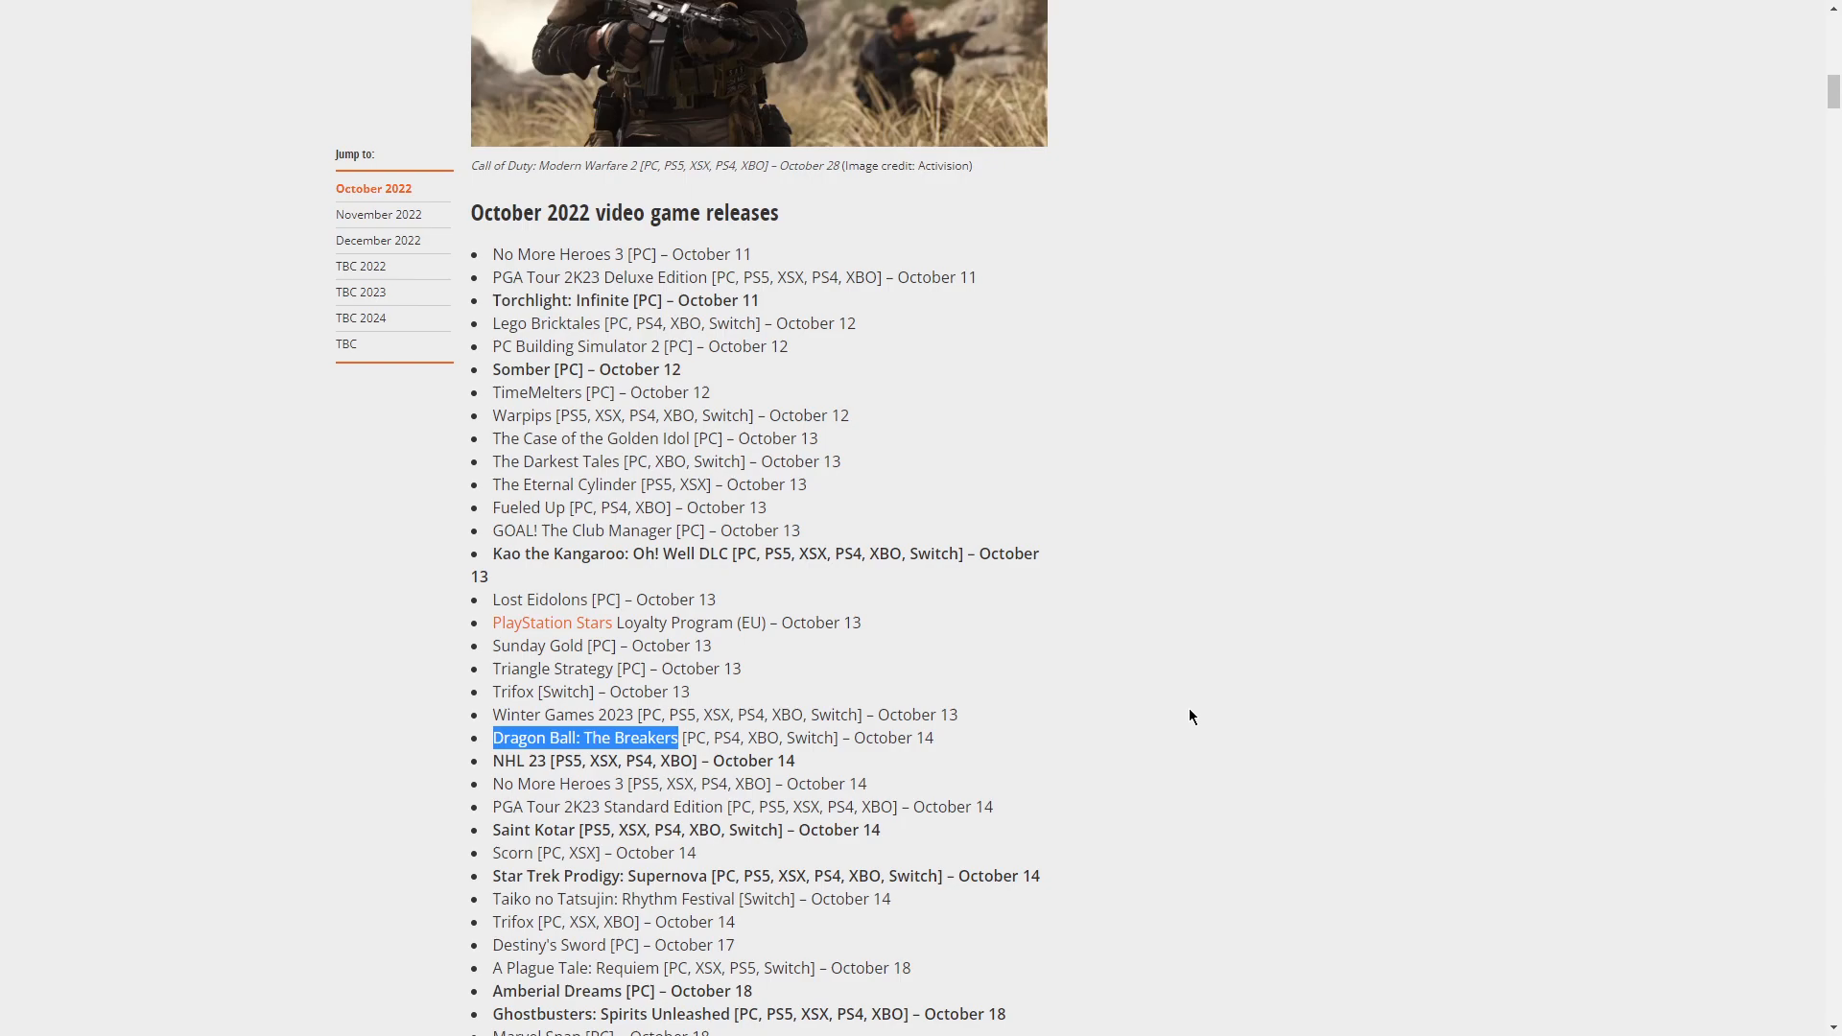
mouse_move(1456, 9)
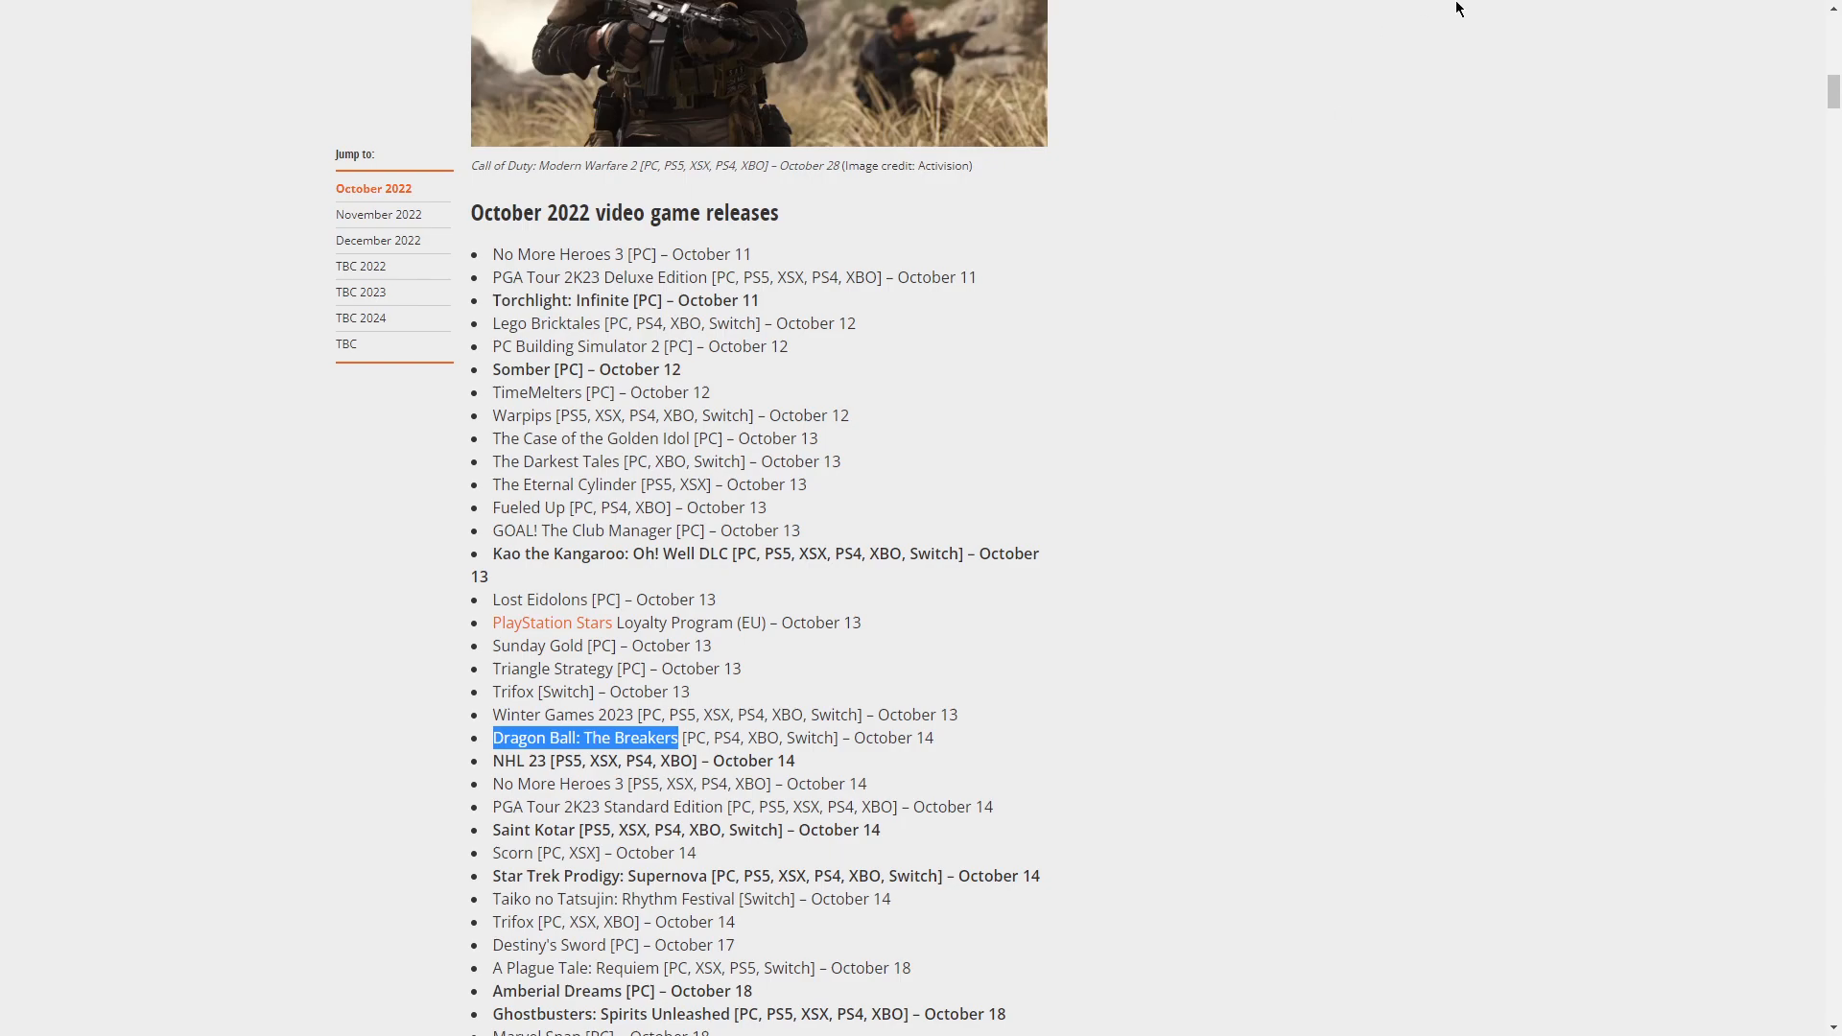
mouse_move(1125, 702)
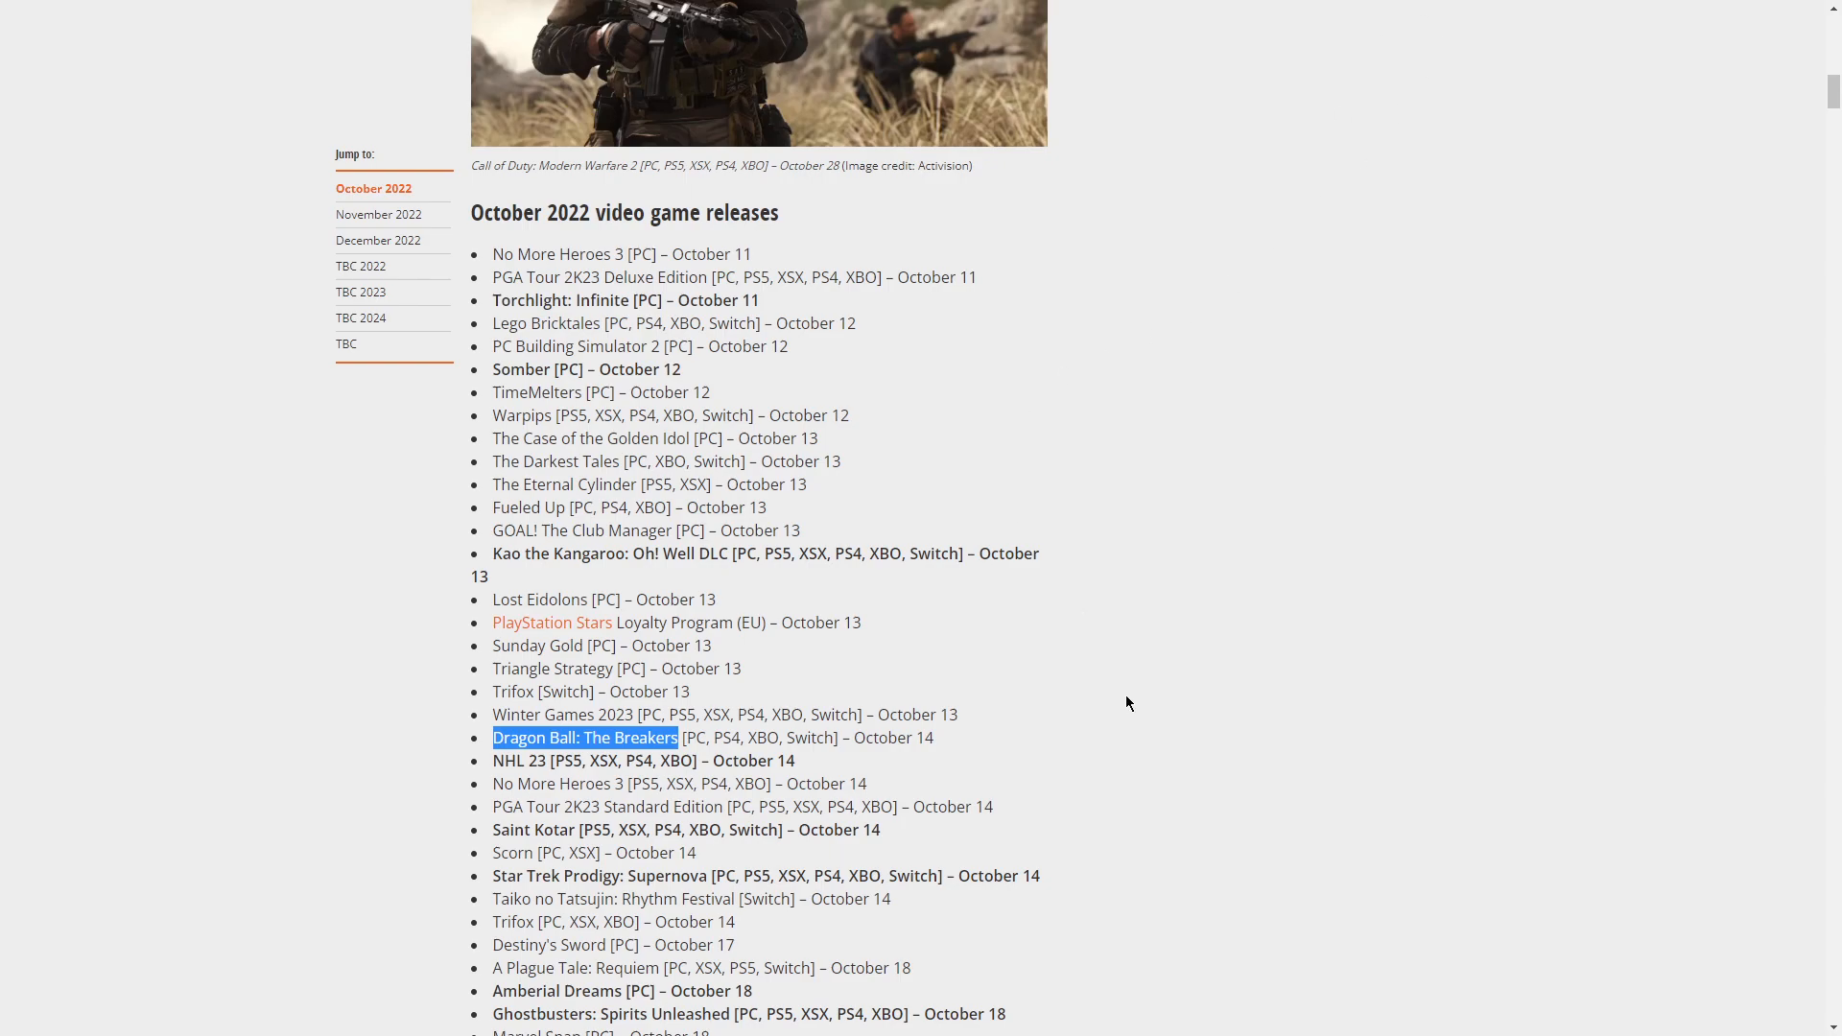
mouse_move(485, 771)
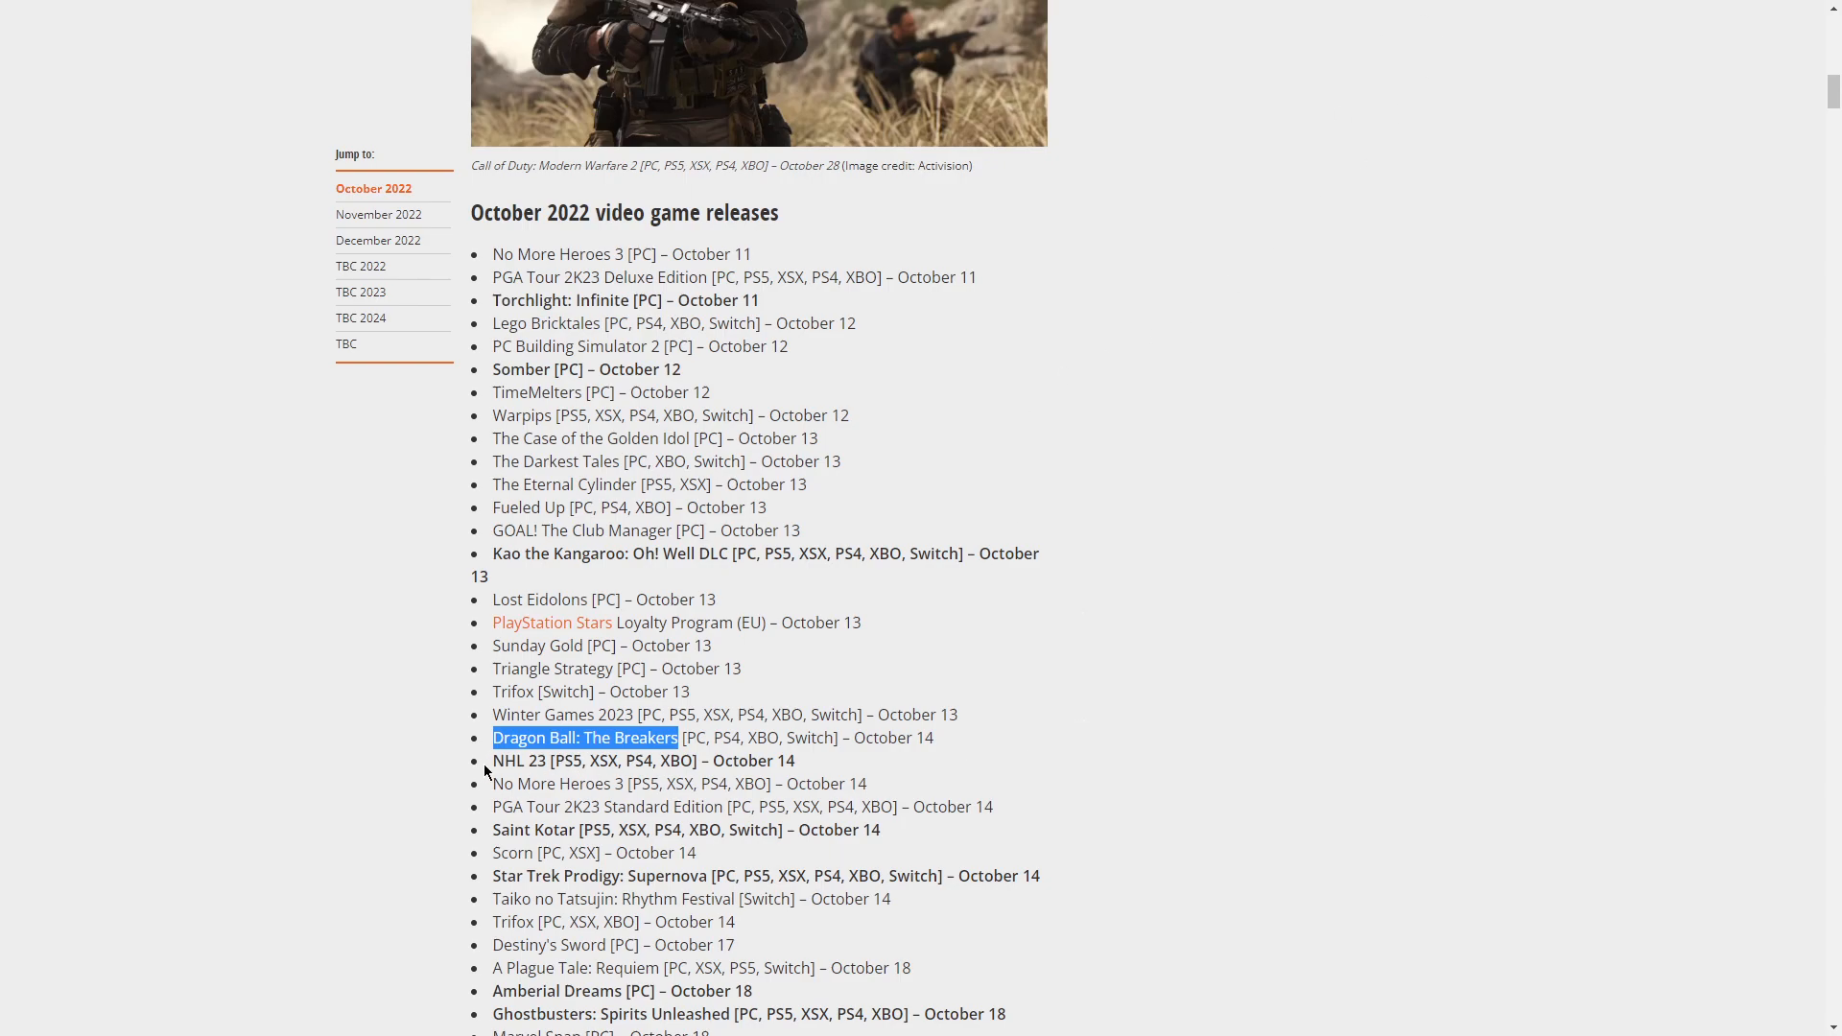
Highlight the NHL 23 title in the October list
double_click(525, 760)
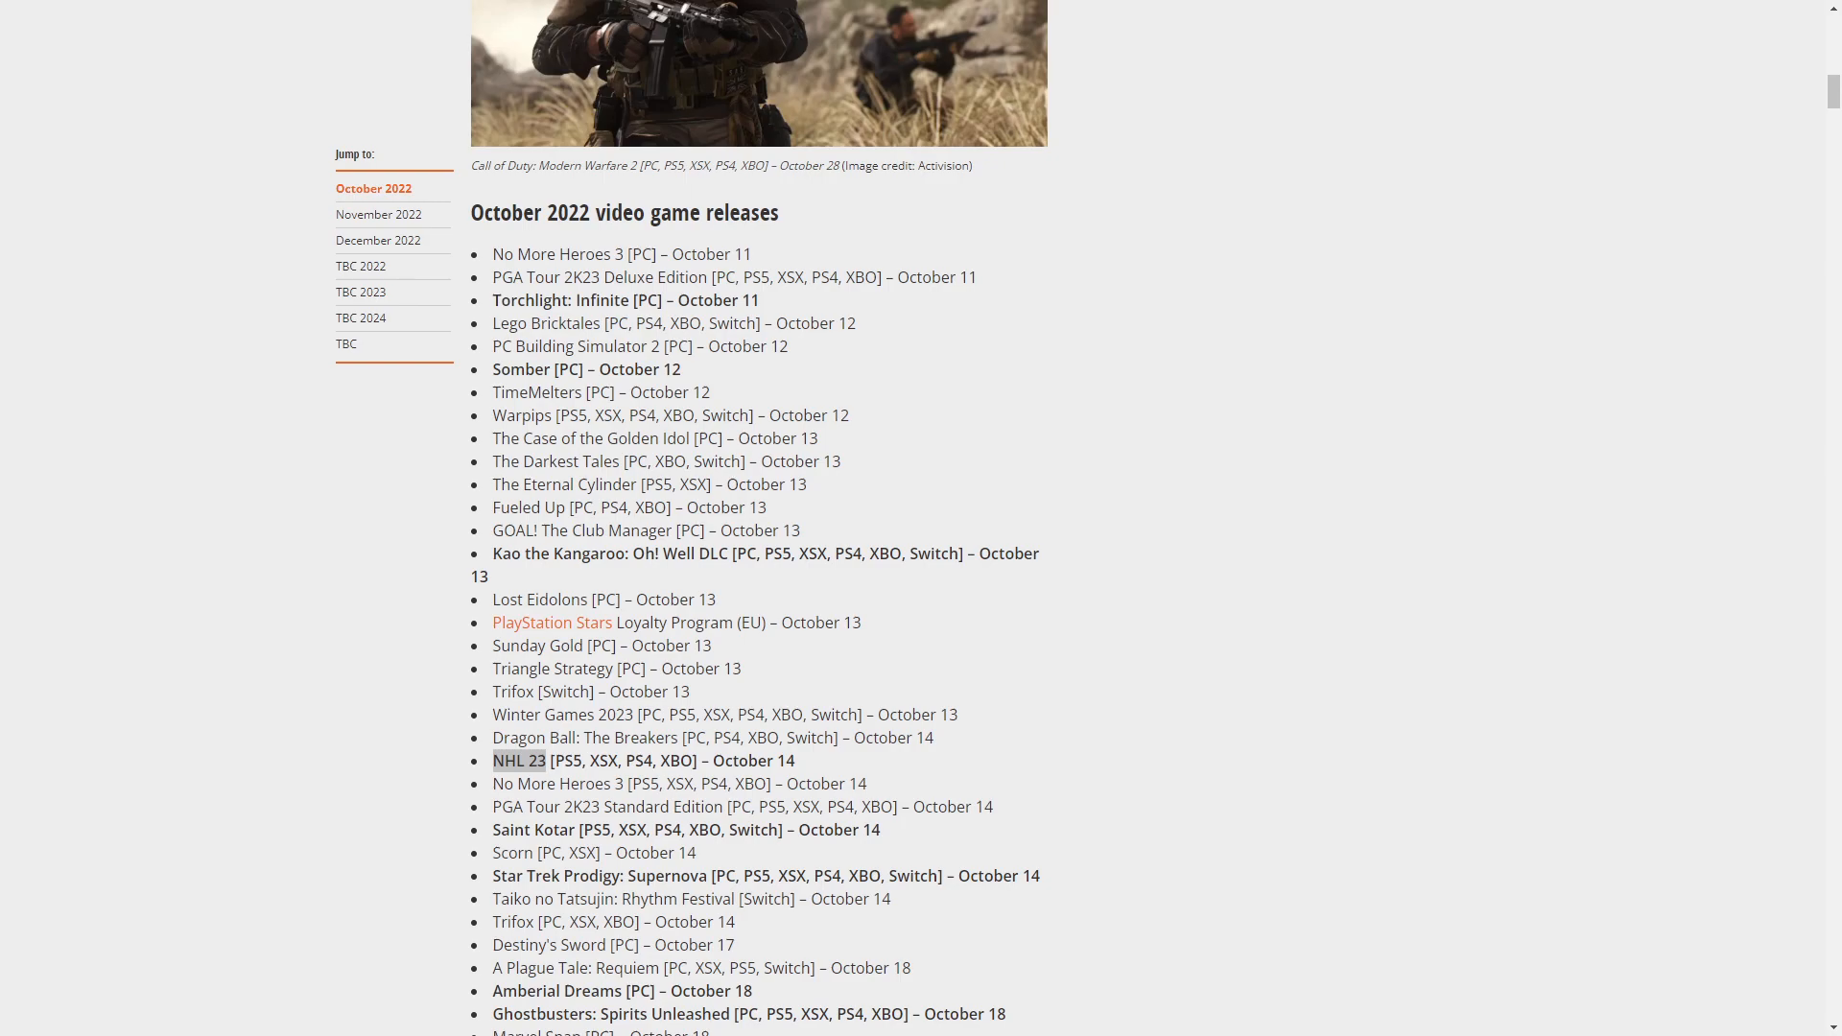
mouse_move(350, 739)
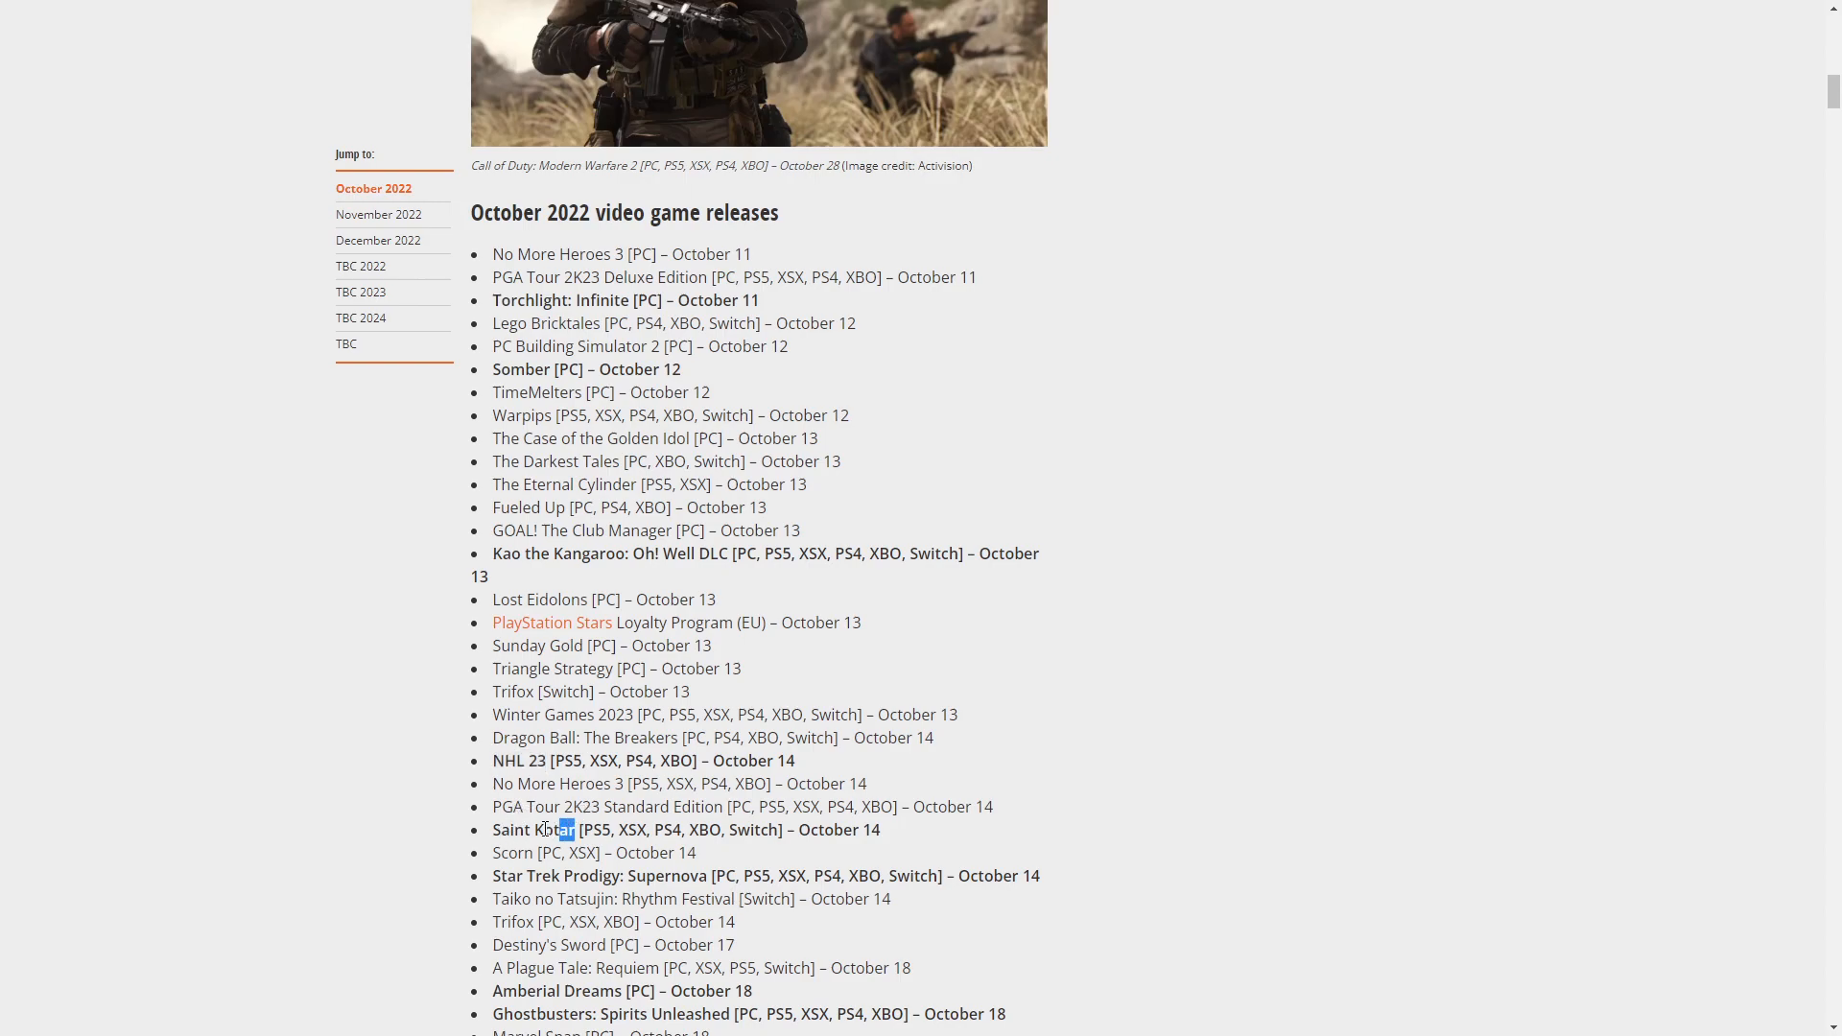
Bring up the context menu on the Saint Kotar title
right_click(535, 829)
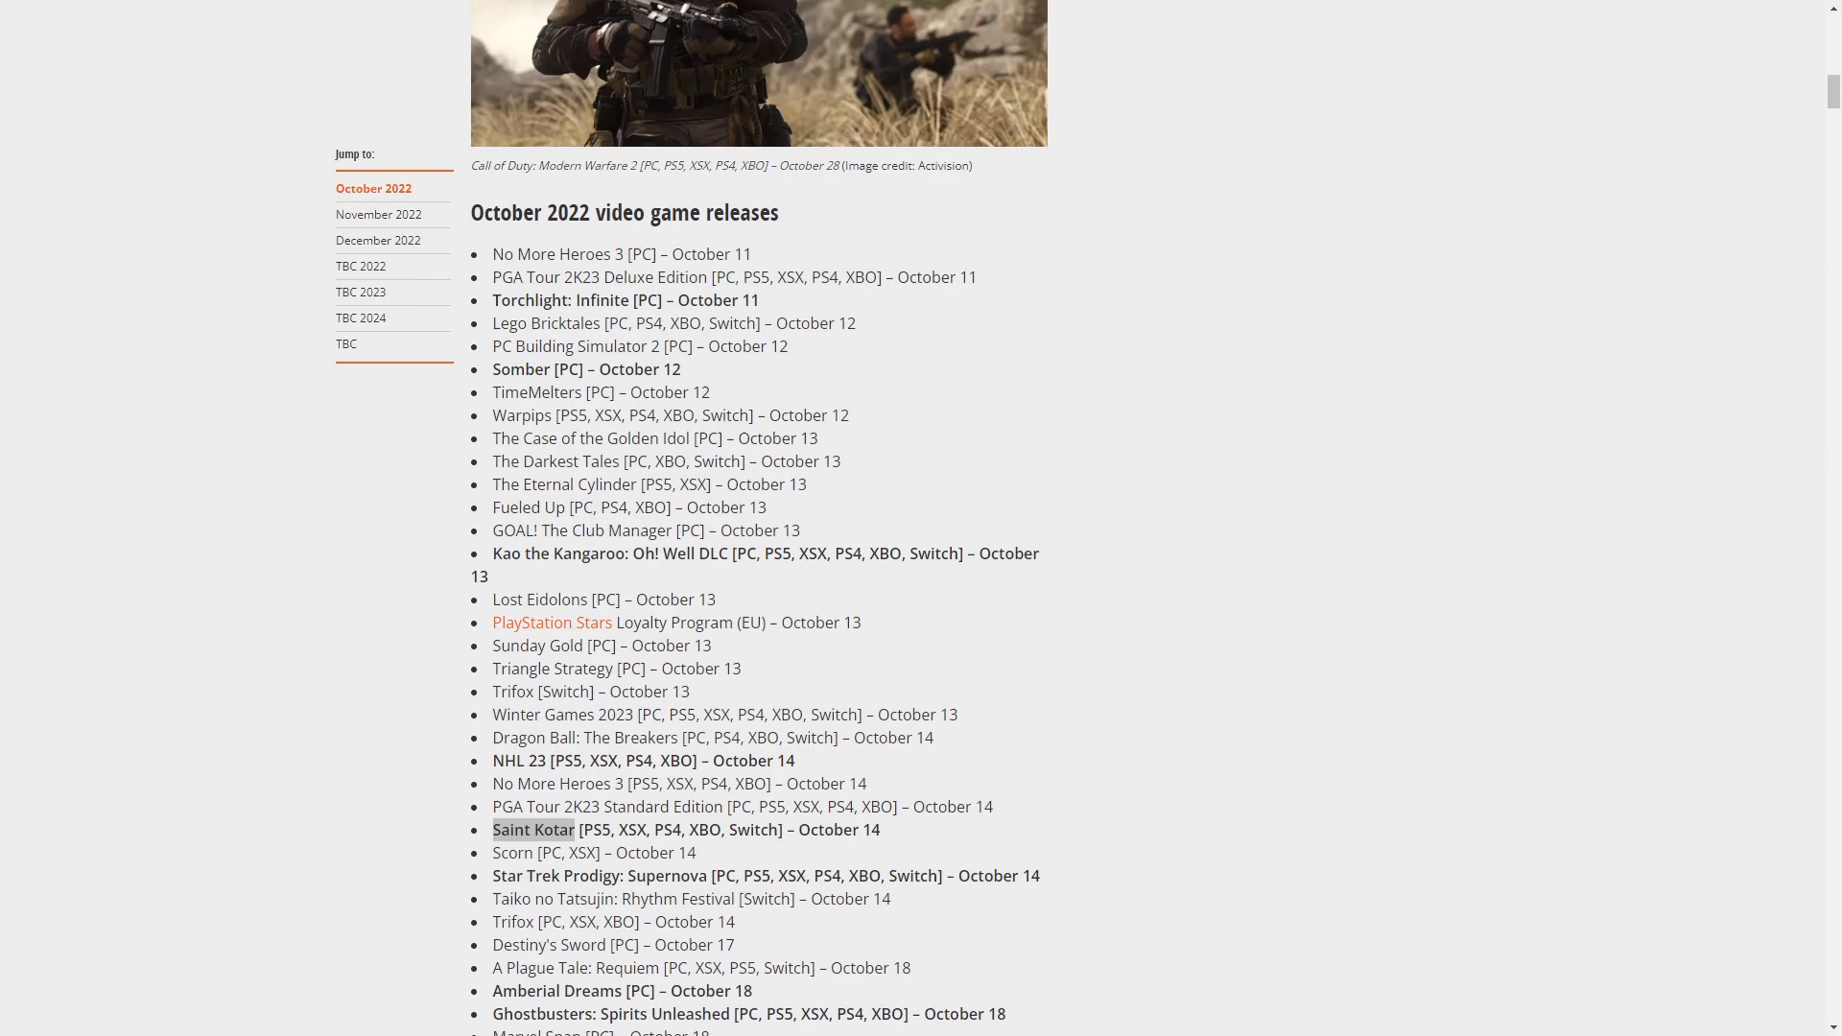
mouse_move(684, 806)
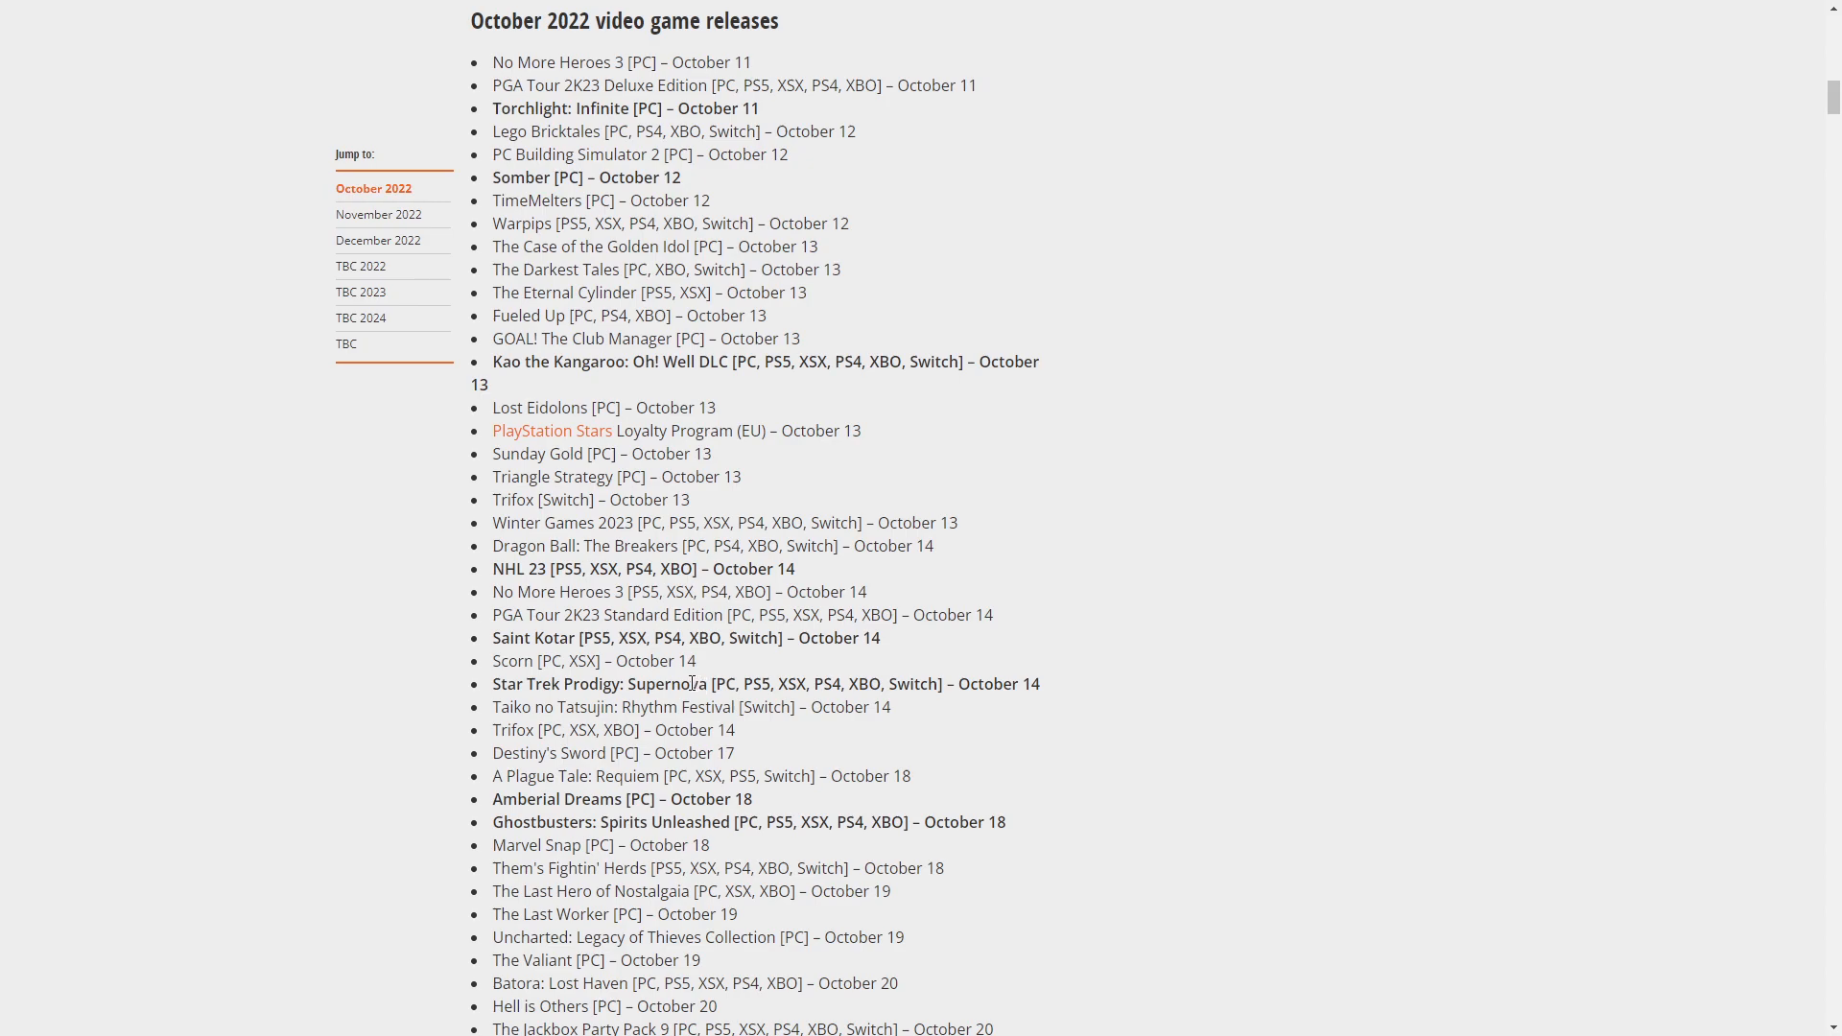
Highlight Star Trek Prodigy: Supernova and bring up its context menu
double_click(598, 682)
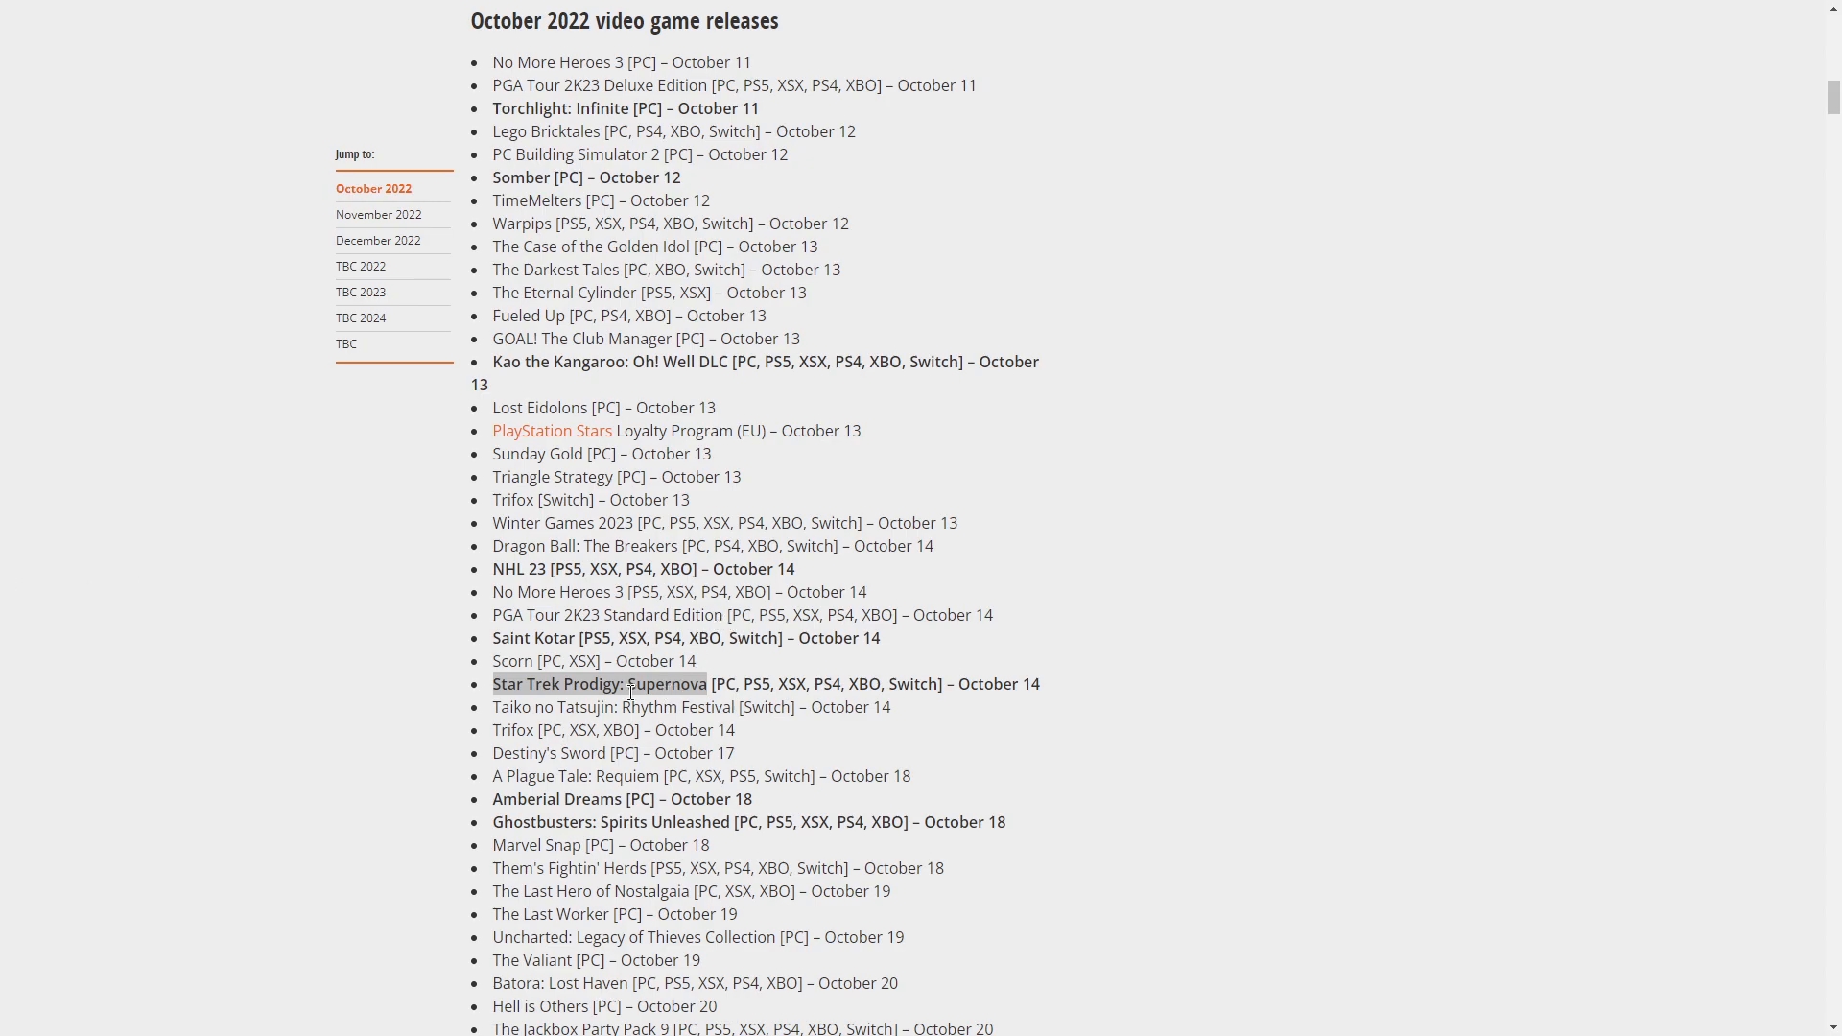
mouse_move(495, 706)
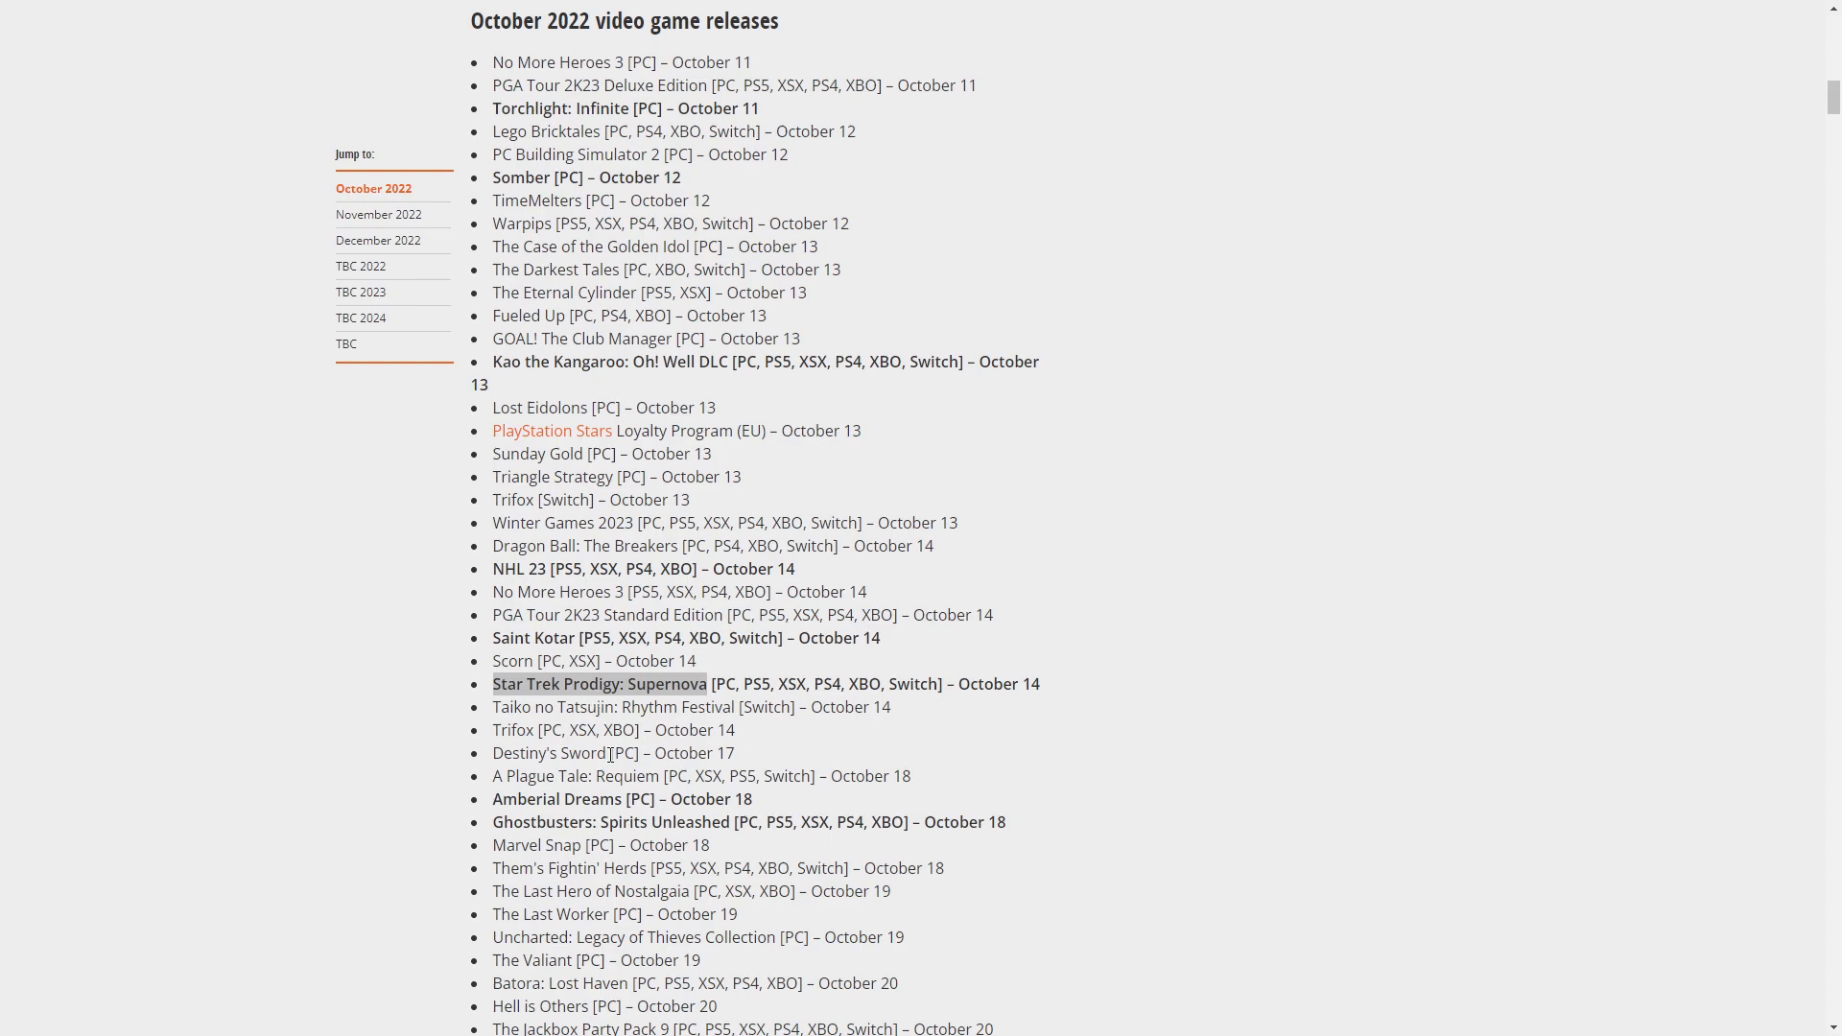
right_click(548, 753)
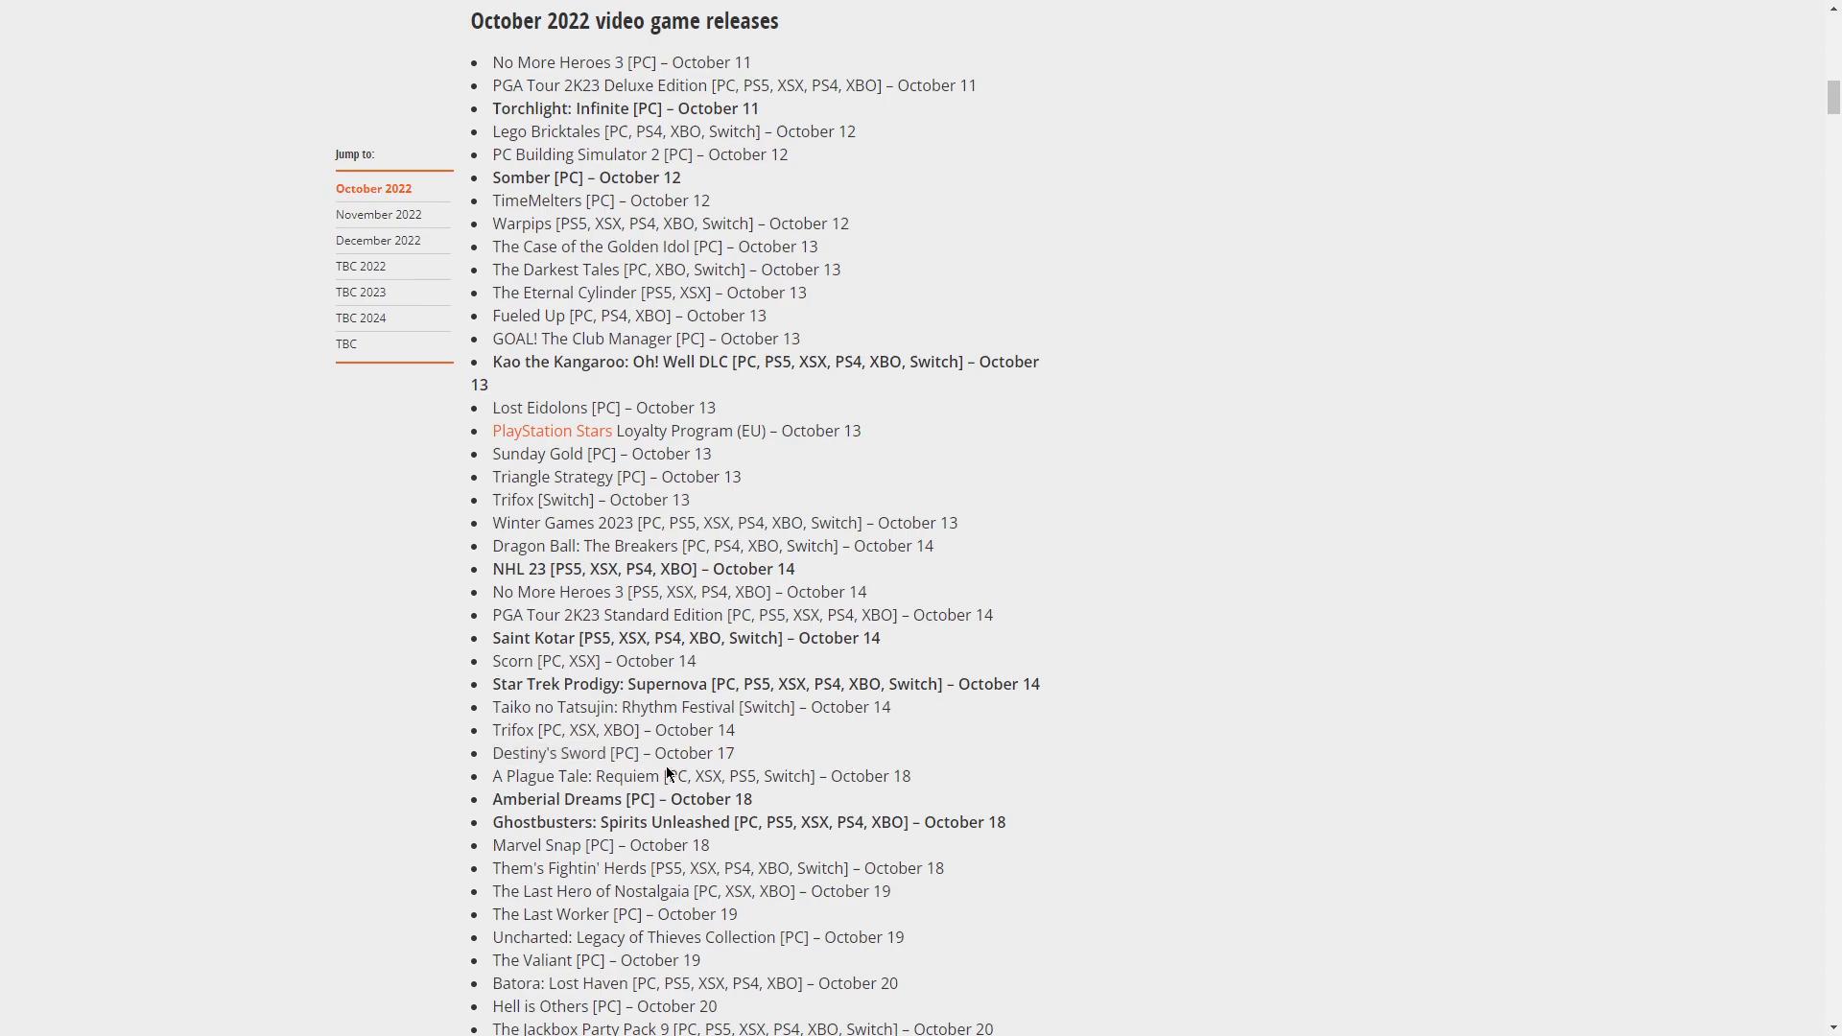
Highlight Ghostbusters: Spirits Unleashed and scroll toward the October 27 releases
scroll(down, 3)
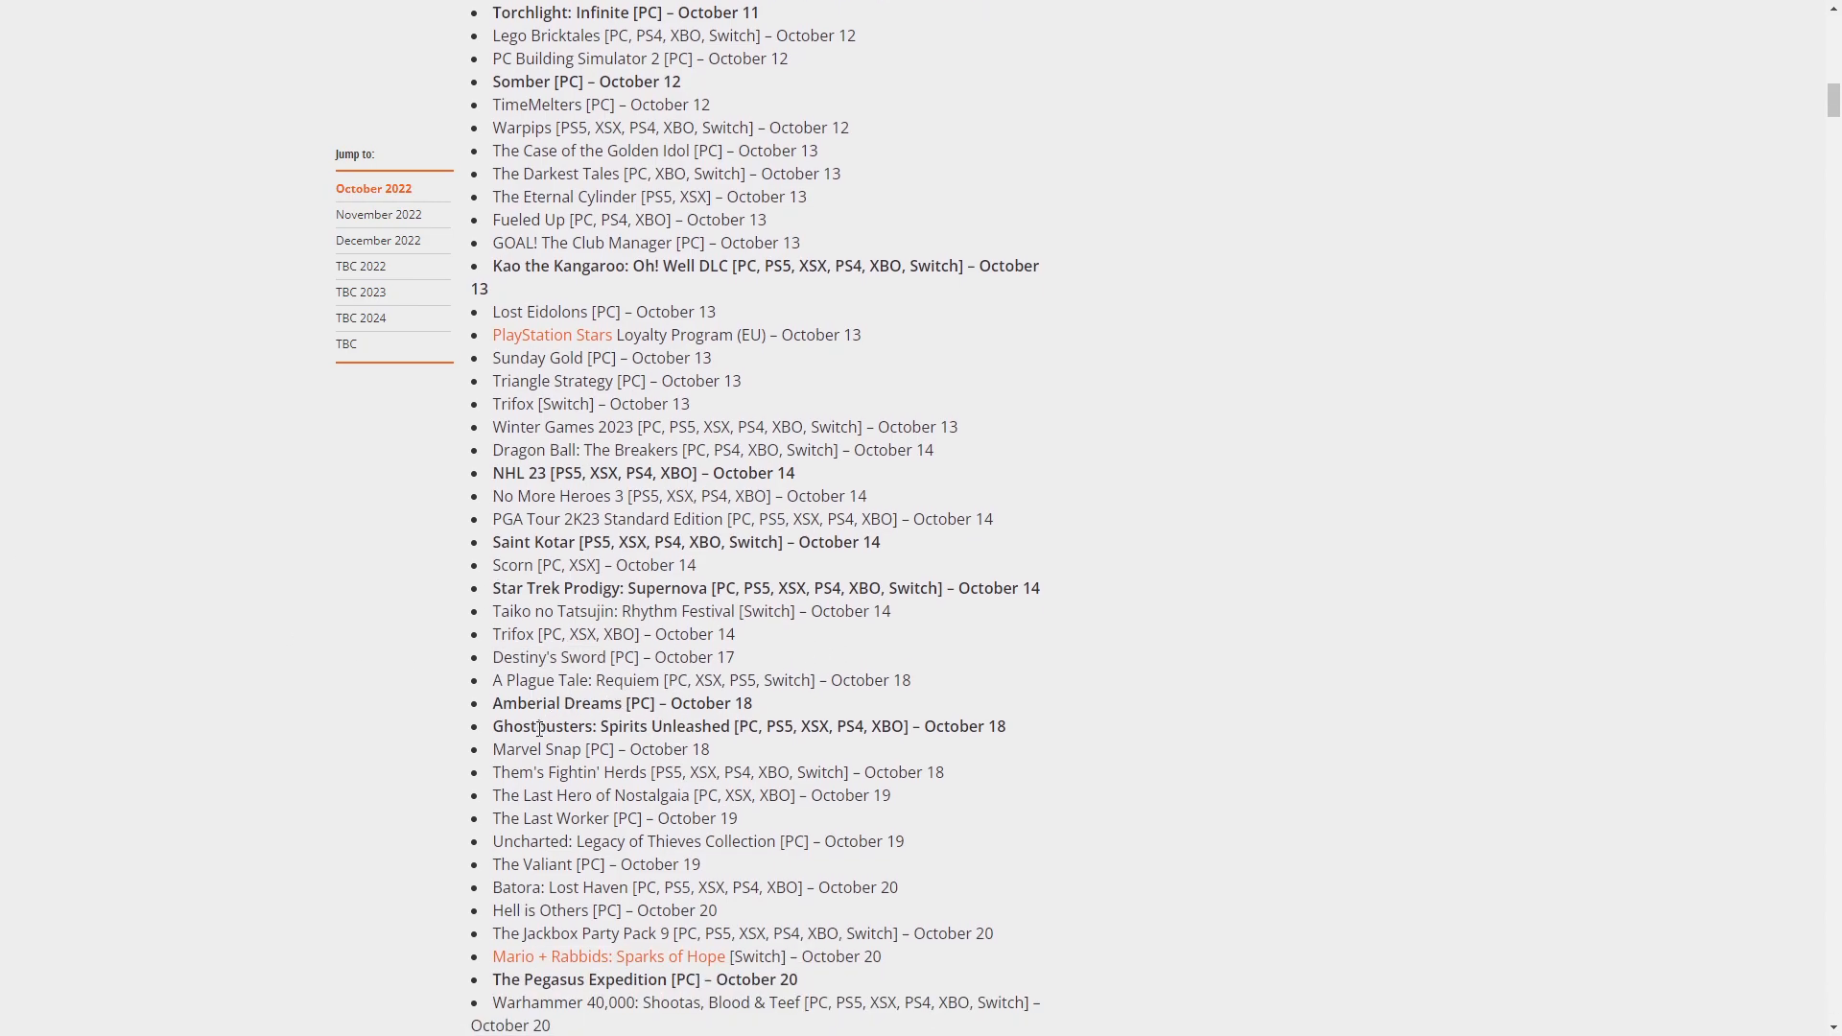
double_click(623, 725)
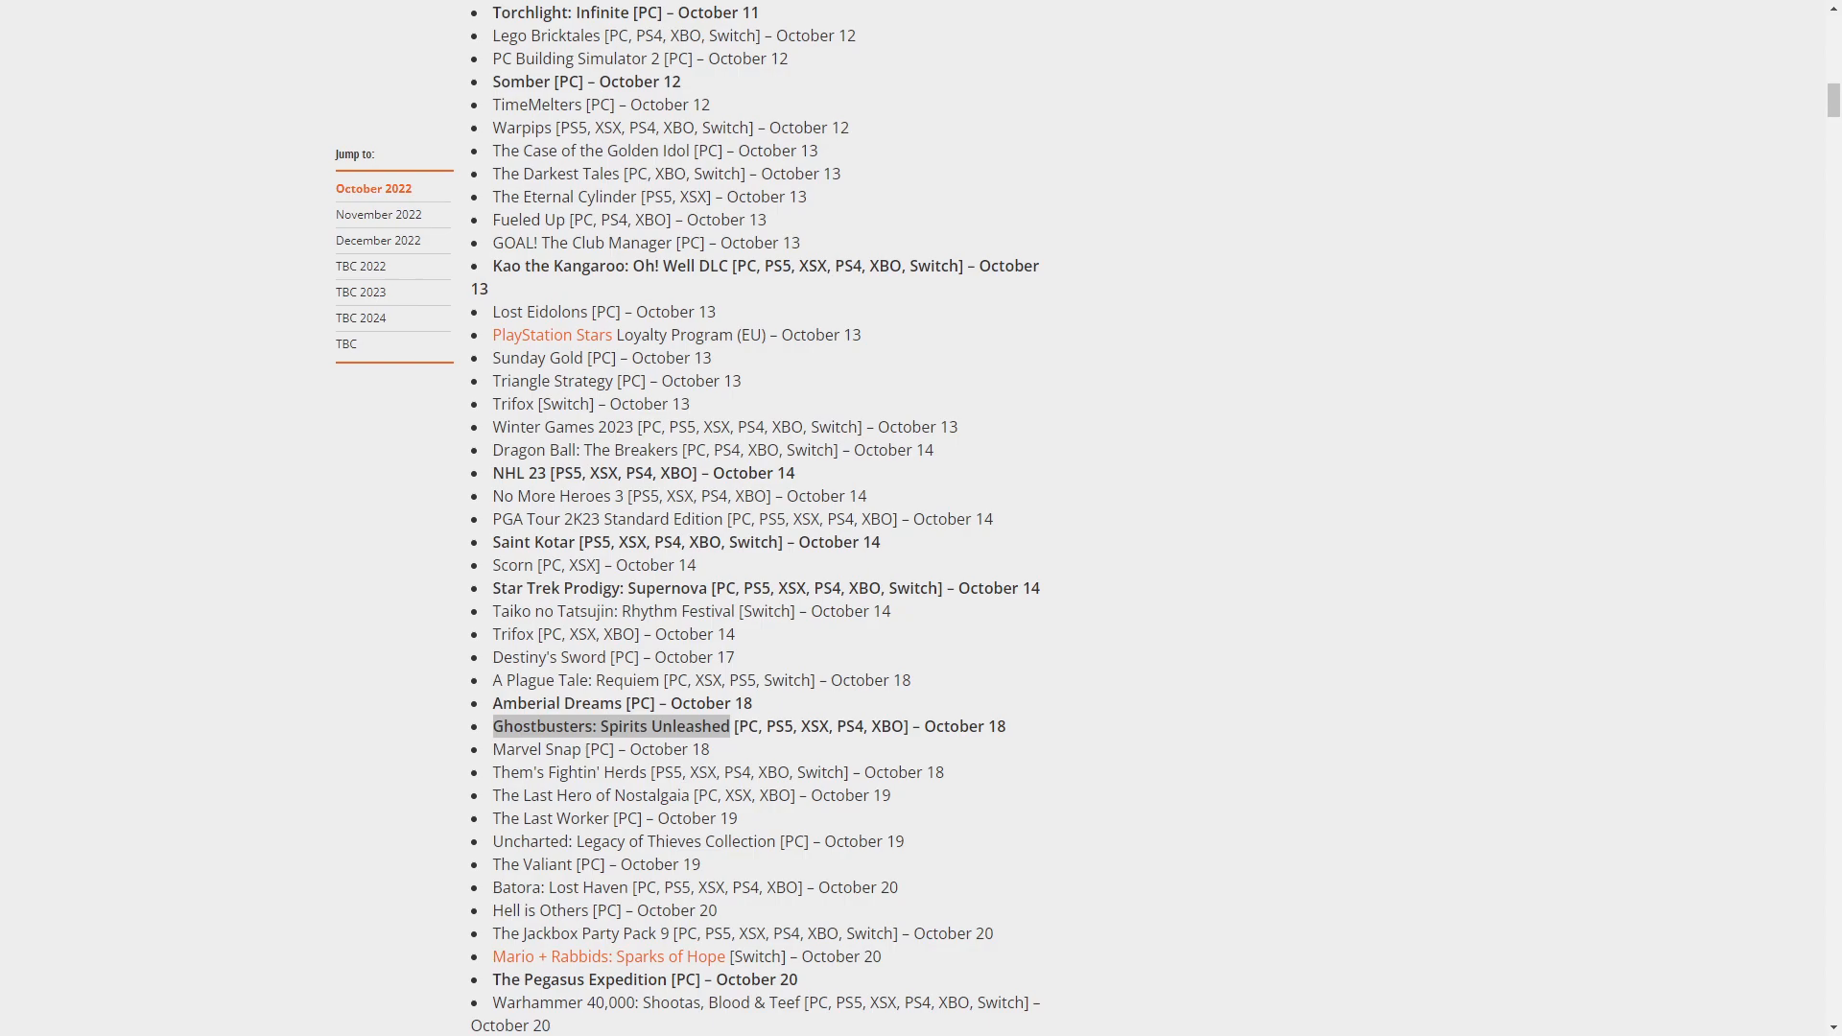
mouse_move(382, 724)
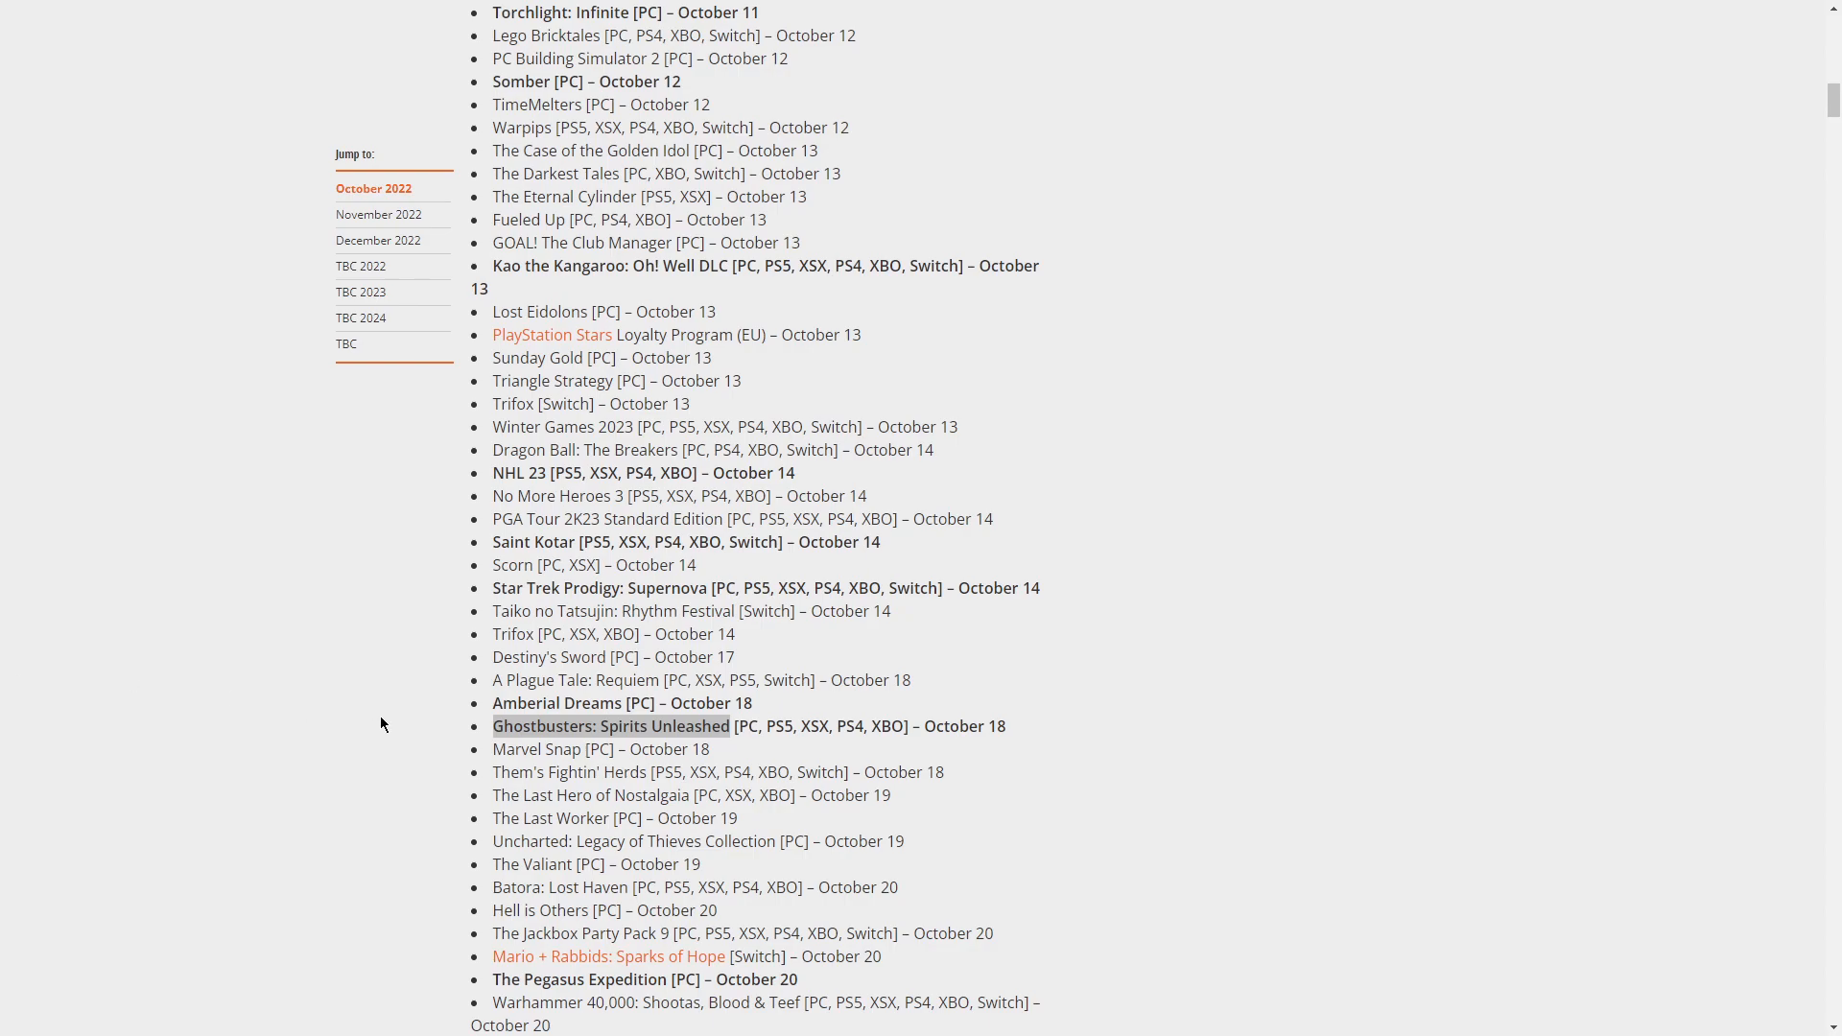
mouse_move(493, 737)
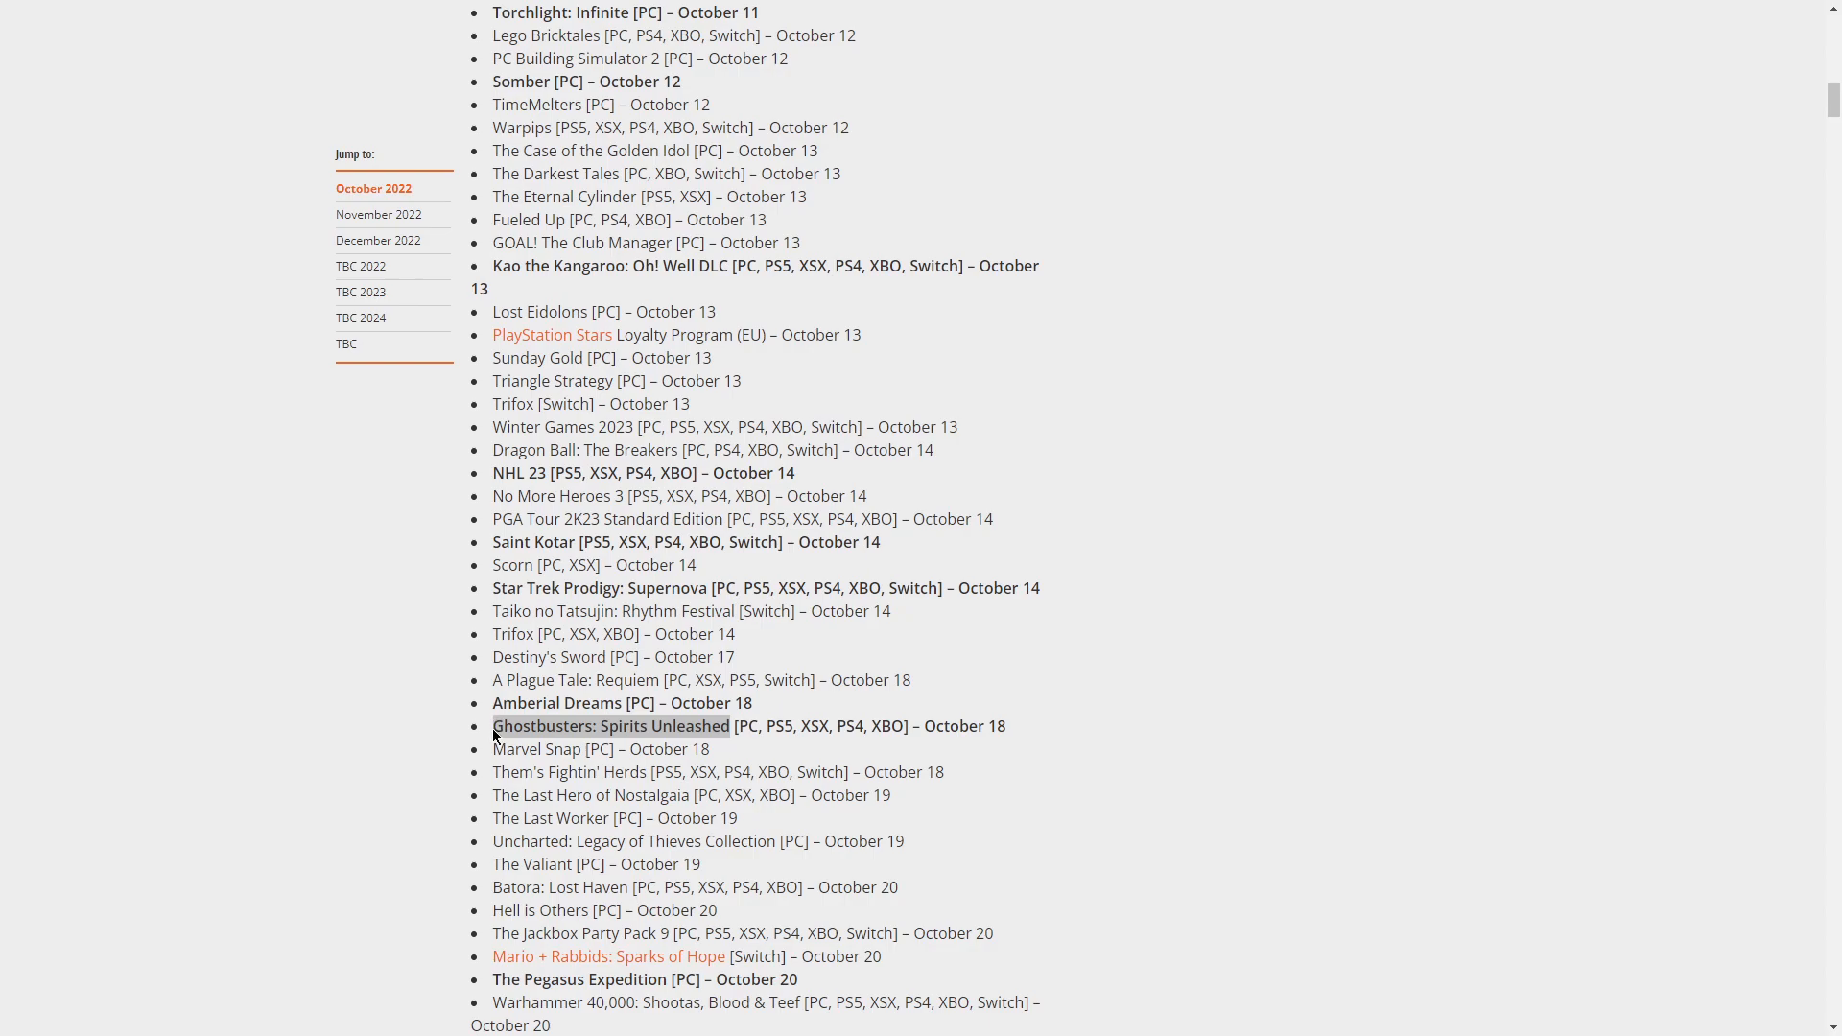
scroll(up, 3)
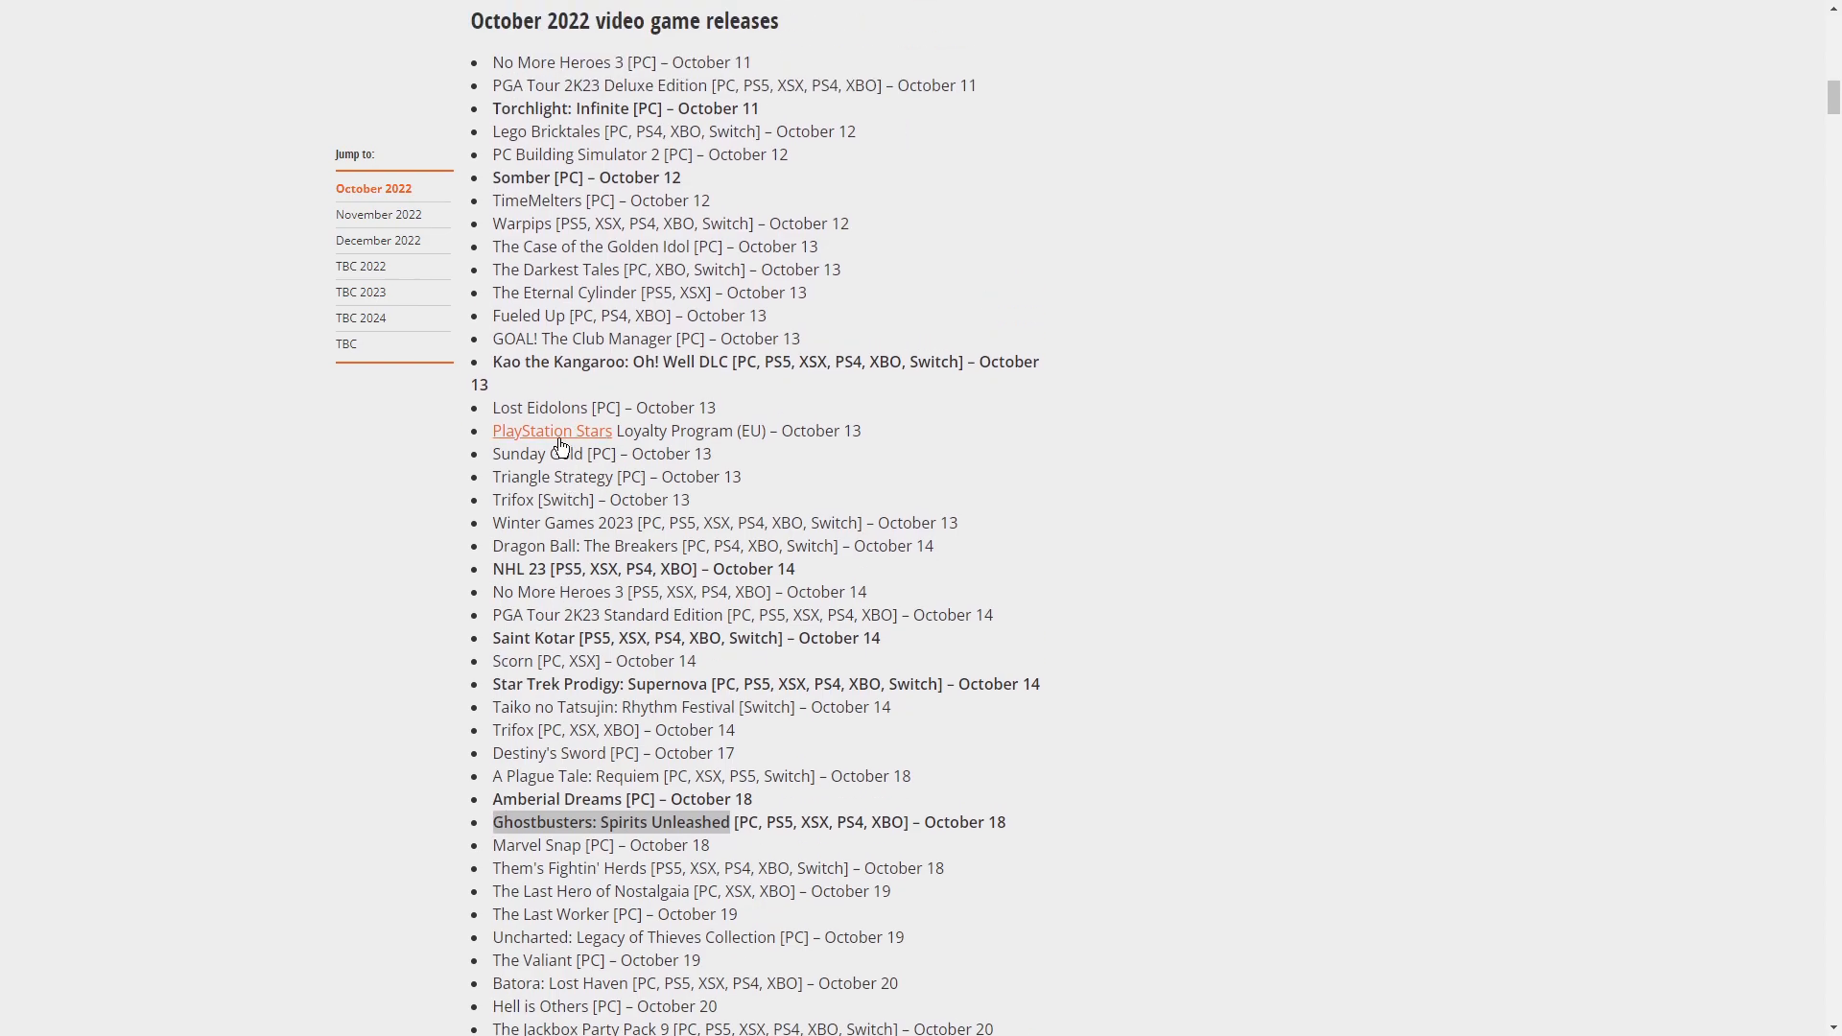
mouse_move(552, 429)
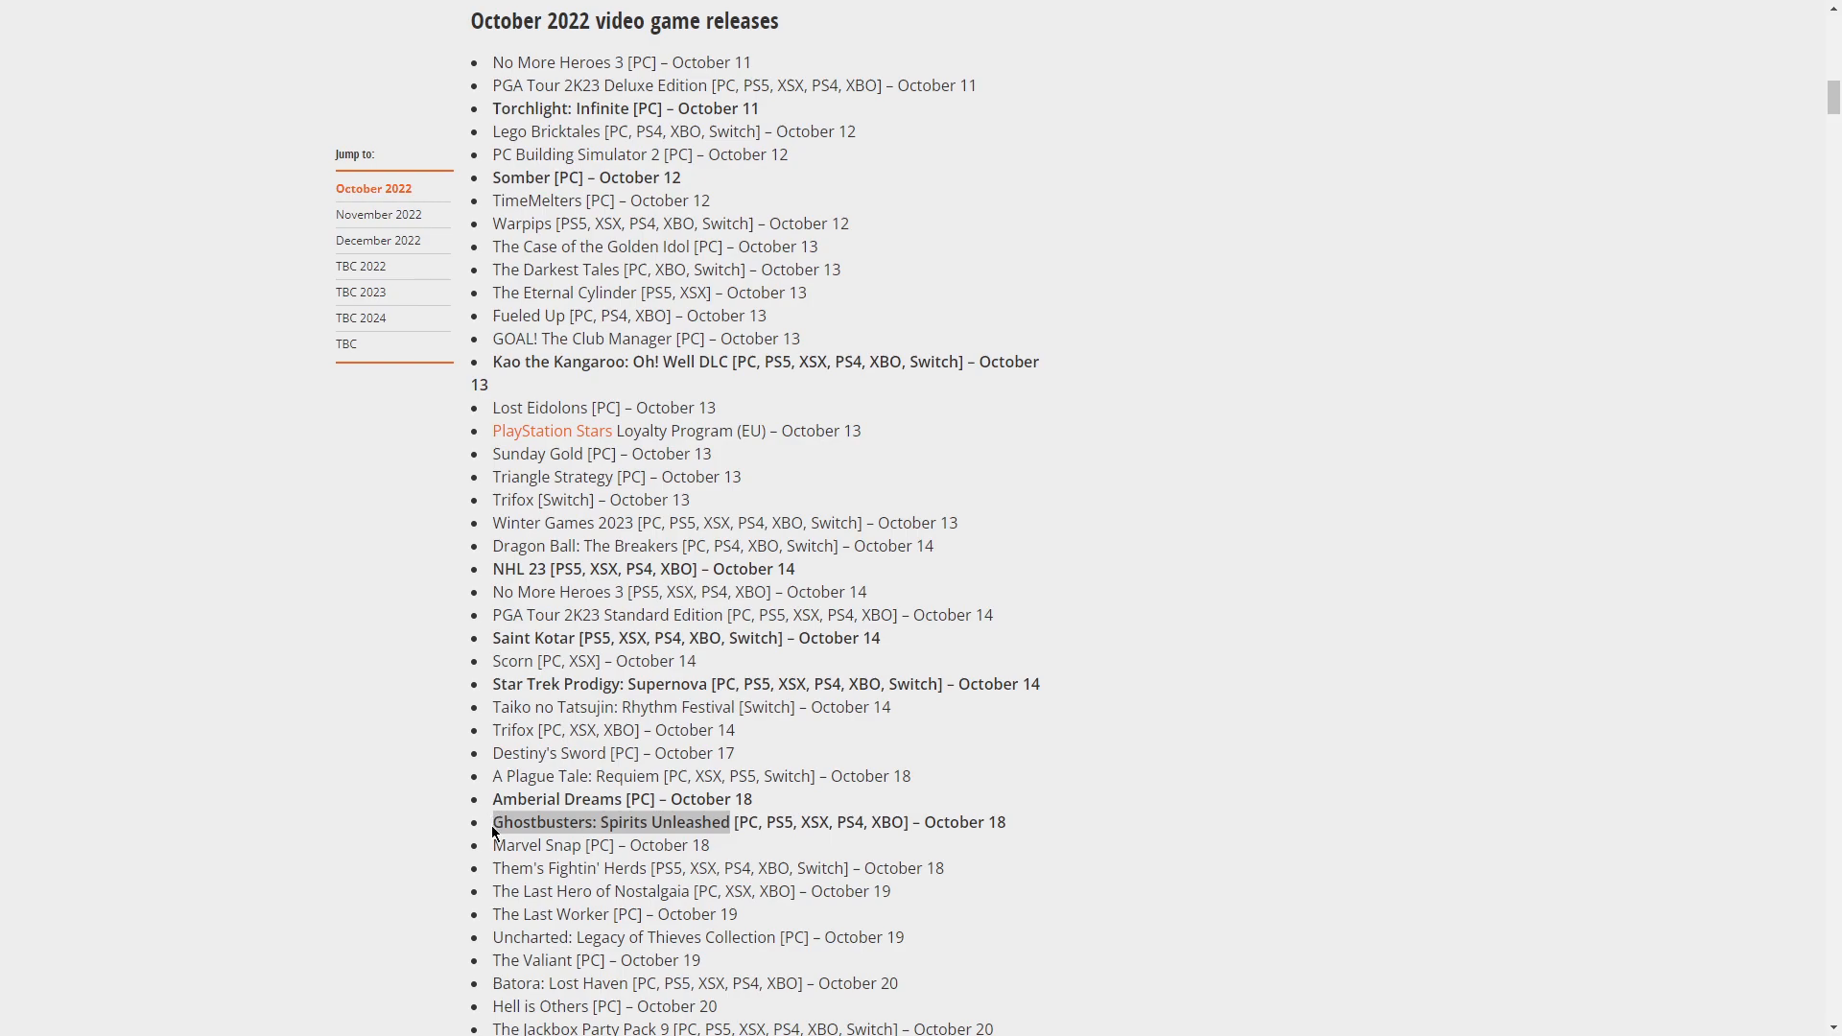
mouse_move(493, 834)
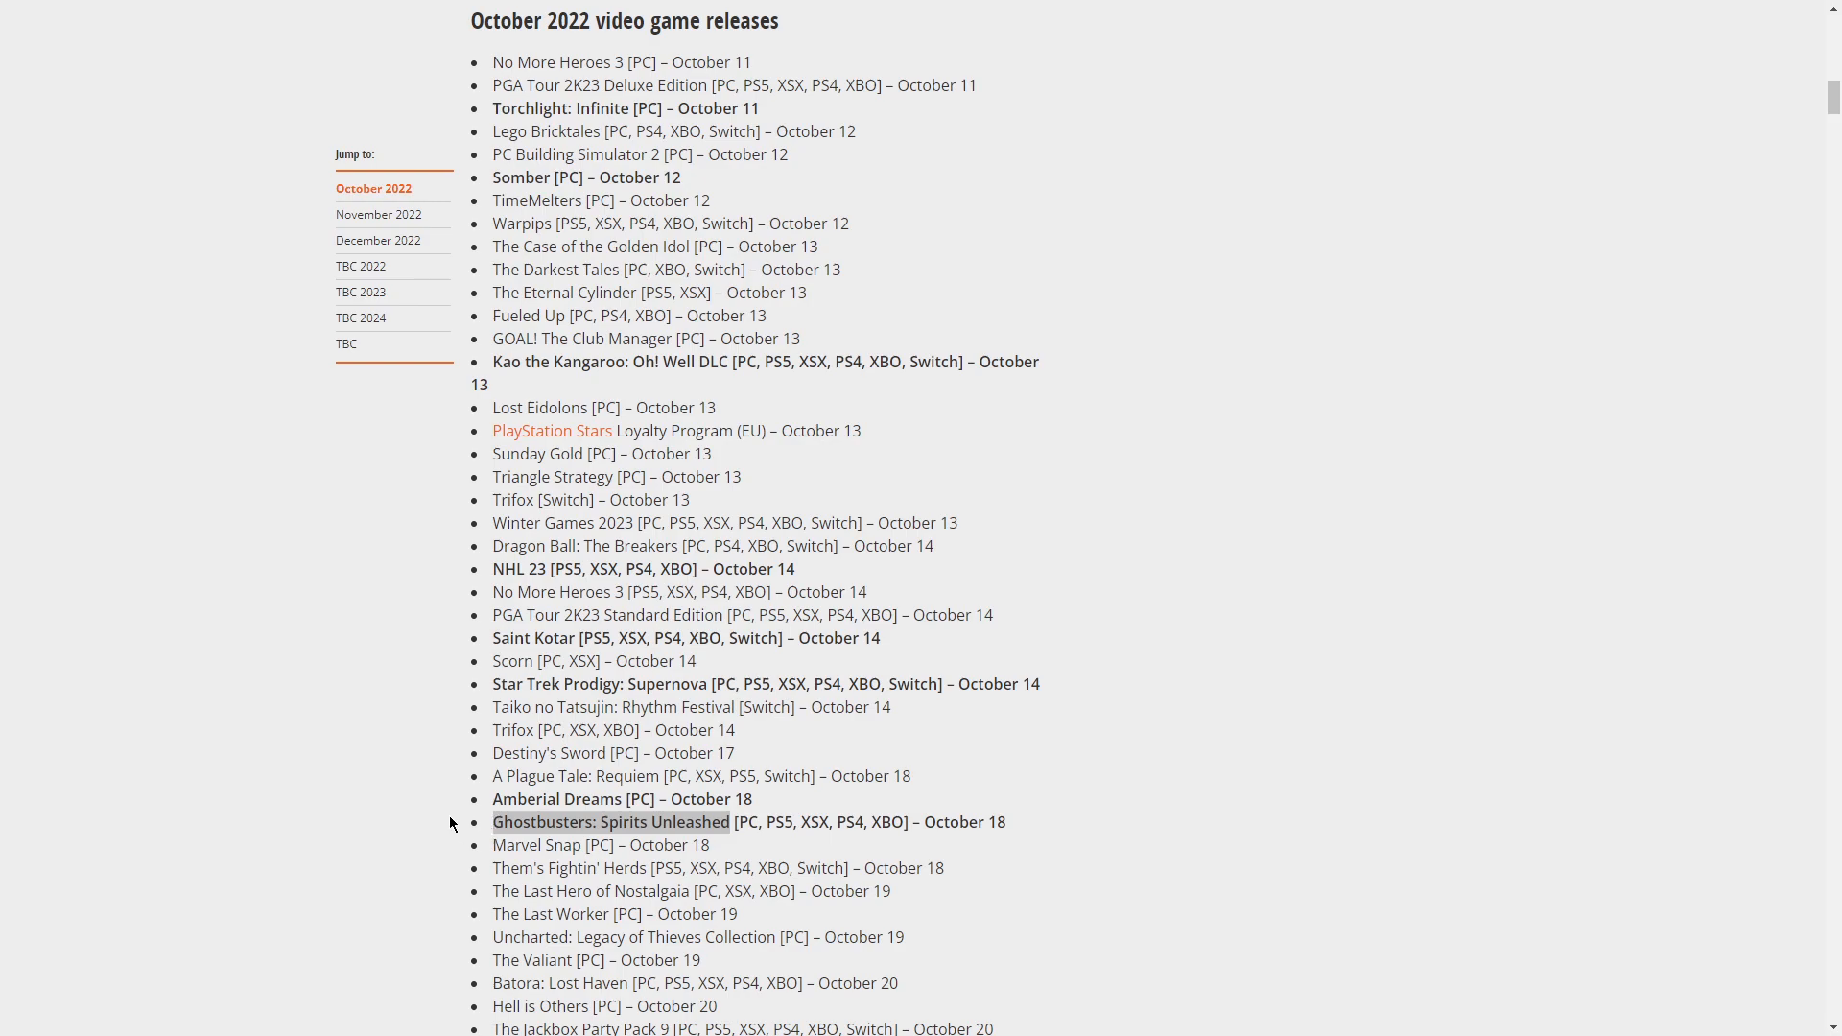
mouse_move(330, 808)
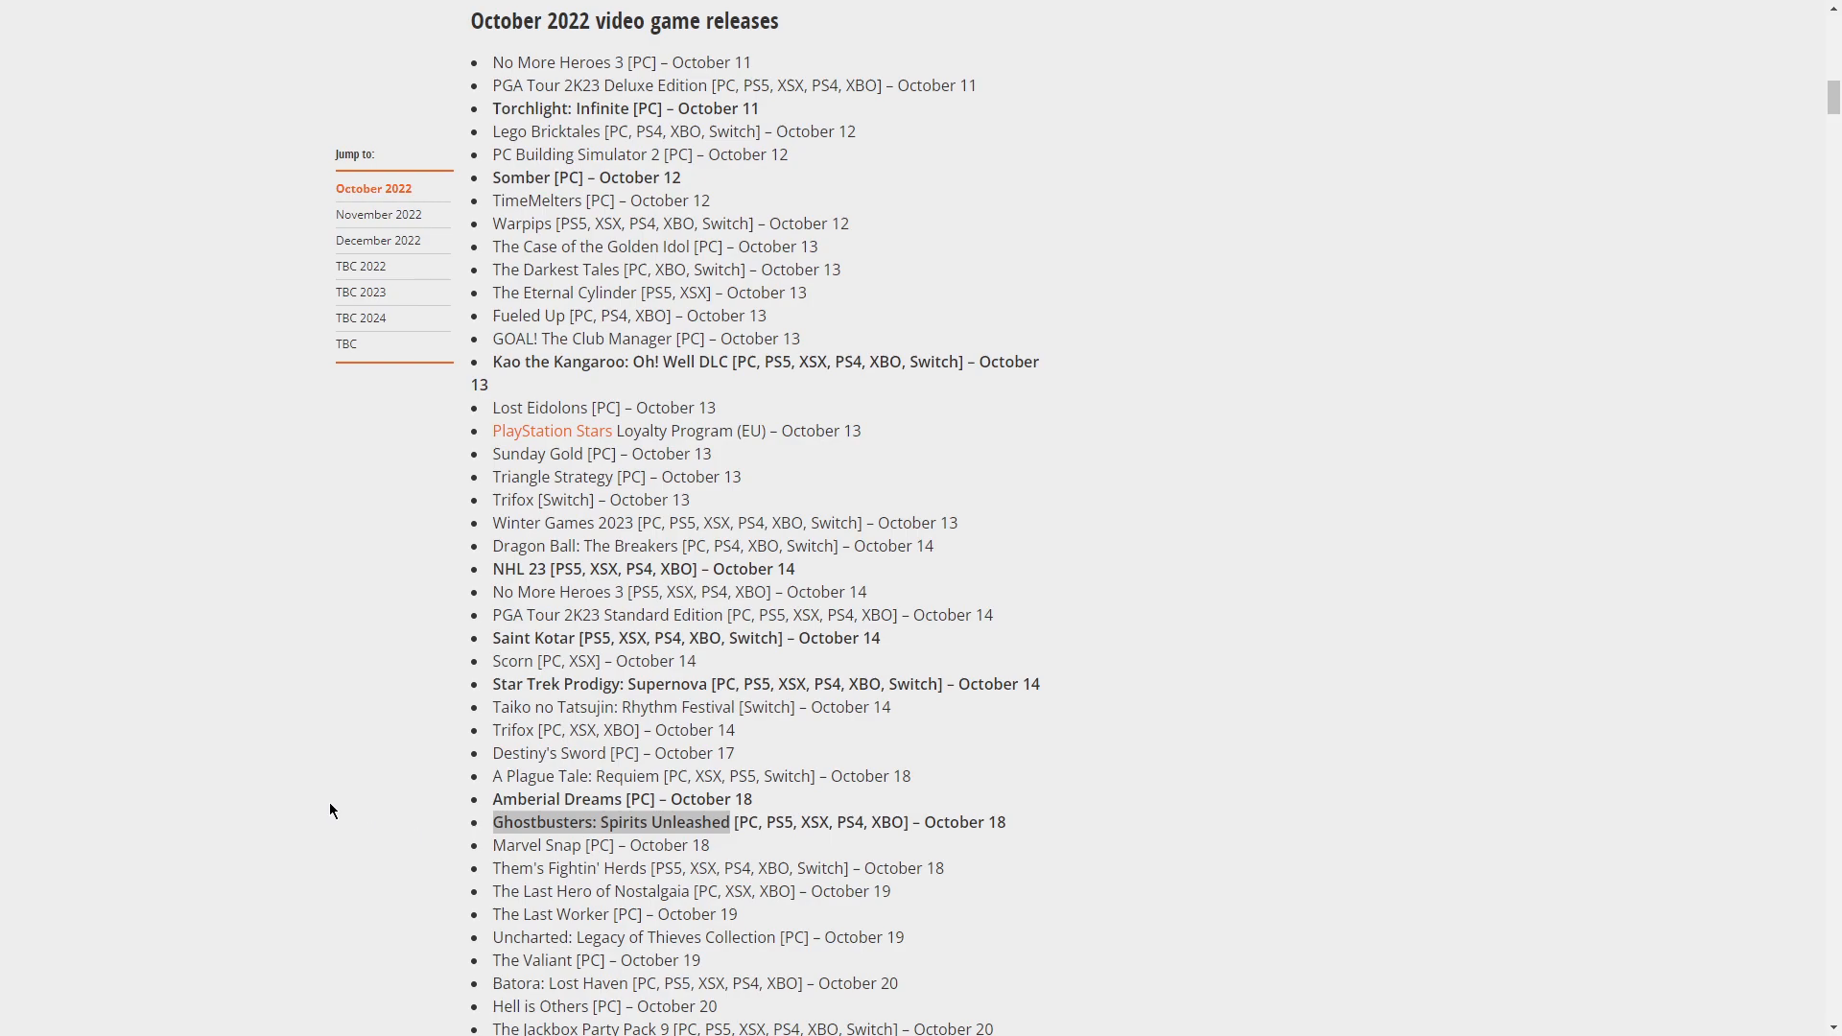
mouse_move(481, 859)
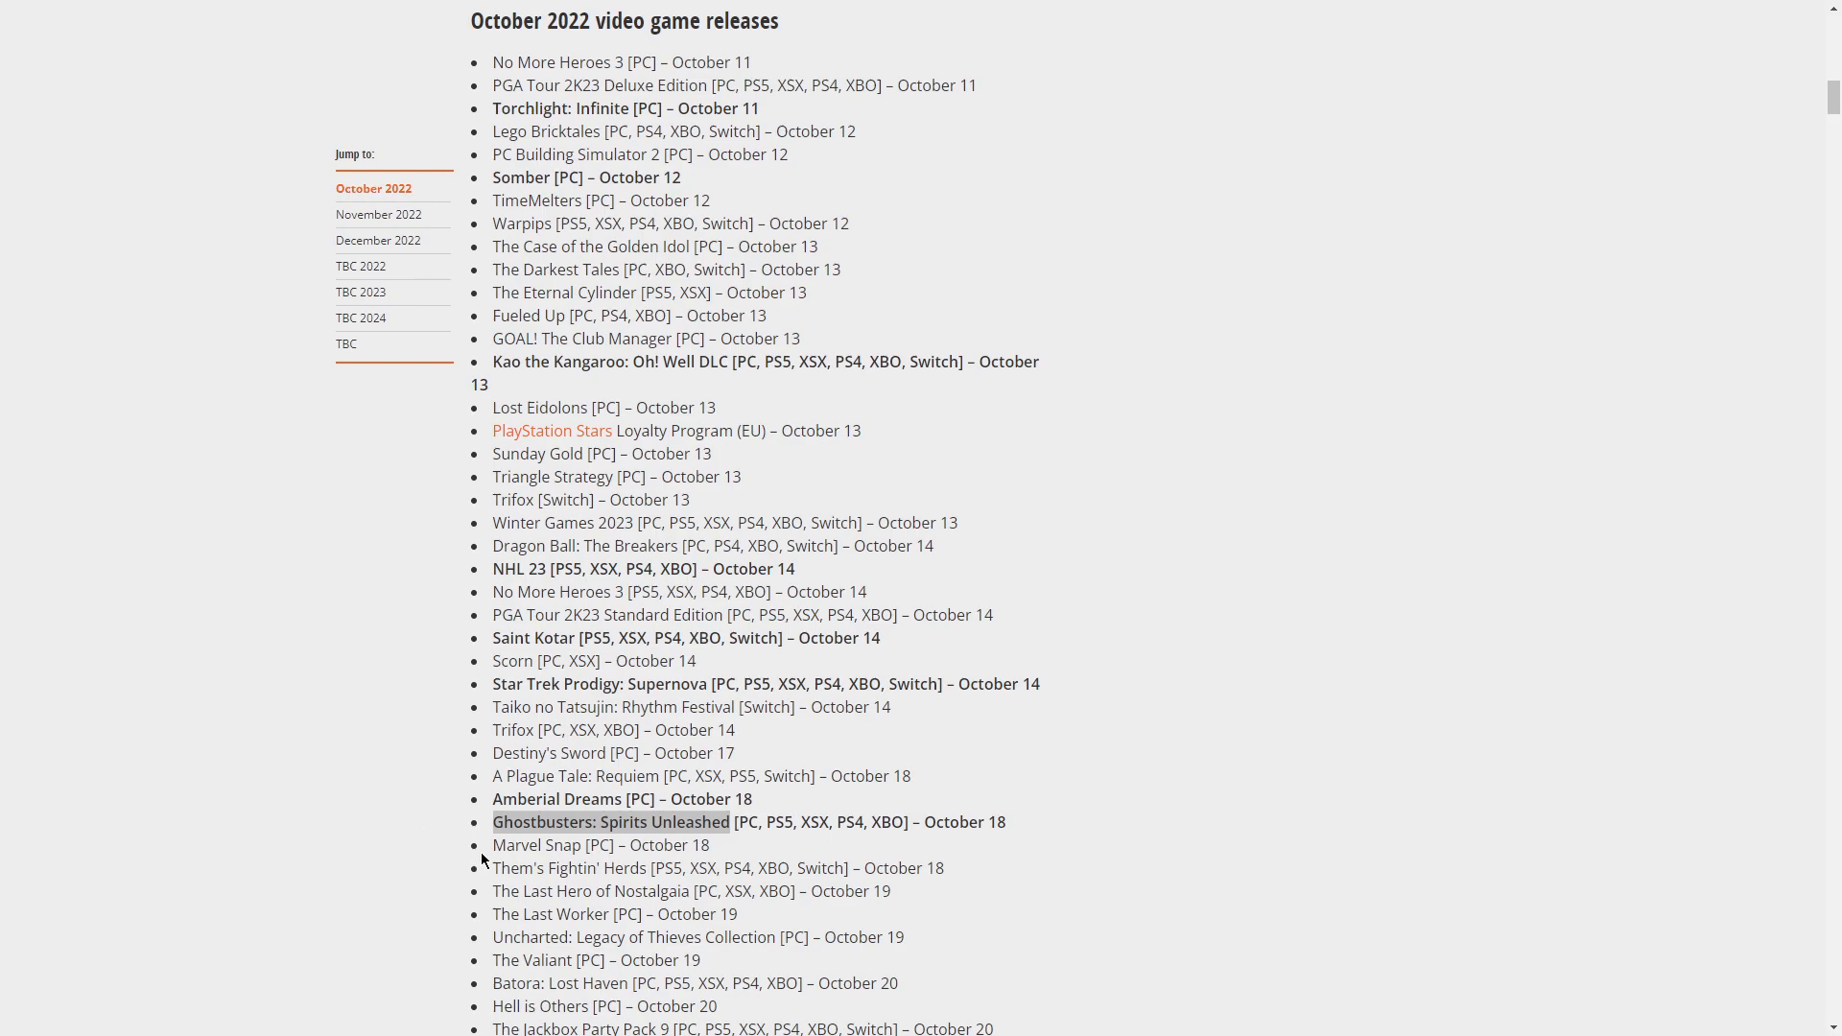
scroll(down, 3)
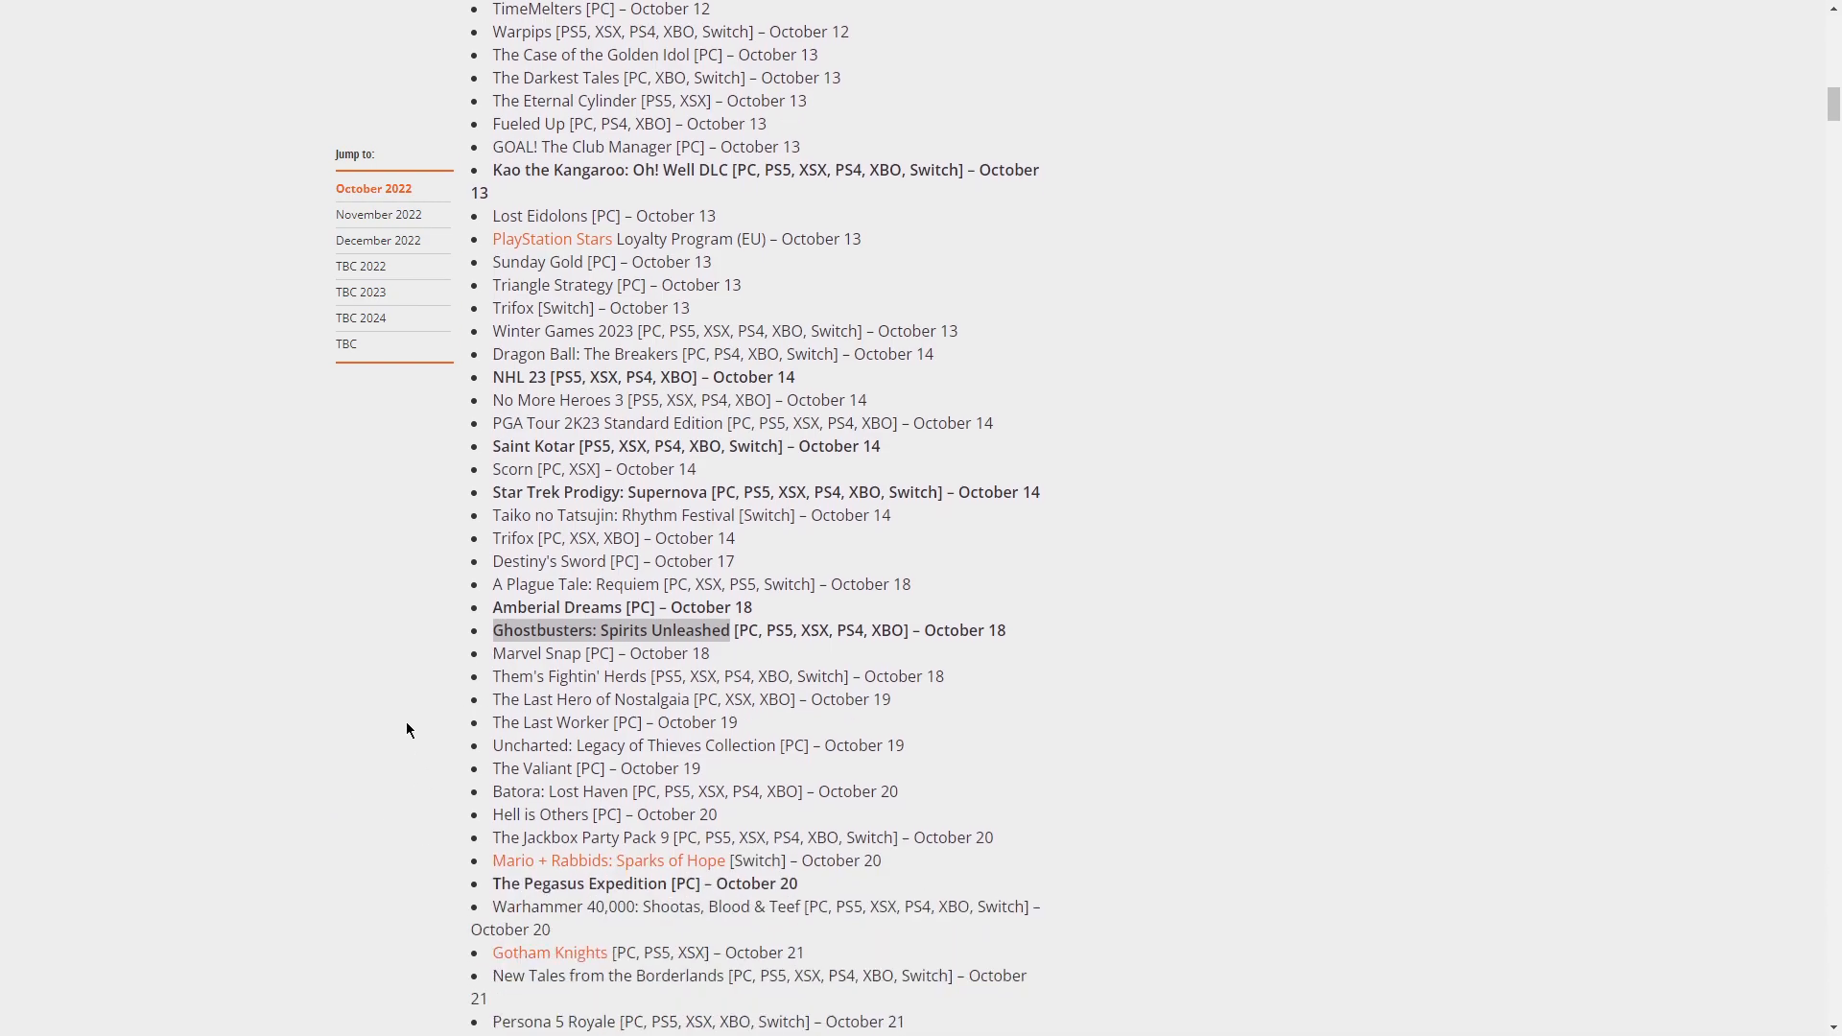
scroll(down, 3)
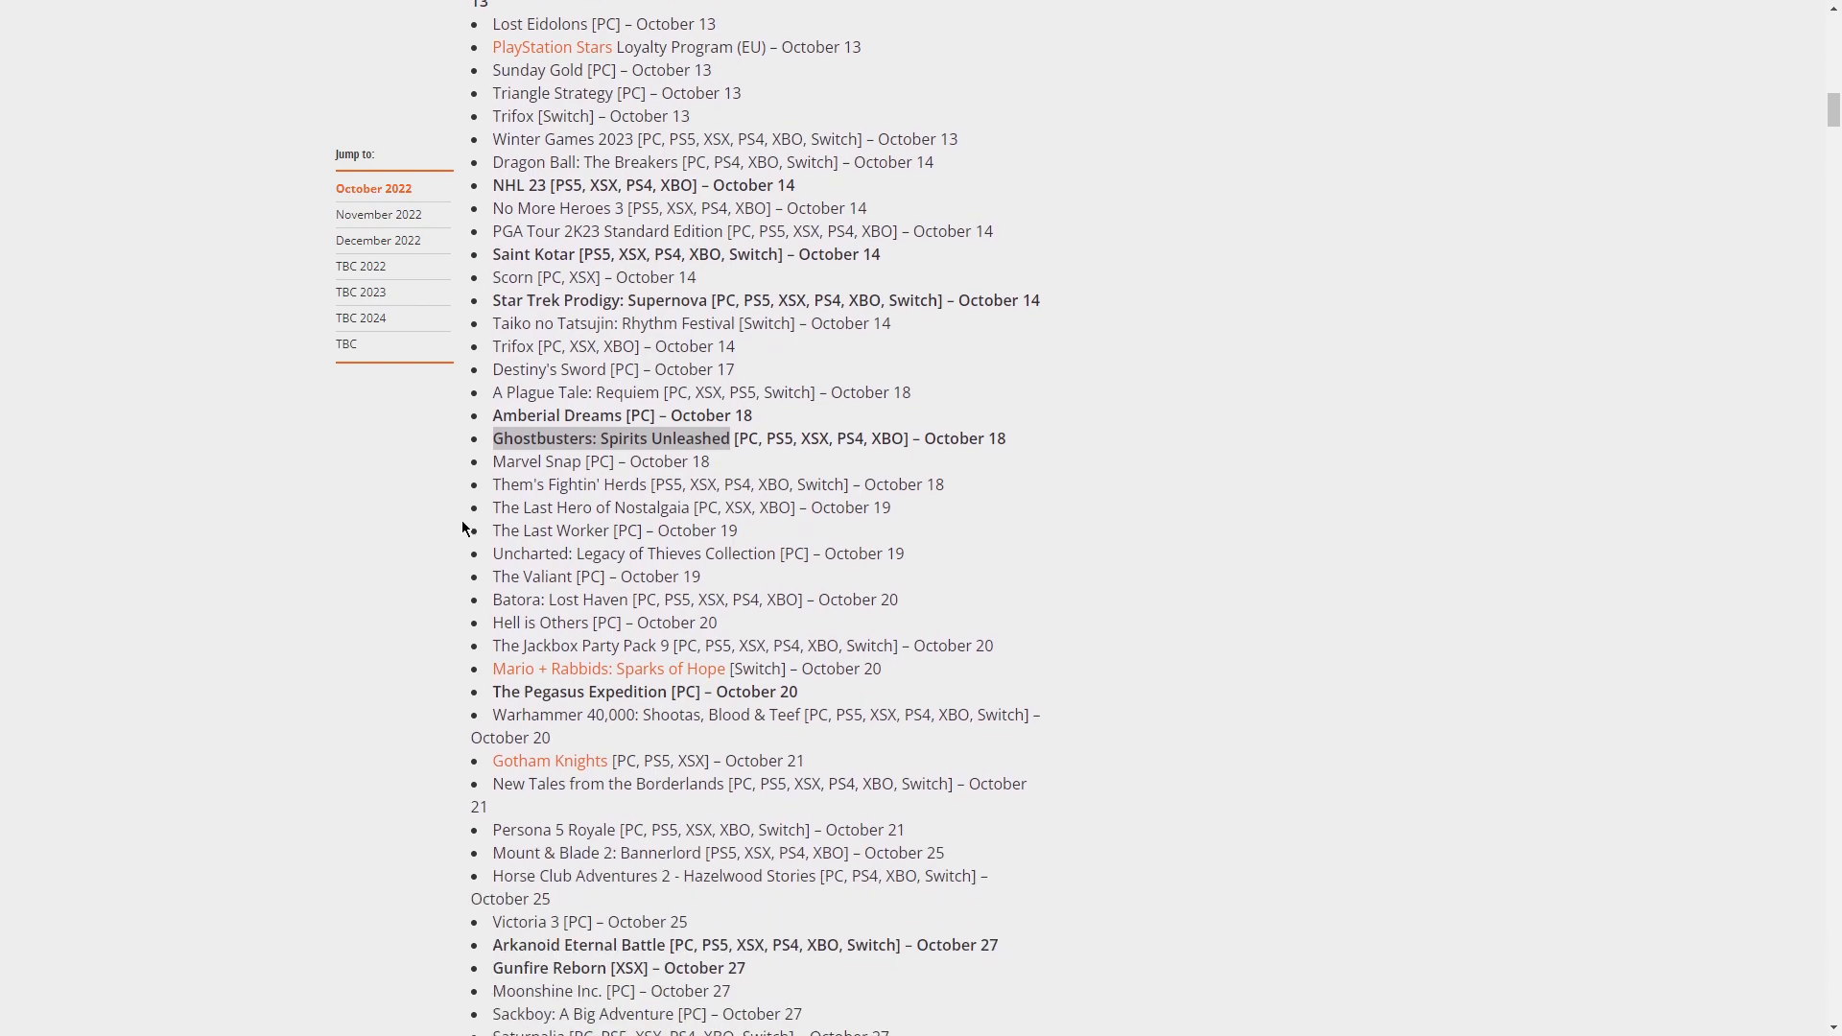
Highlight Marvel Snap among the October 18 releases
double_click(538, 460)
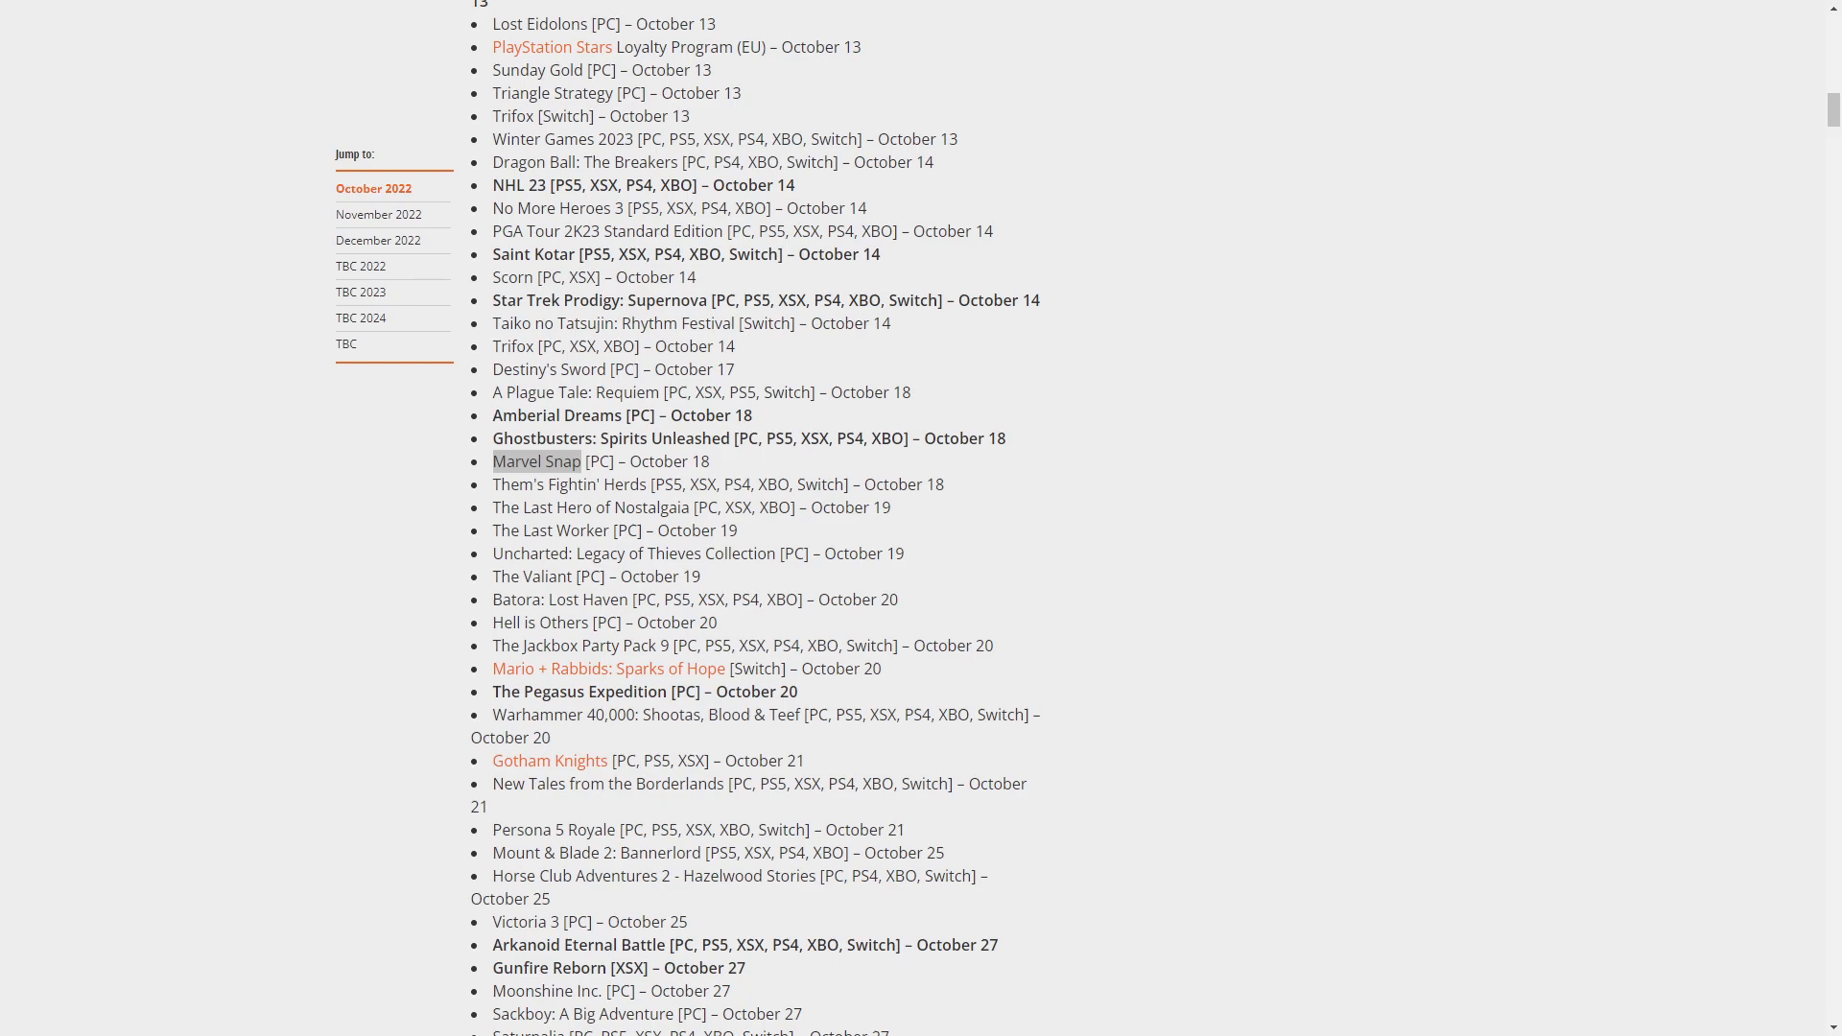
mouse_move(539, 577)
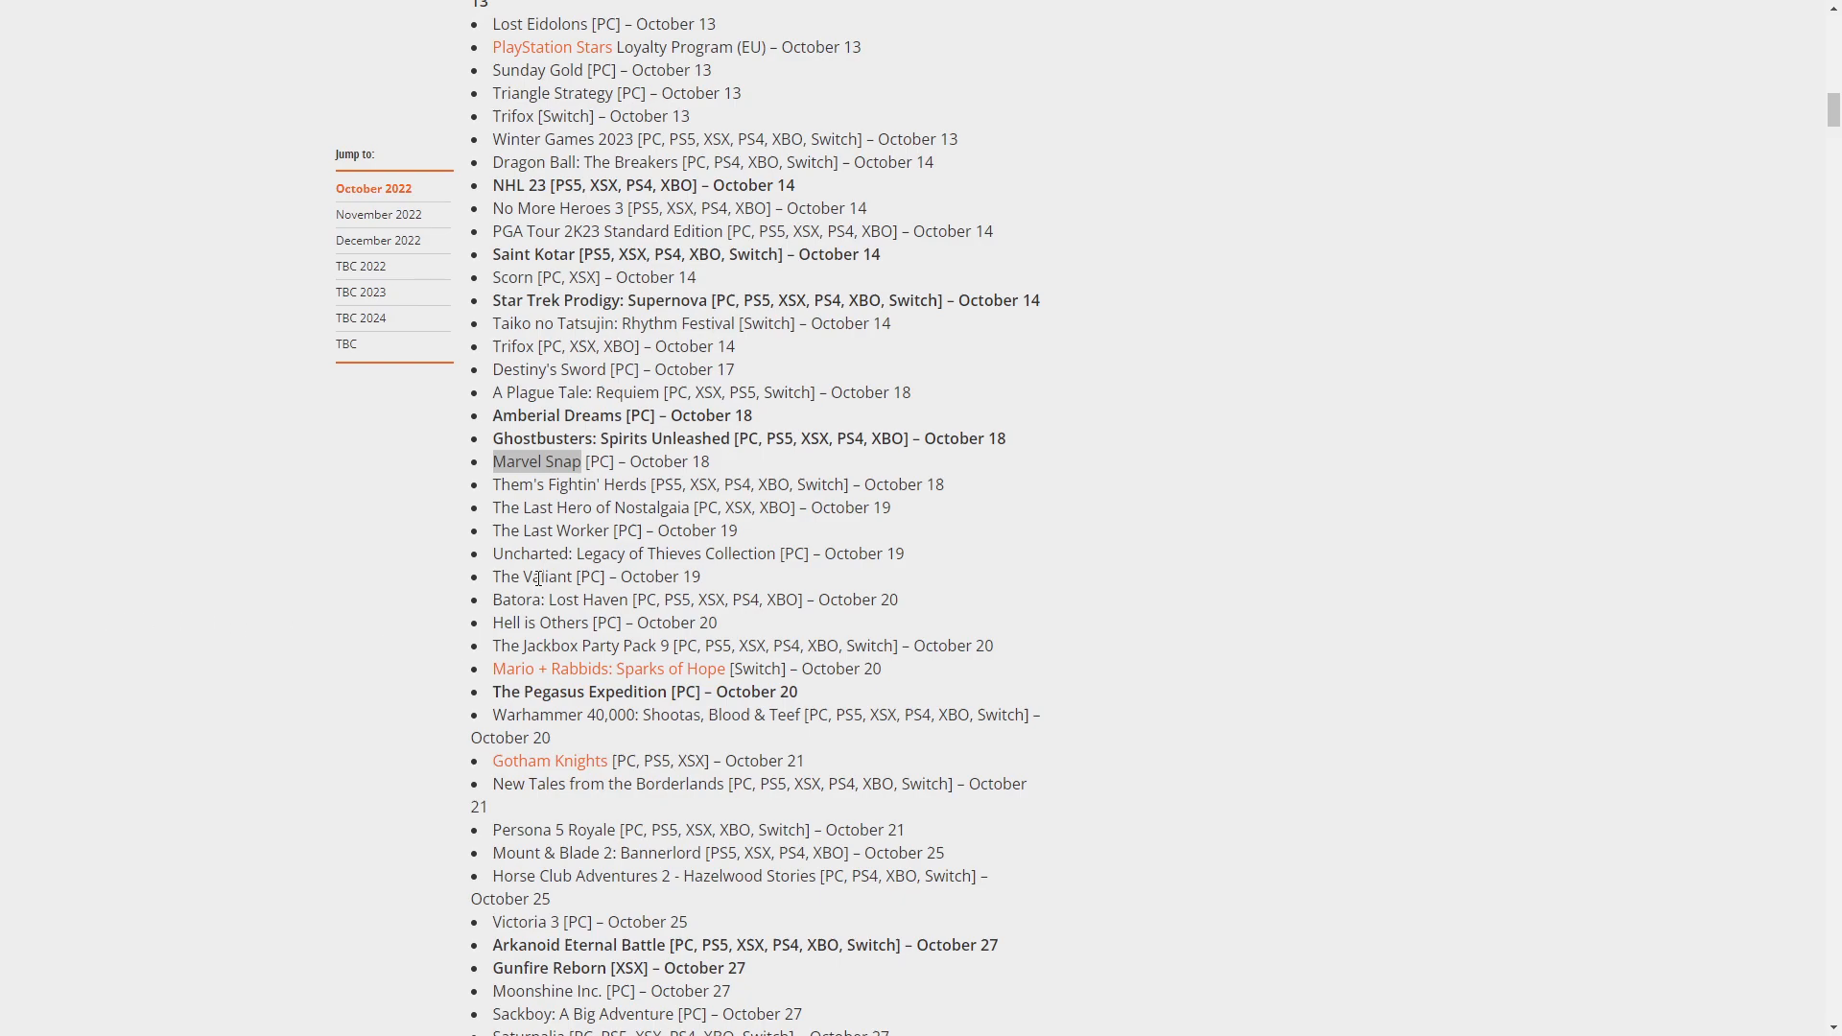
mouse_move(47, 597)
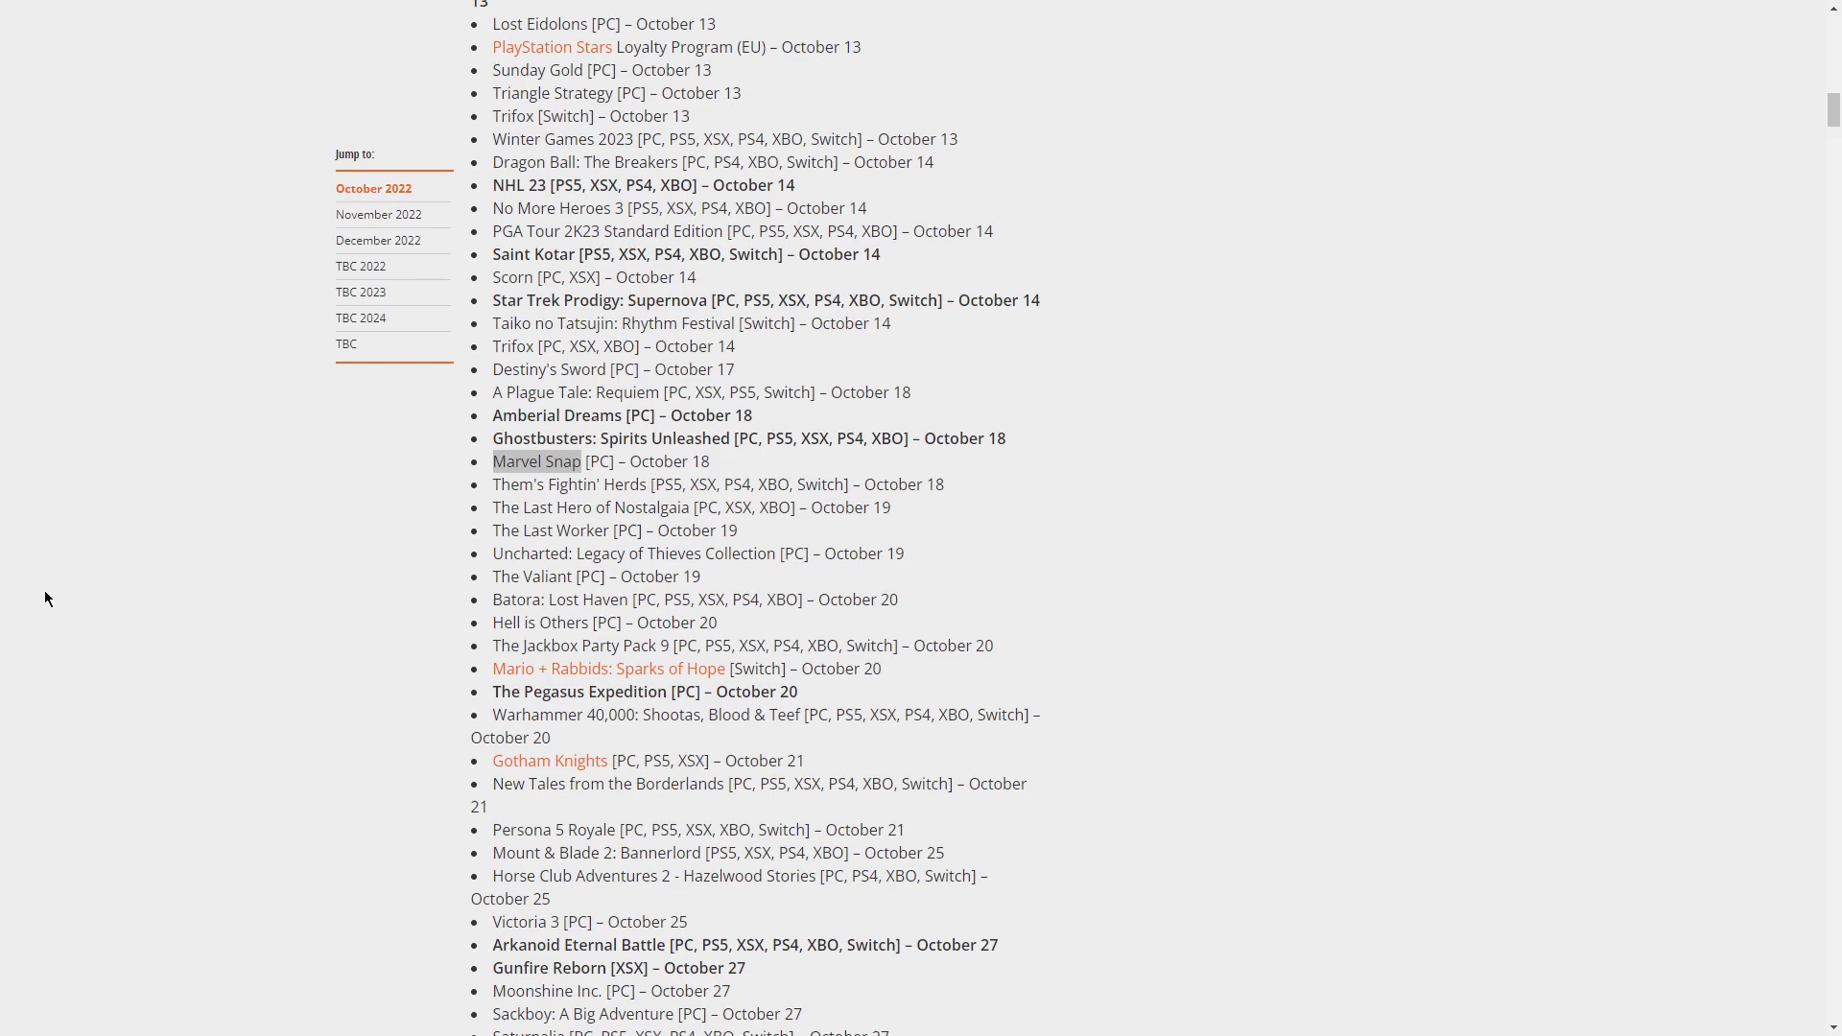
mouse_move(318, 570)
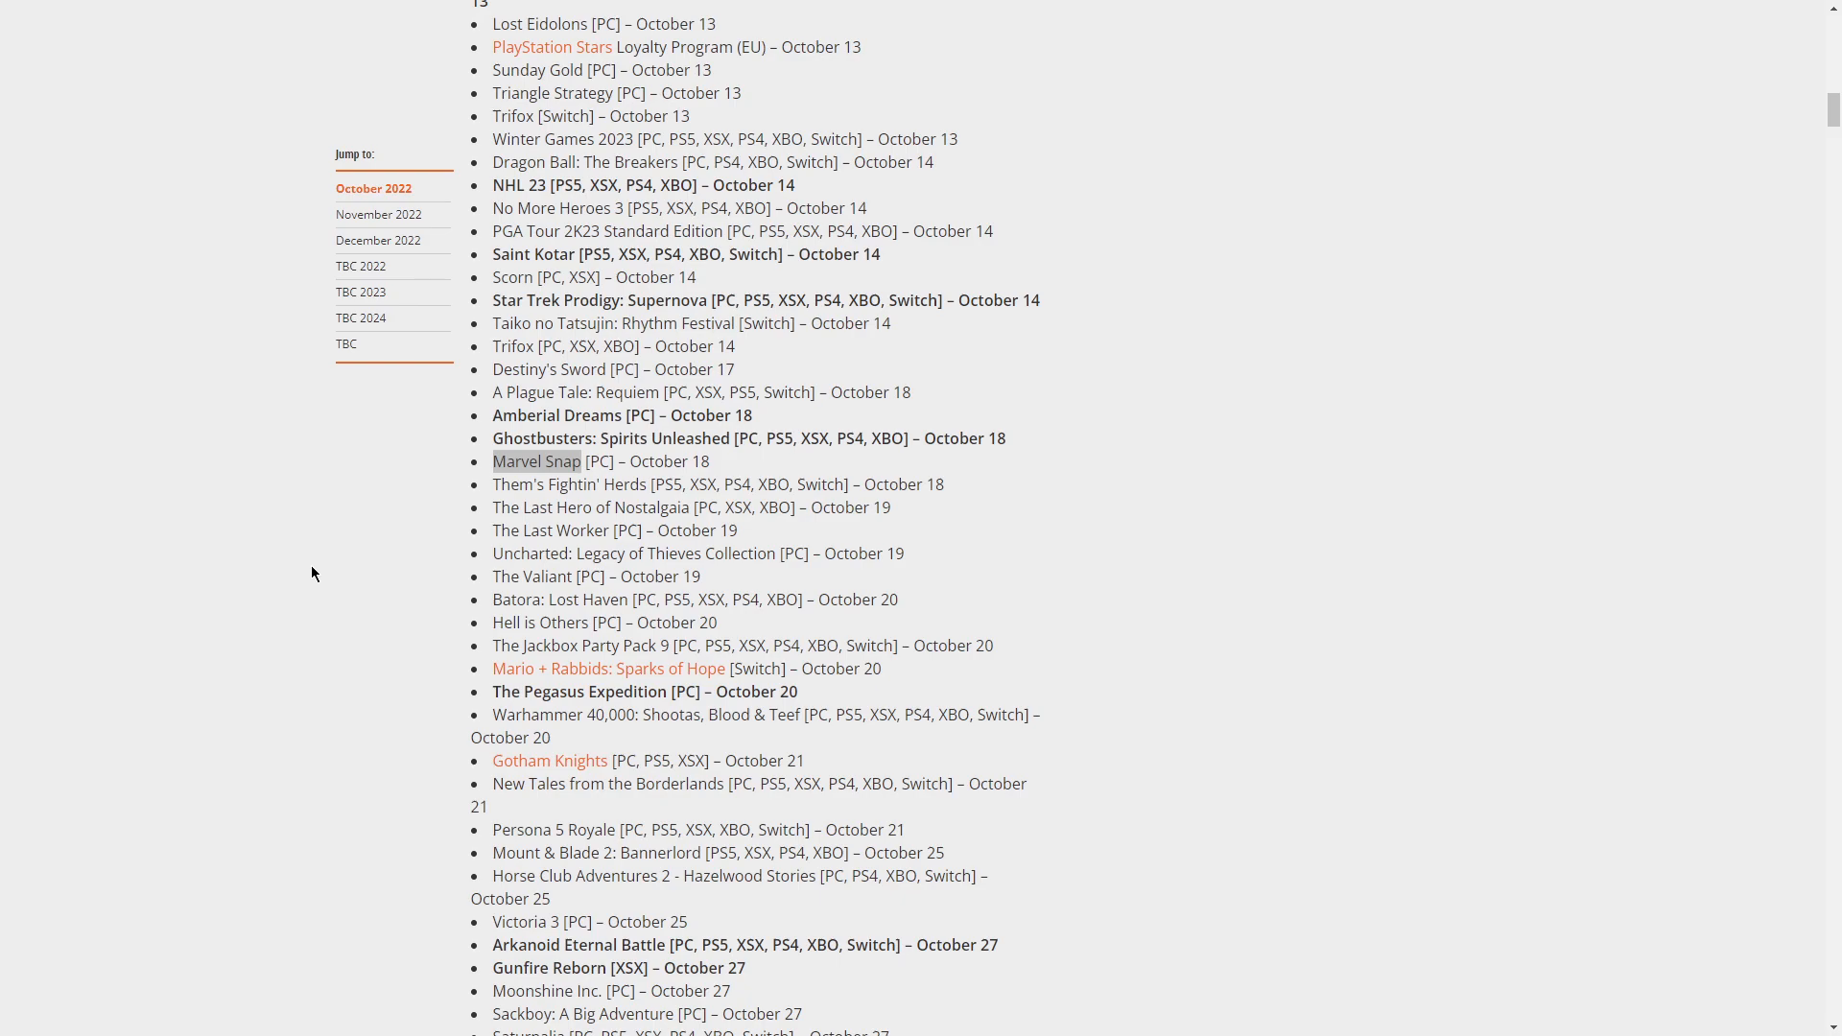
mouse_move(508, 552)
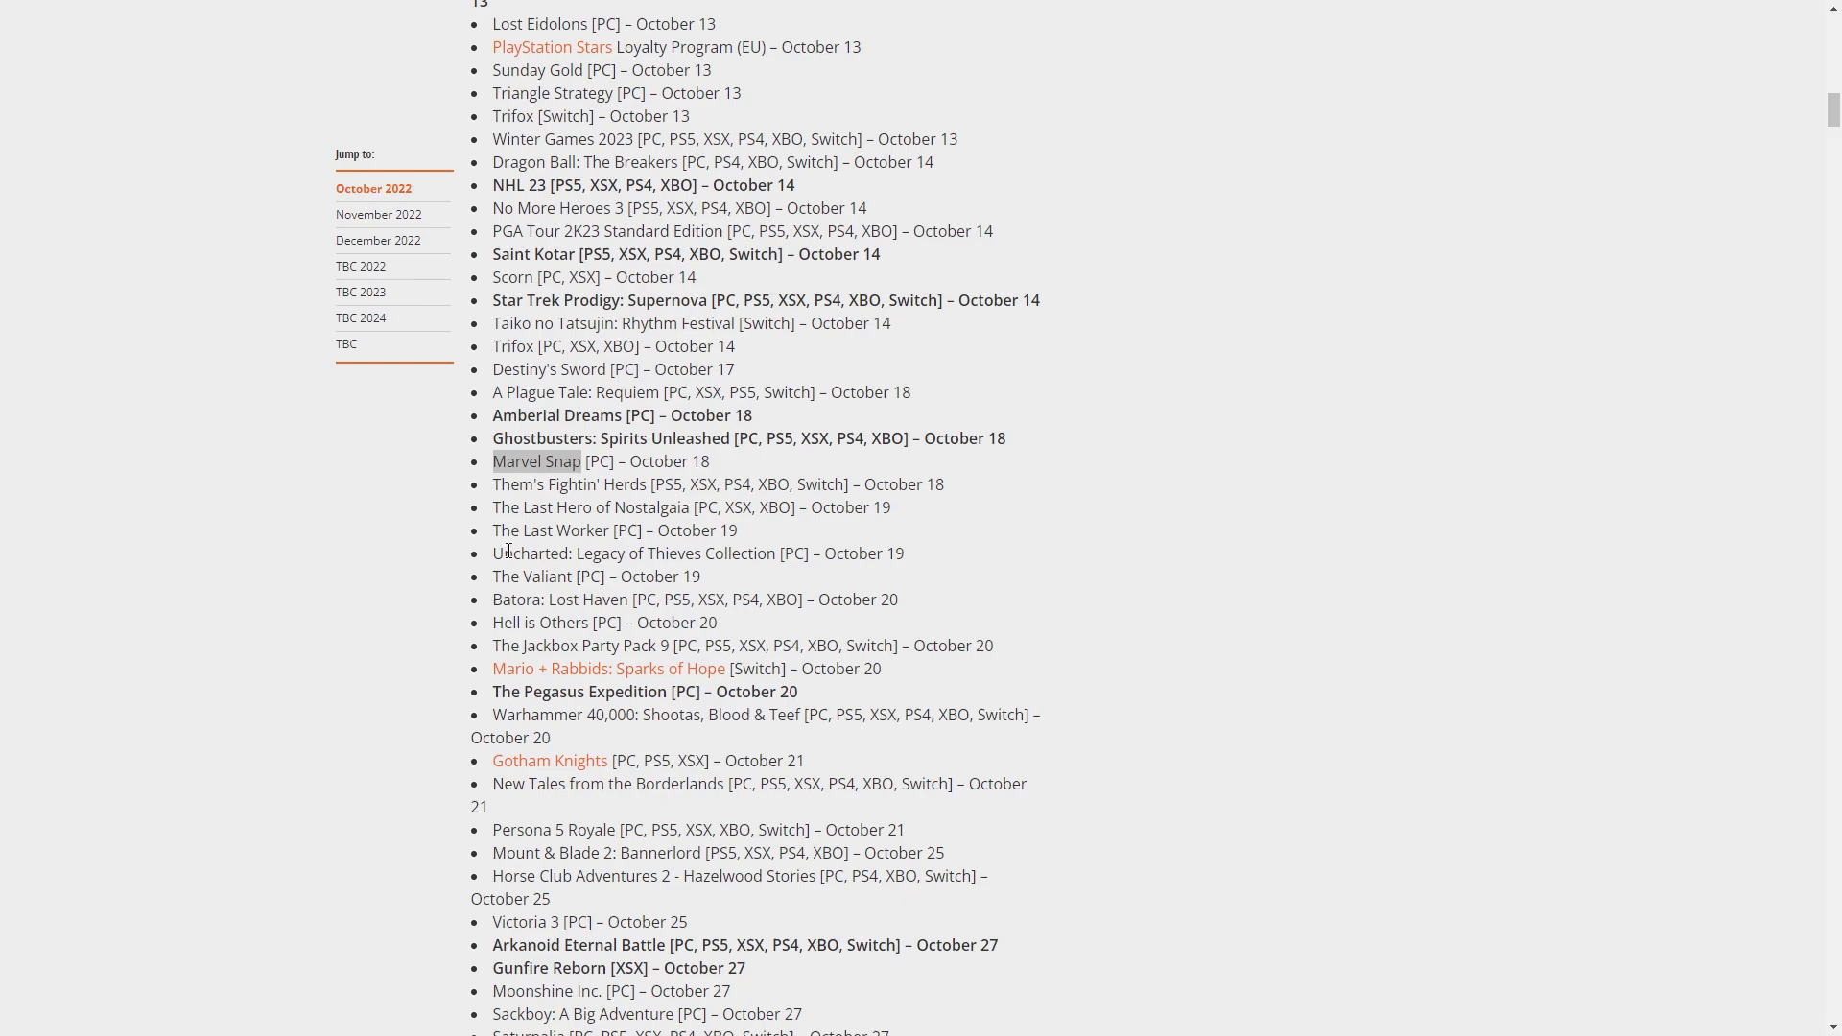
mouse_move(492, 488)
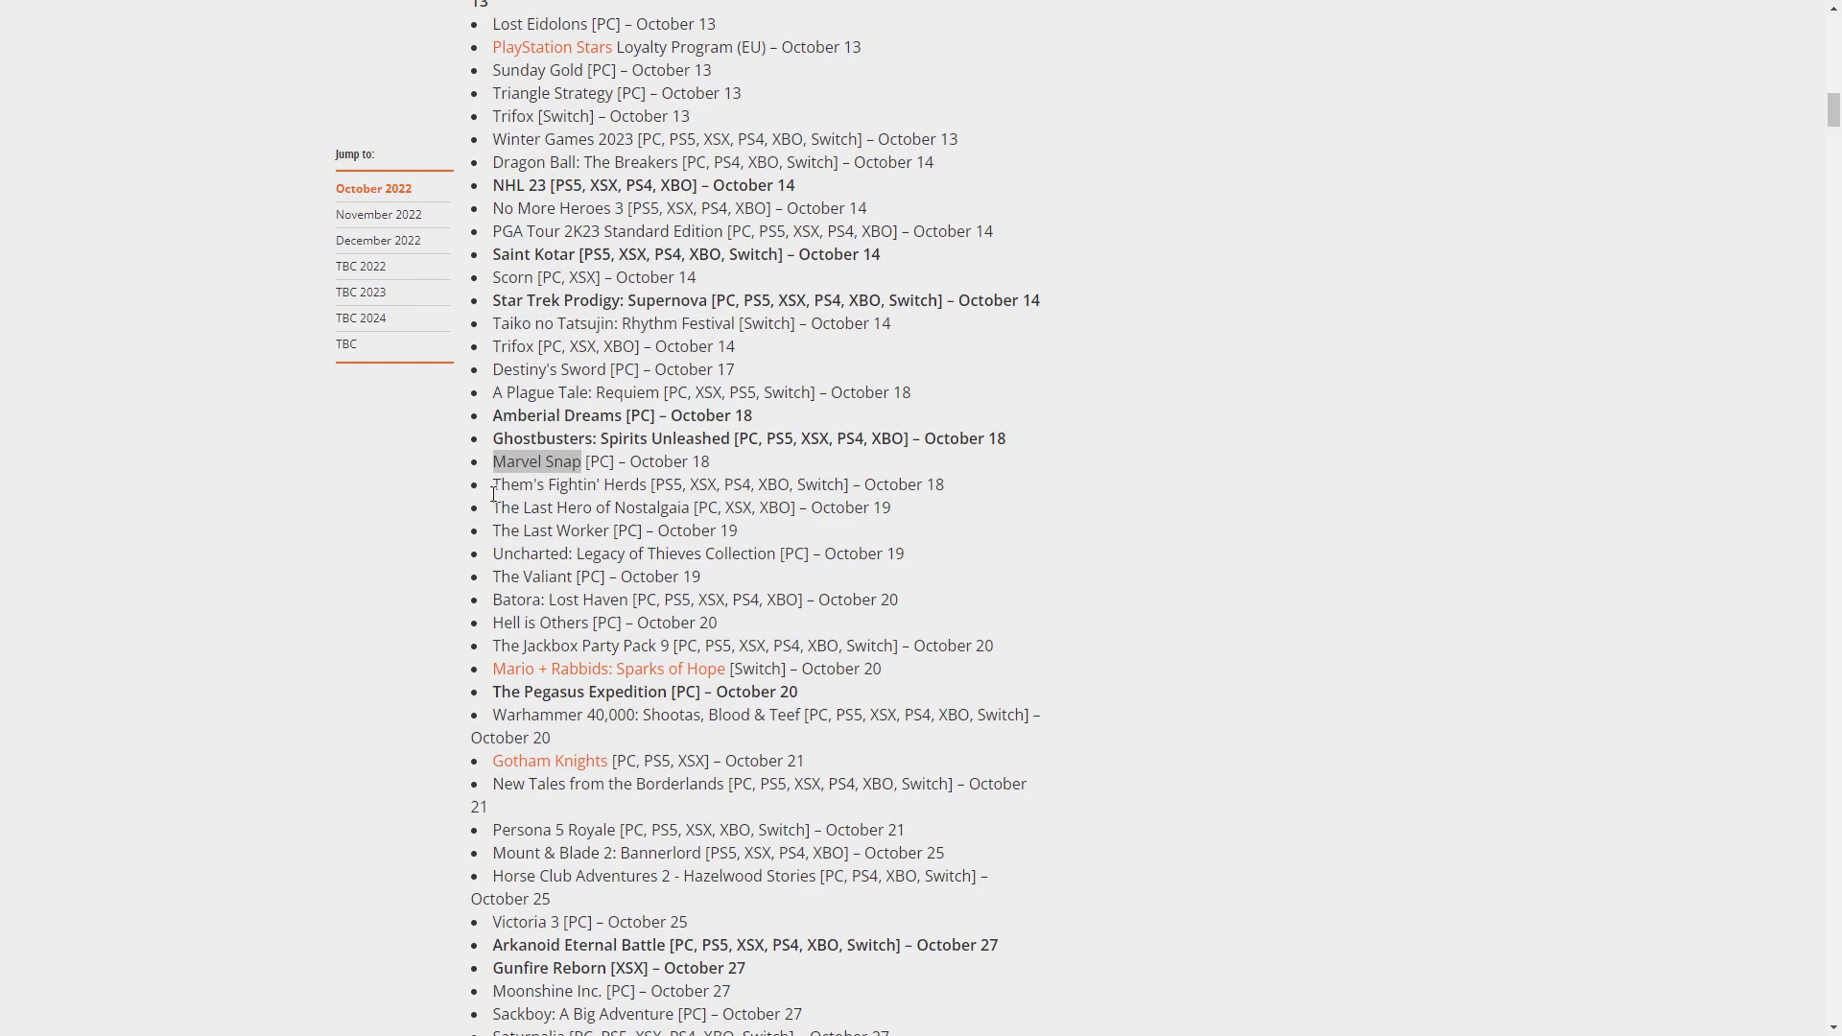
mouse_move(397, 537)
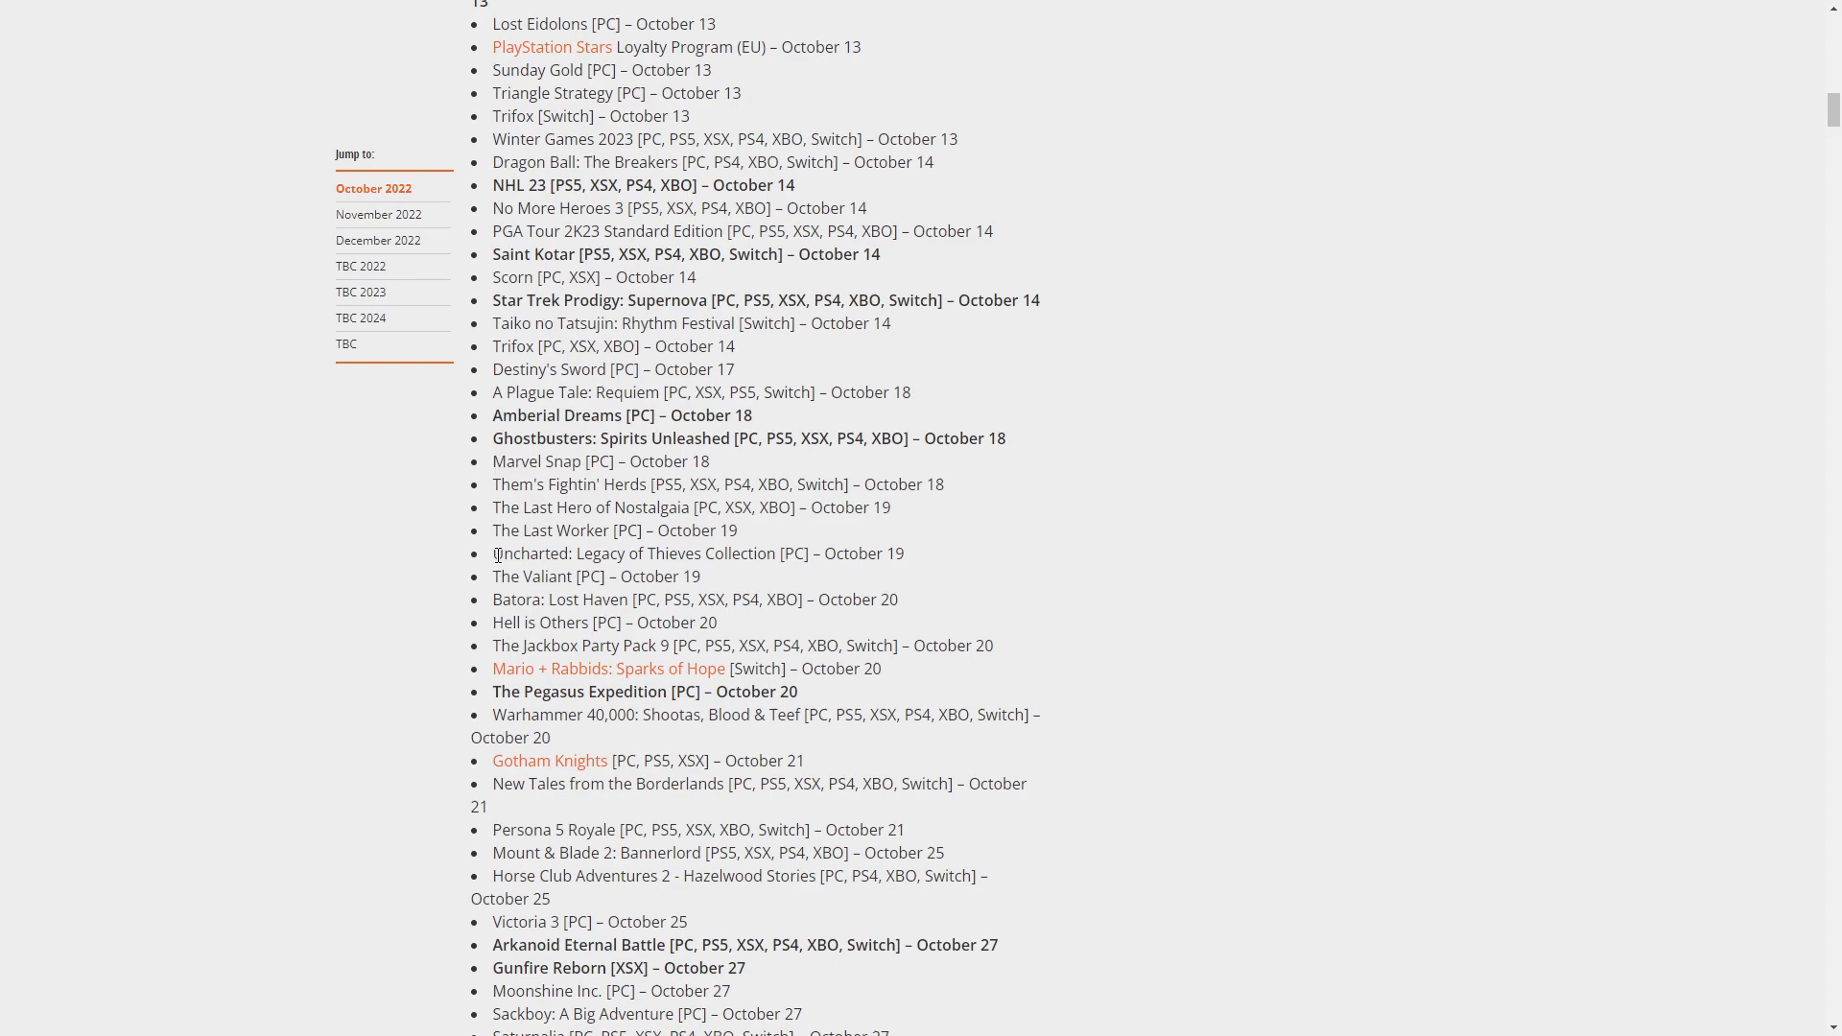
Highlight Uncharted: Legacy of Thieves Collection, an October 19 release
double_click(631, 553)
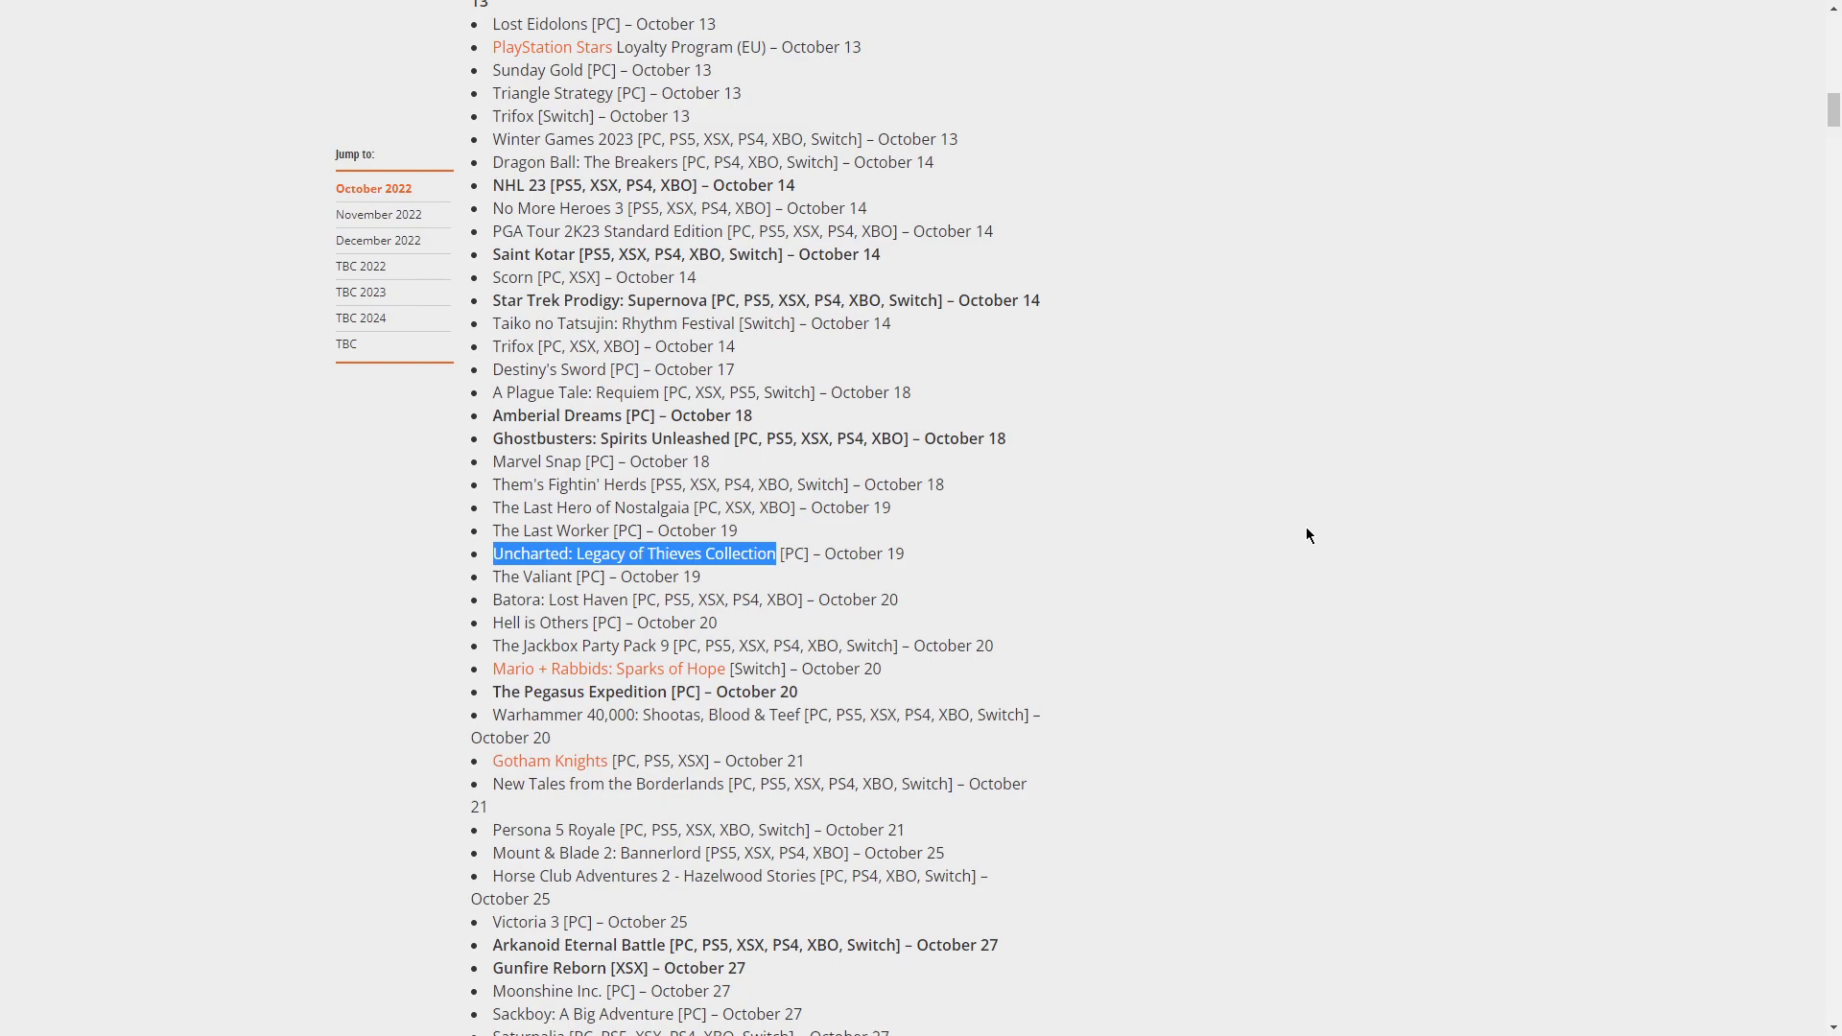
mouse_move(1292, 554)
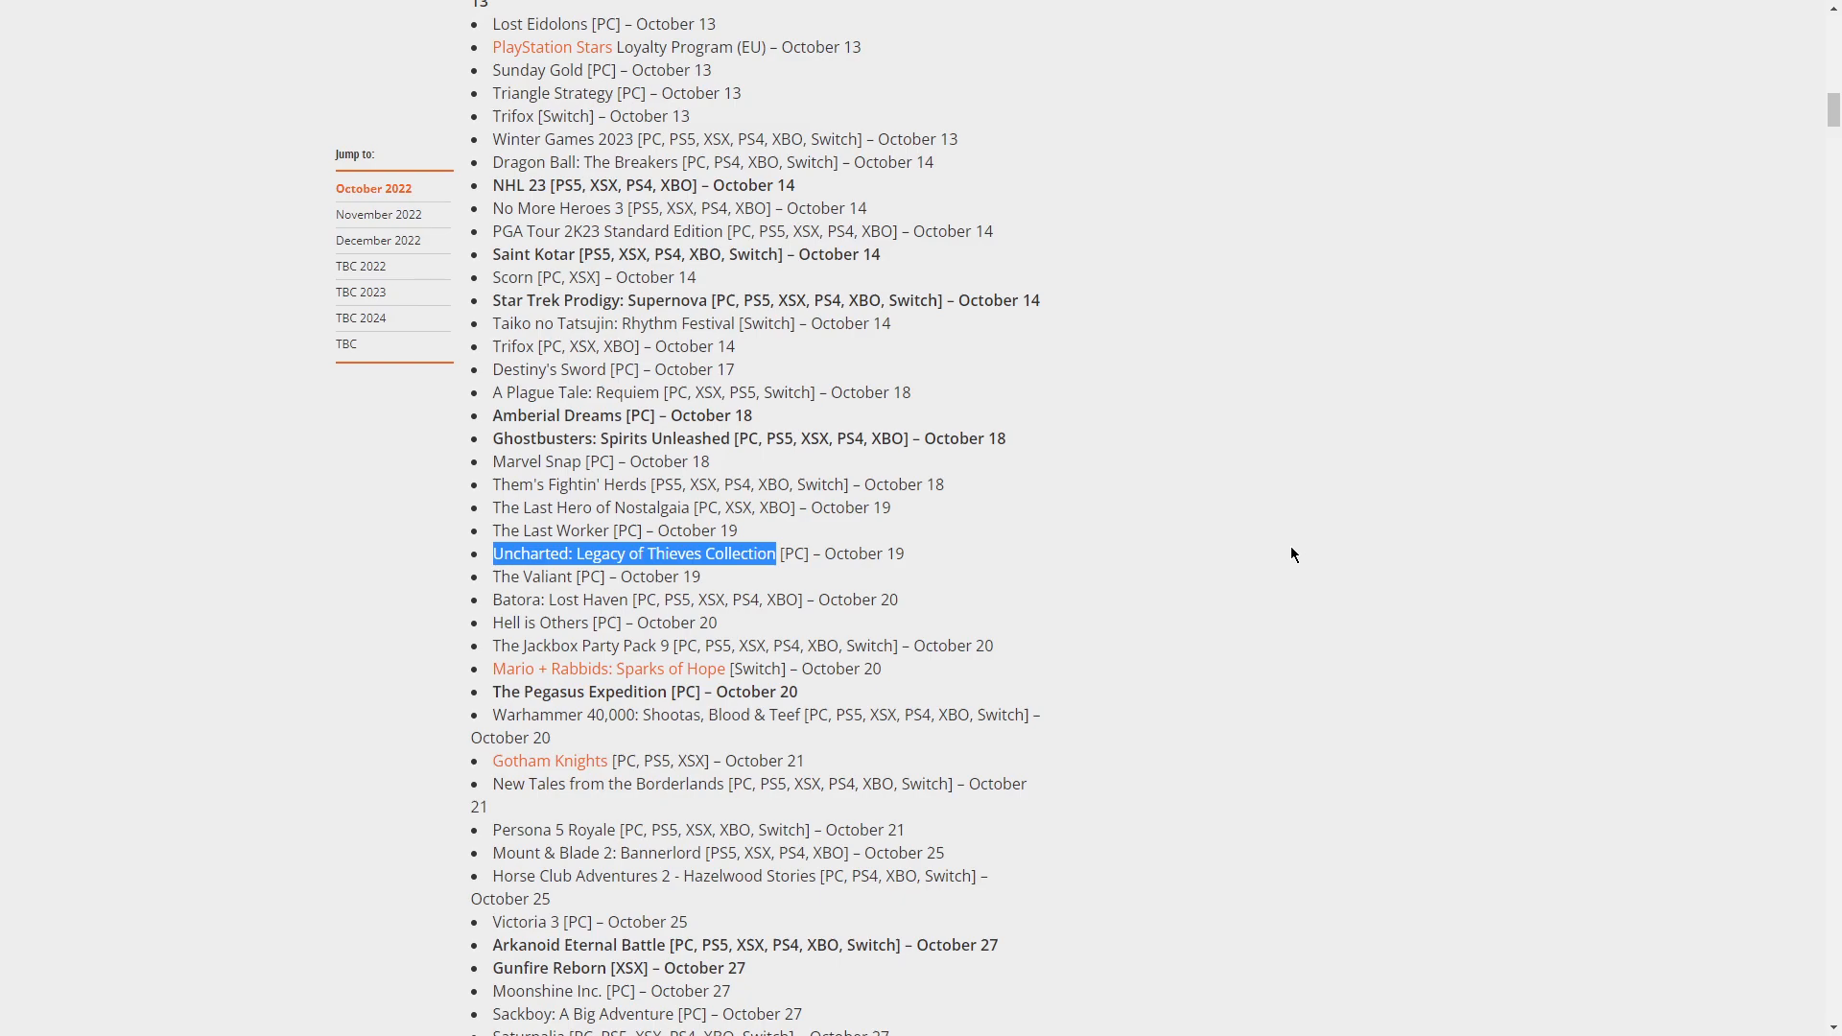
mouse_move(1257, 567)
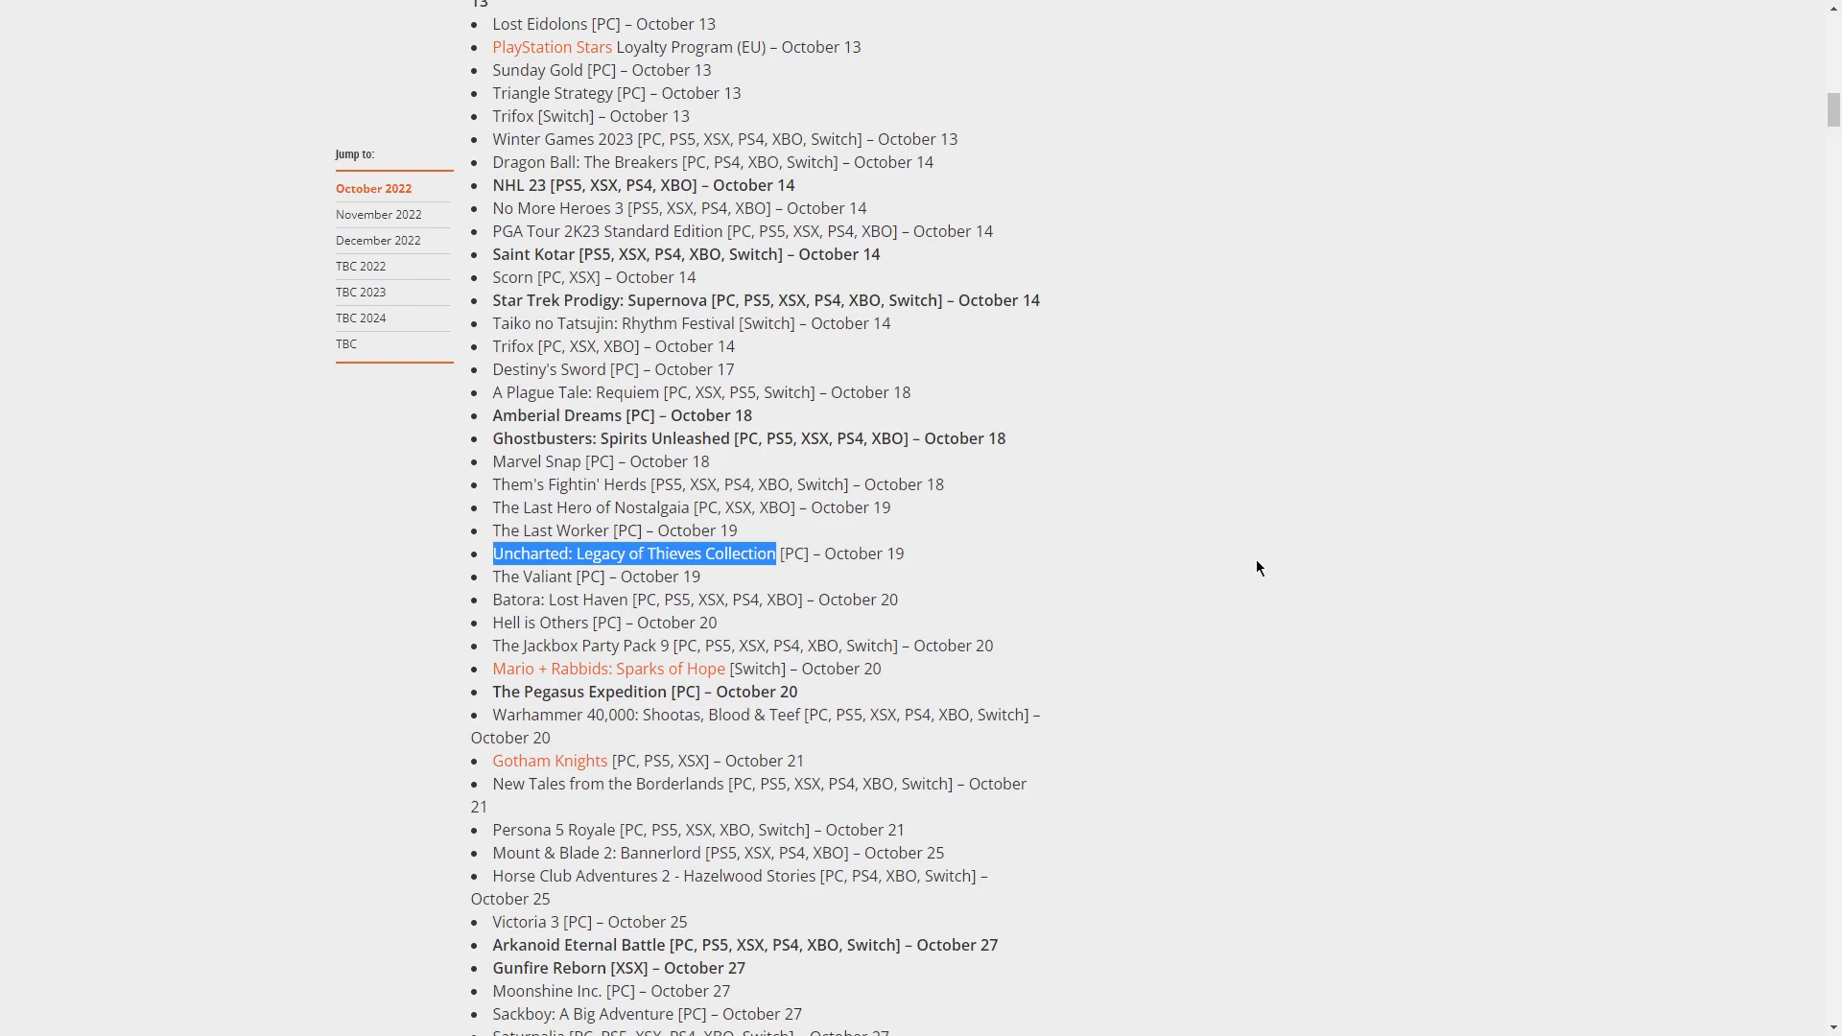
mouse_move(1216, 578)
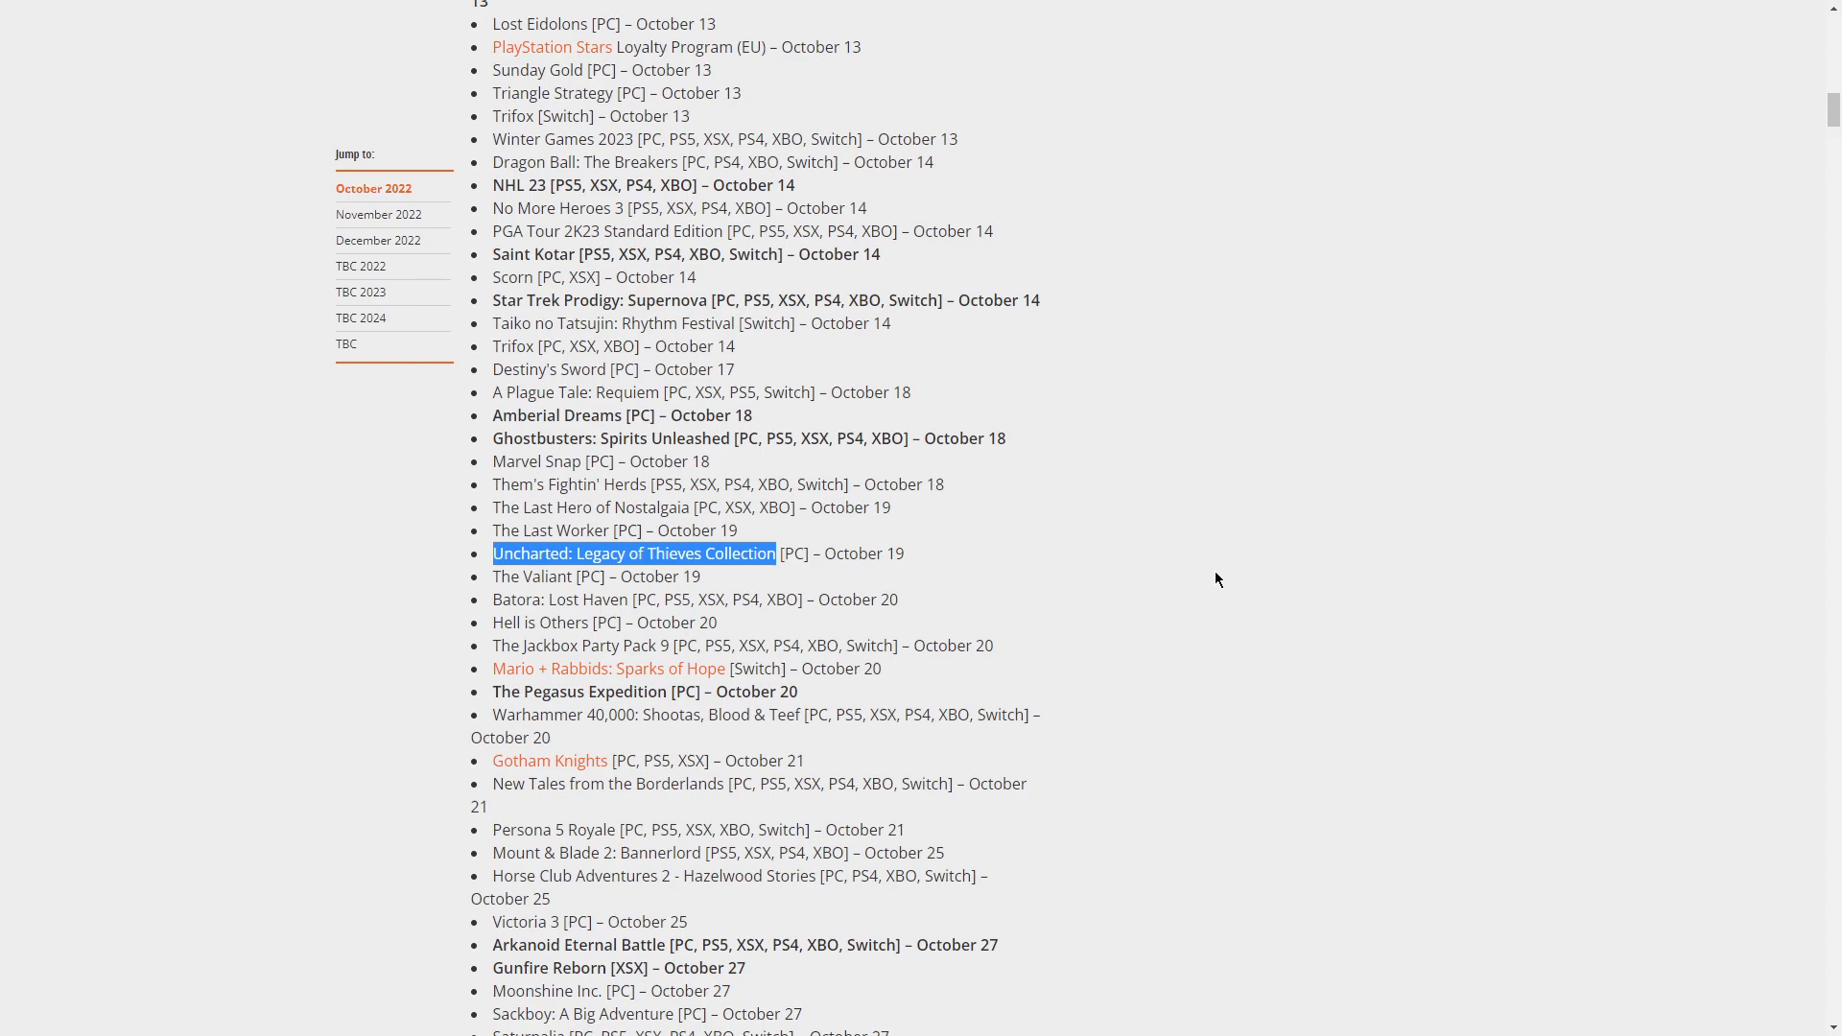
mouse_move(1210, 583)
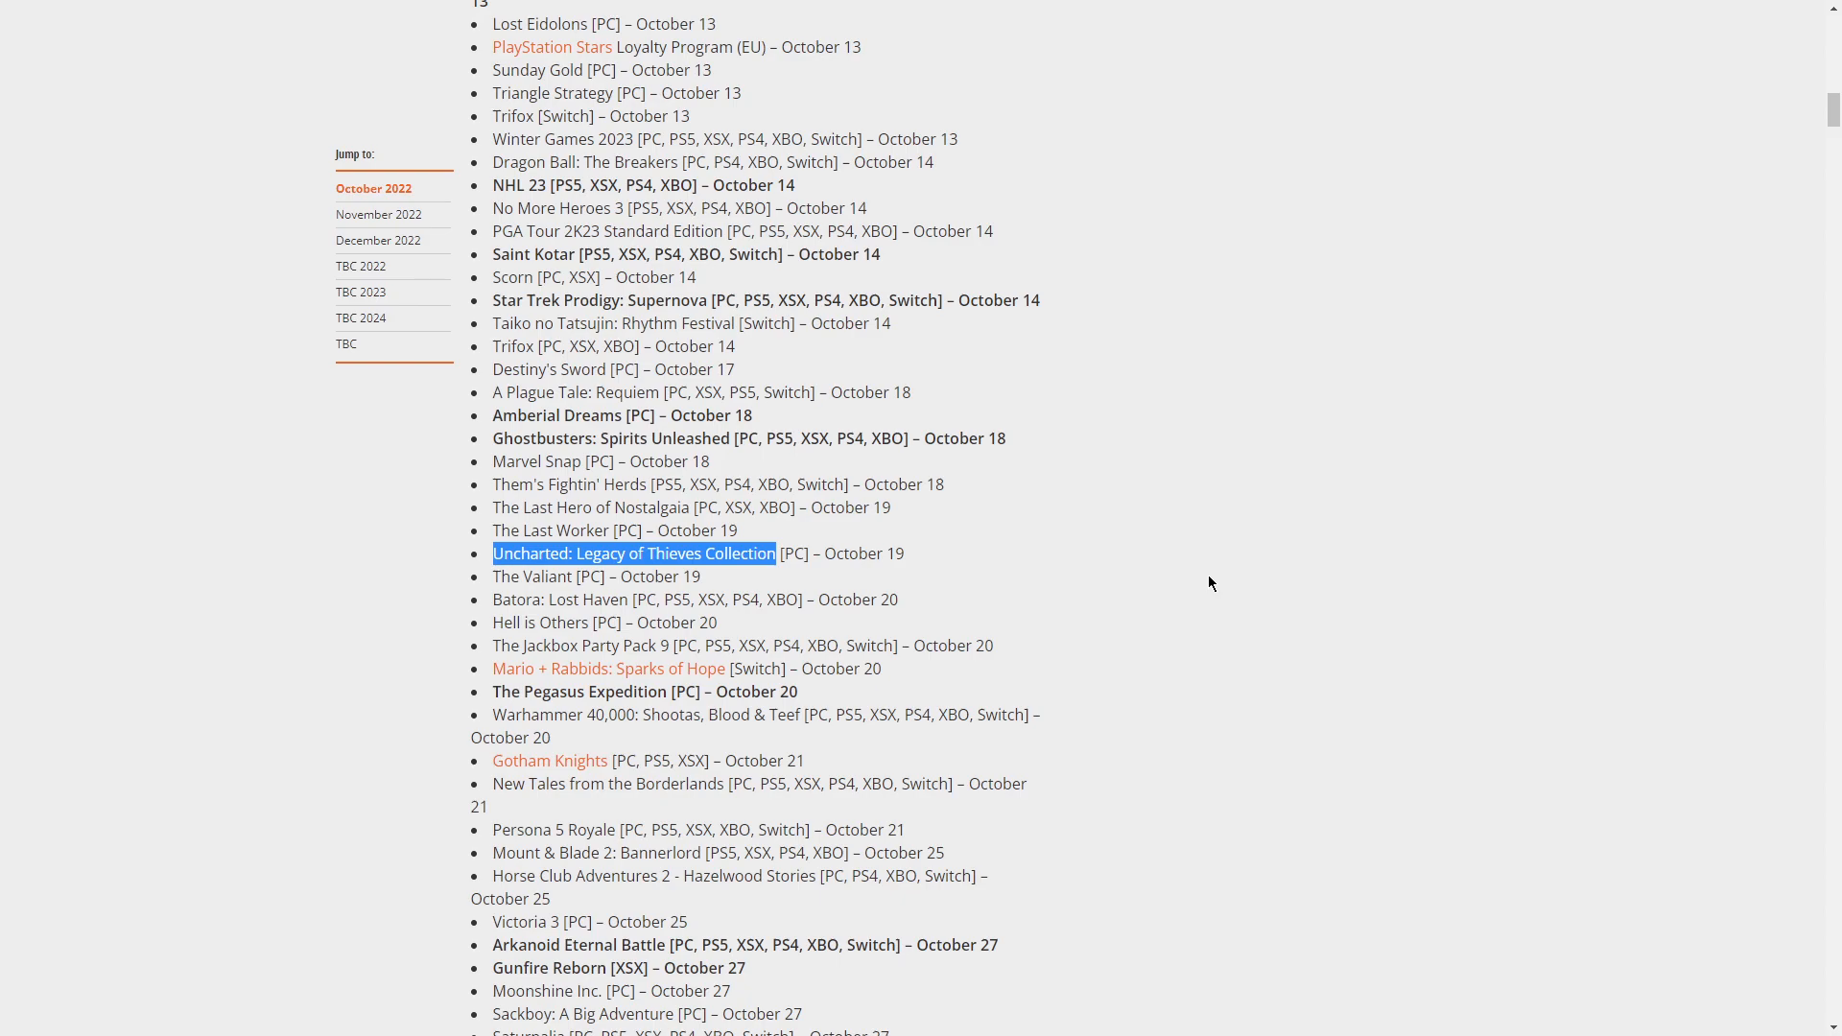
mouse_move(1204, 584)
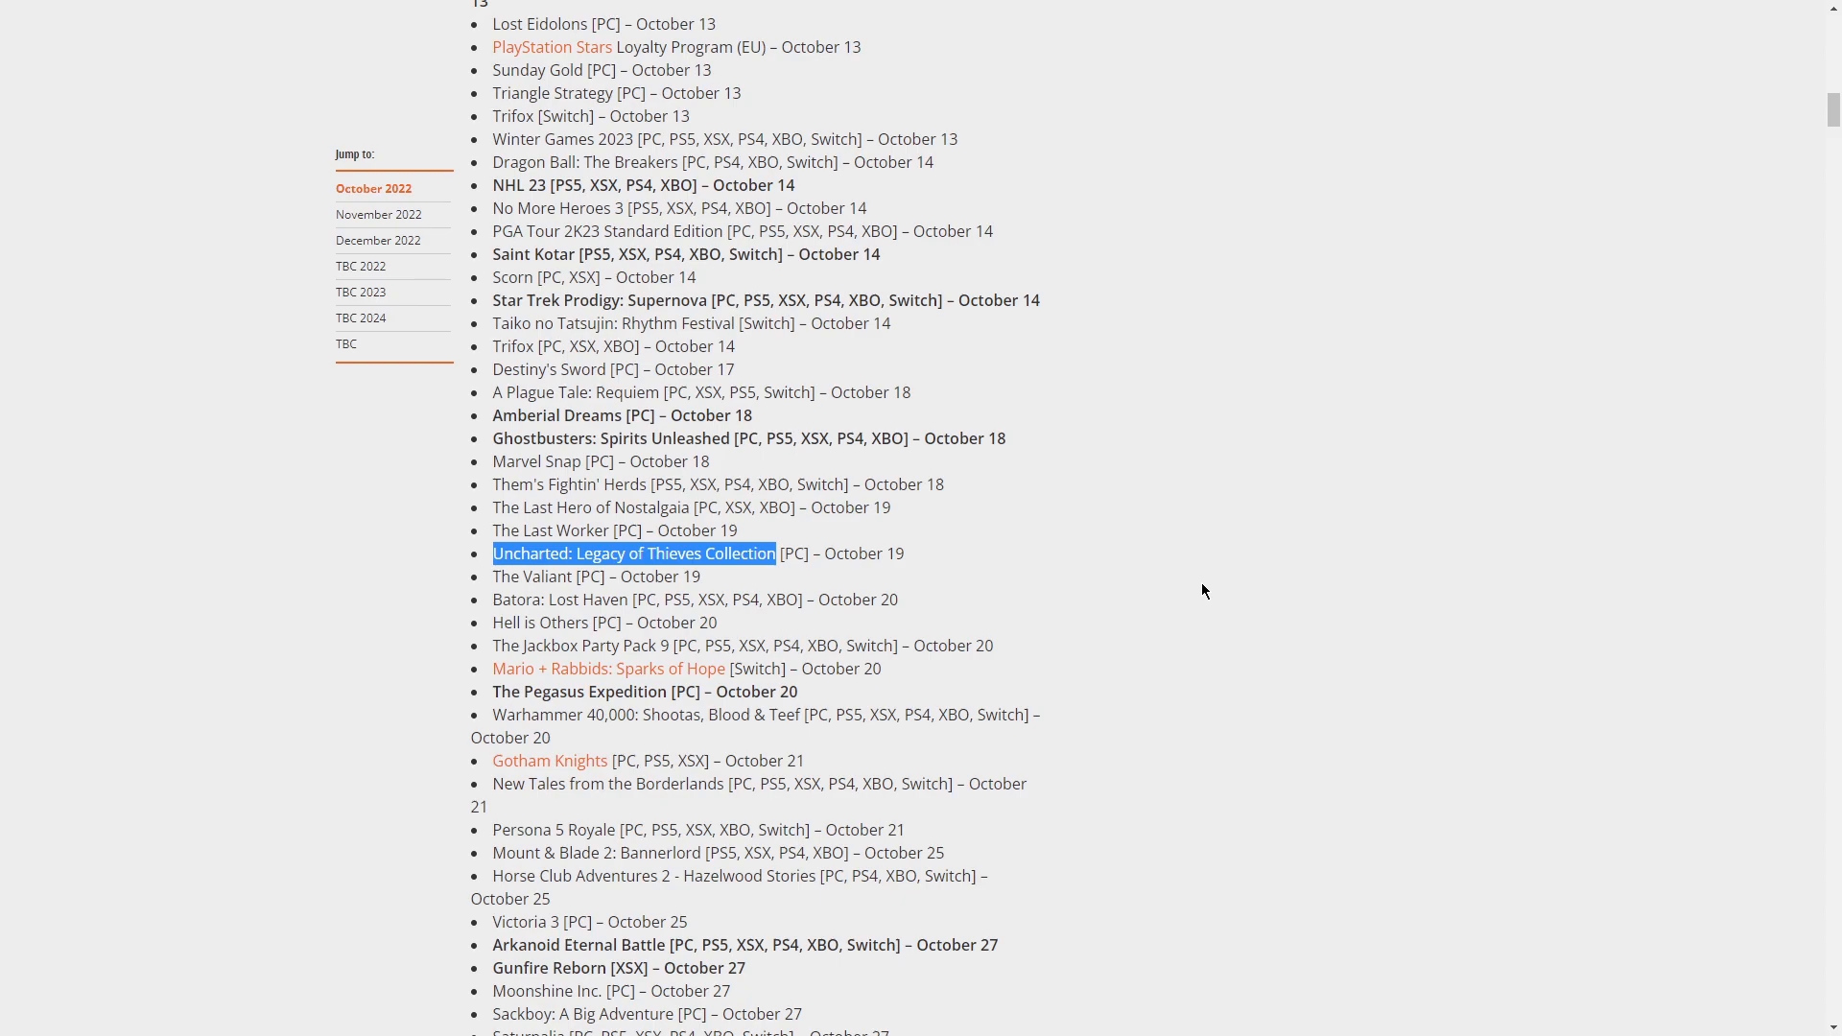
mouse_move(1047, 596)
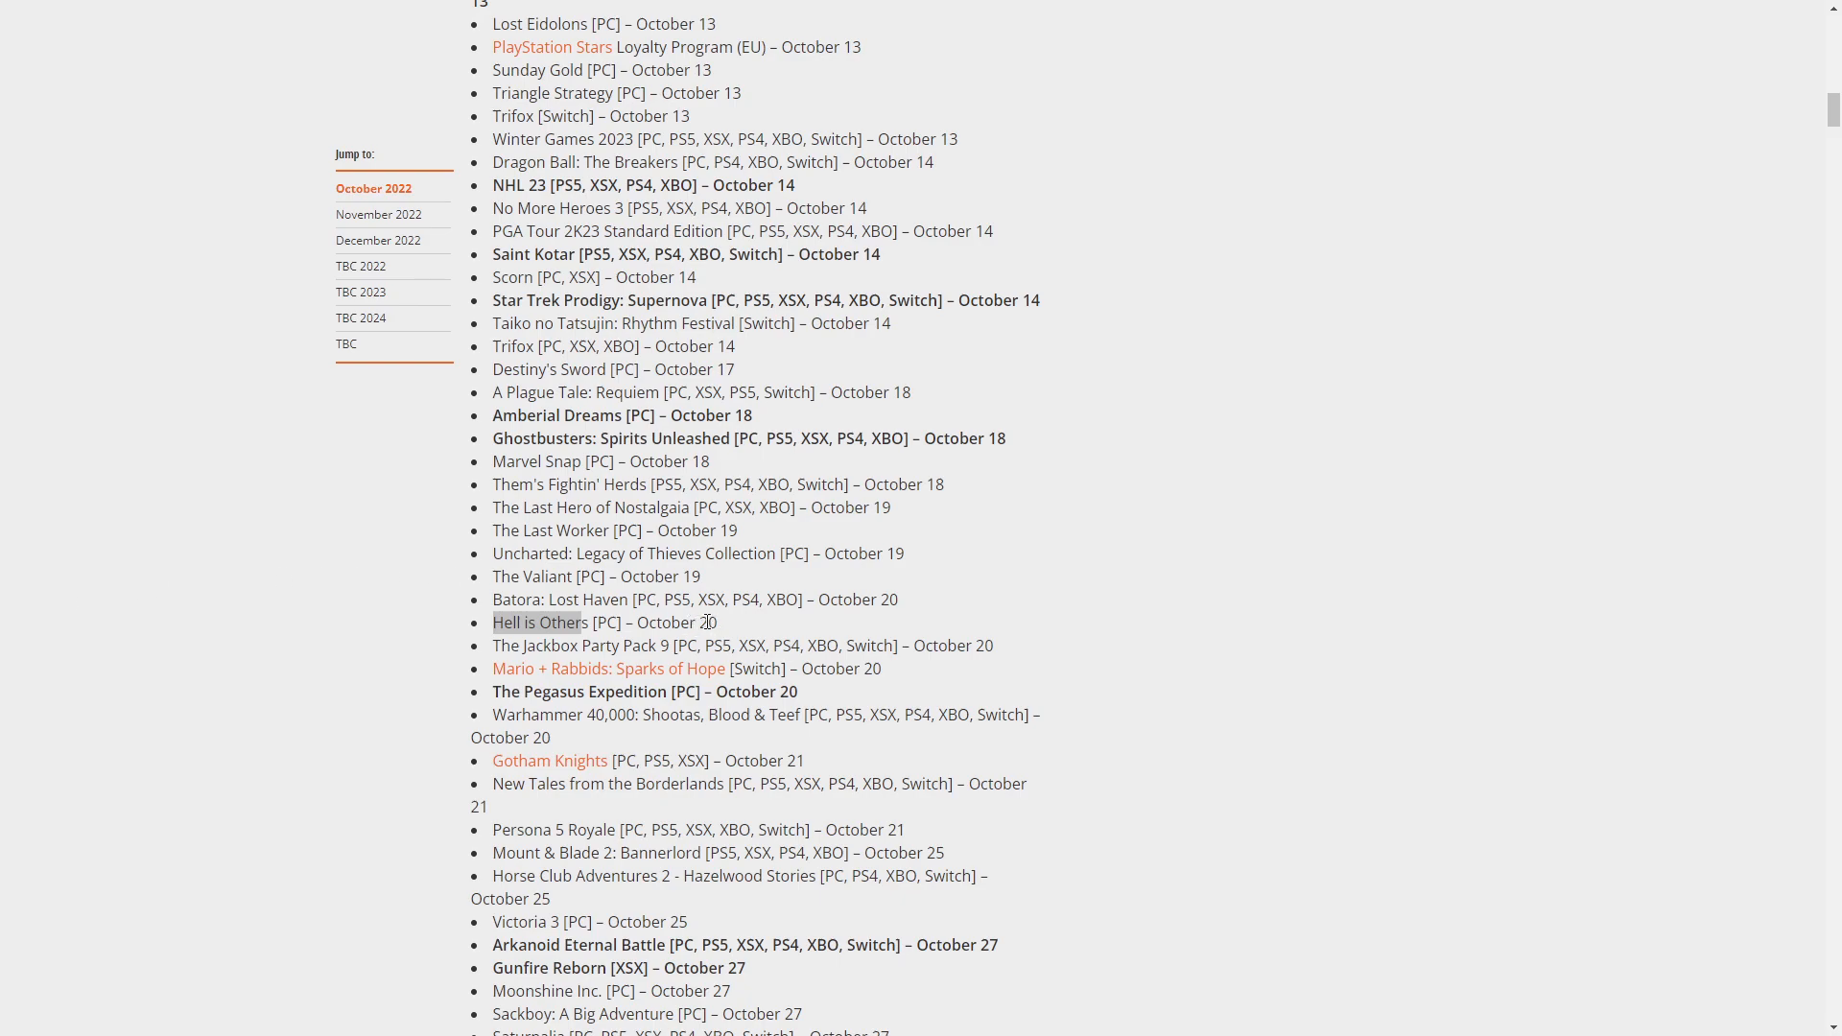
mouse_move(1019, 644)
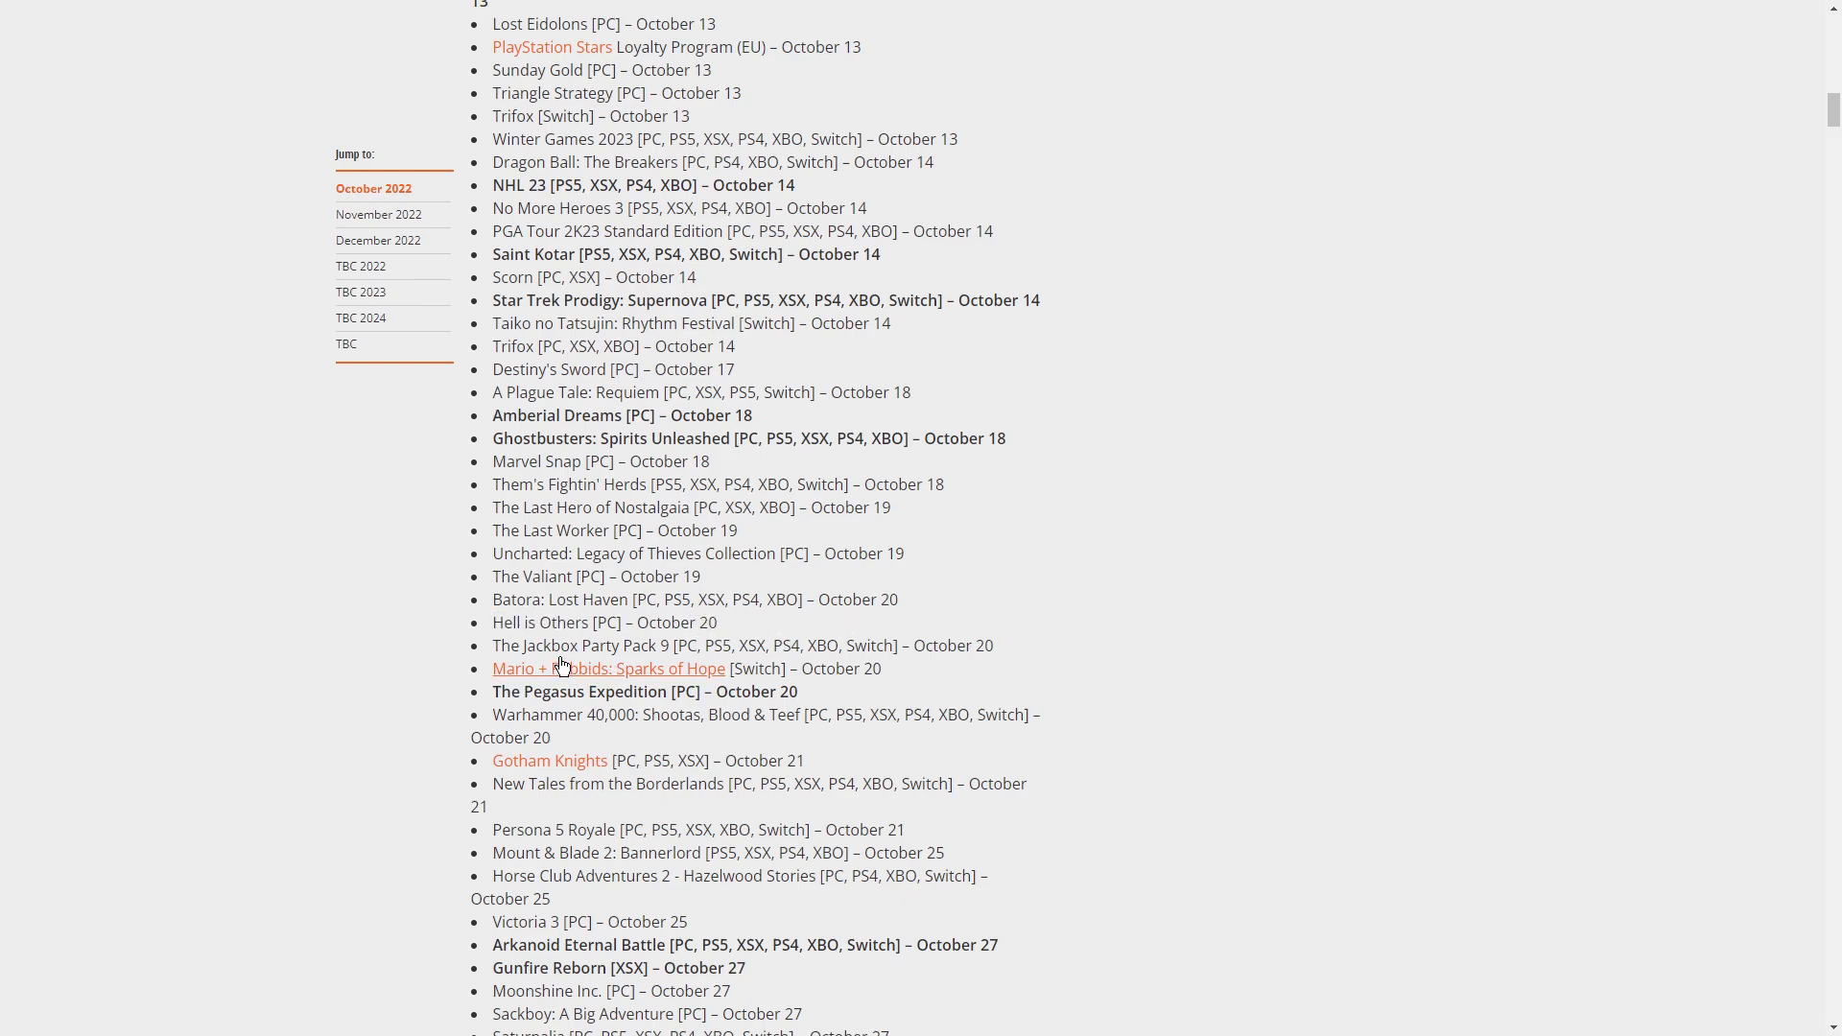
mouse_move(849, 647)
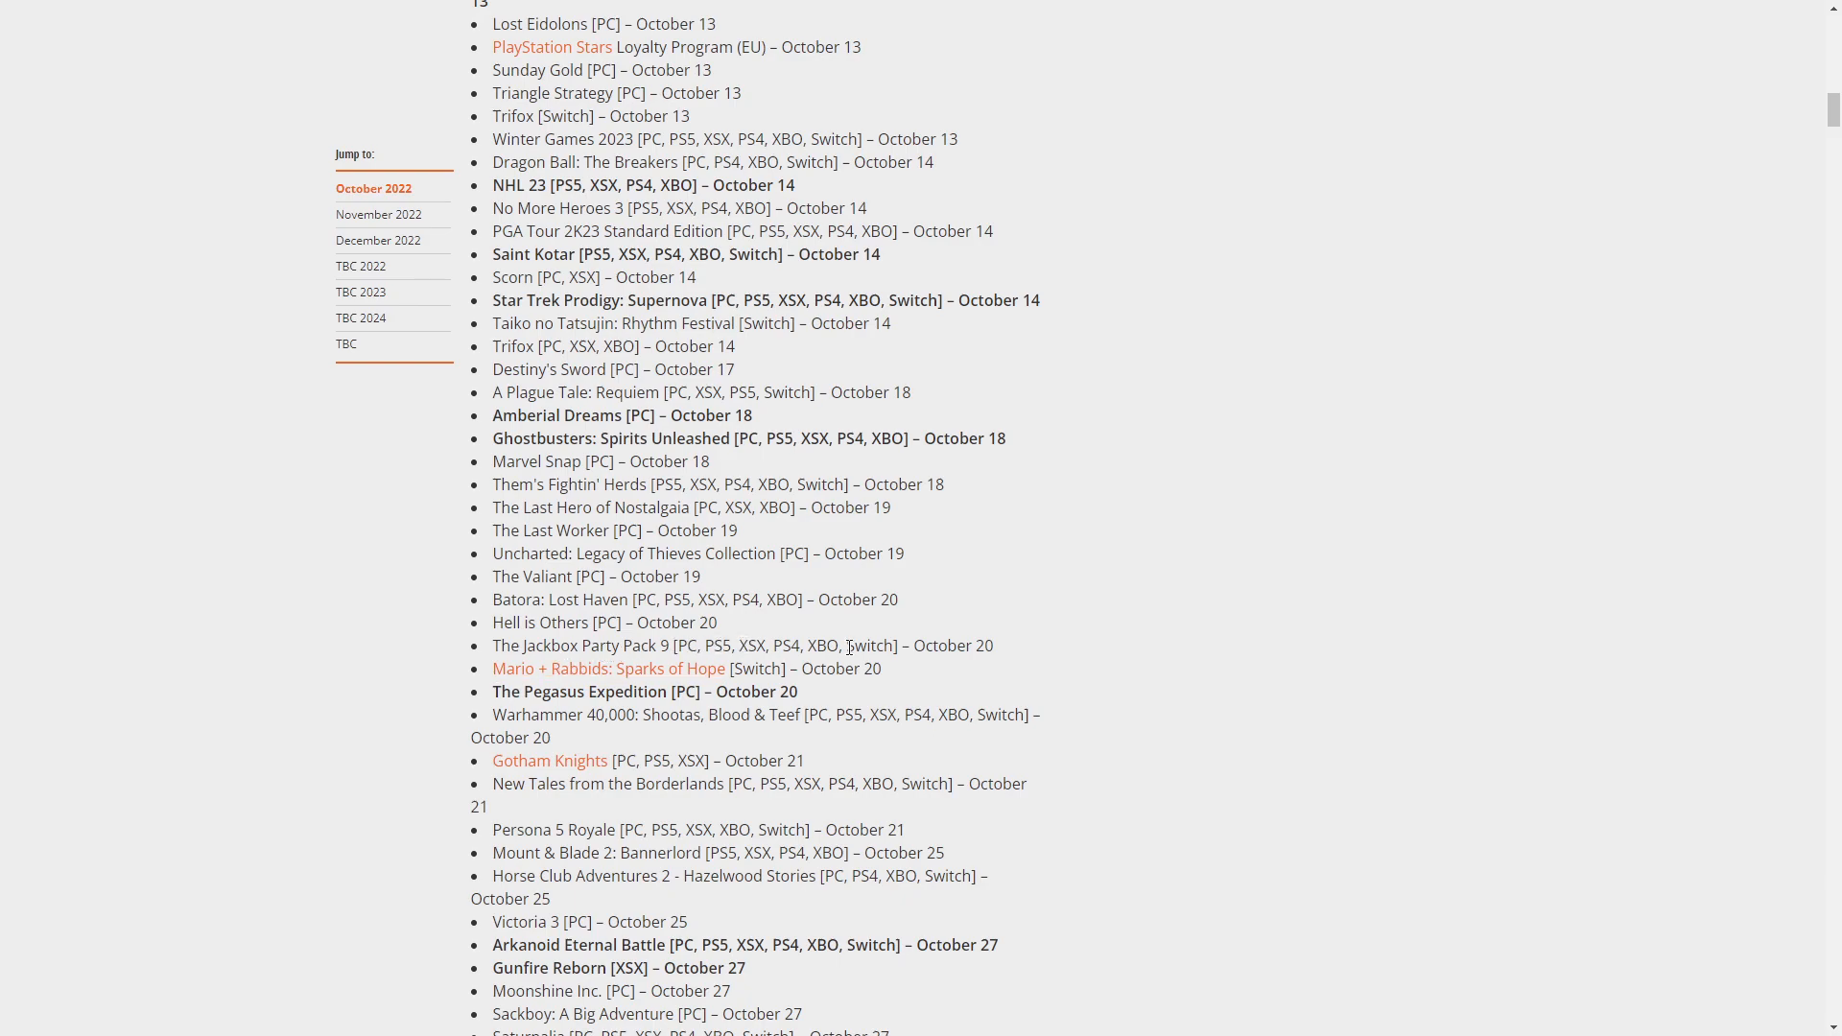
mouse_move(915, 645)
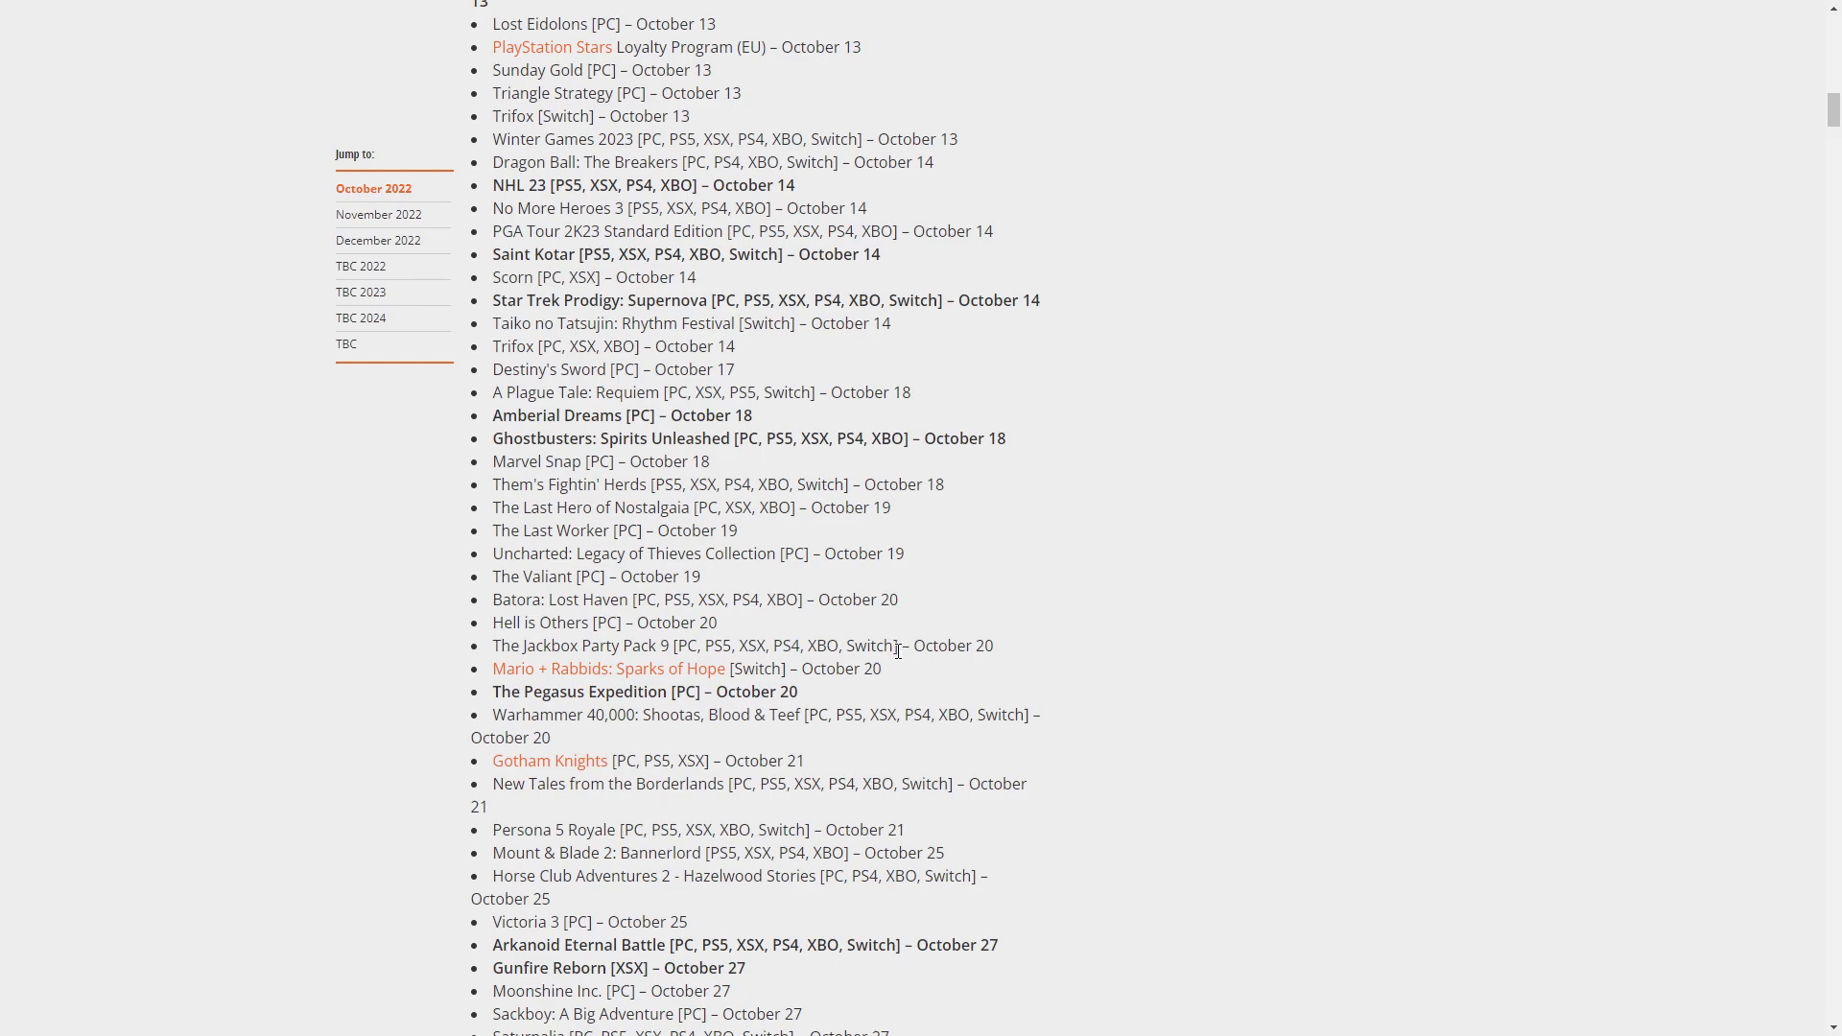
mouse_move(601, 769)
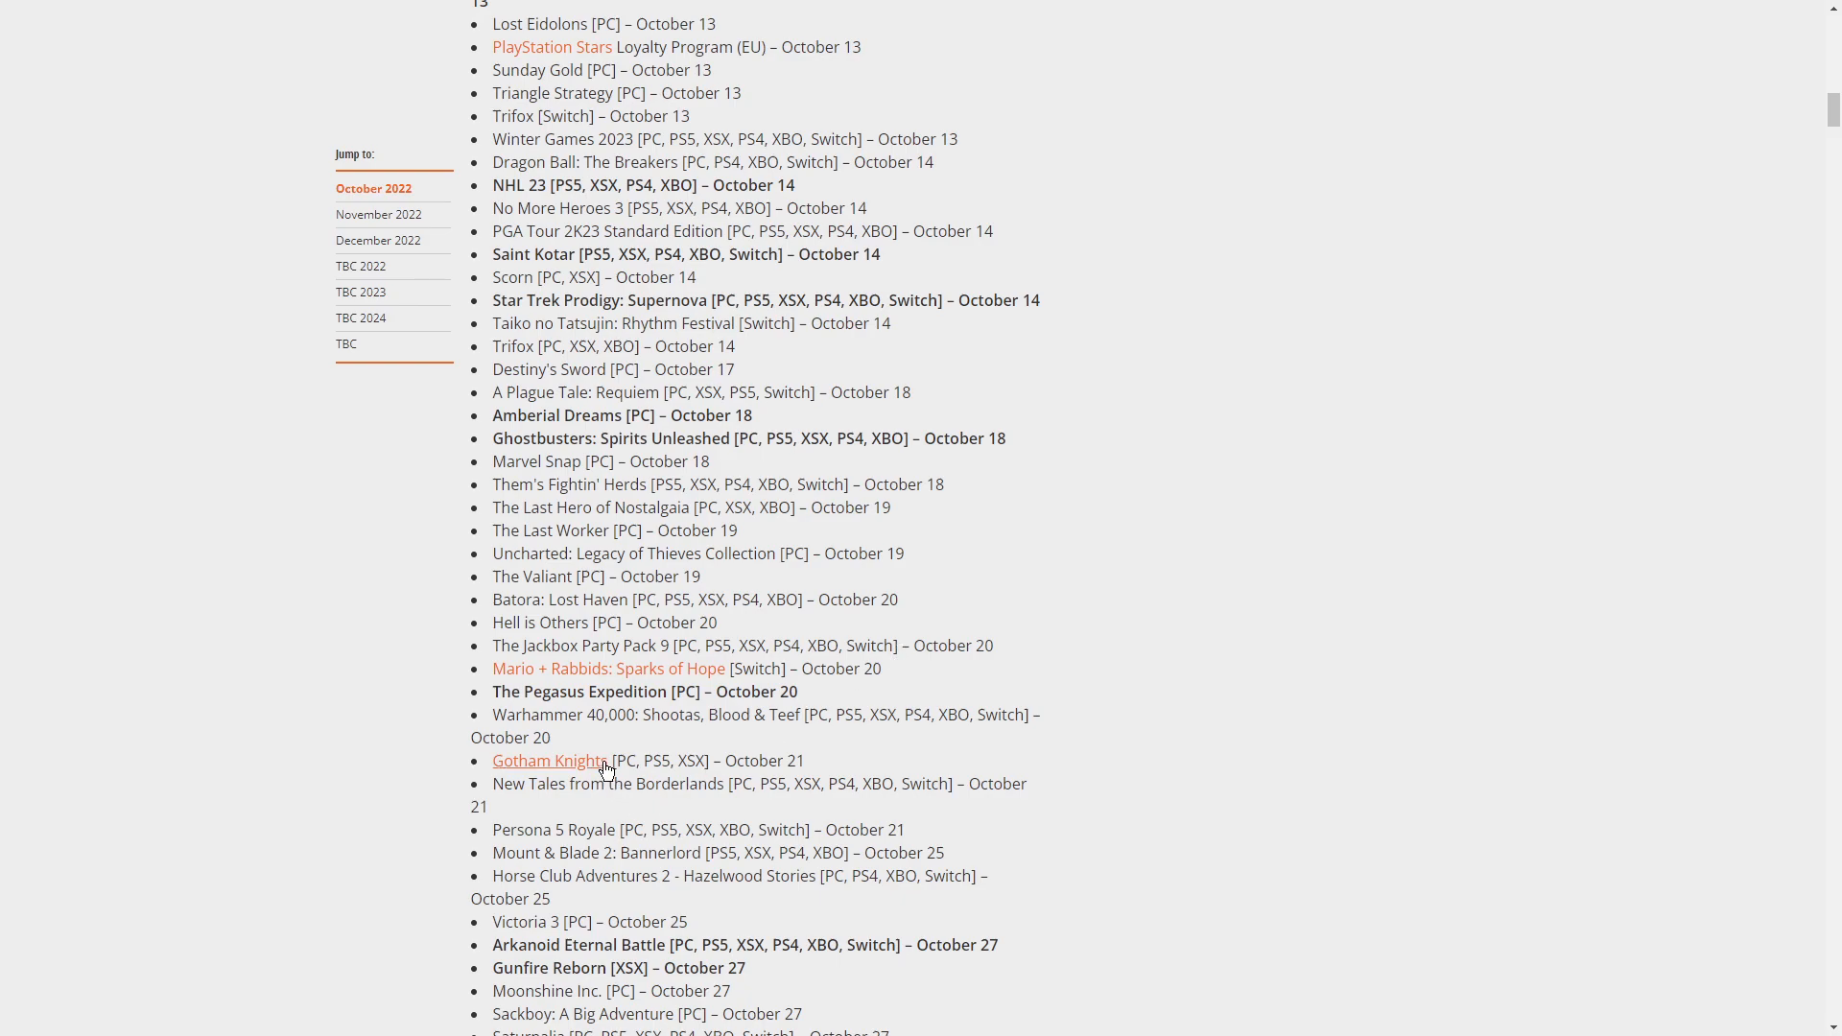
mouse_move(687, 751)
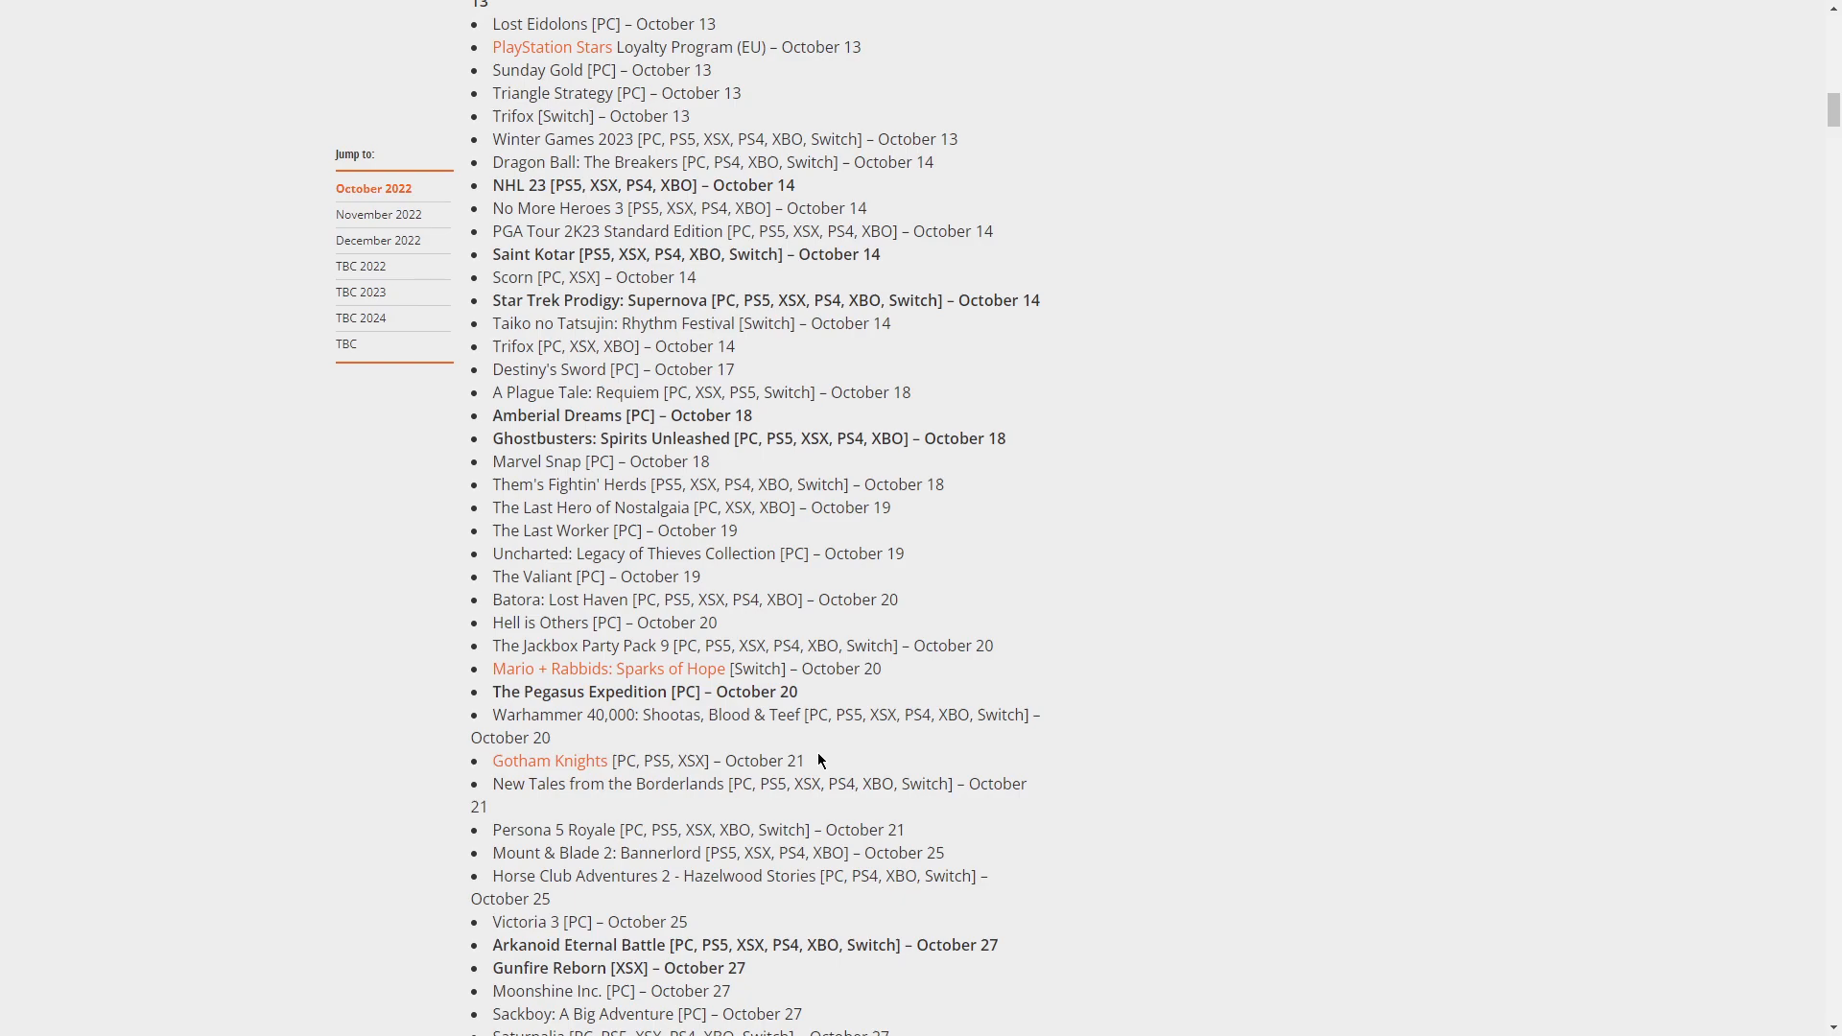
mouse_move(653, 818)
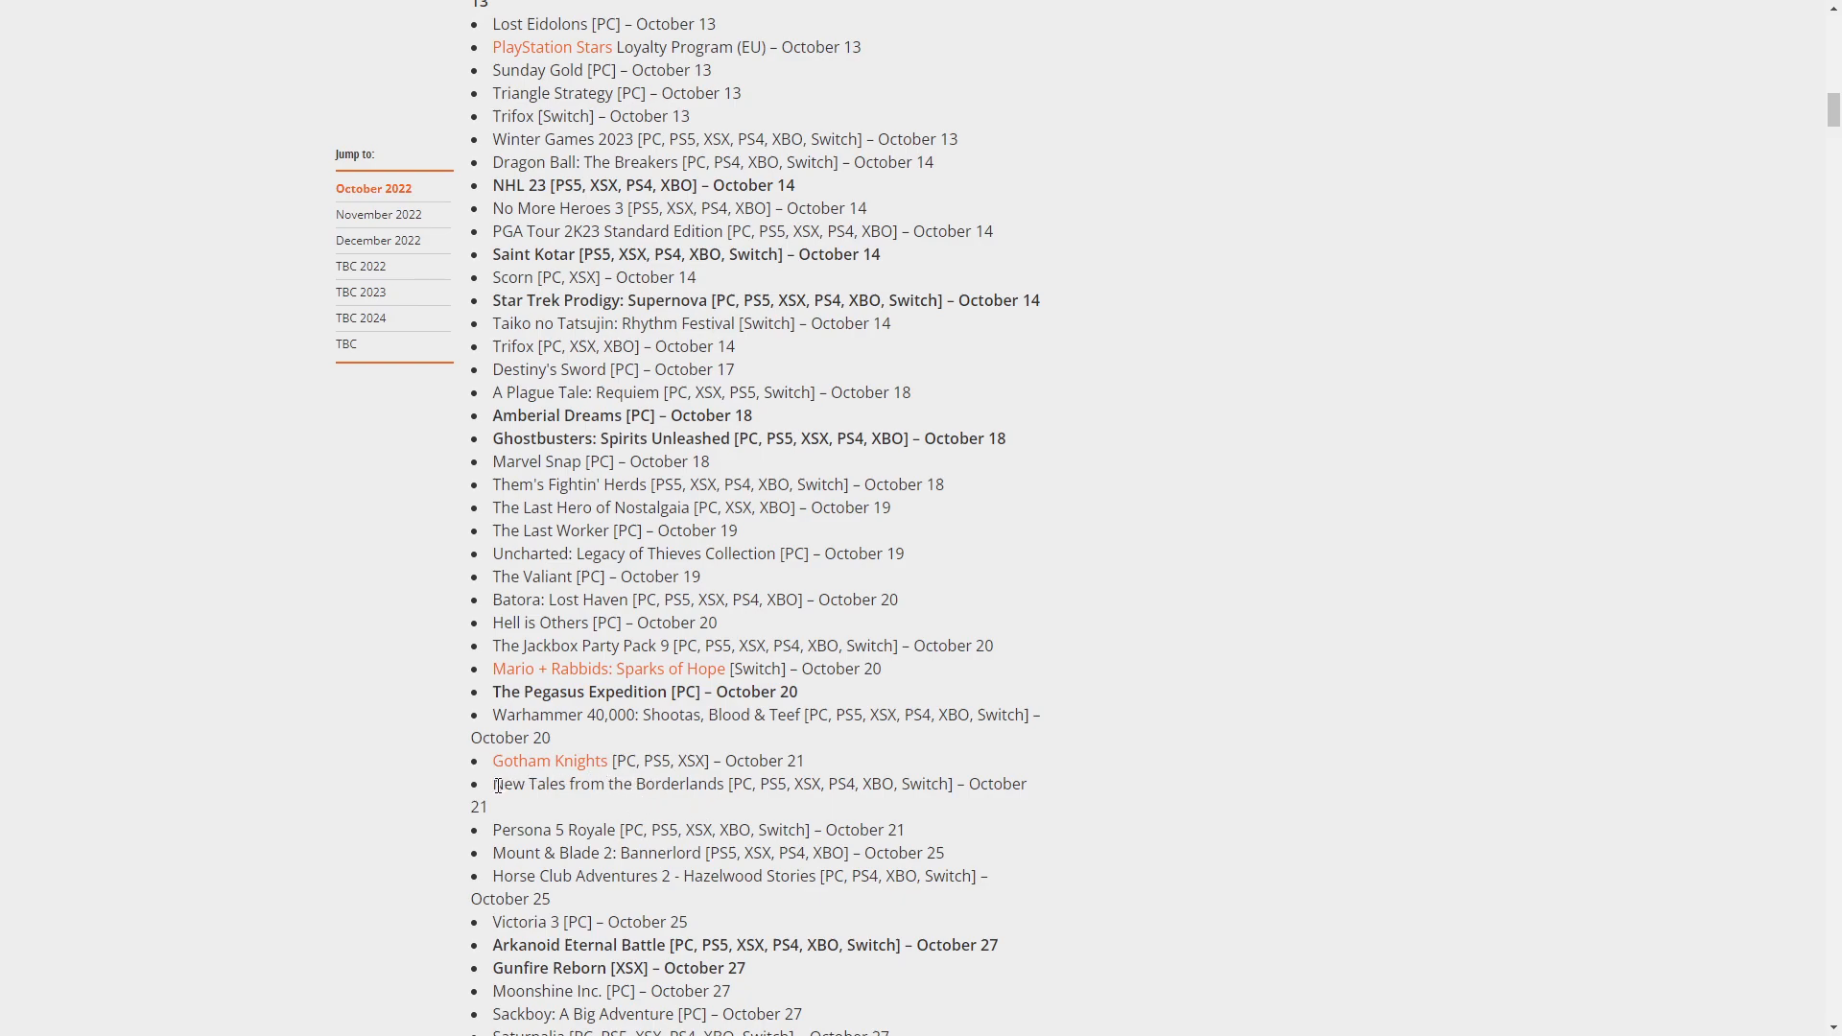
mouse_move(466, 810)
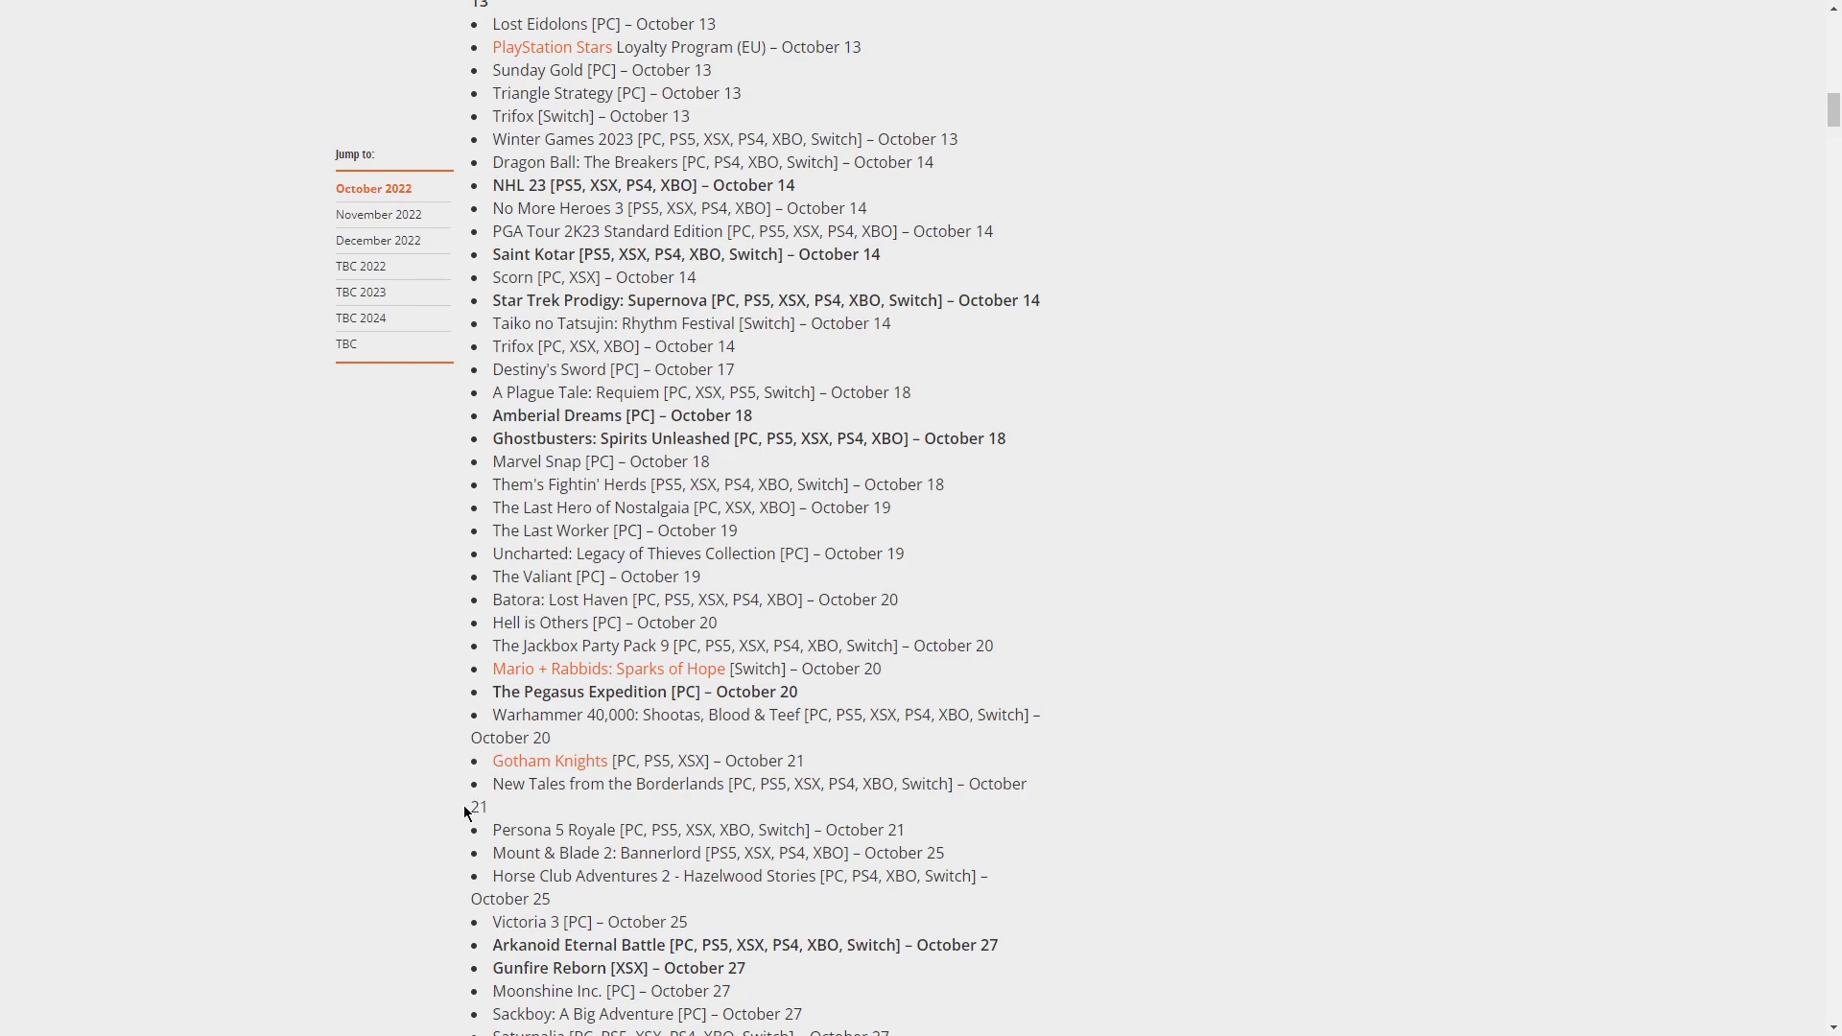
mouse_move(458, 827)
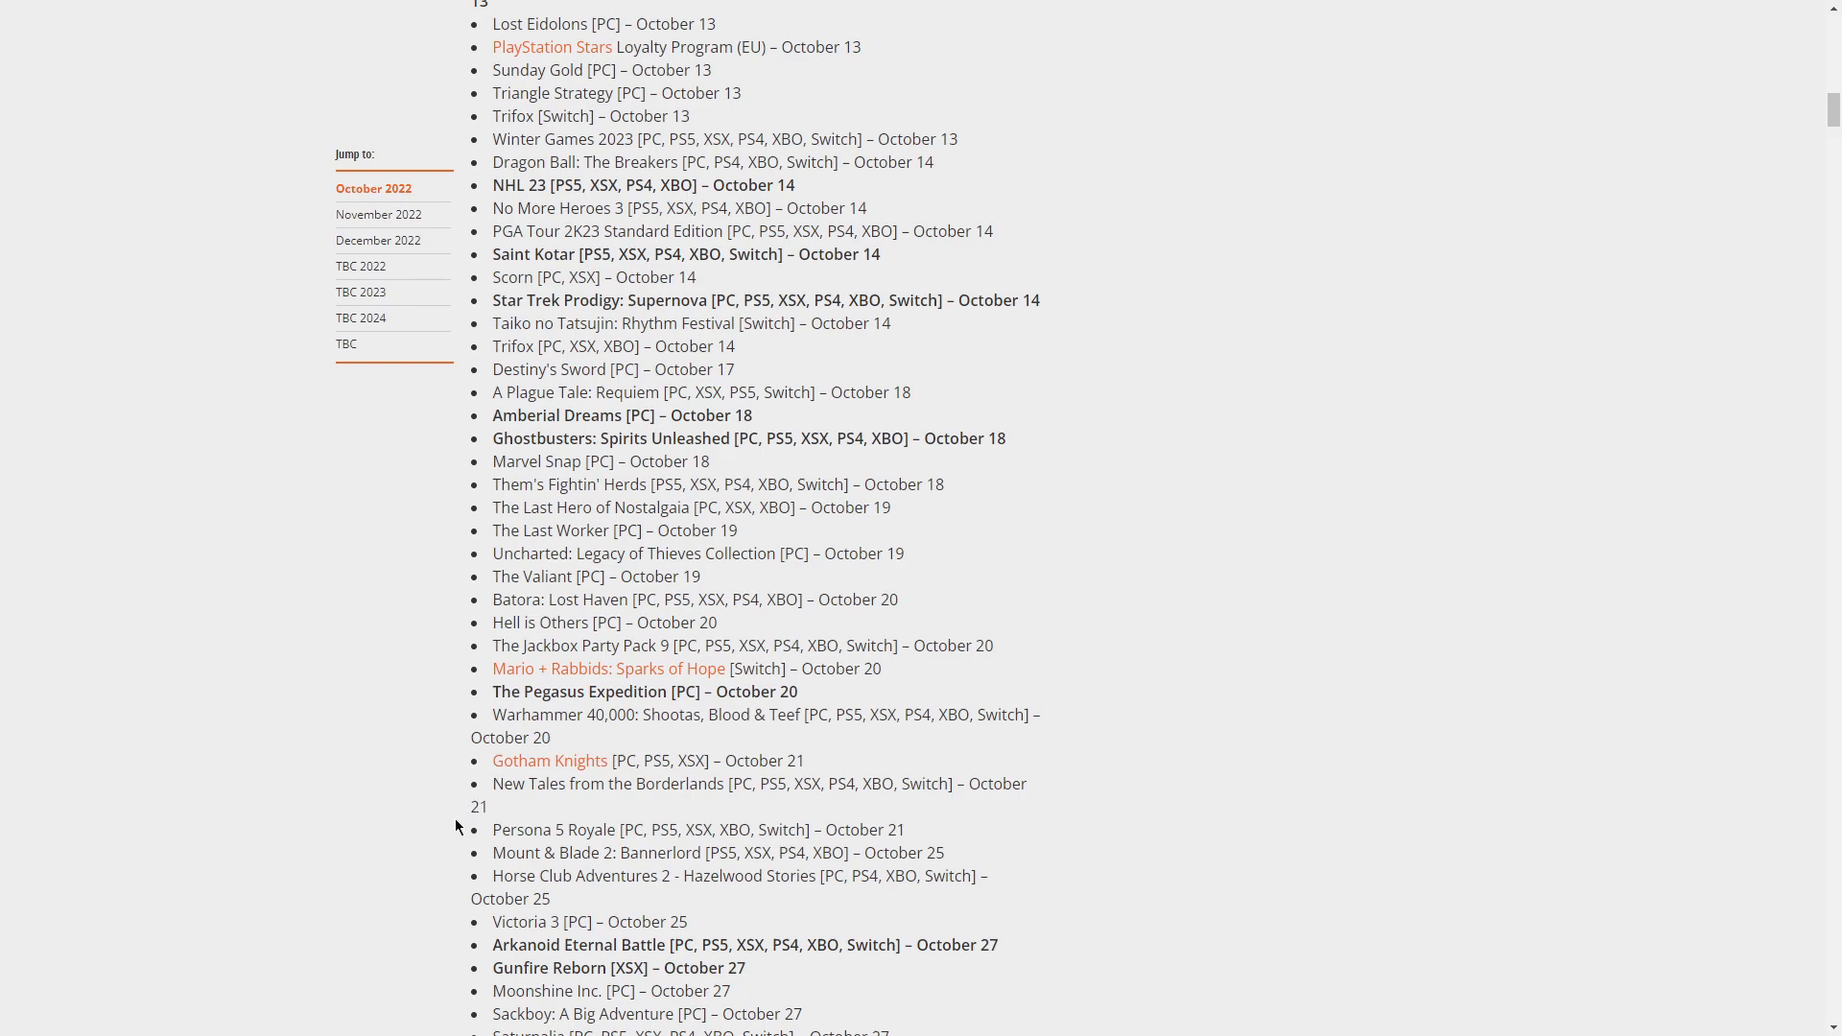
mouse_move(430, 845)
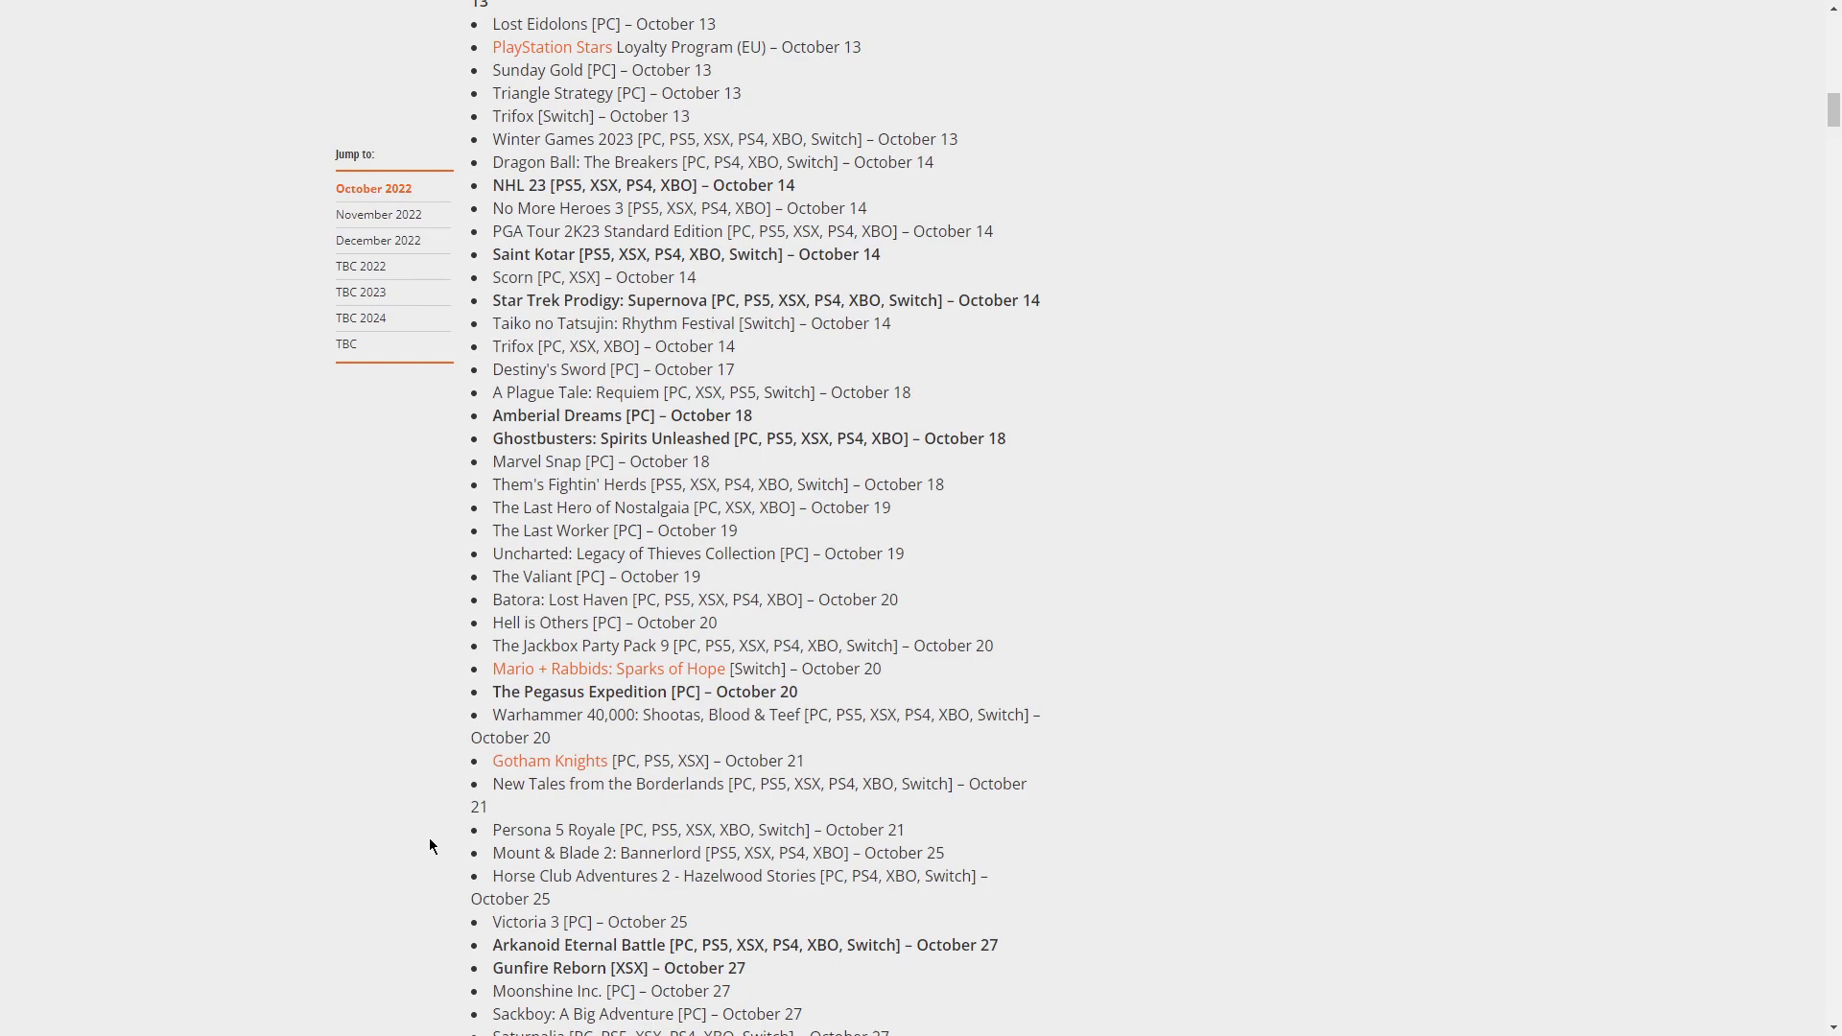
mouse_move(470, 867)
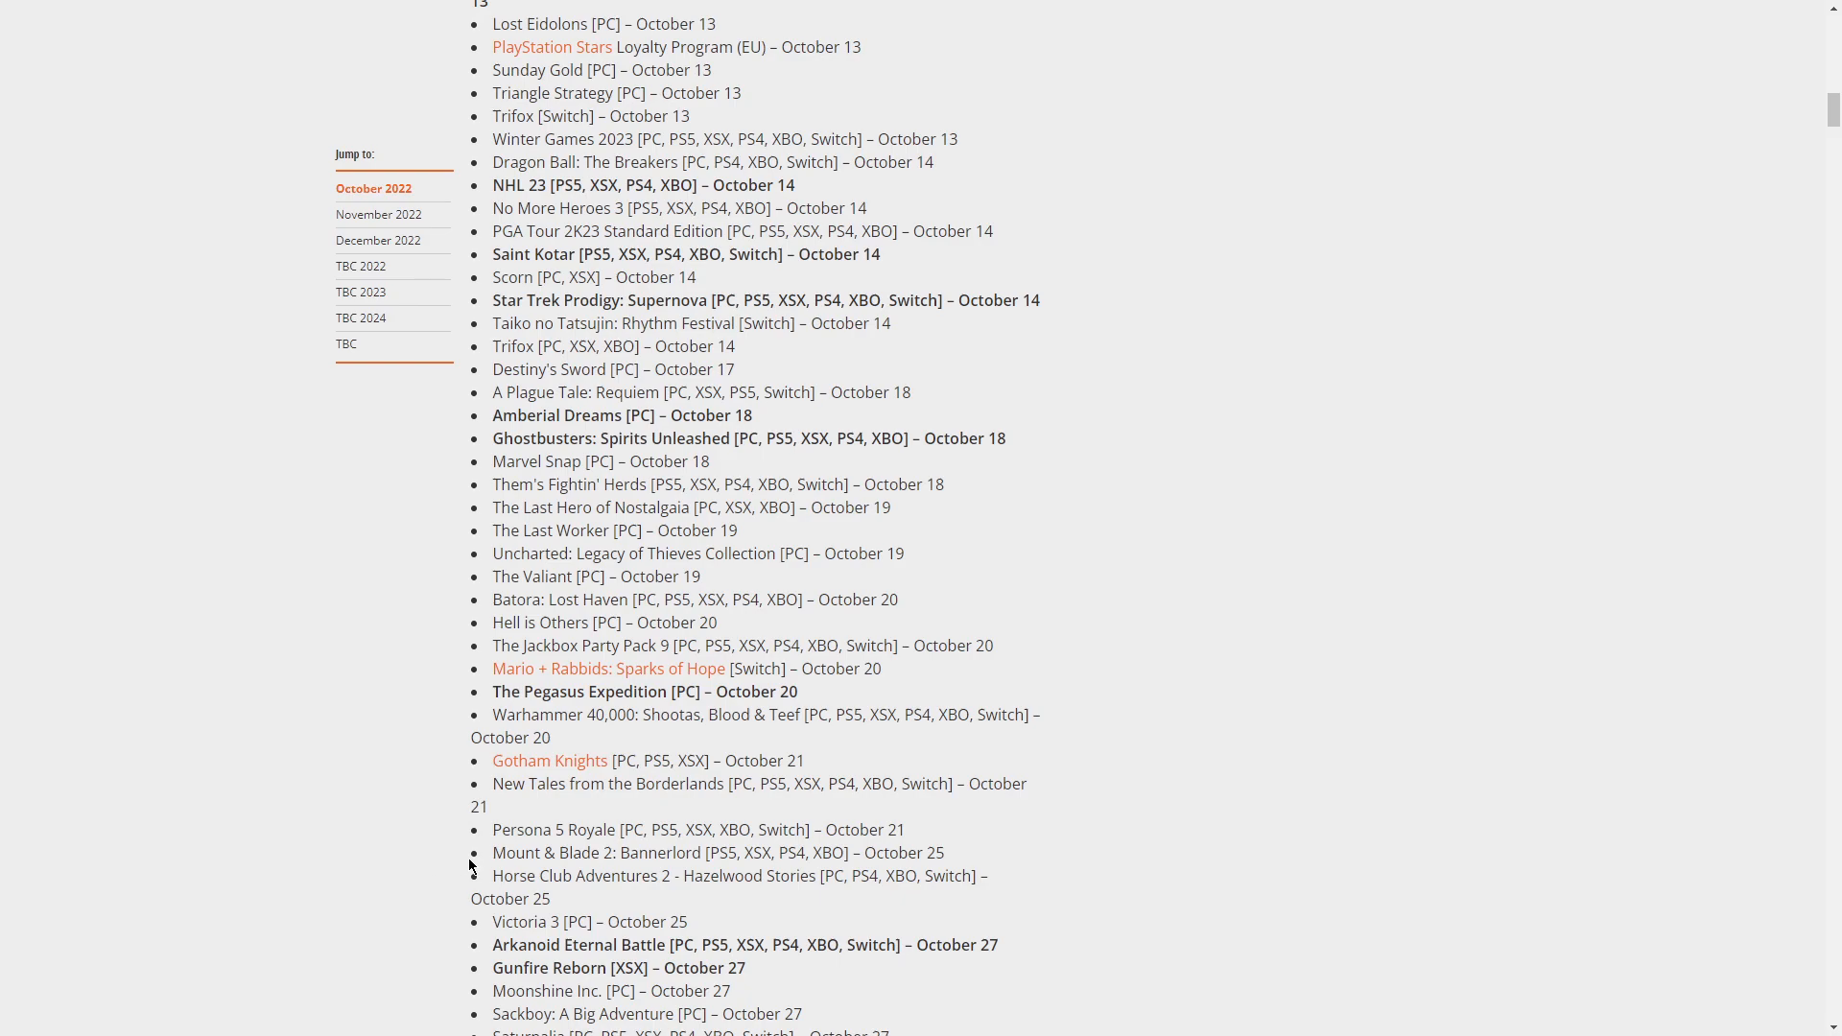
Select the words "Persona 5 Royale" in the October list
double_click(561, 829)
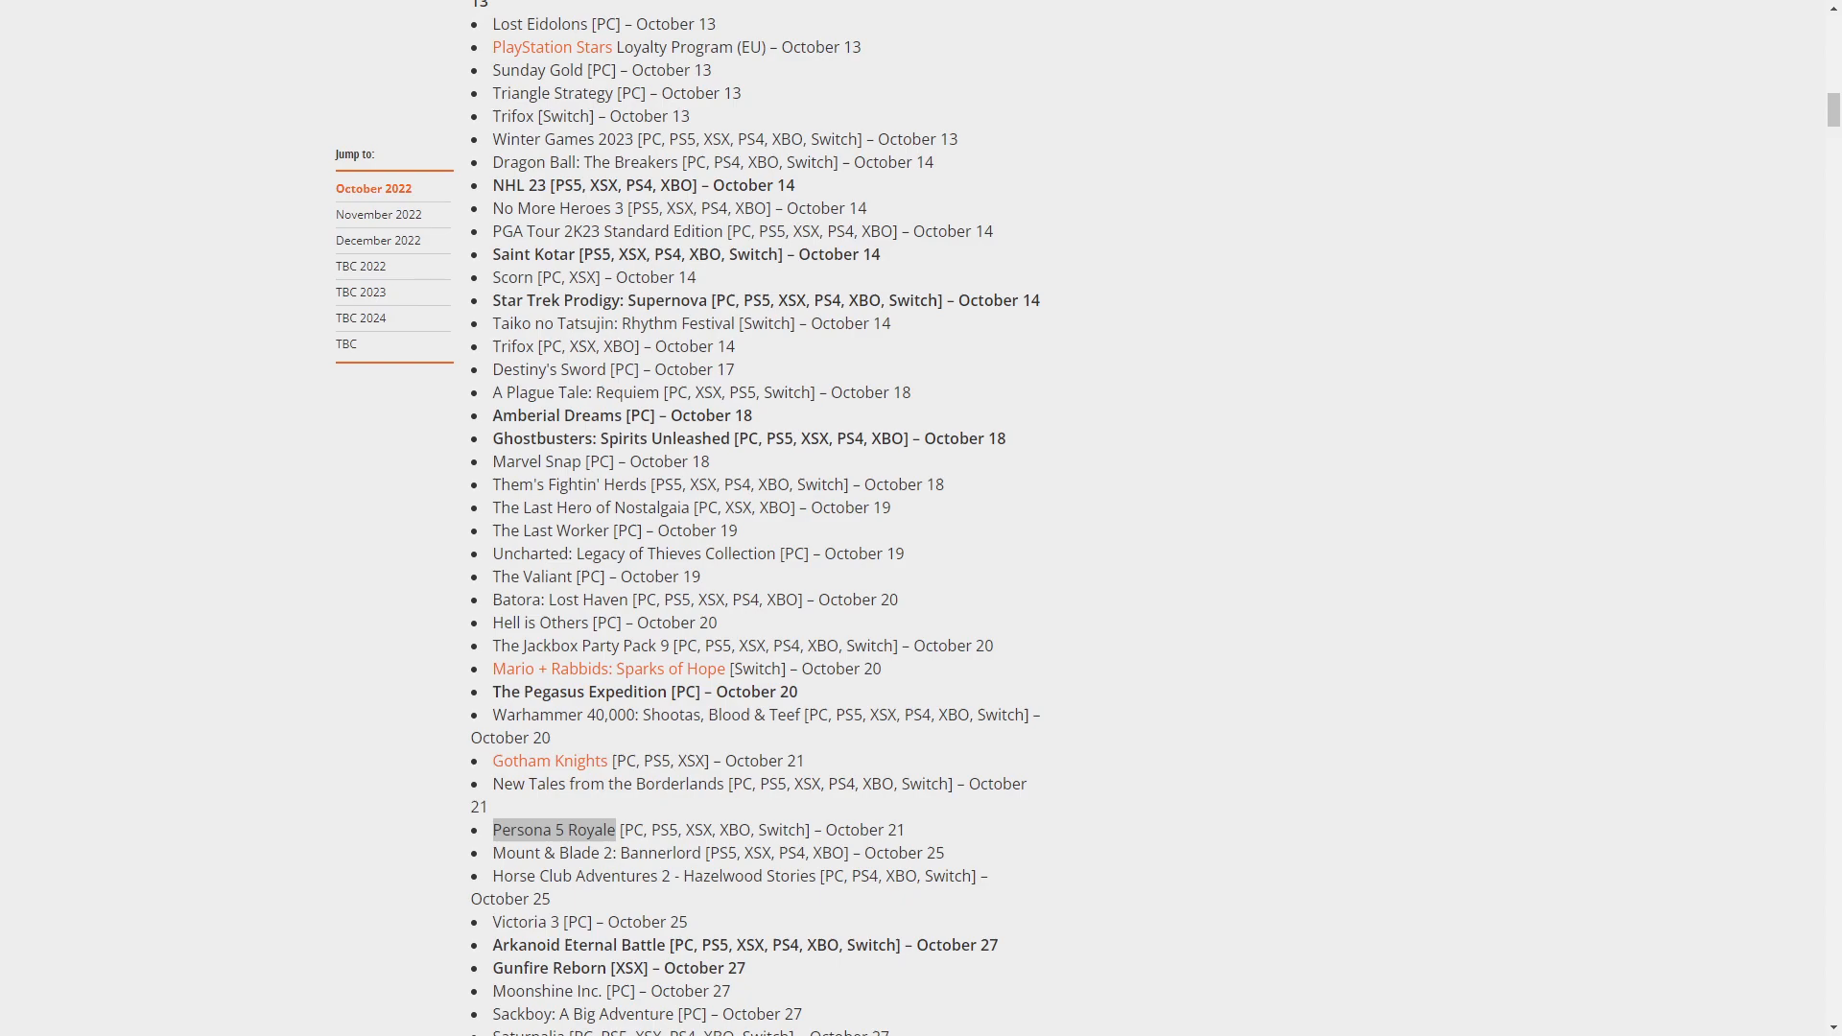
double_click(552, 829)
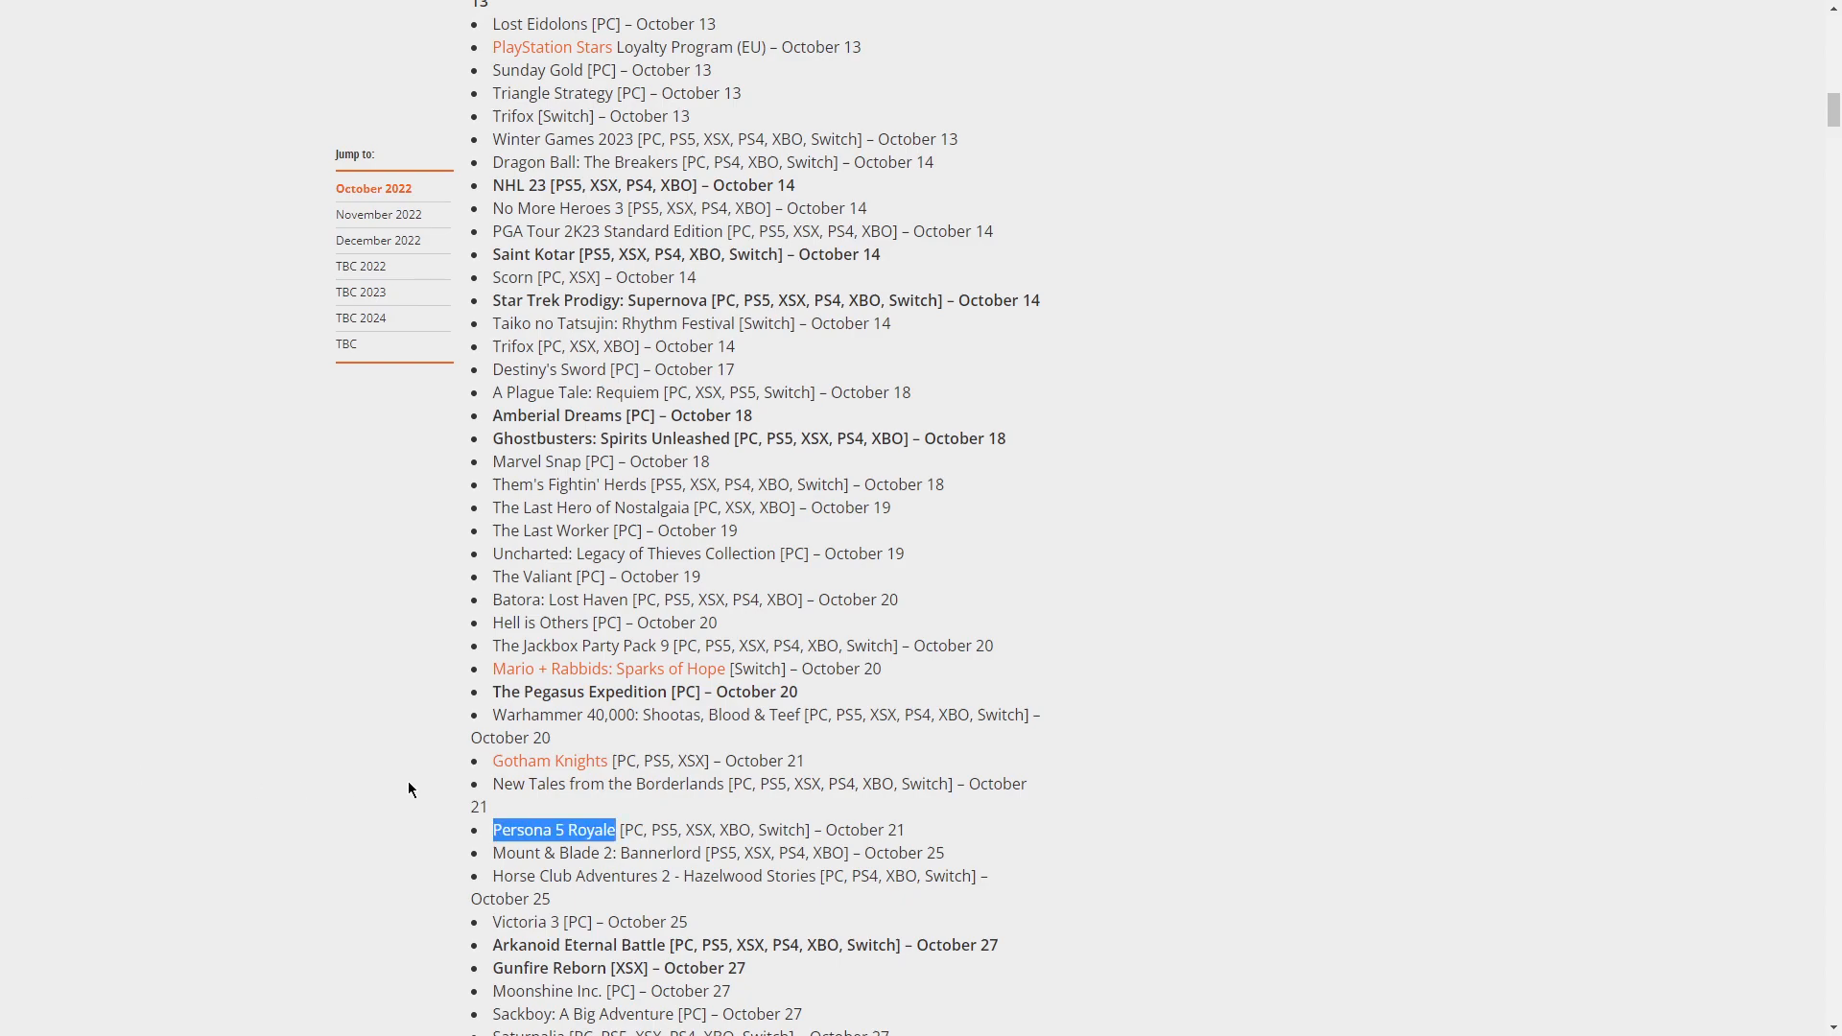
Scroll to the October 25 releases and mark Mount & Blade 2: Bannerlord
scroll(down, 3)
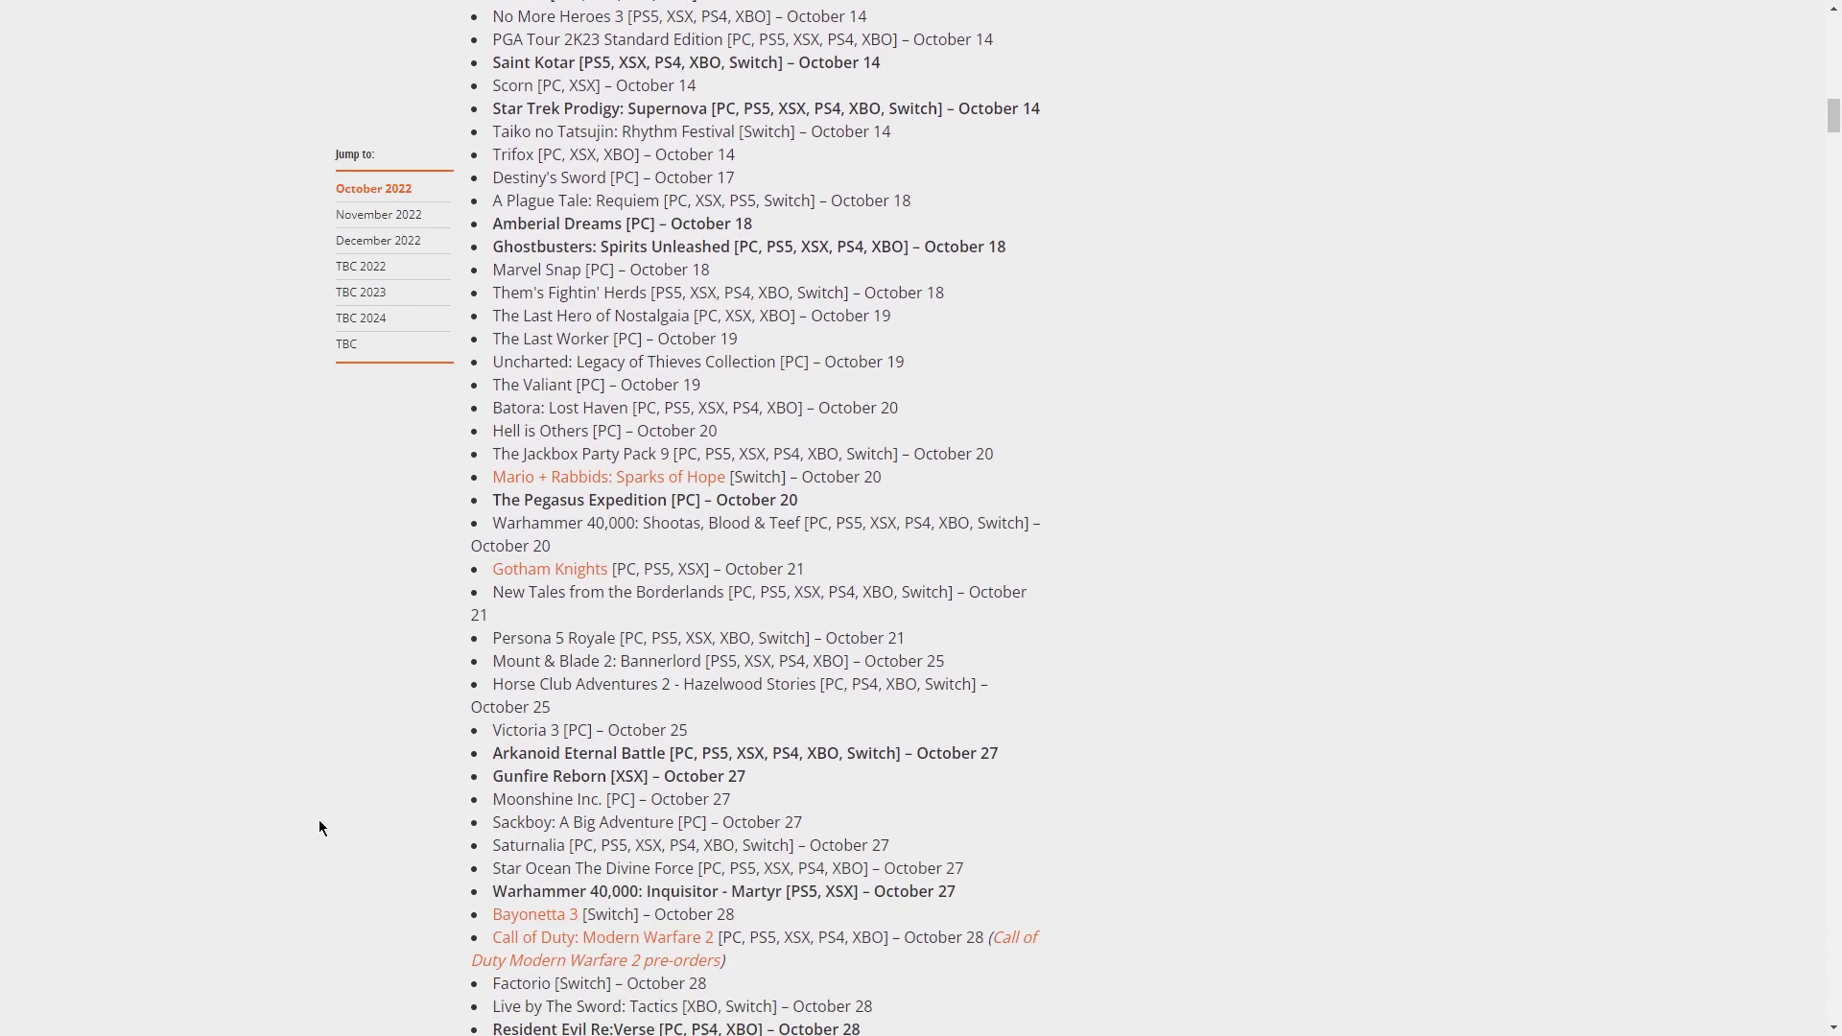
mouse_move(310, 829)
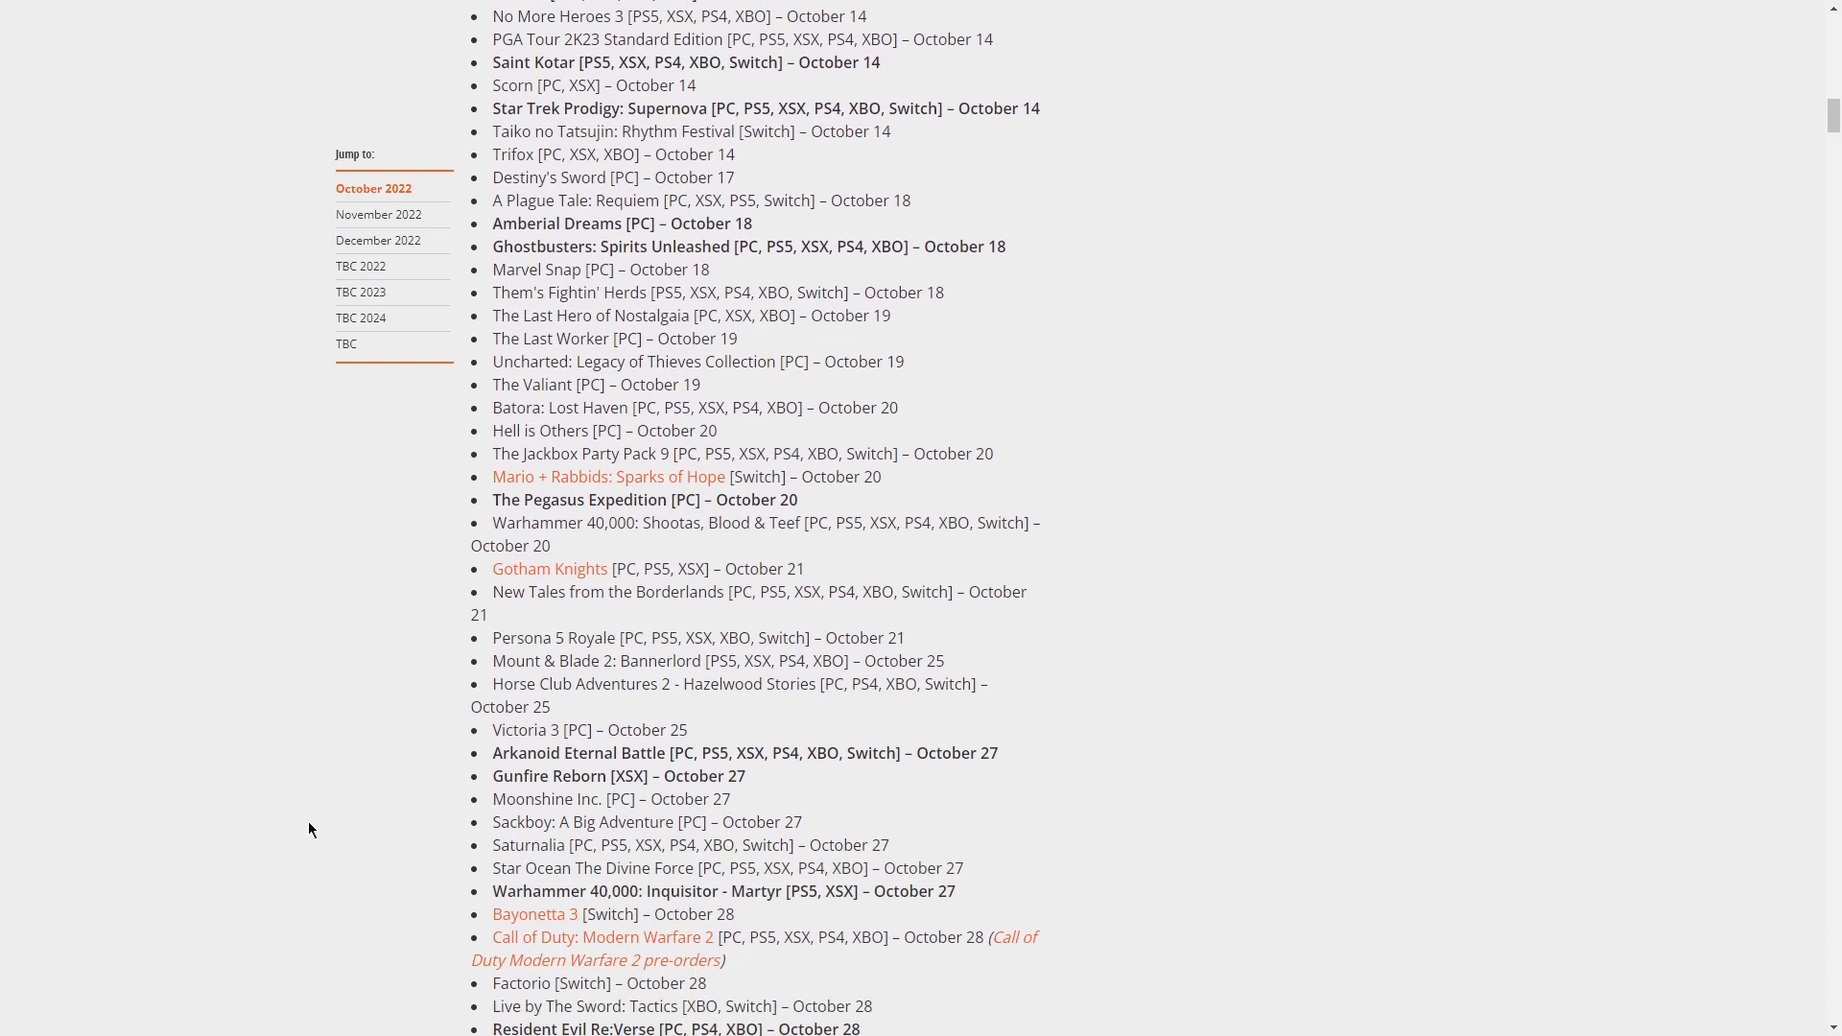
mouse_move(696, 655)
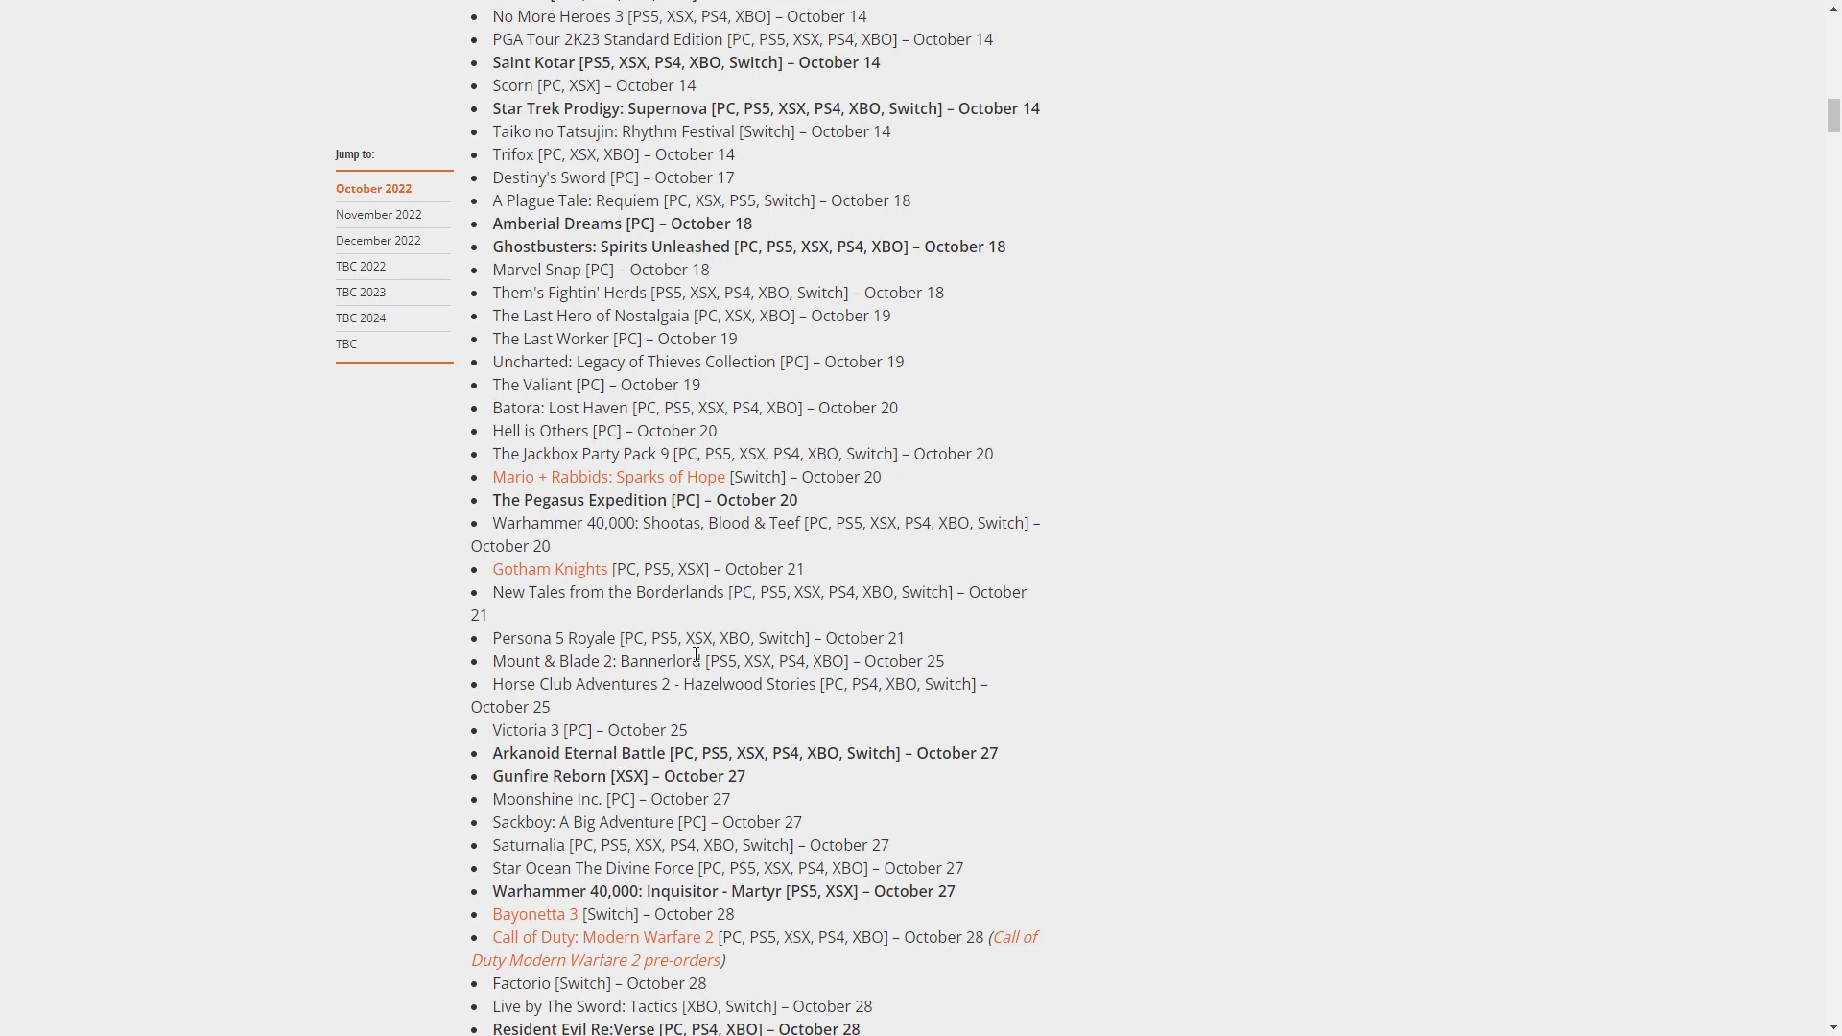
right_click(596, 660)
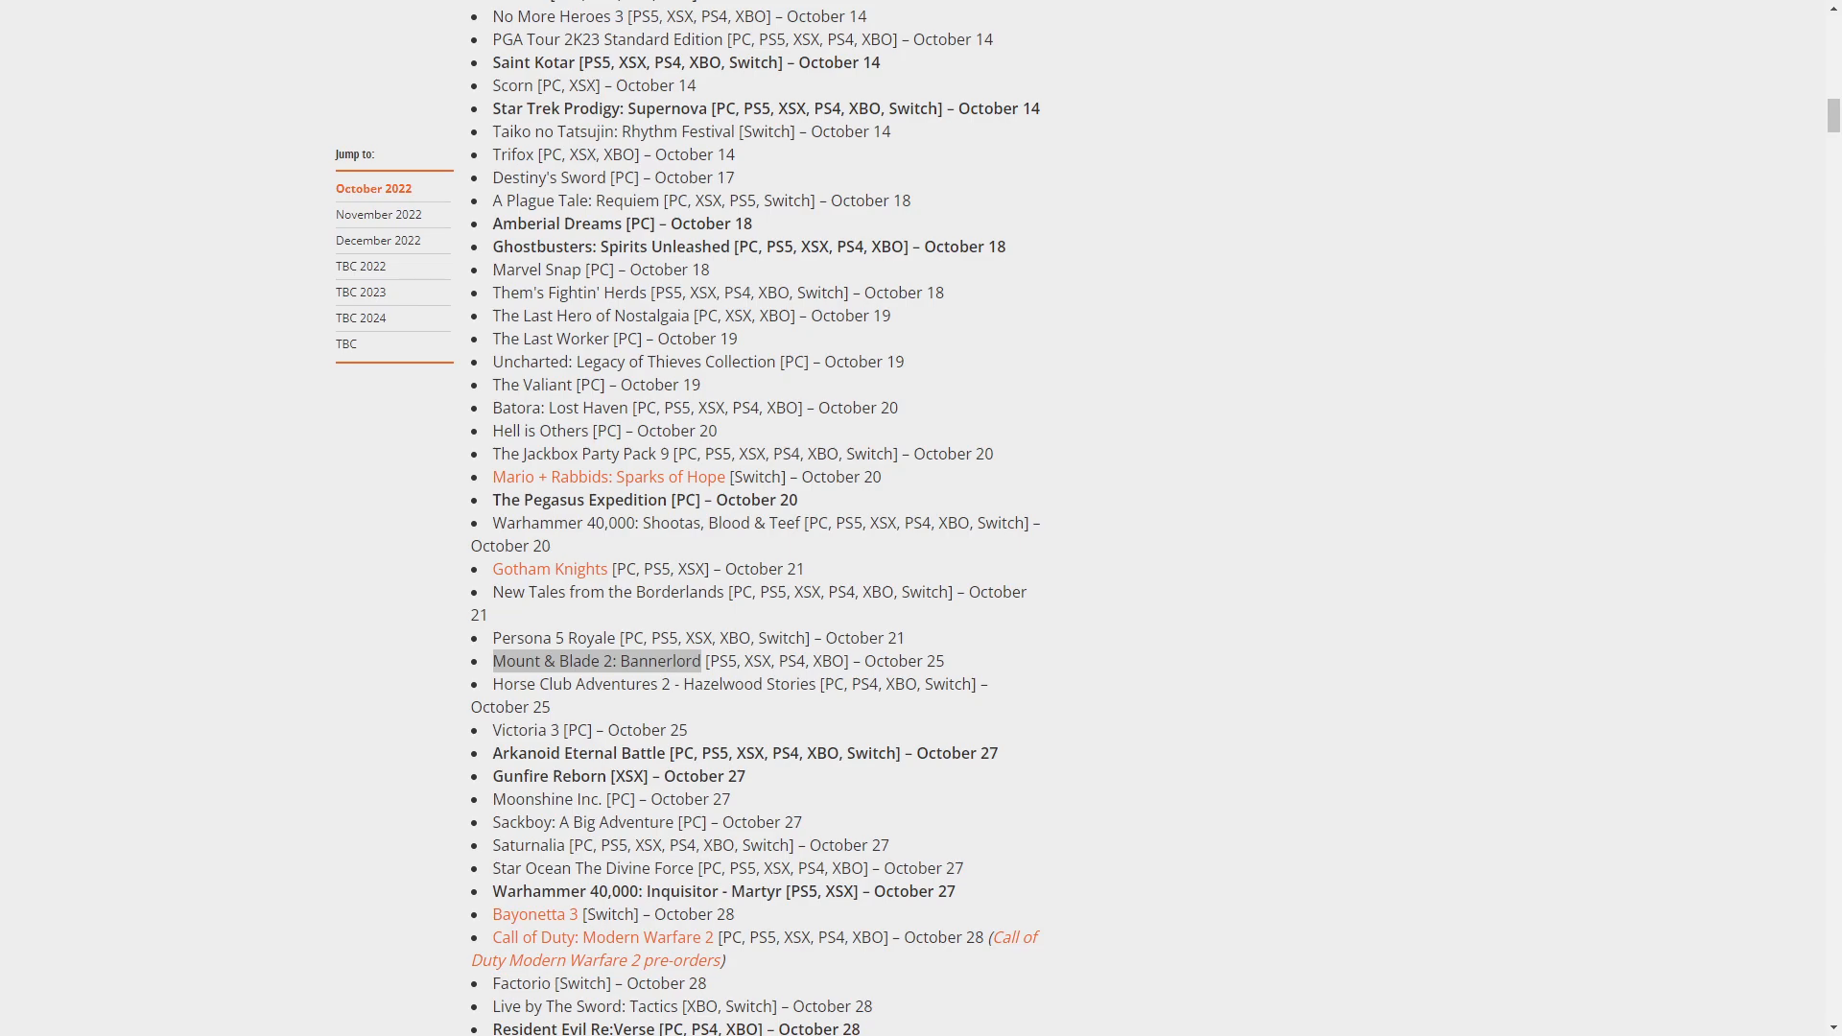
mouse_move(62, 653)
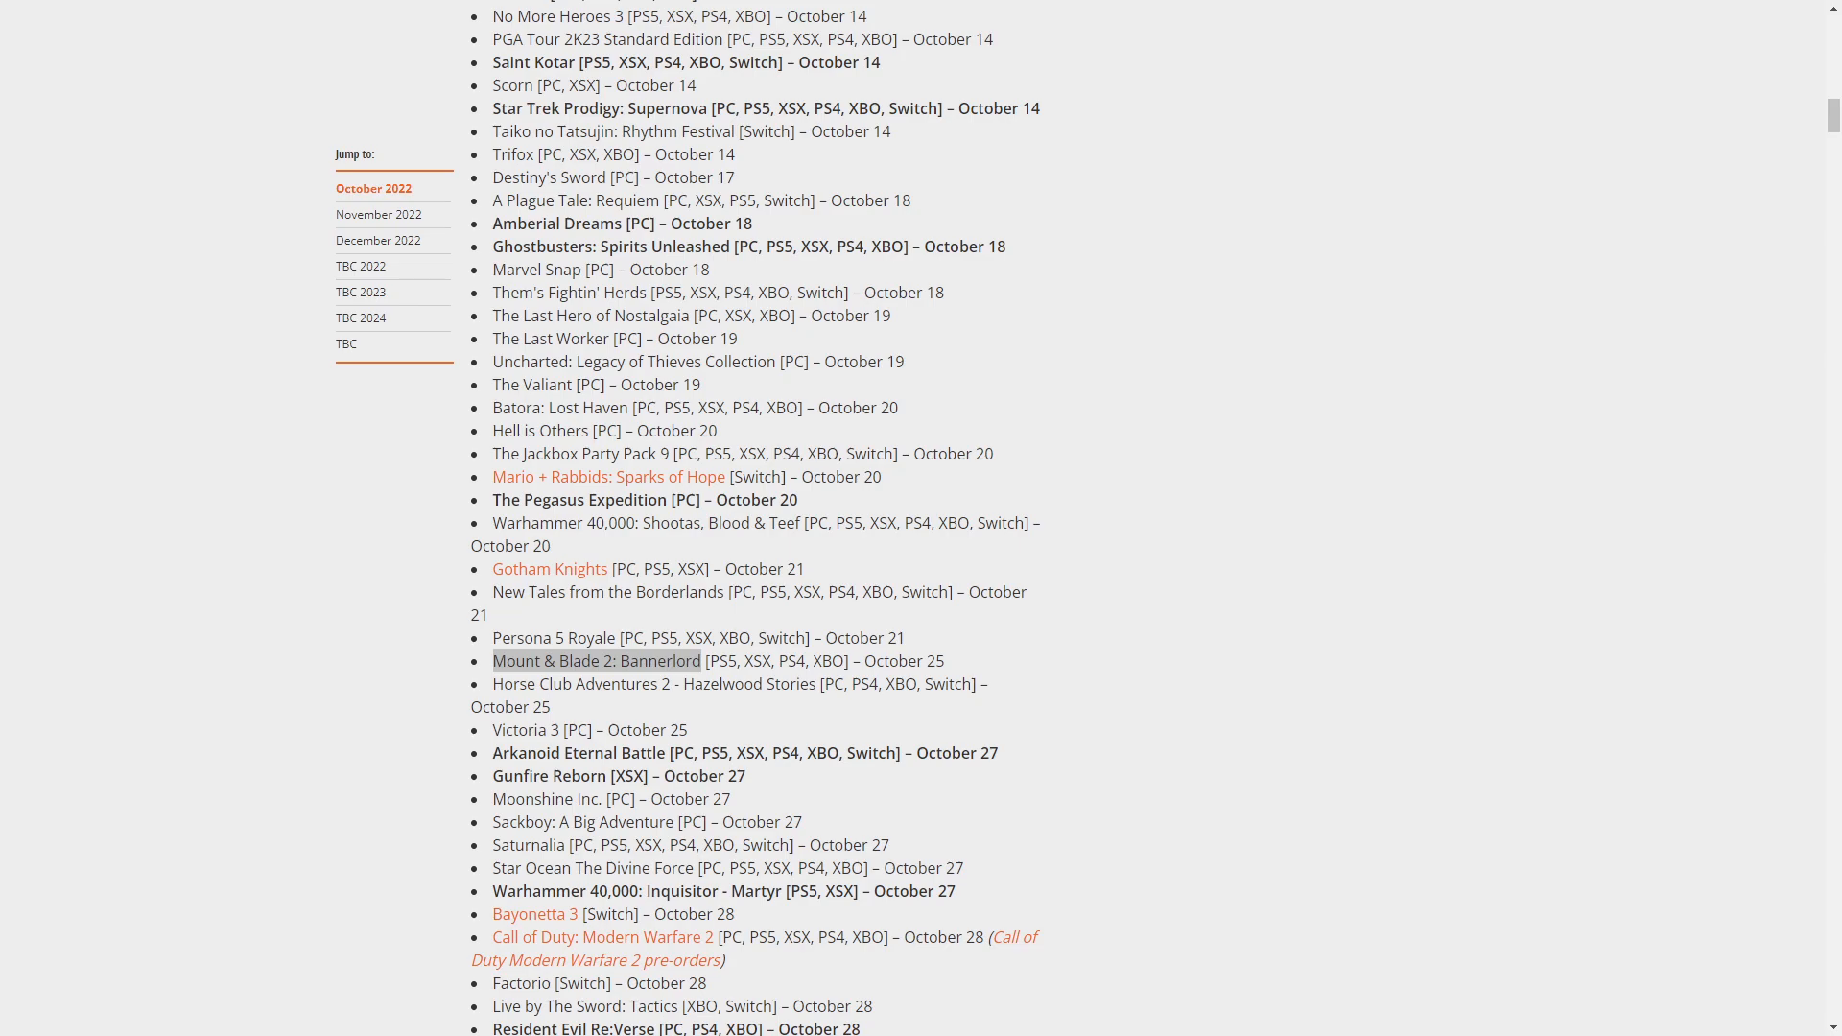
mouse_move(702, 689)
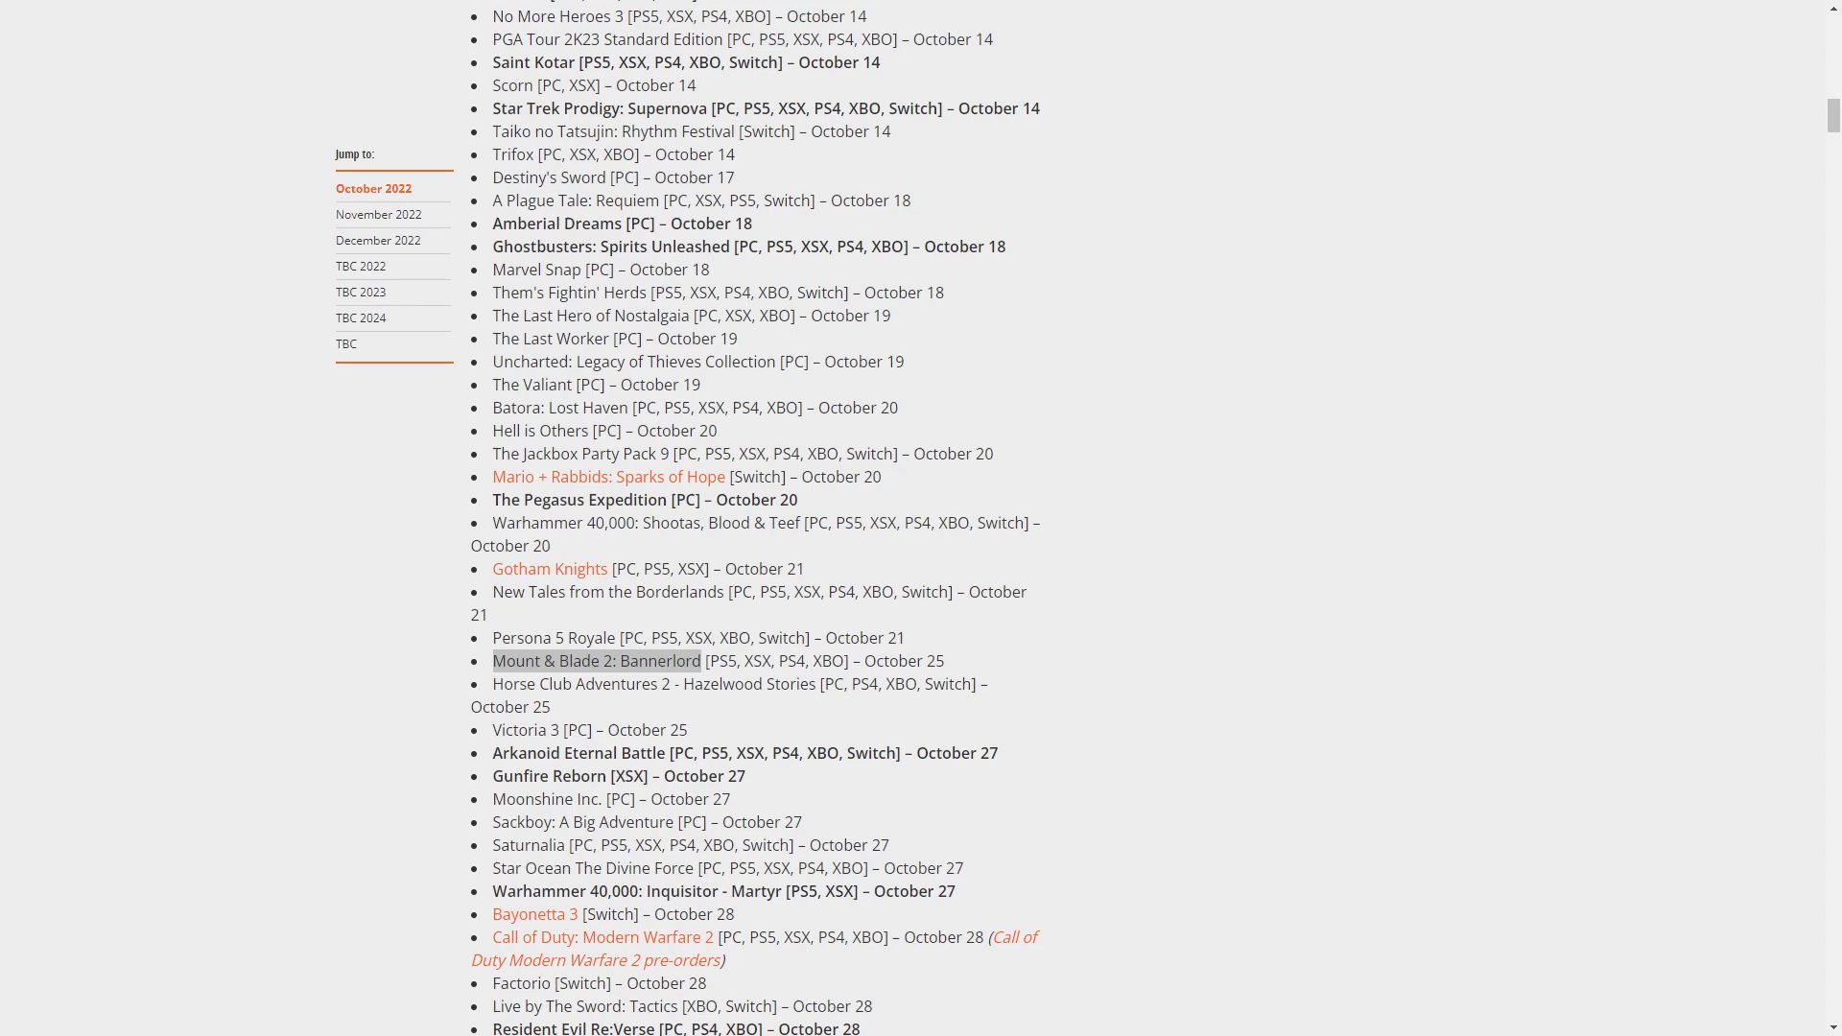
mouse_move(703, 732)
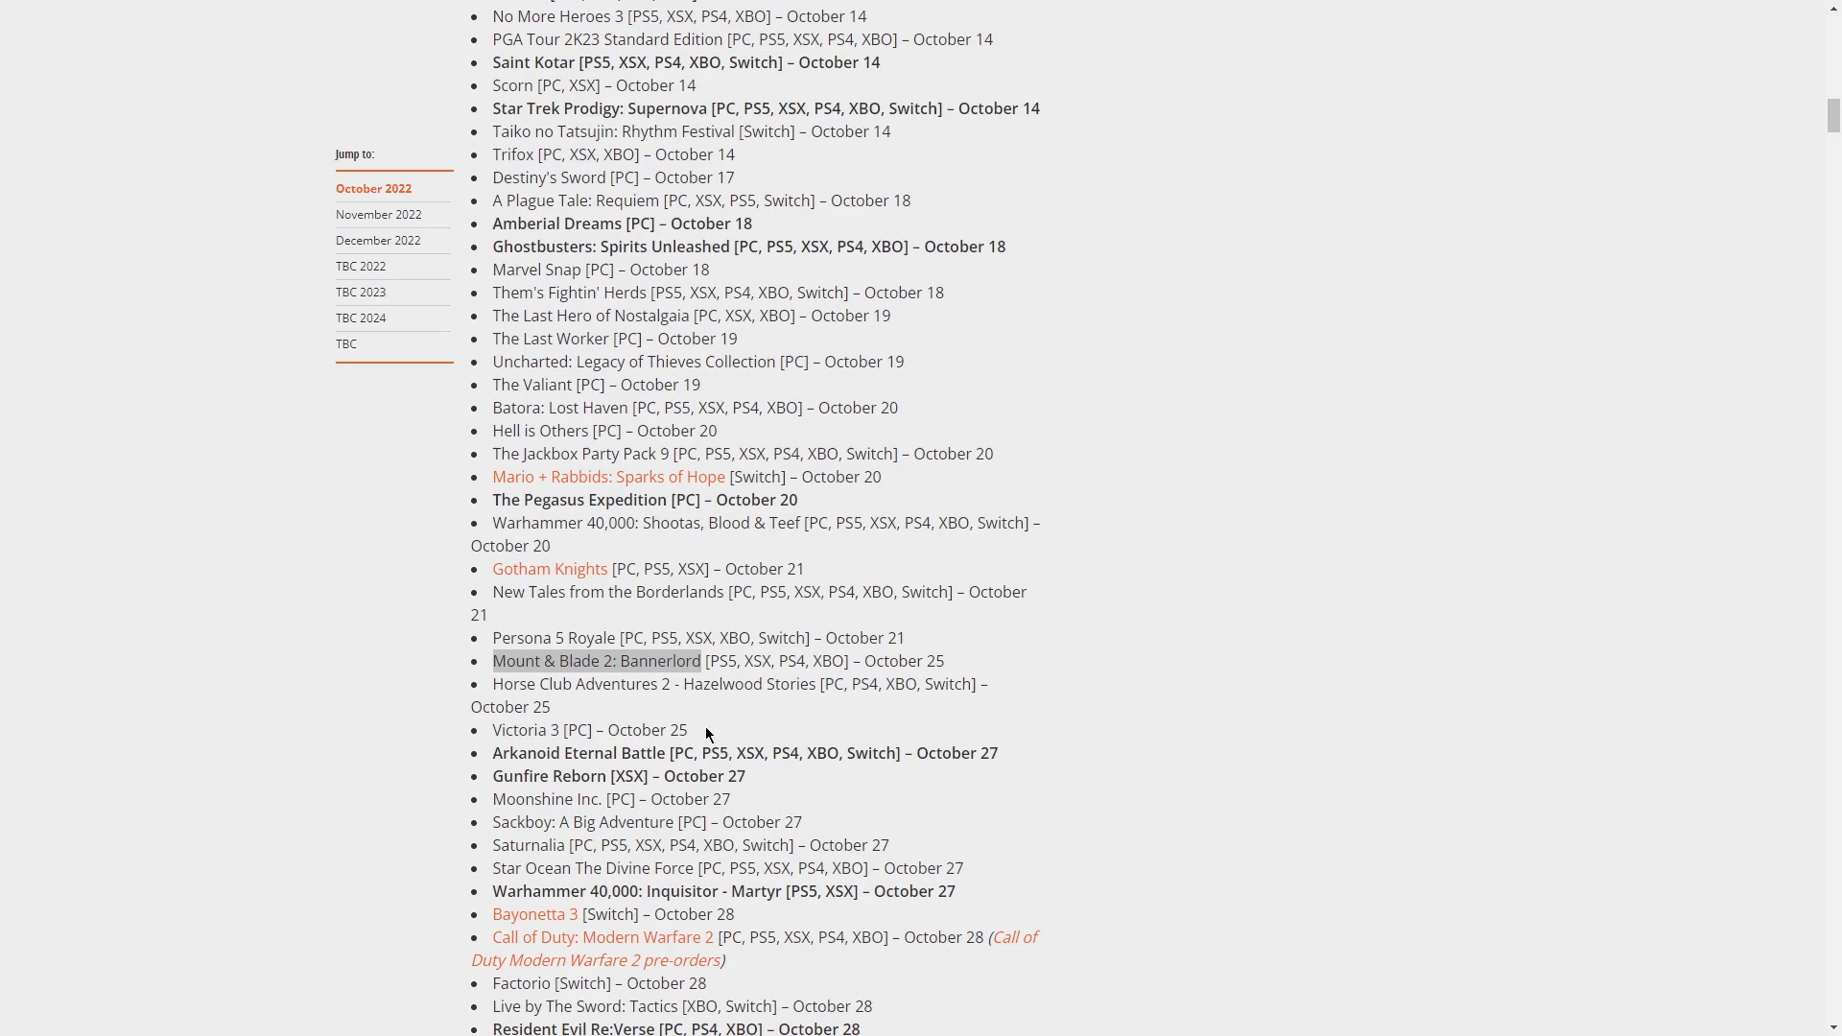
mouse_move(575, 721)
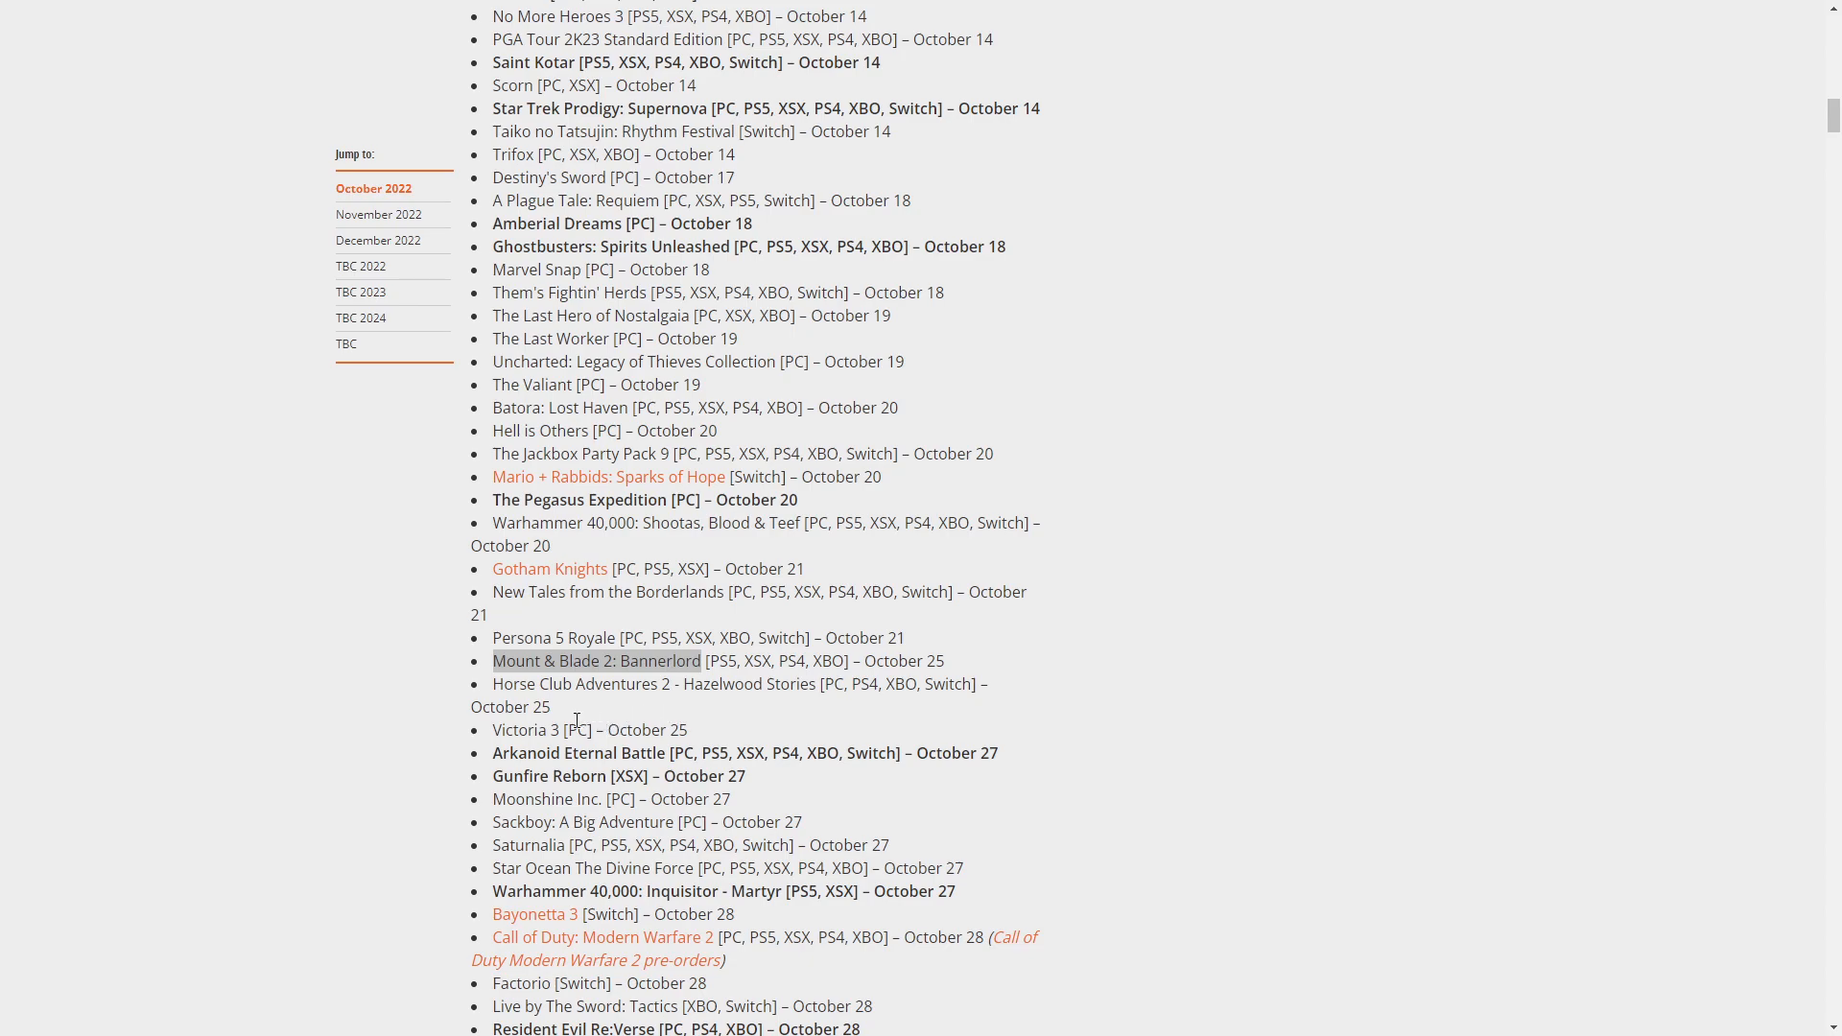
mouse_move(541, 774)
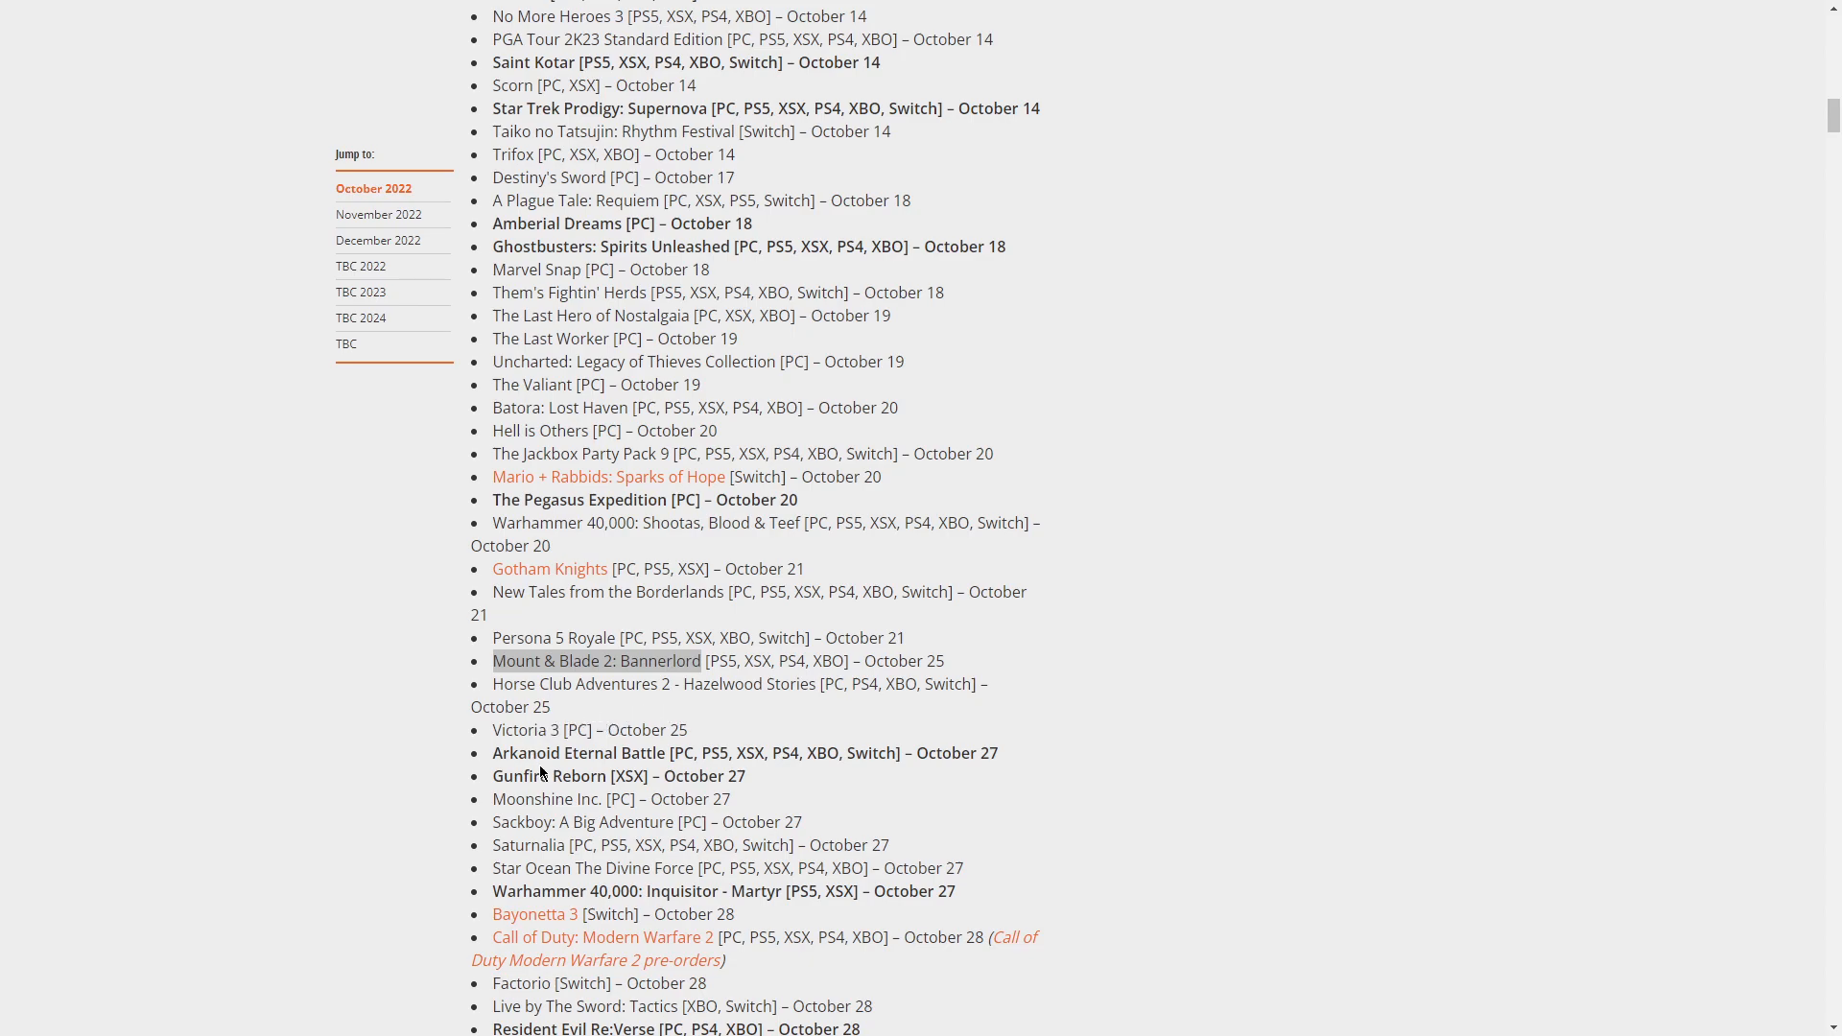
Highlight Gunfire Reborn among the October 27 releases and open its context menu
double_click(559, 775)
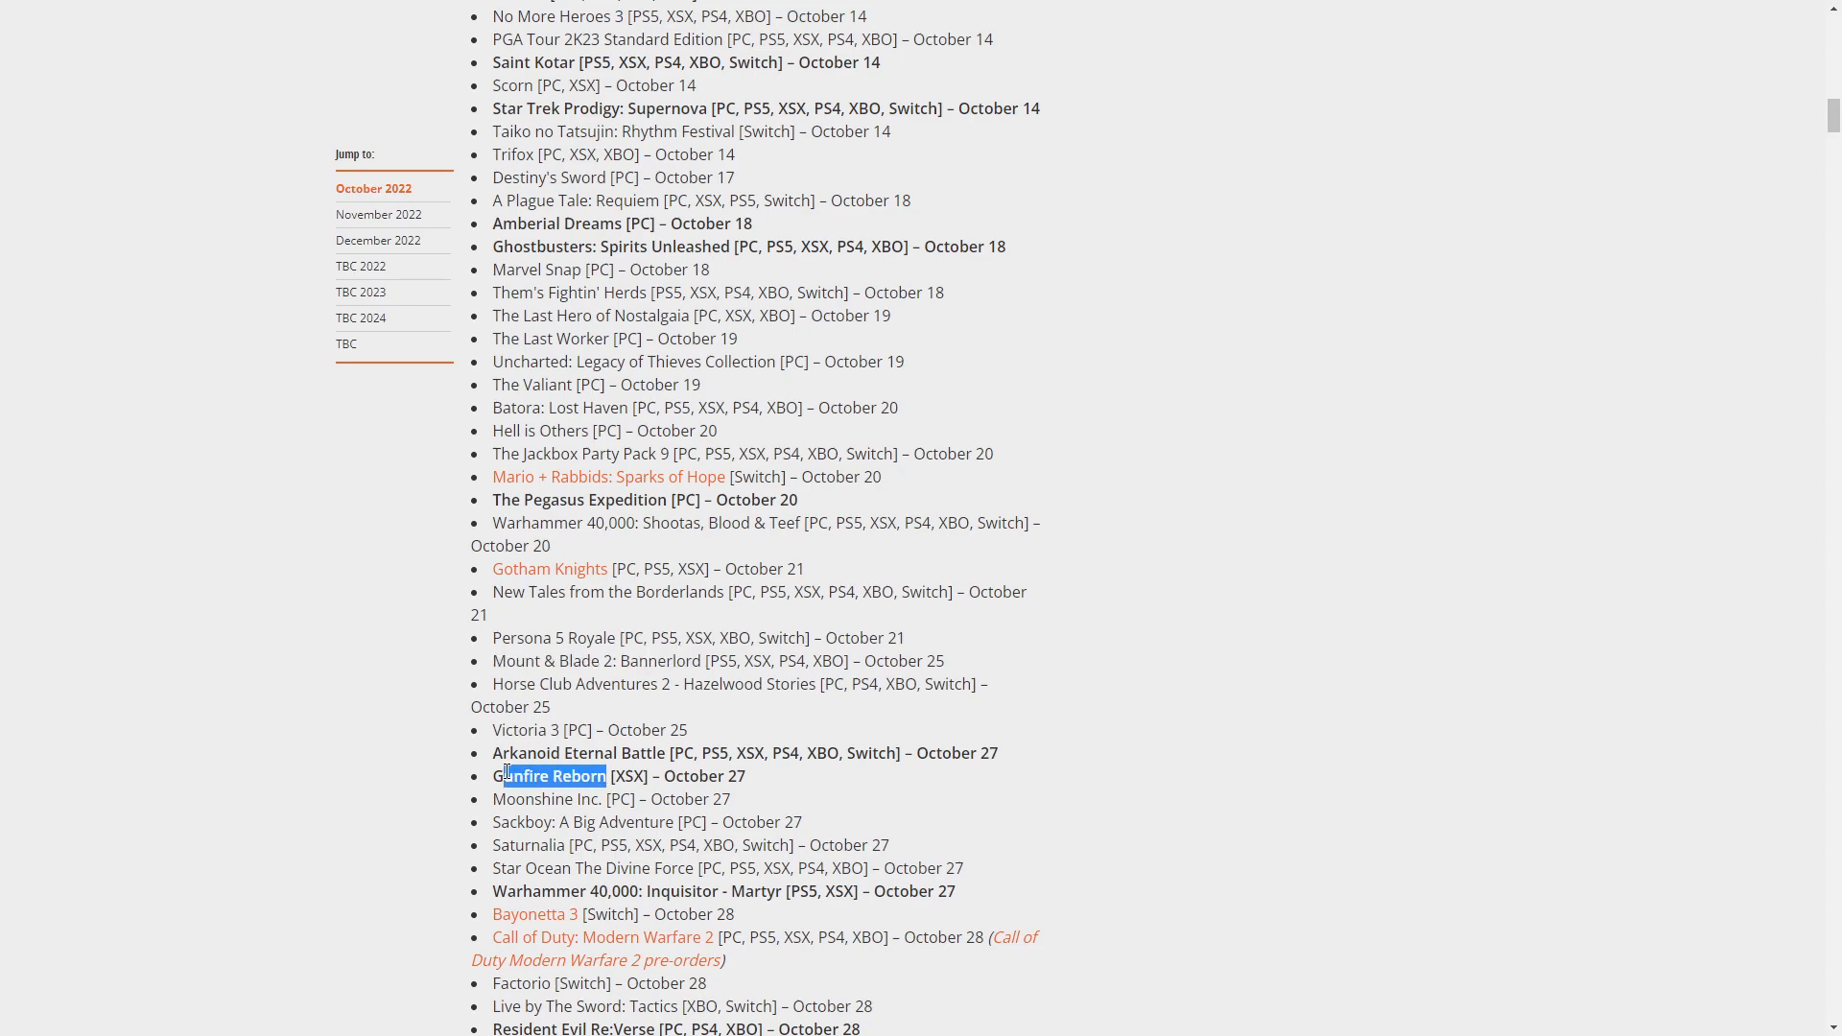
right_click(553, 775)
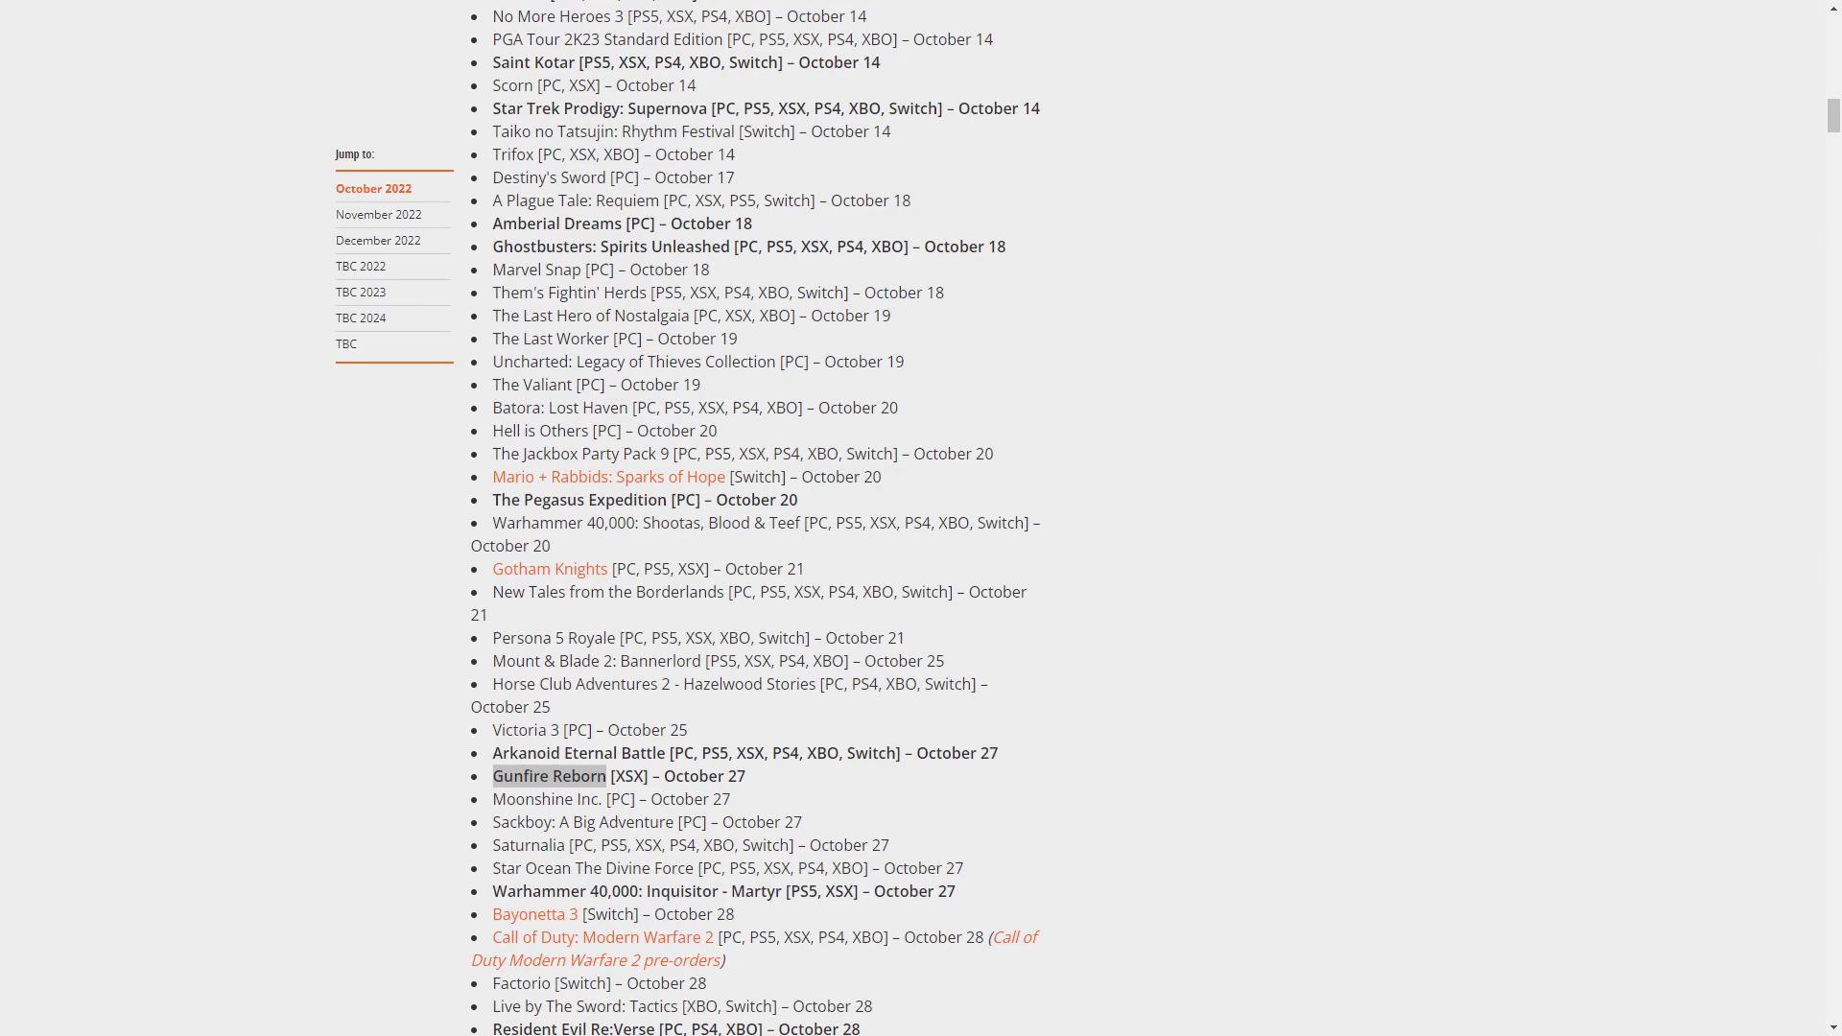
mouse_move(28, 457)
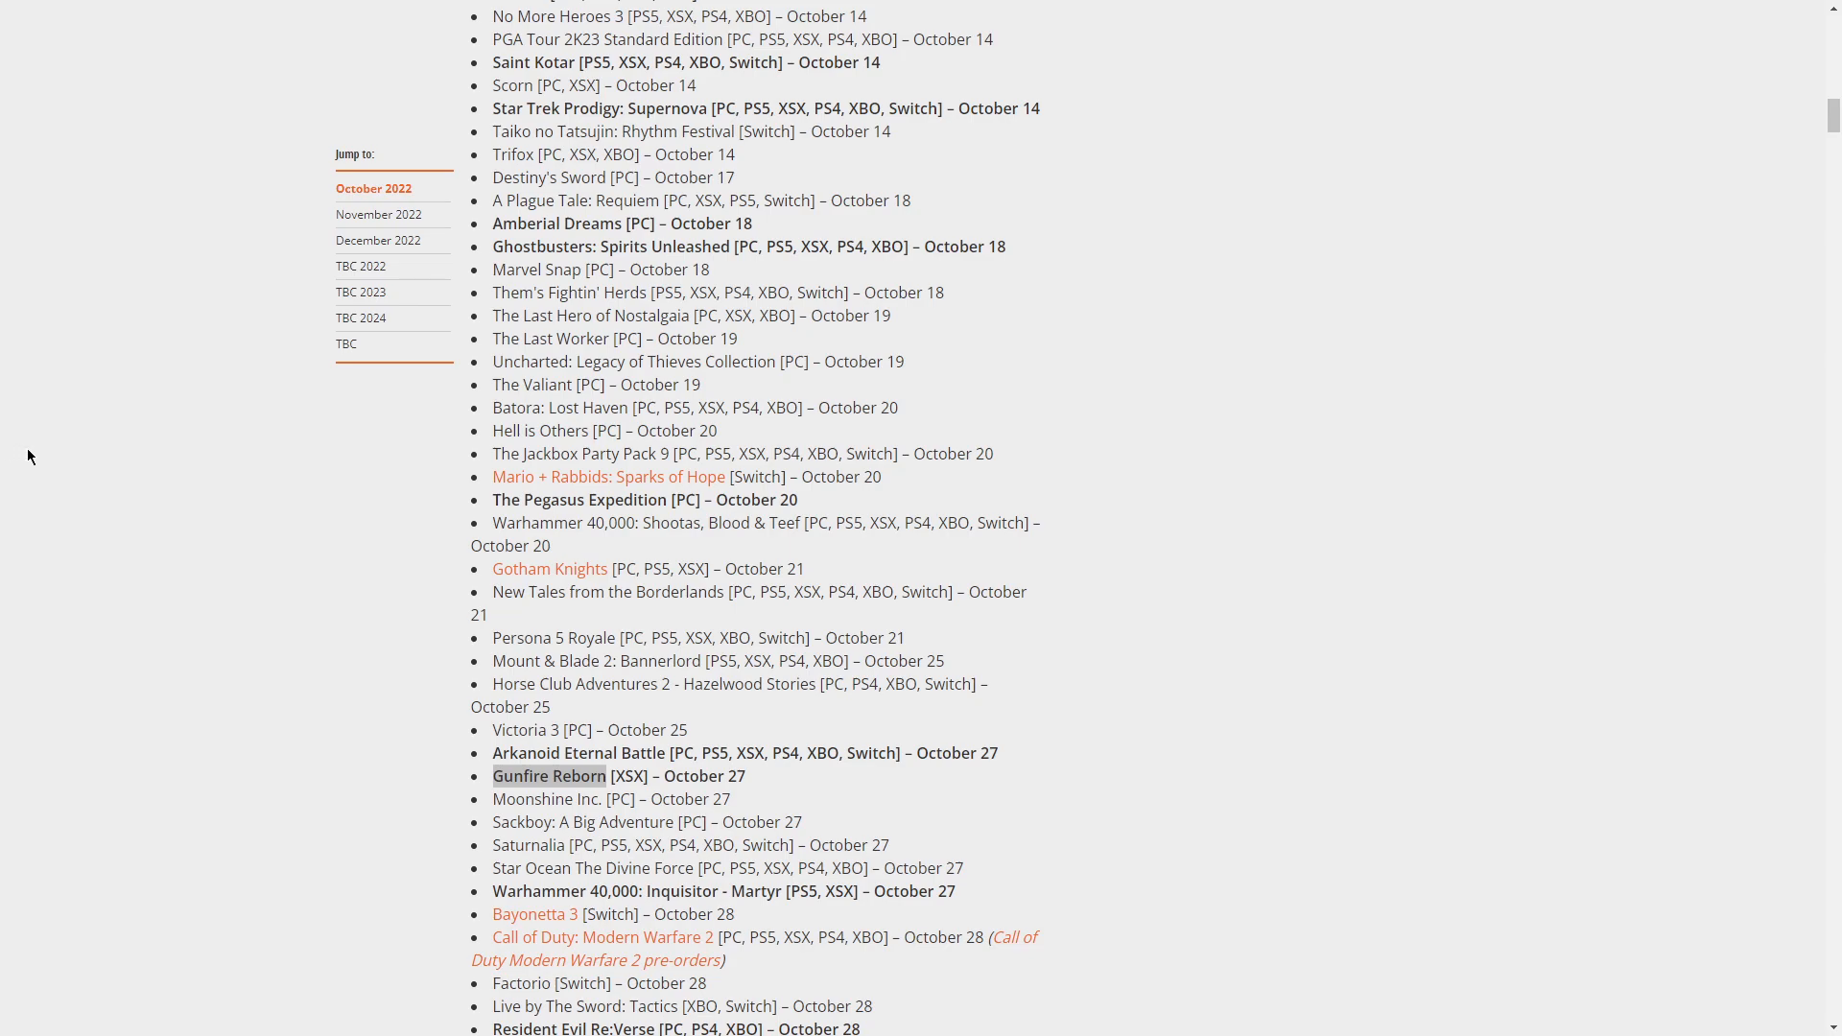
mouse_move(339, 799)
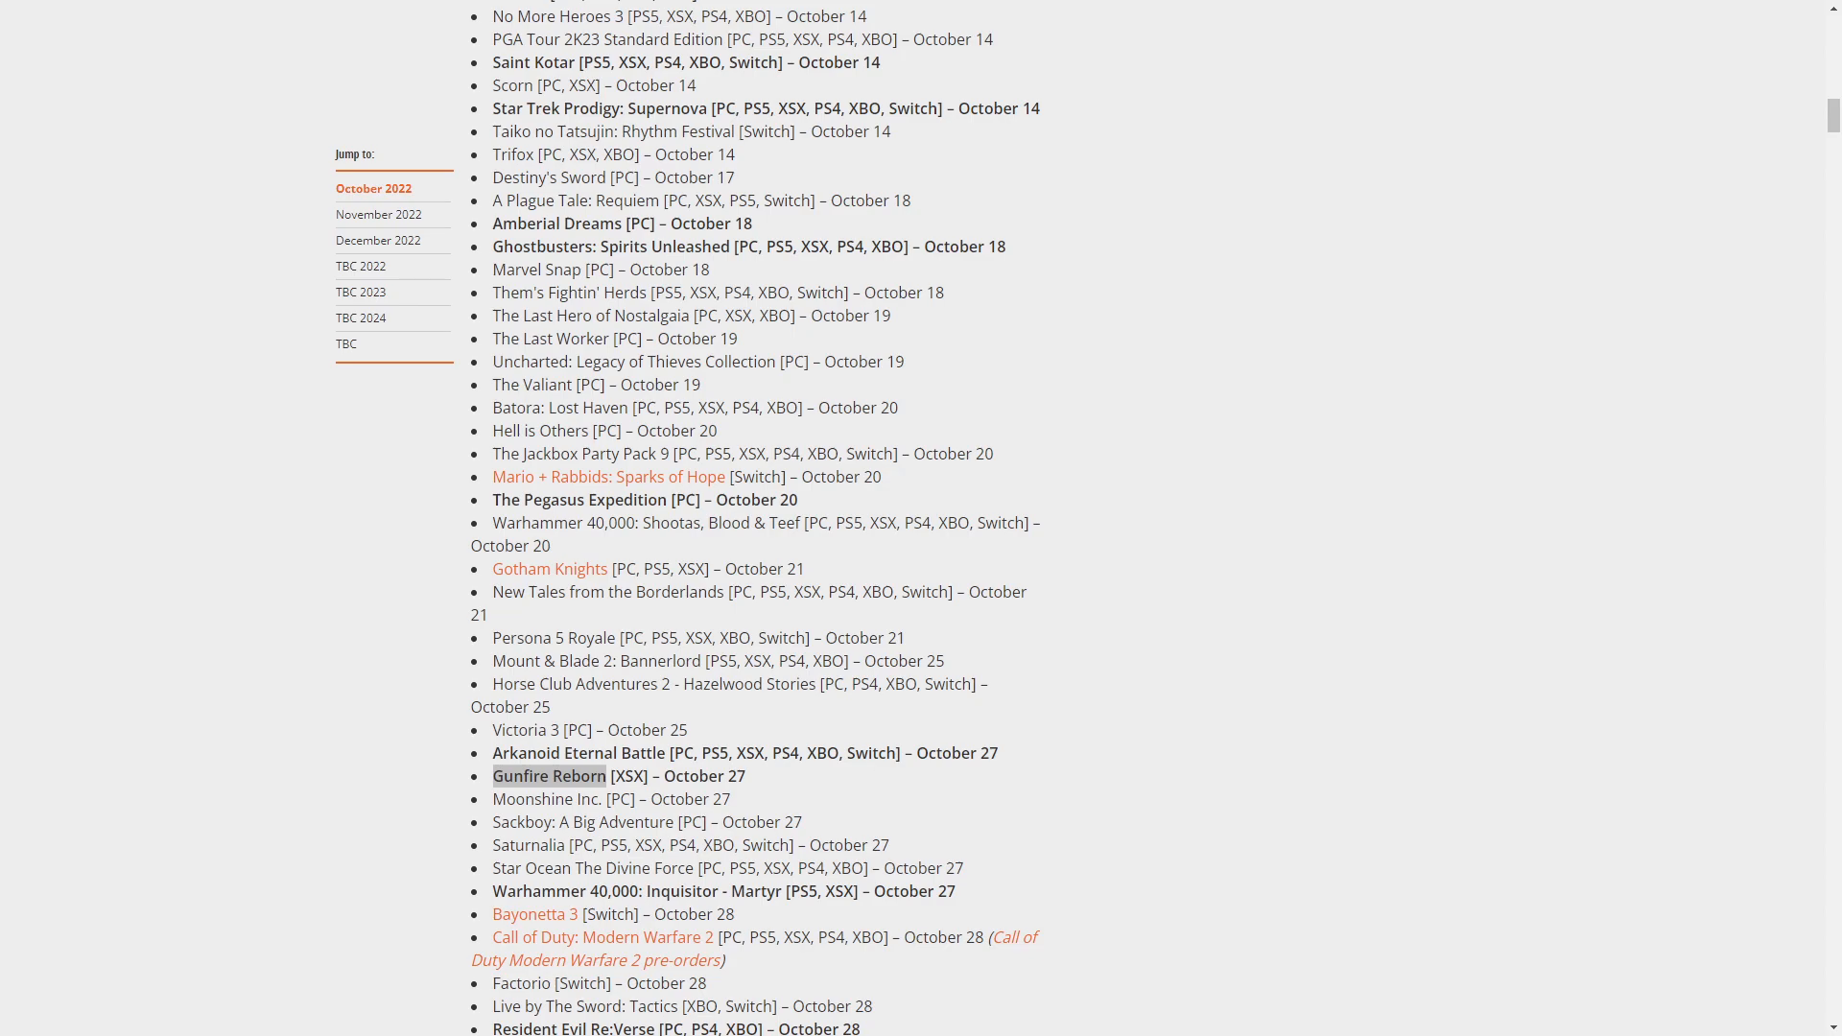
mouse_move(289, 708)
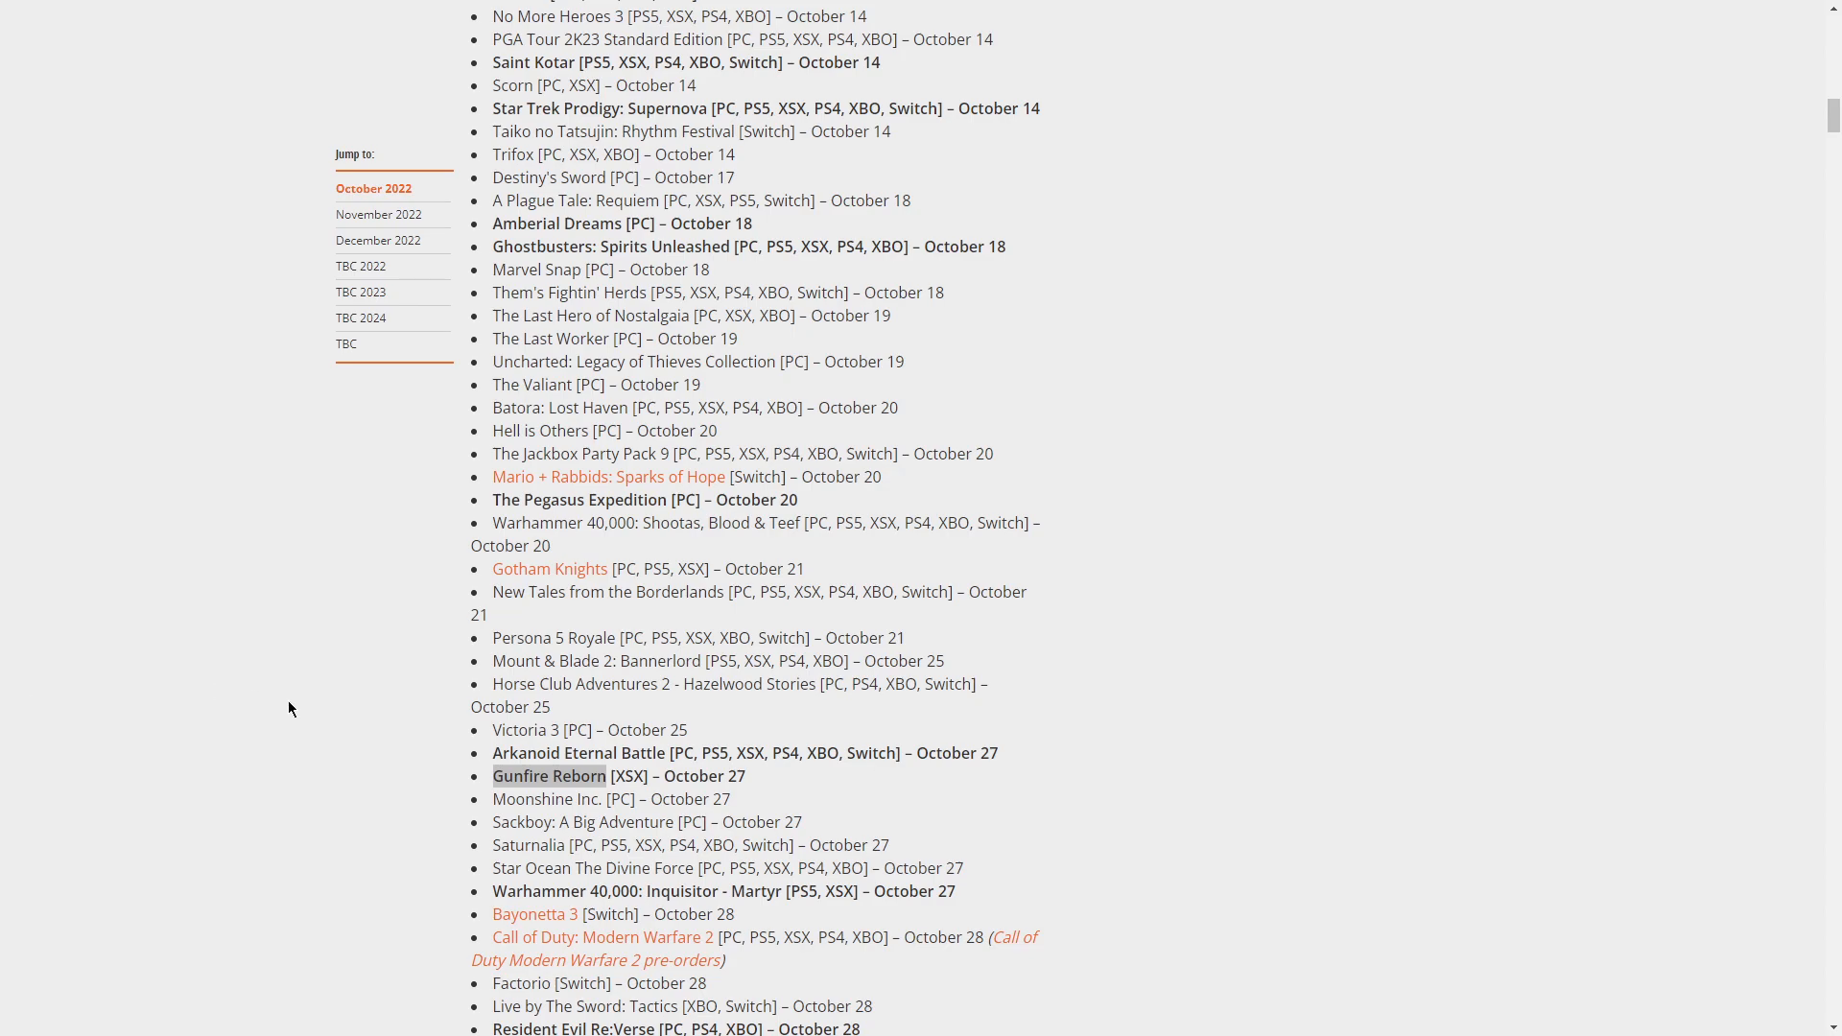
Scroll down to October 31's The Unliving, the October TBC titles and the November 2022 heading
scroll(down, 3)
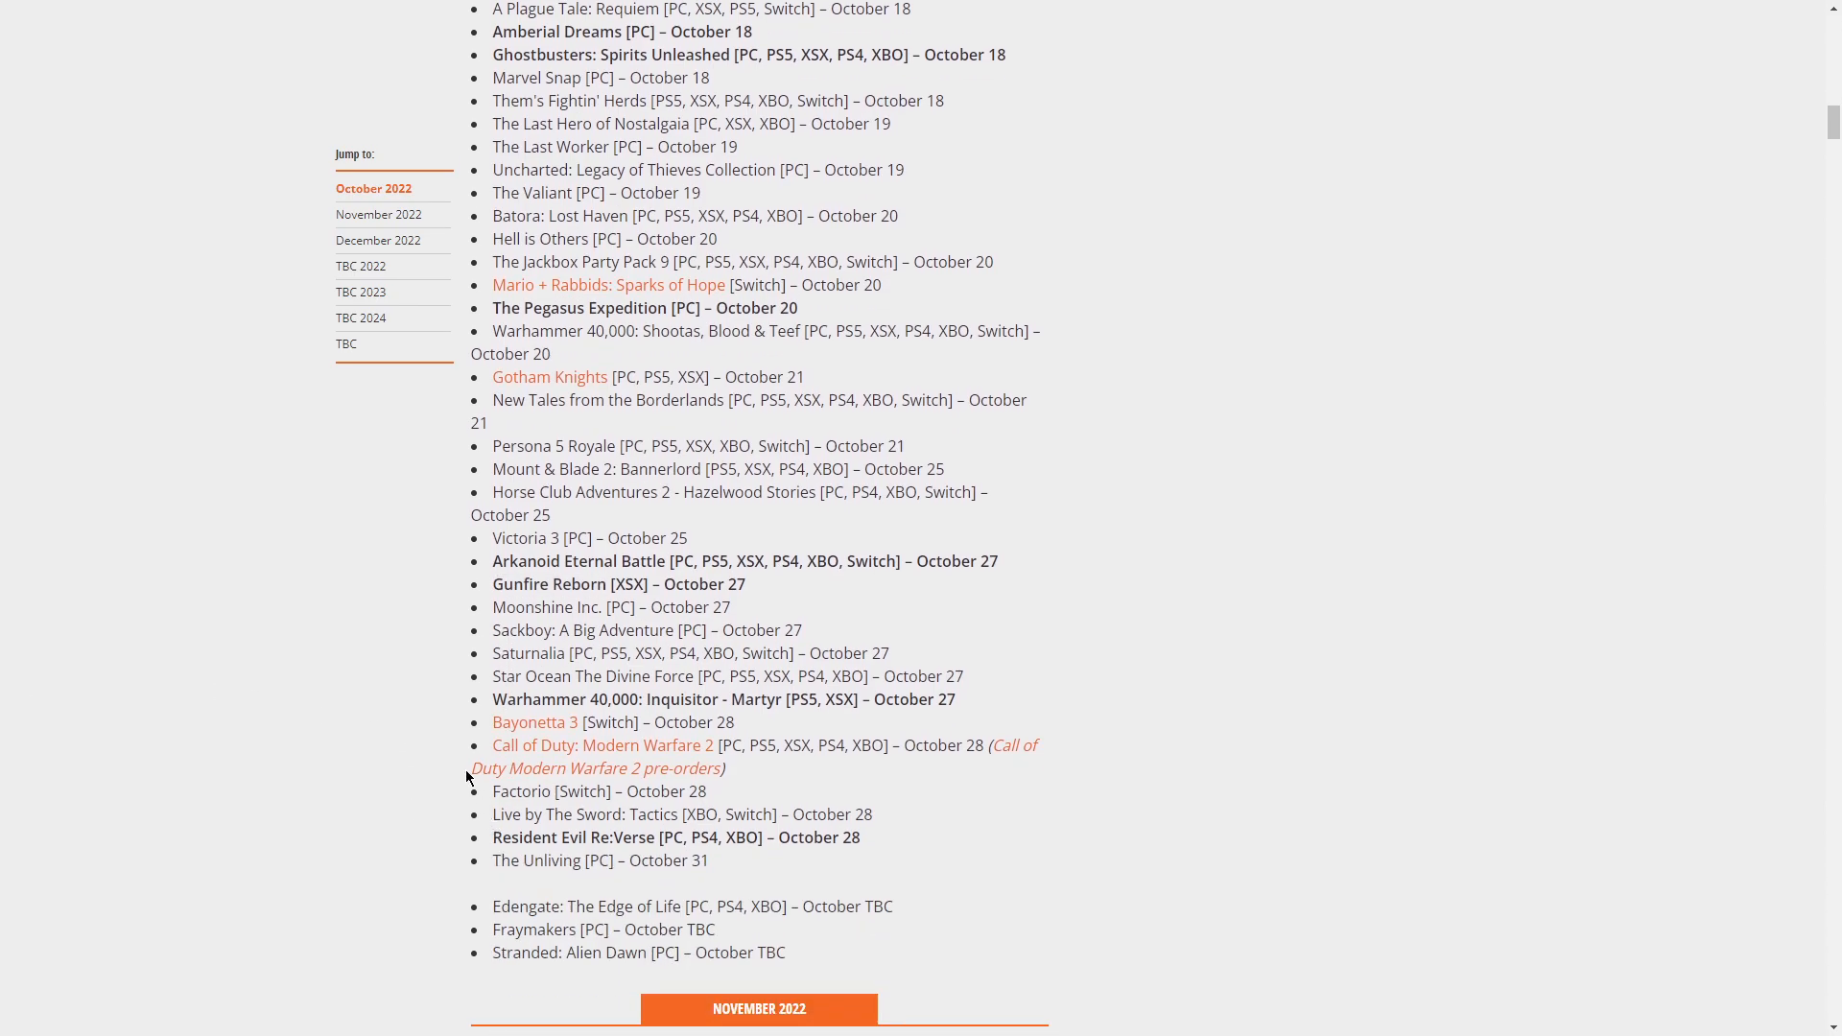
mouse_move(553, 676)
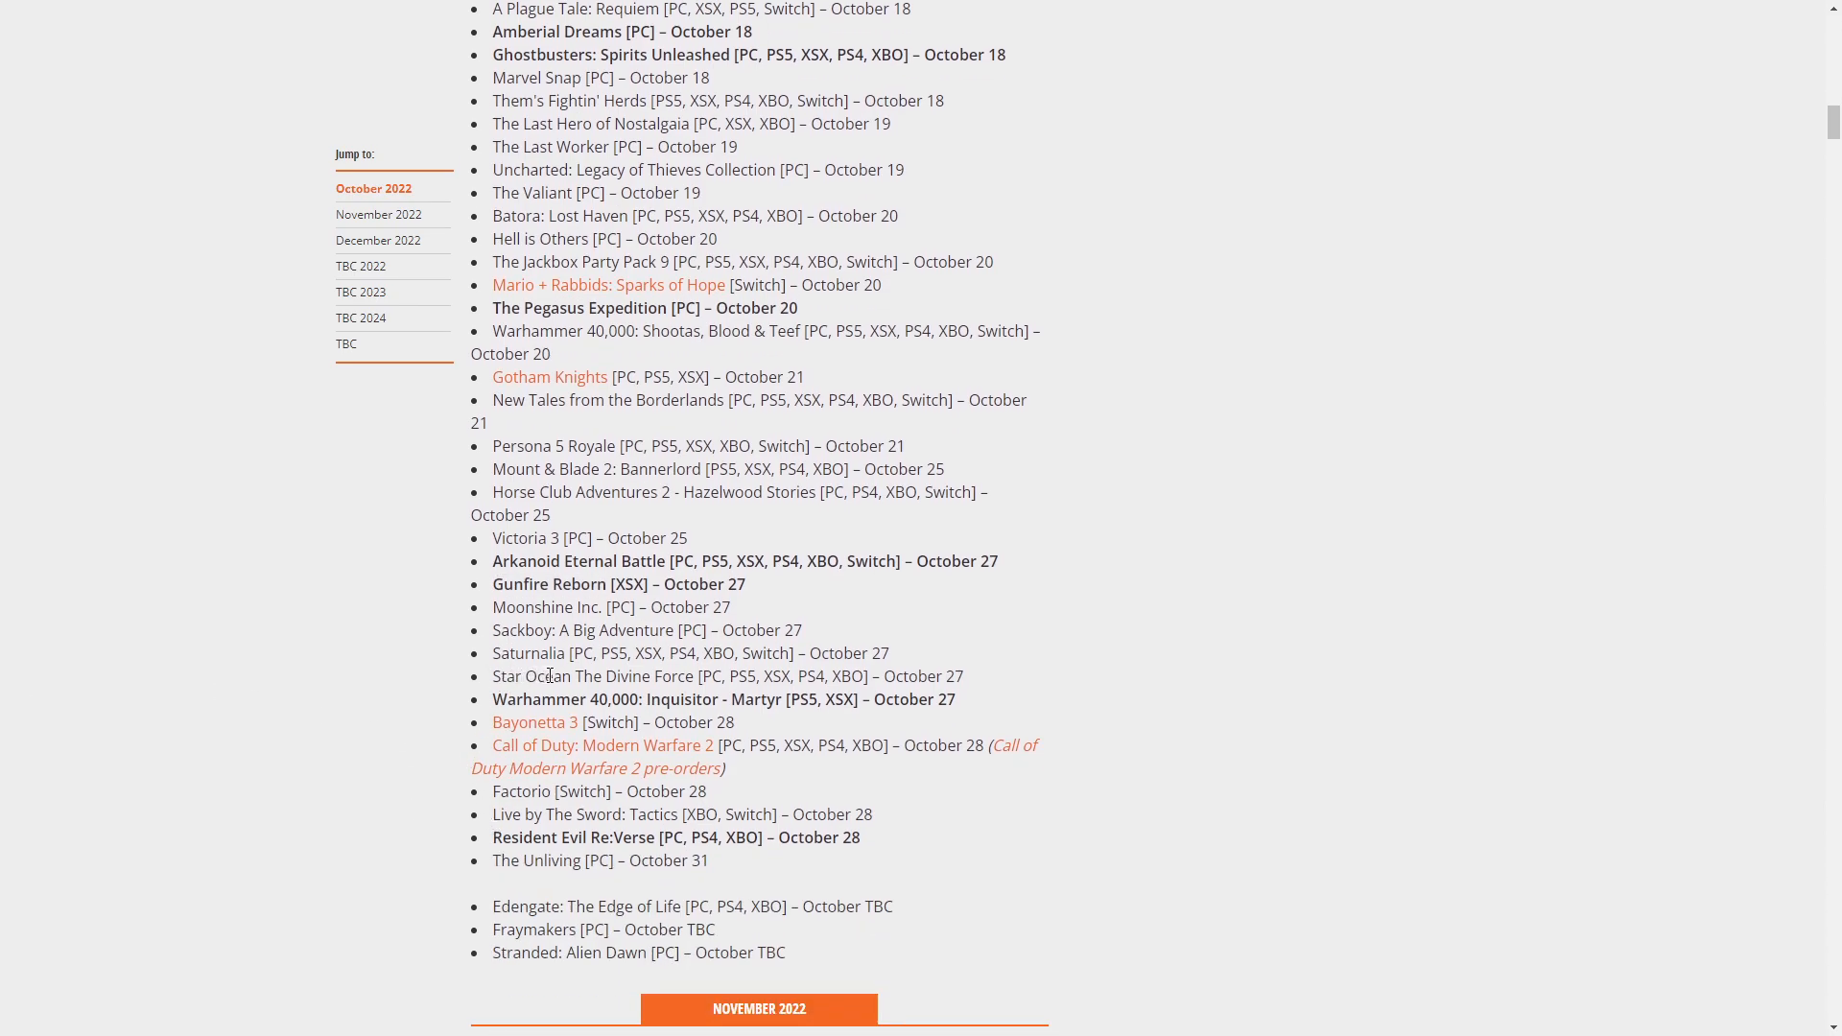
mouse_move(522, 700)
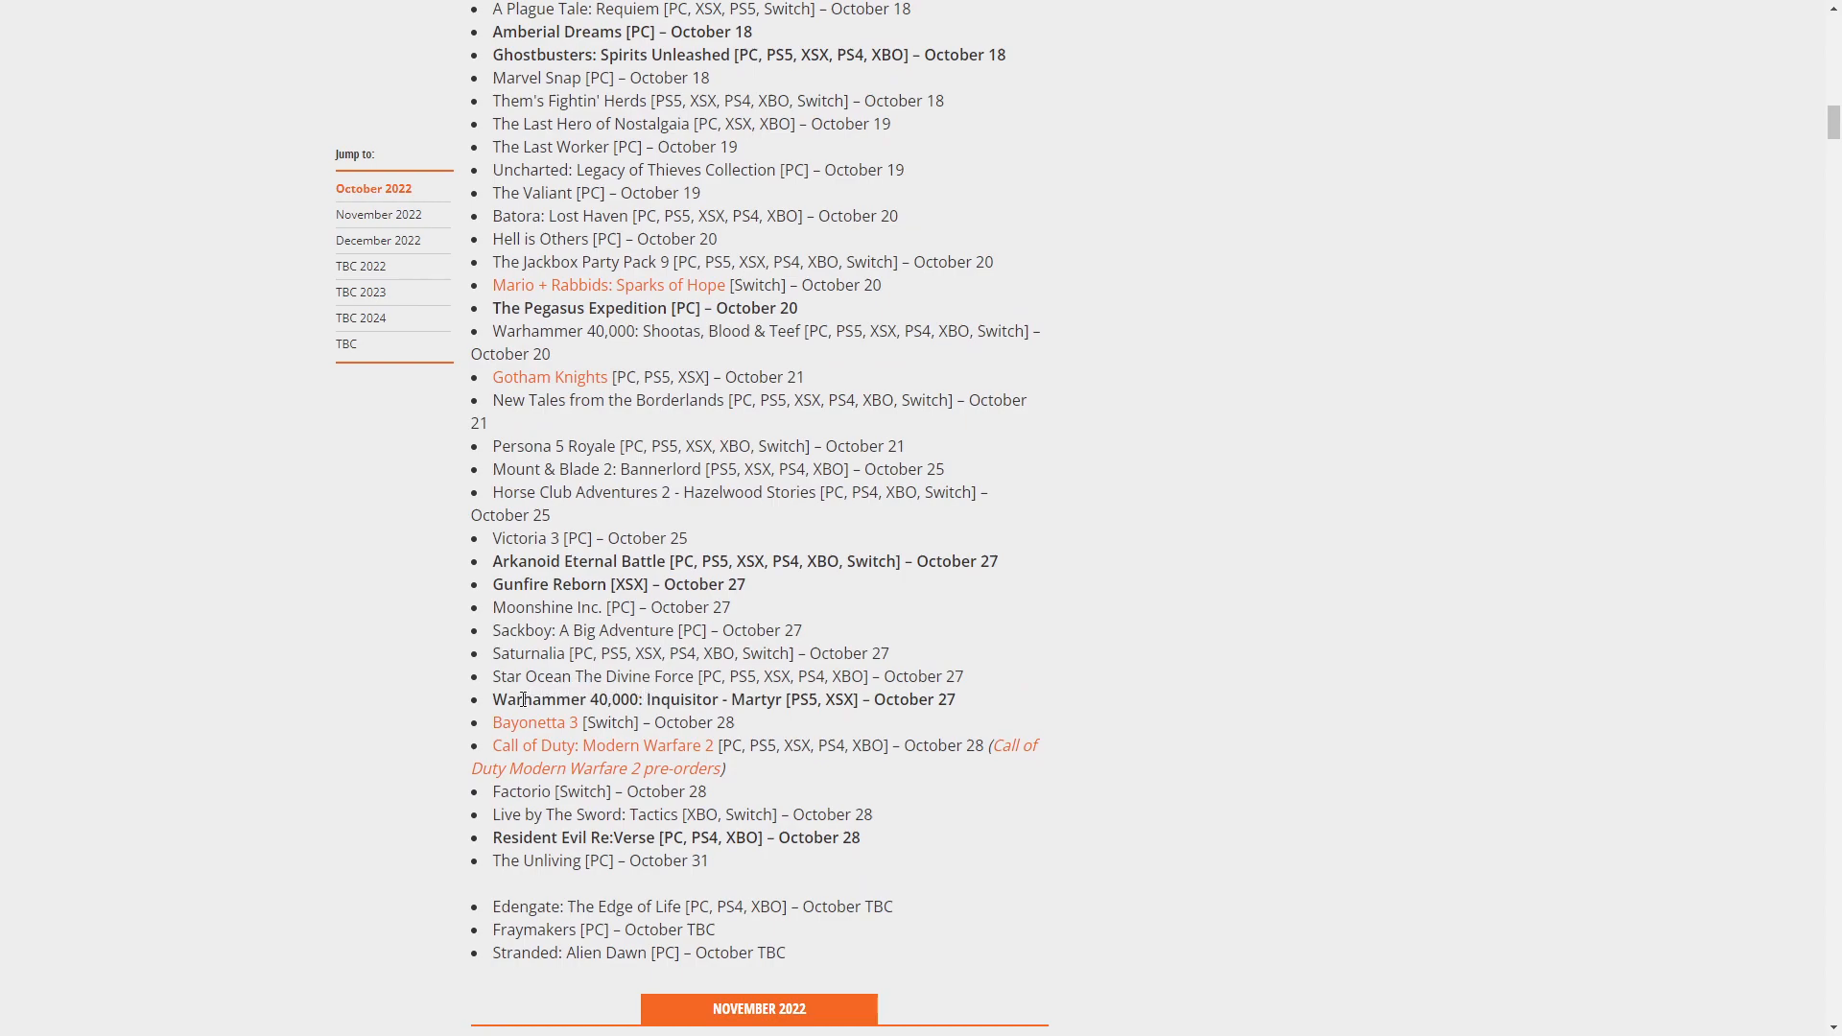
mouse_move(535, 721)
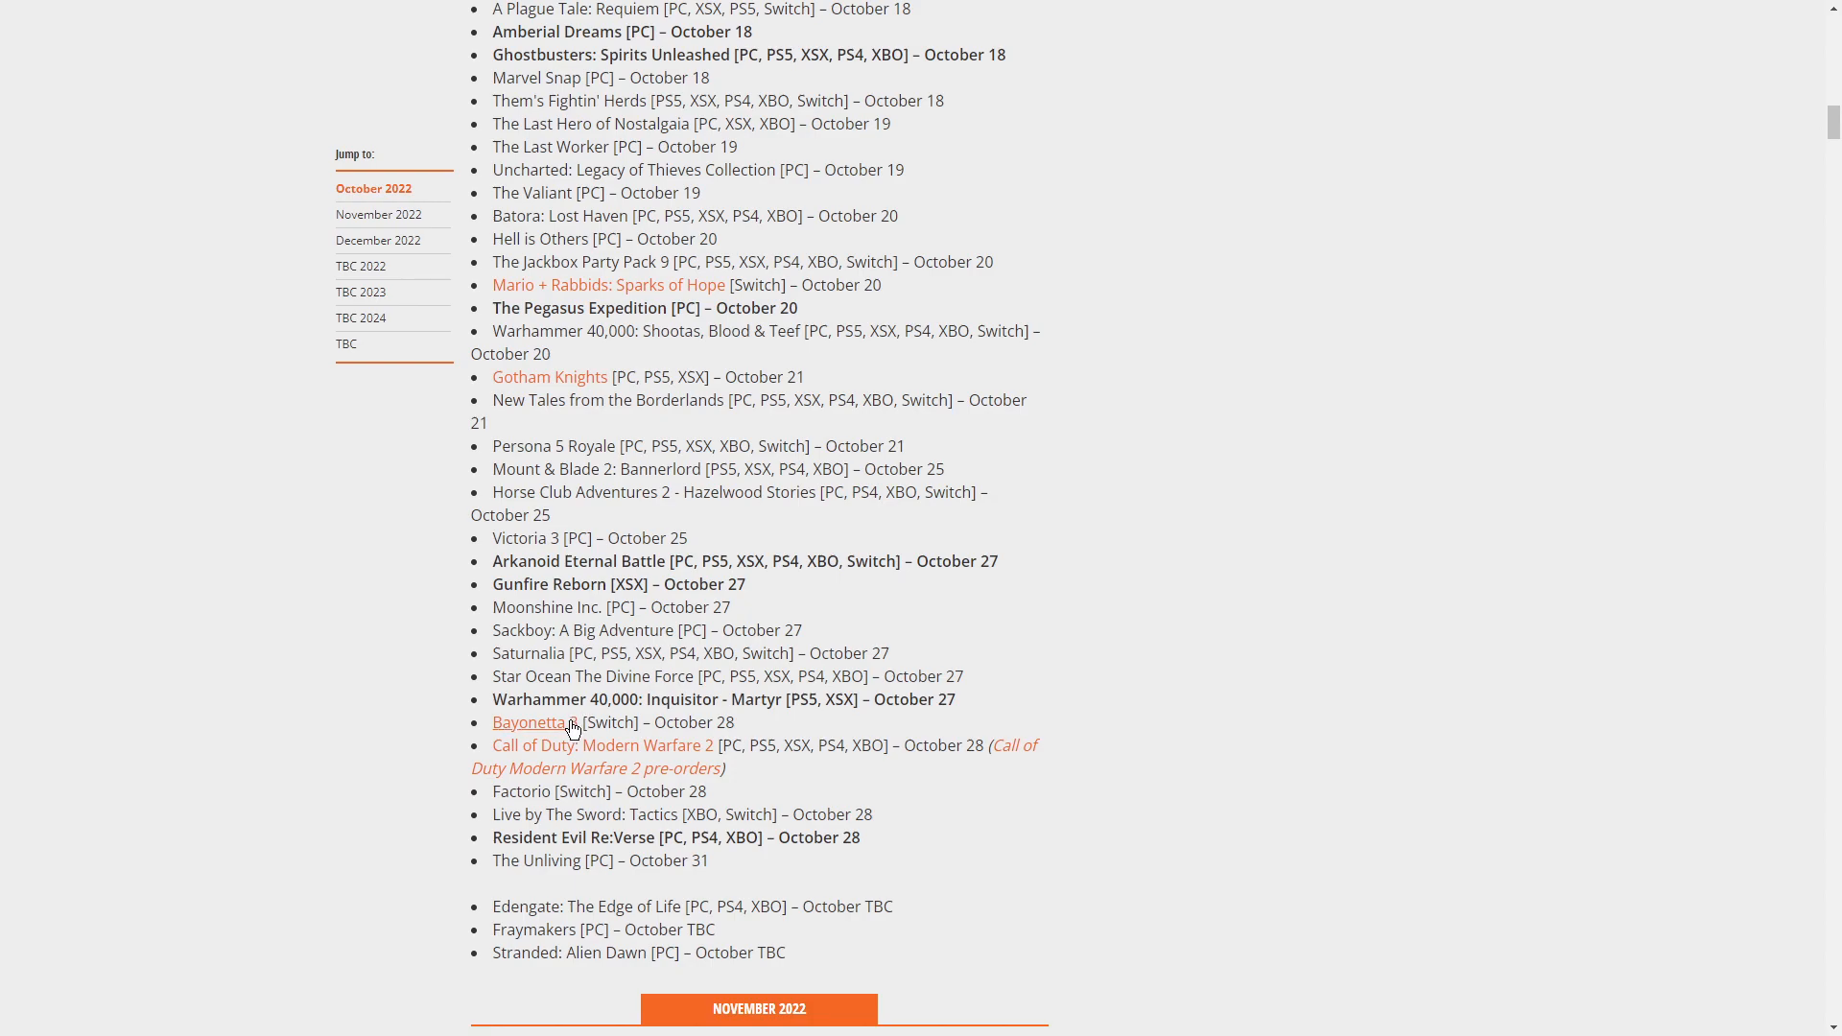
mouse_move(544, 732)
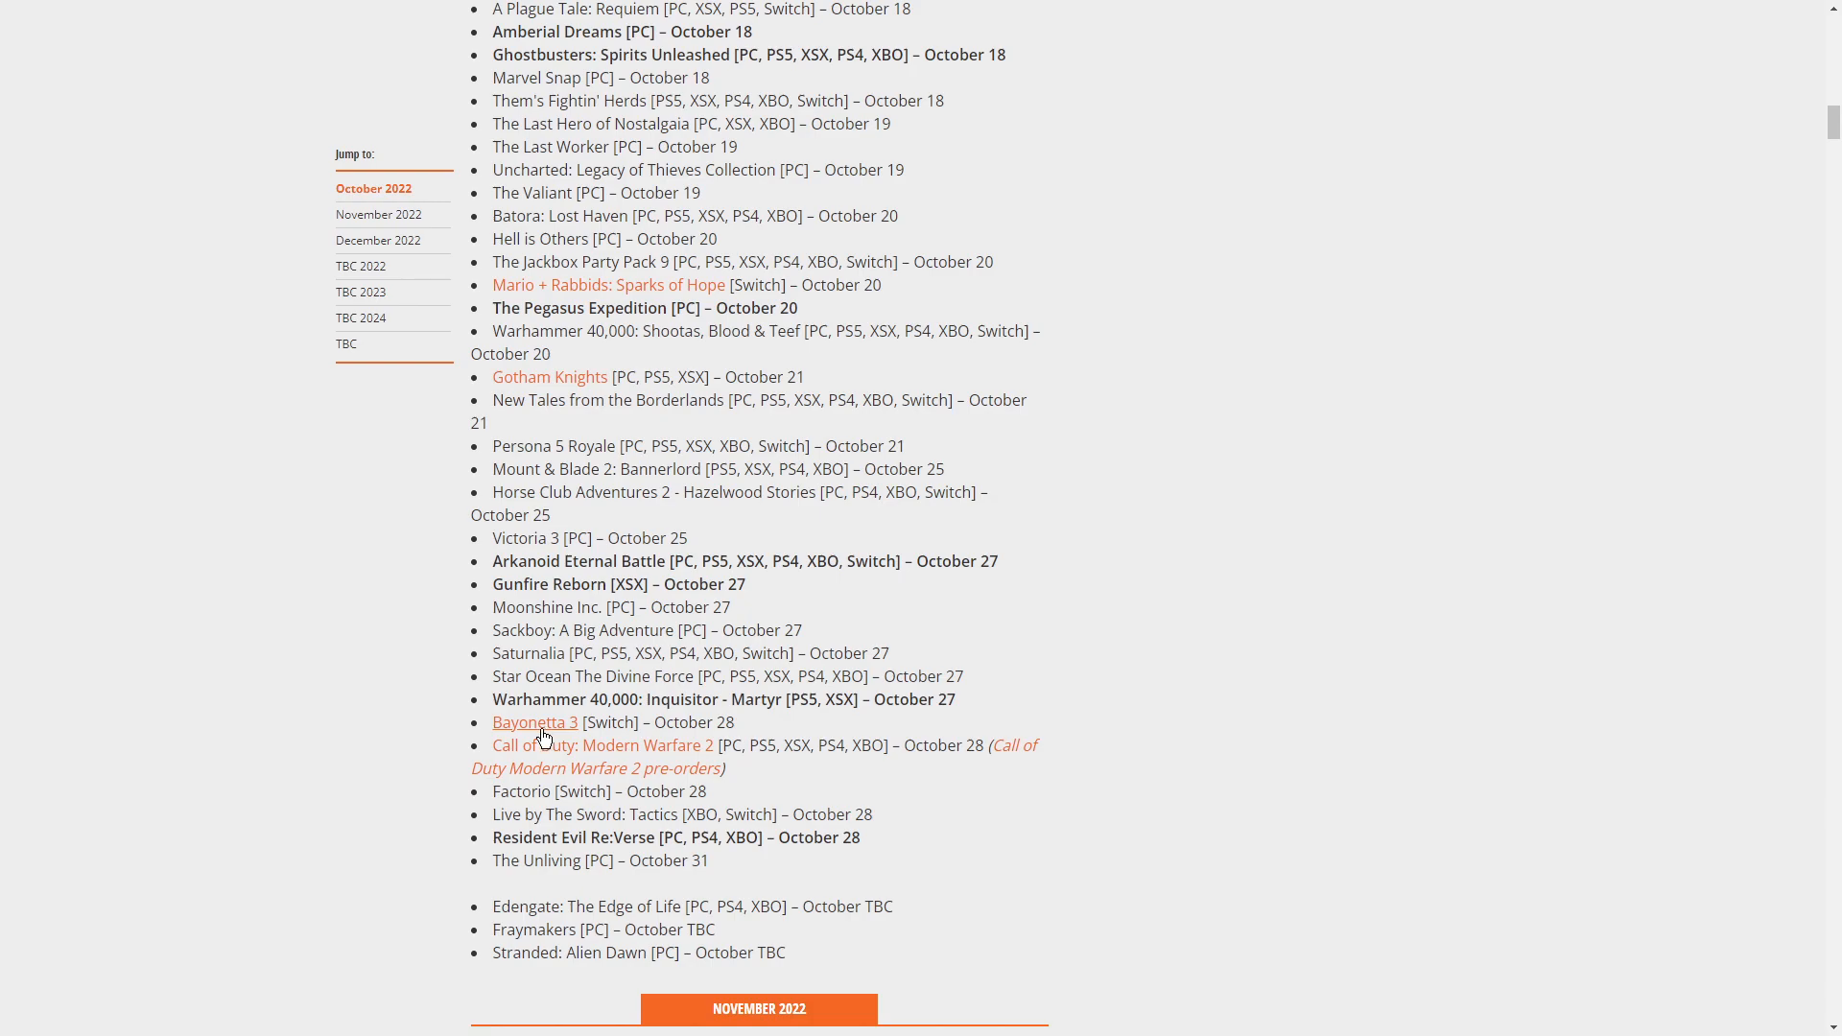
mouse_move(534, 774)
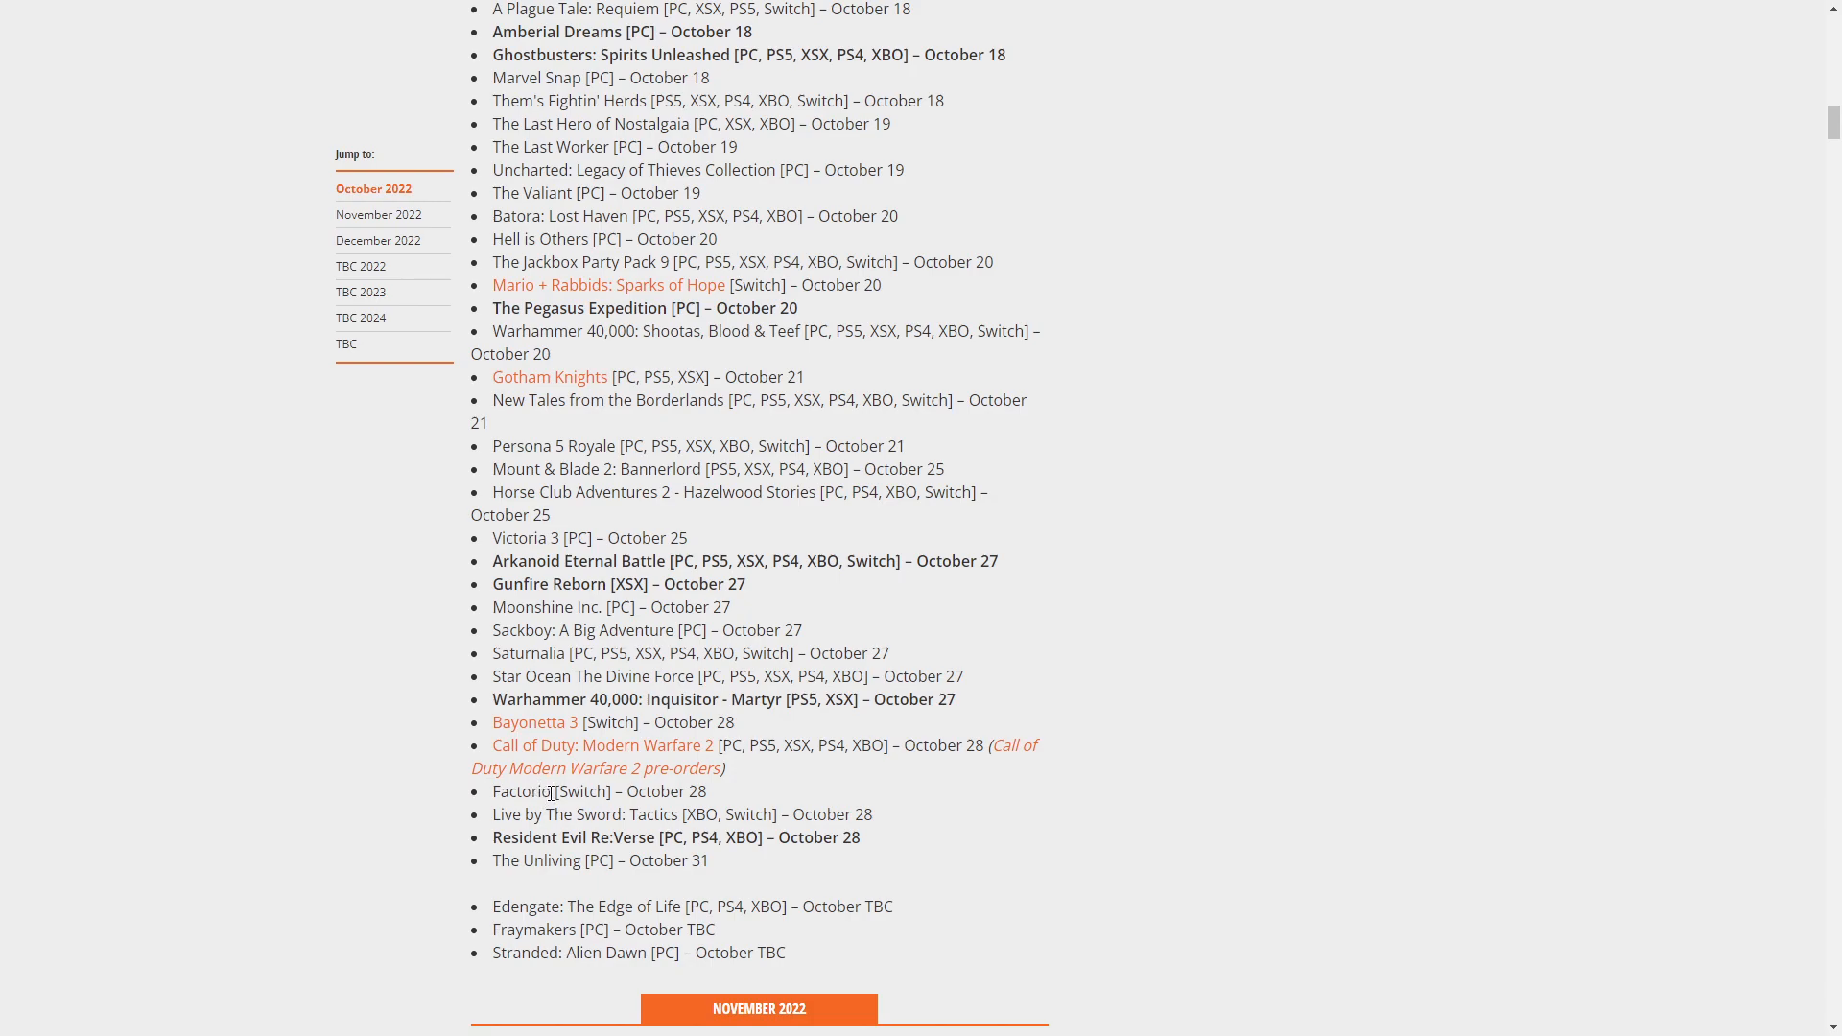
mouse_move(1083, 835)
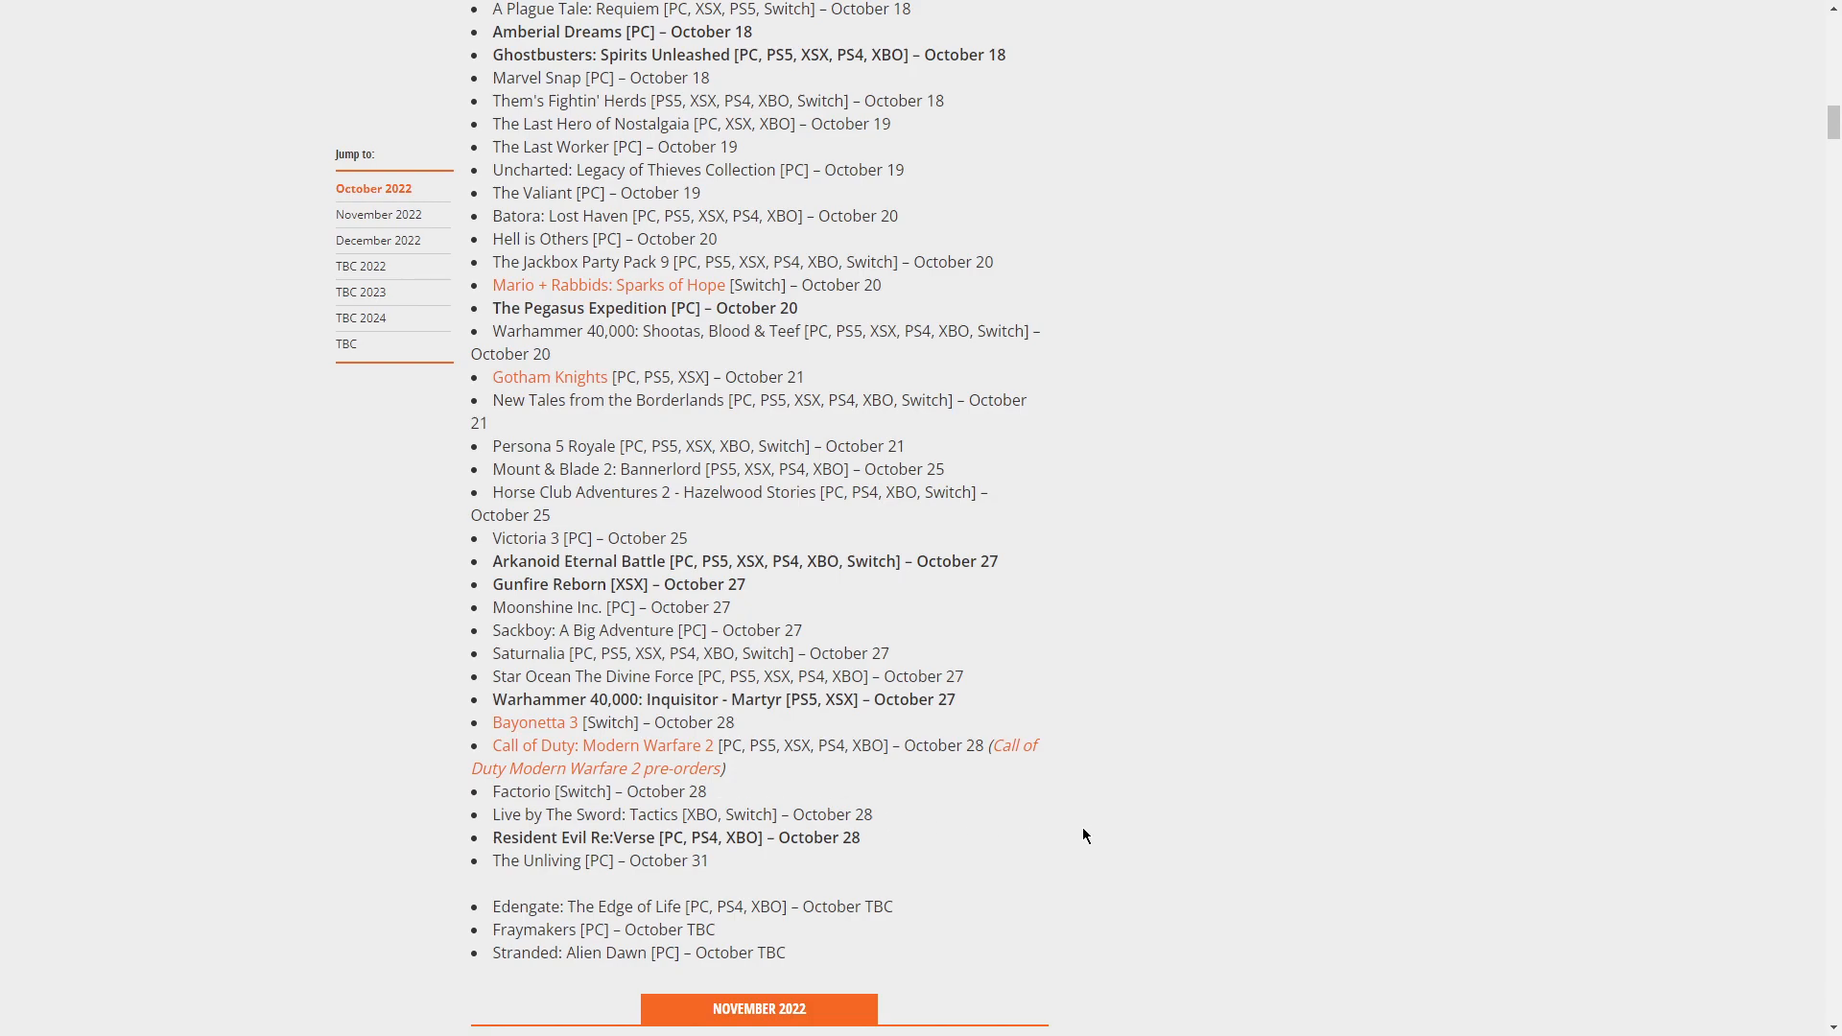
mouse_move(1047, 826)
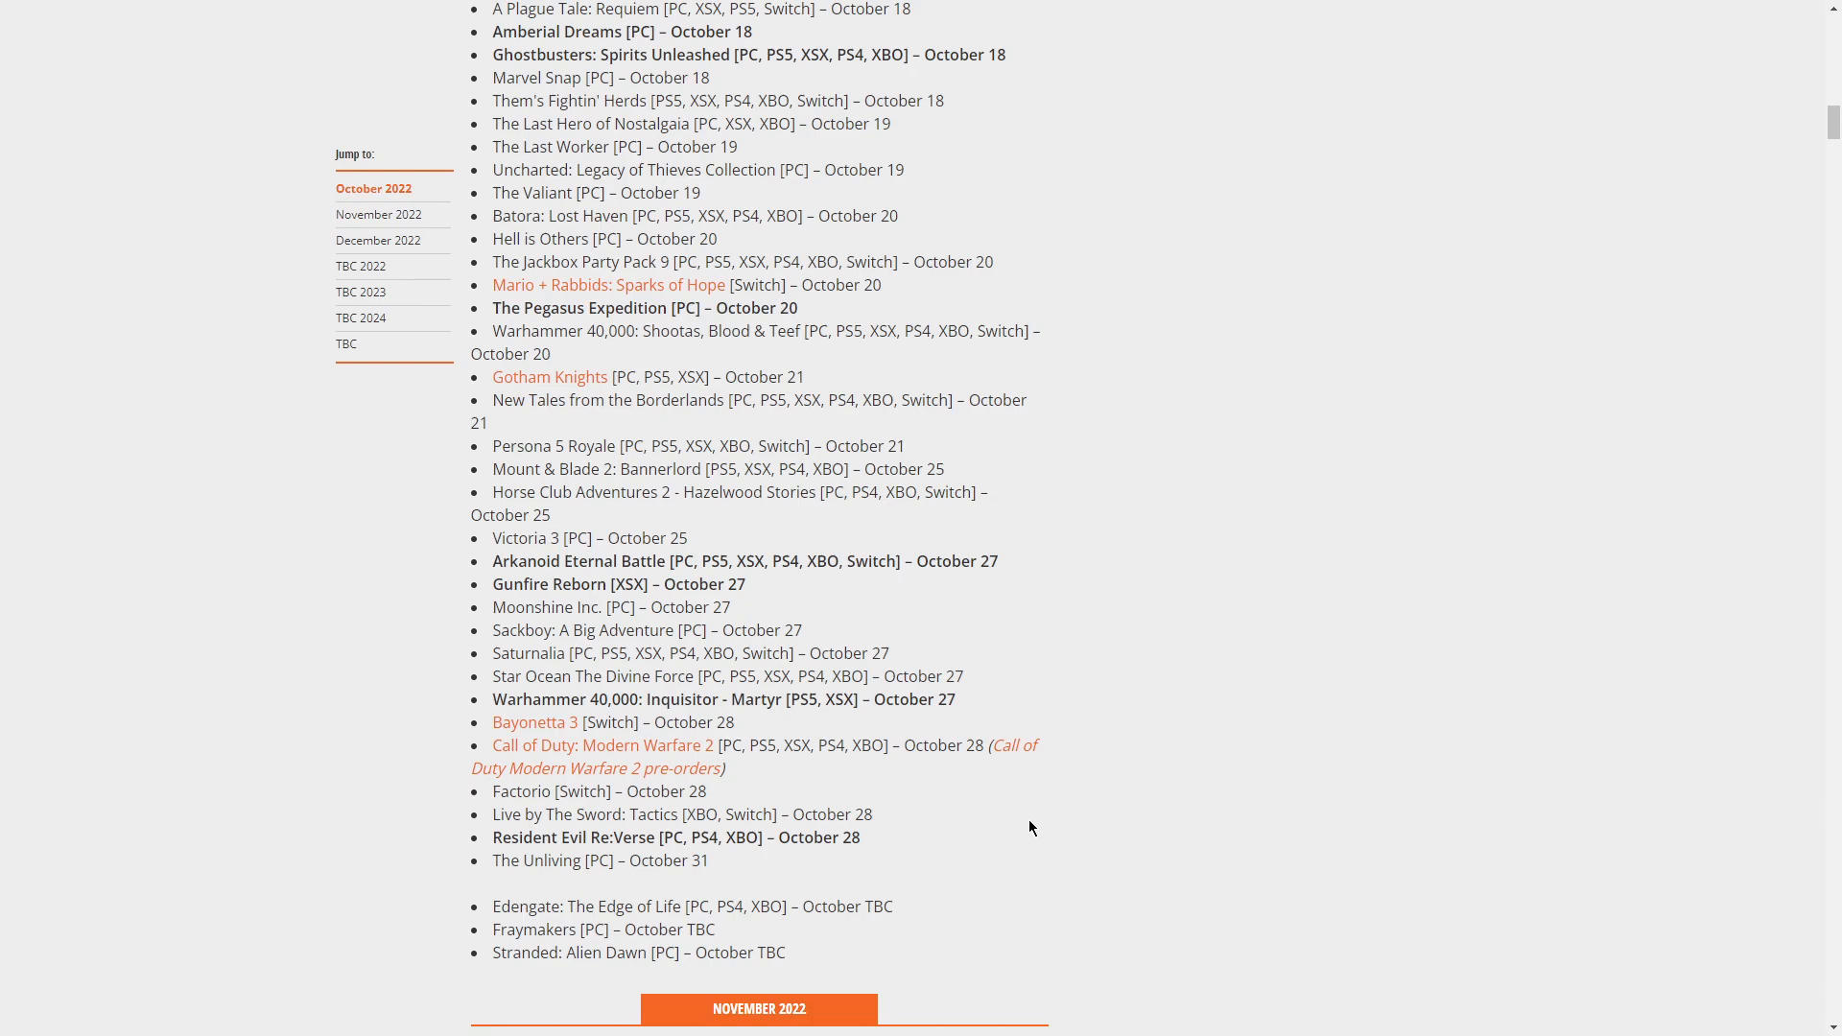
mouse_move(838, 787)
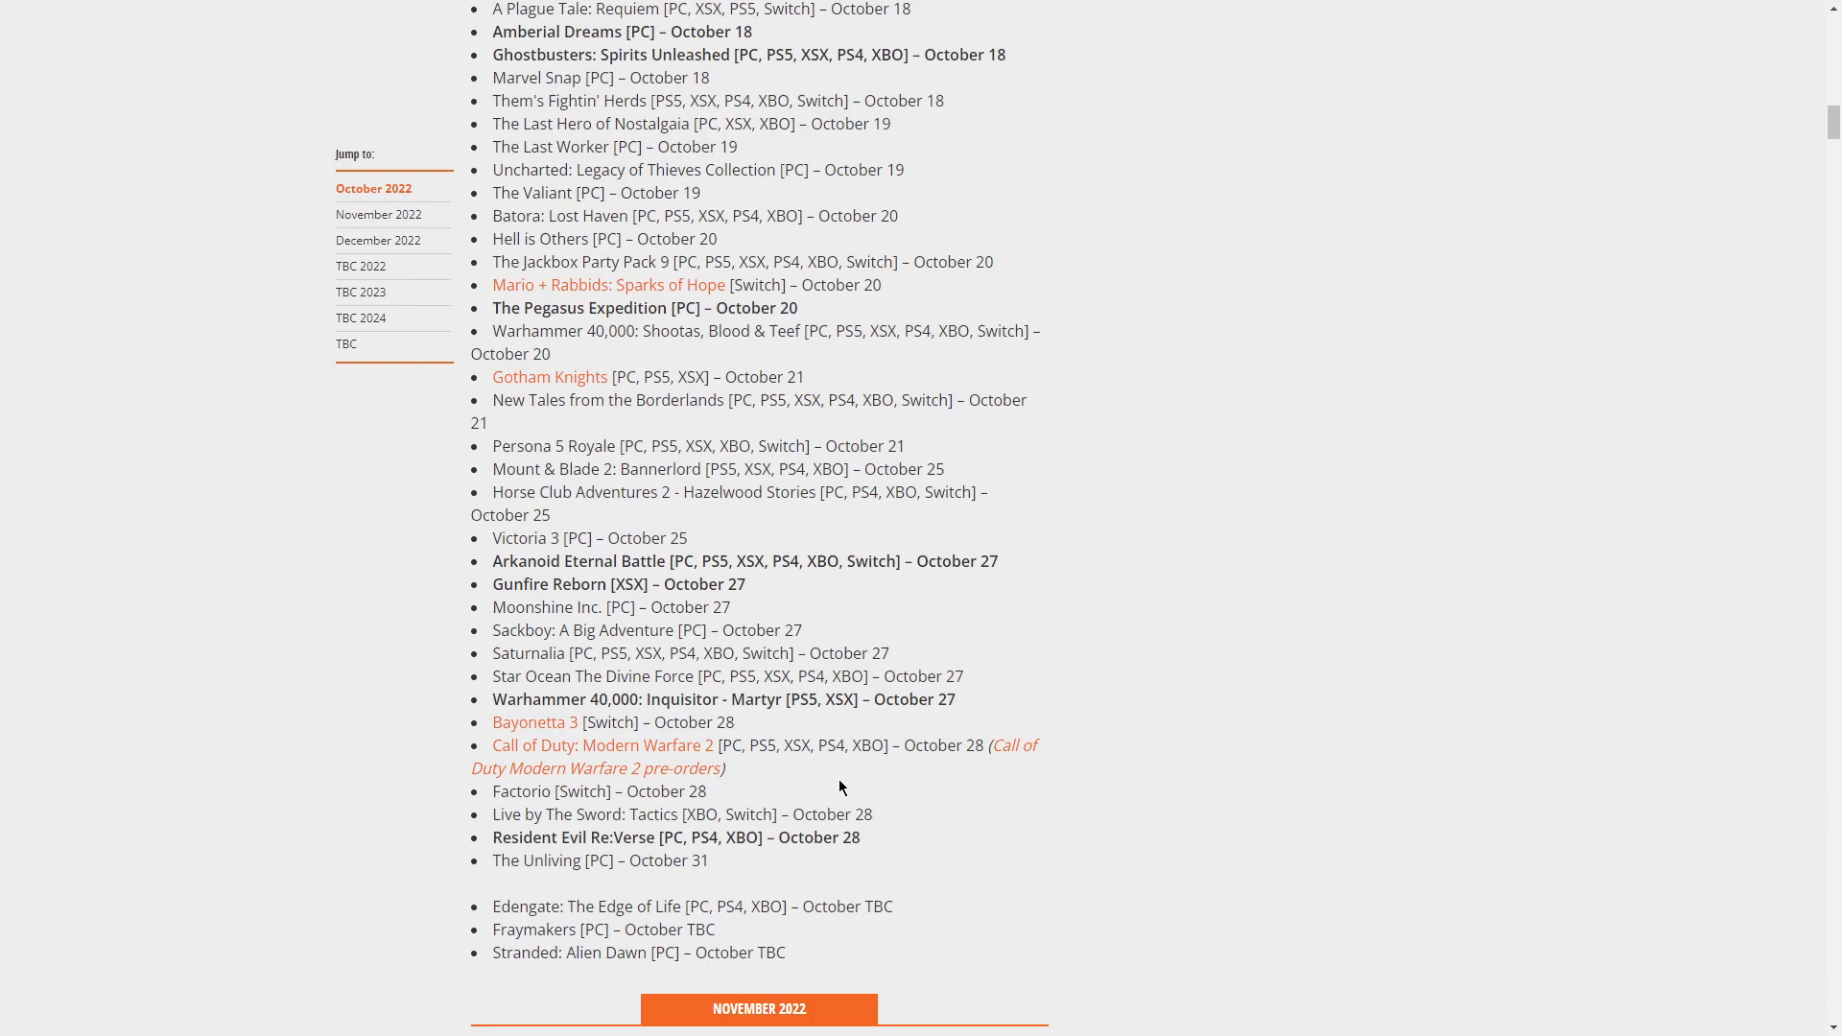
mouse_move(722, 752)
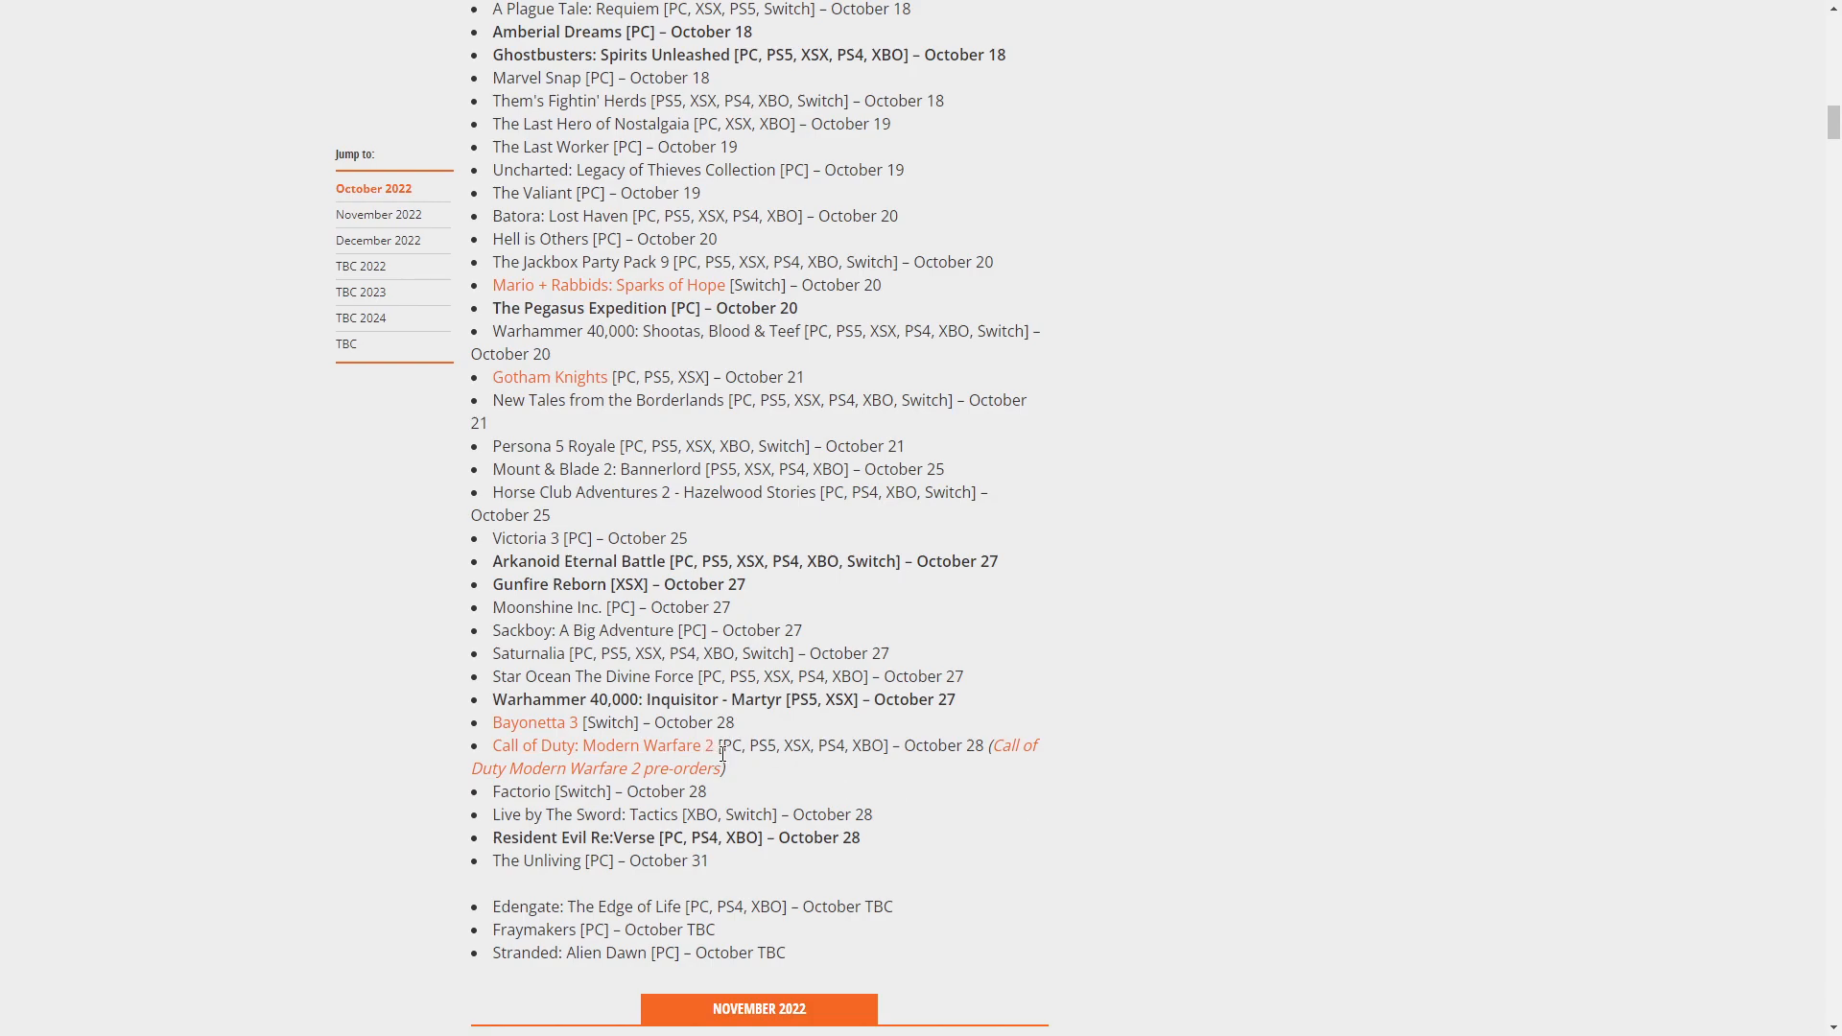
mouse_move(761, 764)
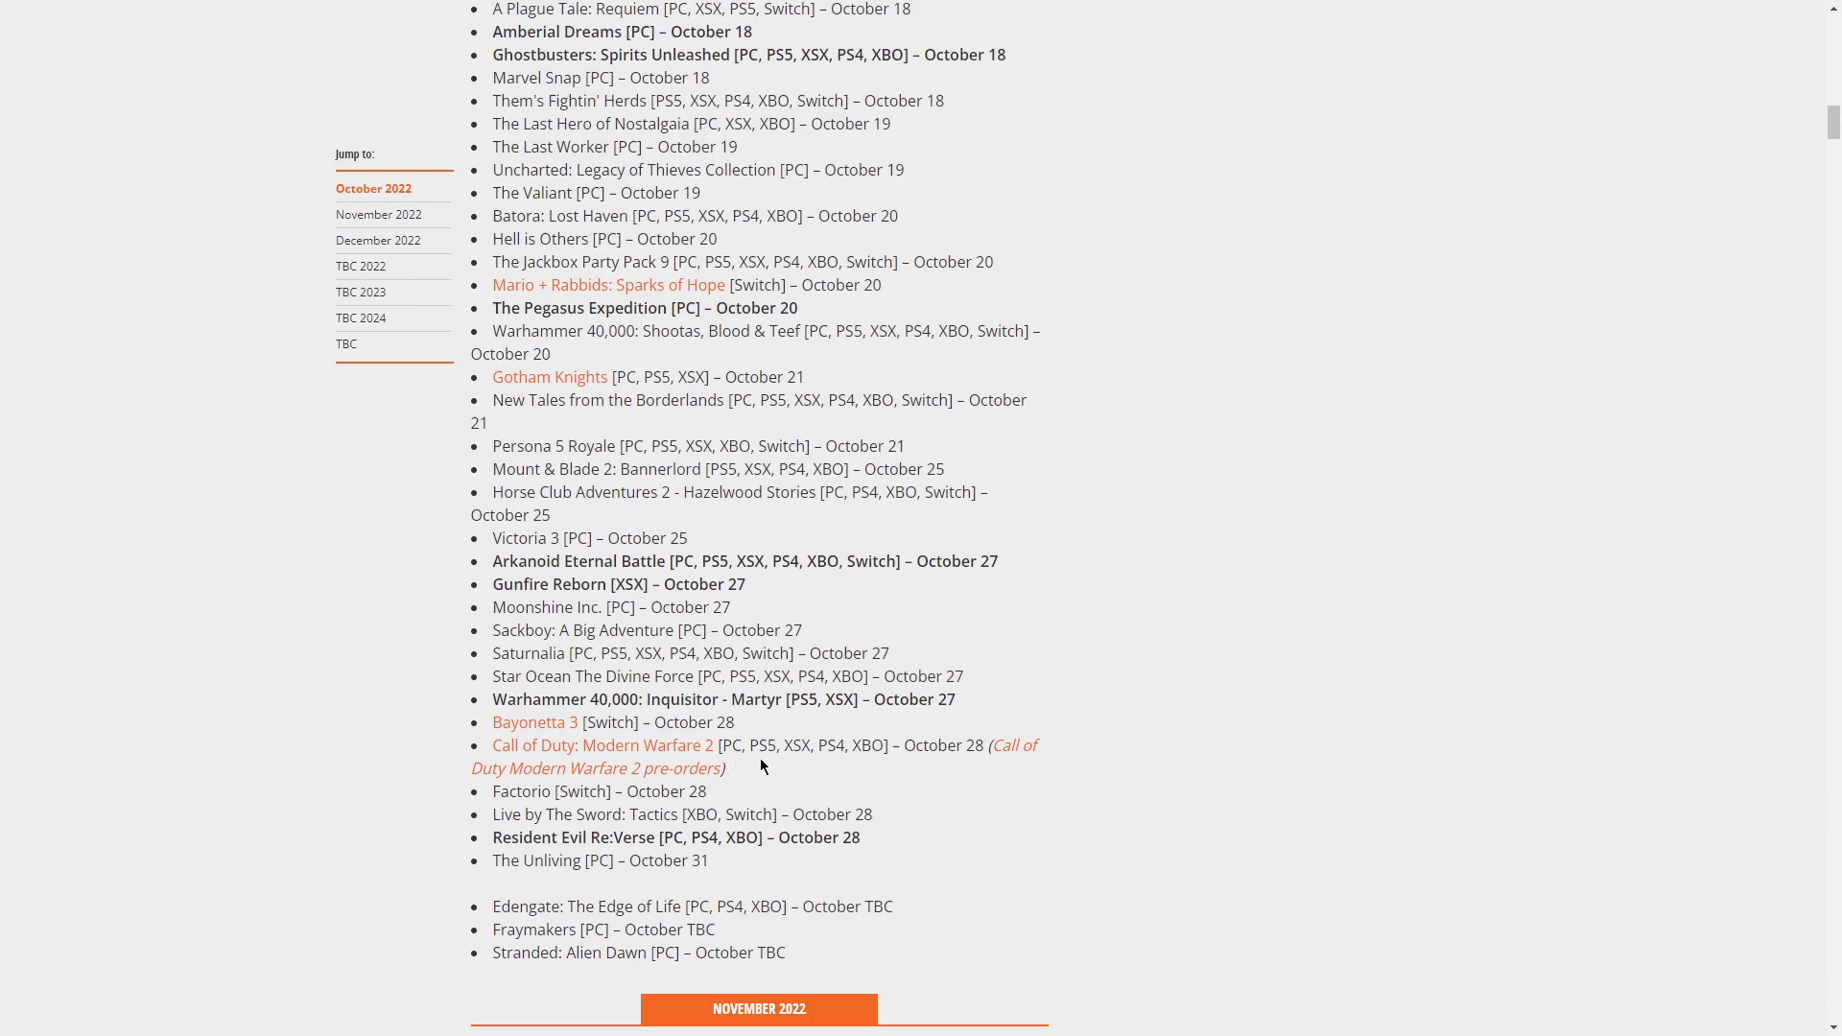
mouse_move(602, 745)
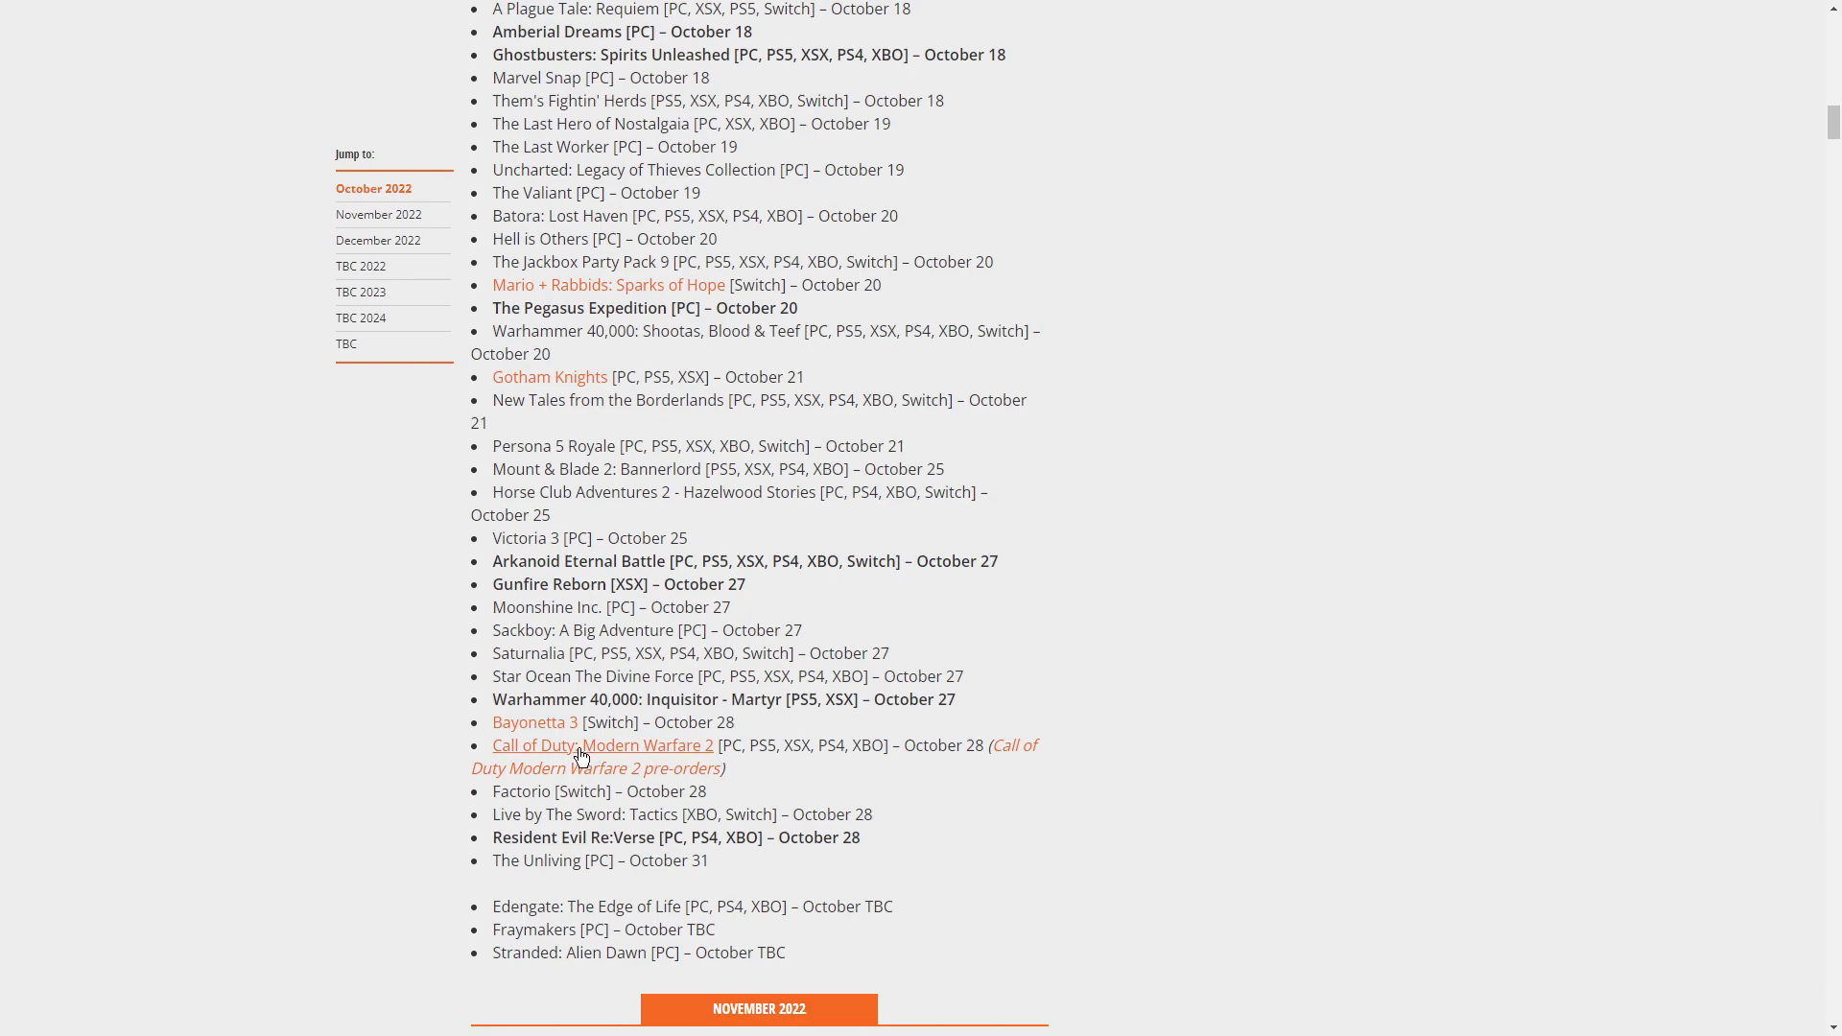
mouse_move(576, 757)
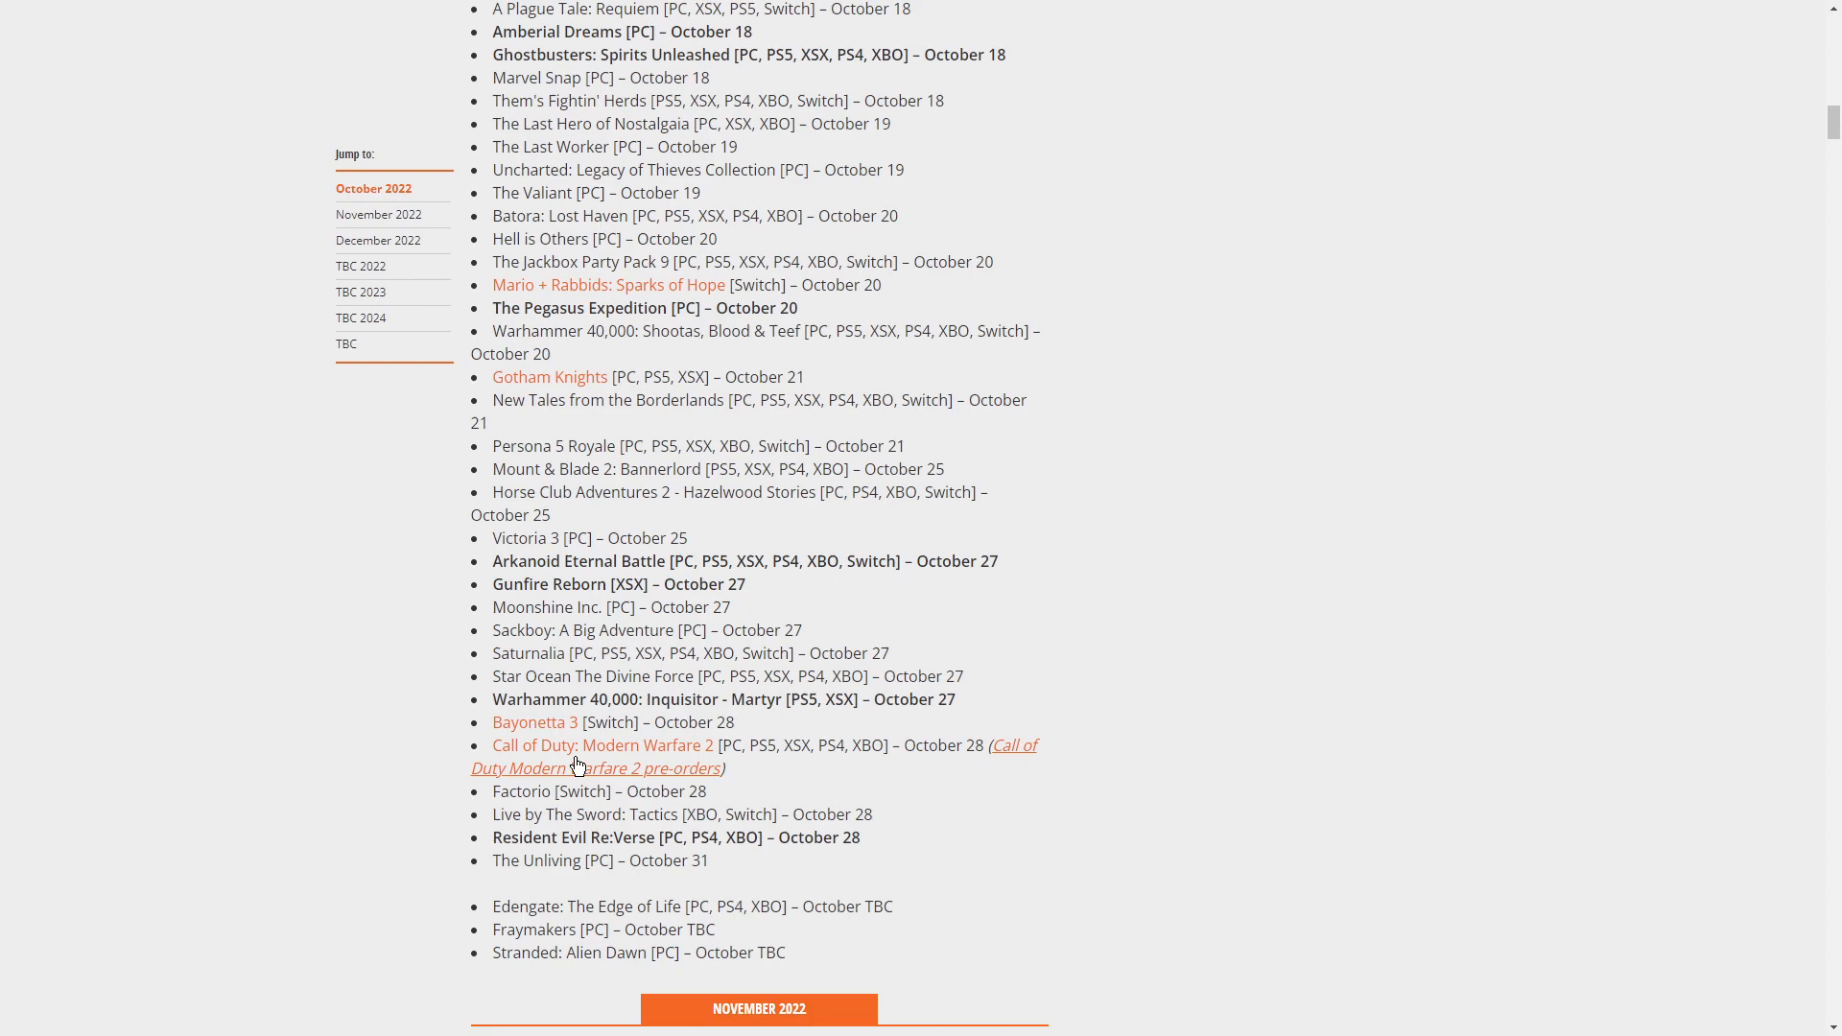
mouse_move(491, 794)
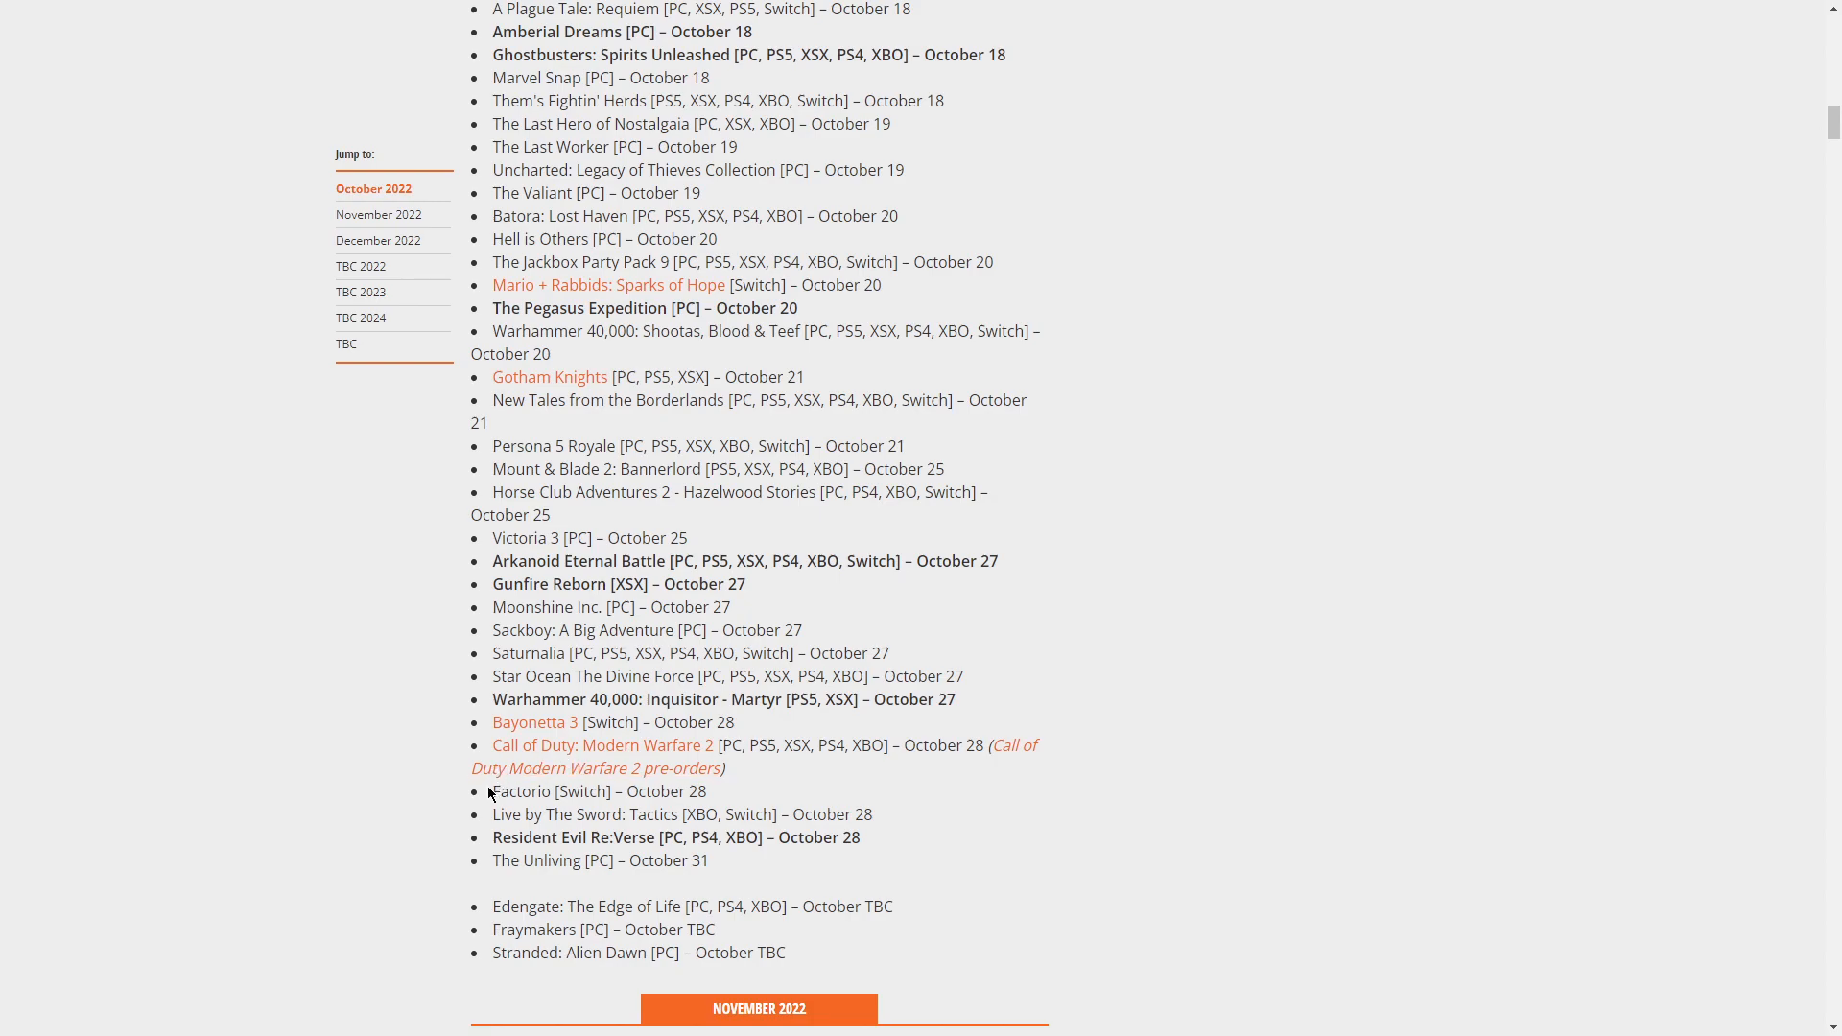
mouse_move(503, 837)
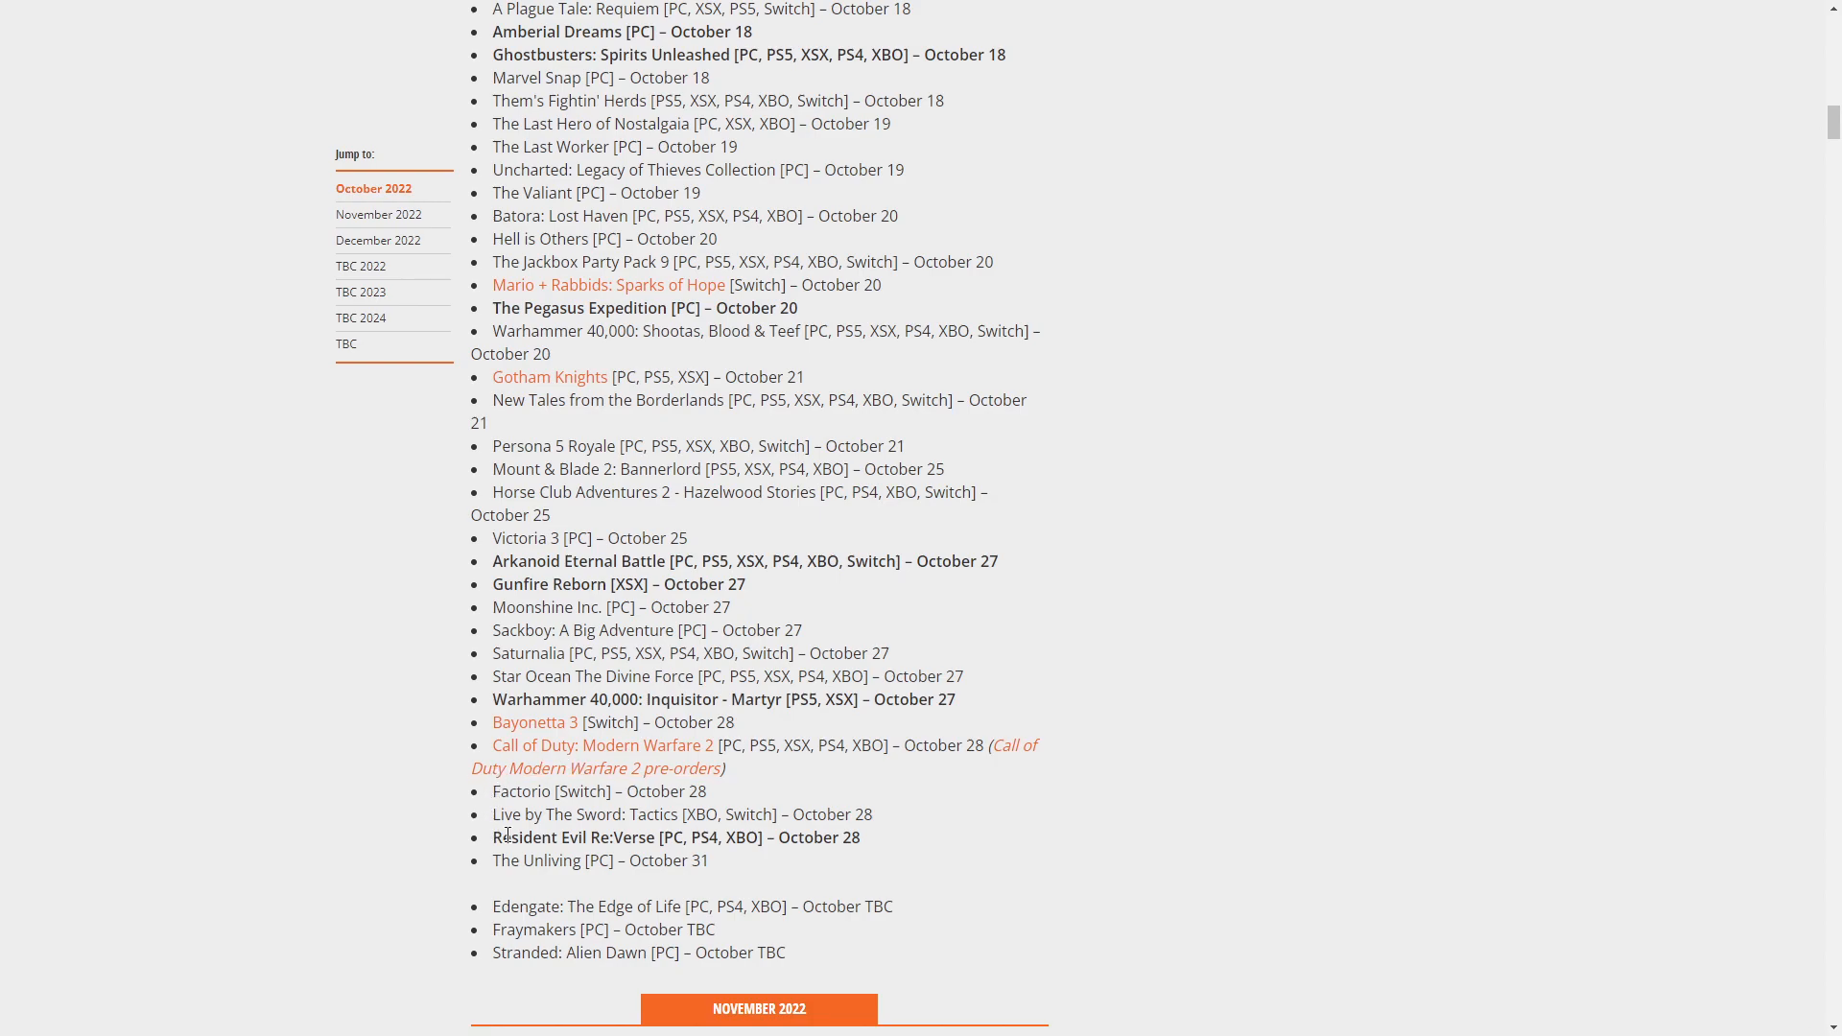
Select the 'Resident Evil Re:Verse' title text in the October 28 releases
double_click(572, 836)
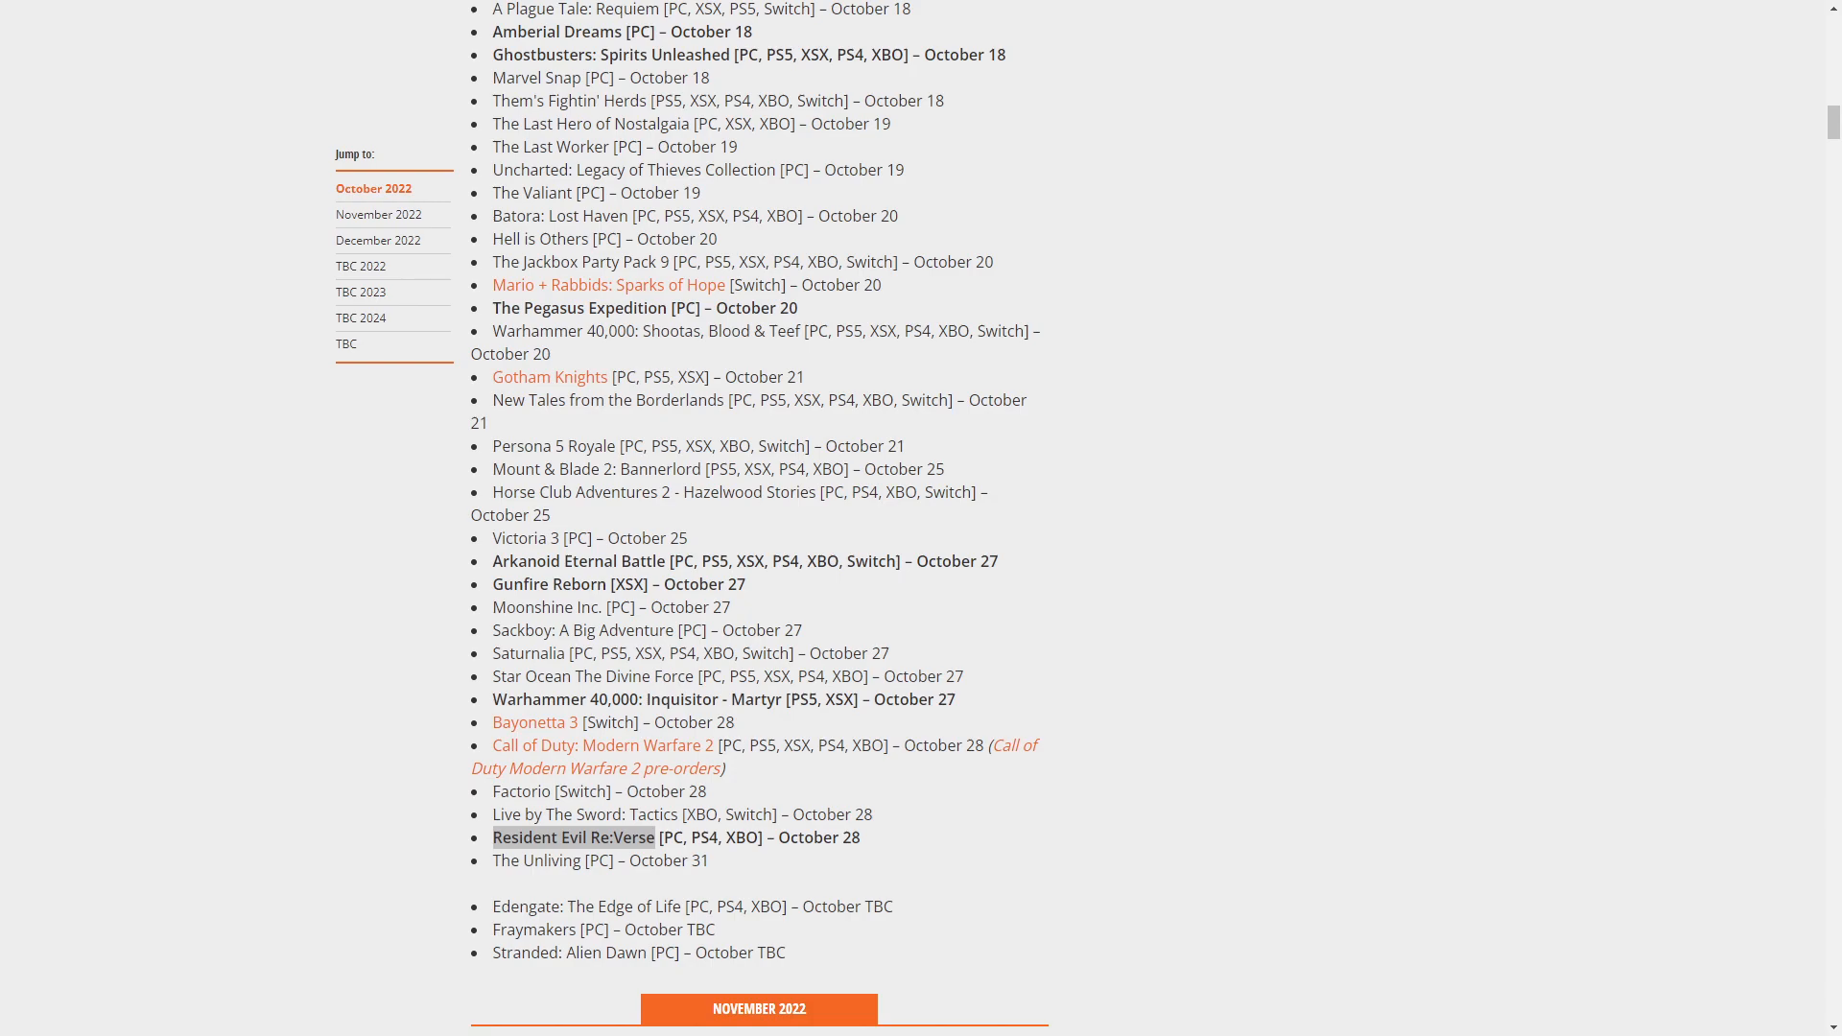
mouse_move(362, 350)
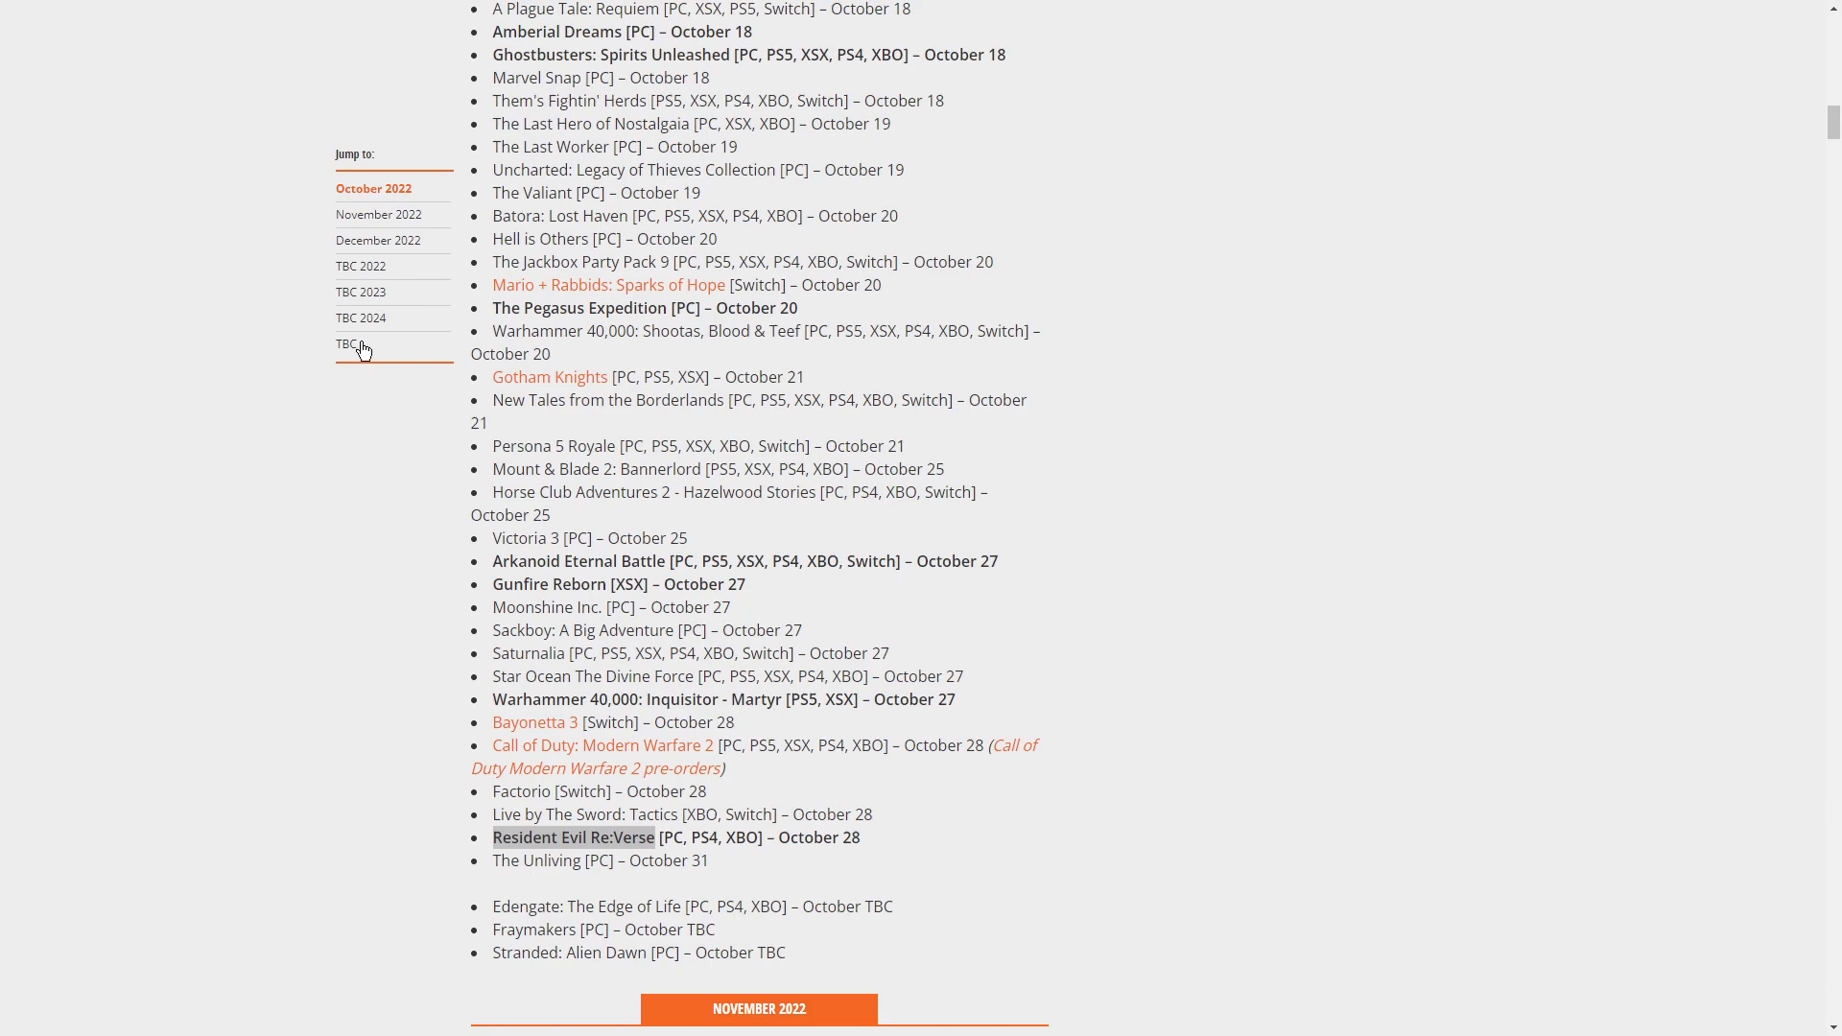
mouse_move(514, 403)
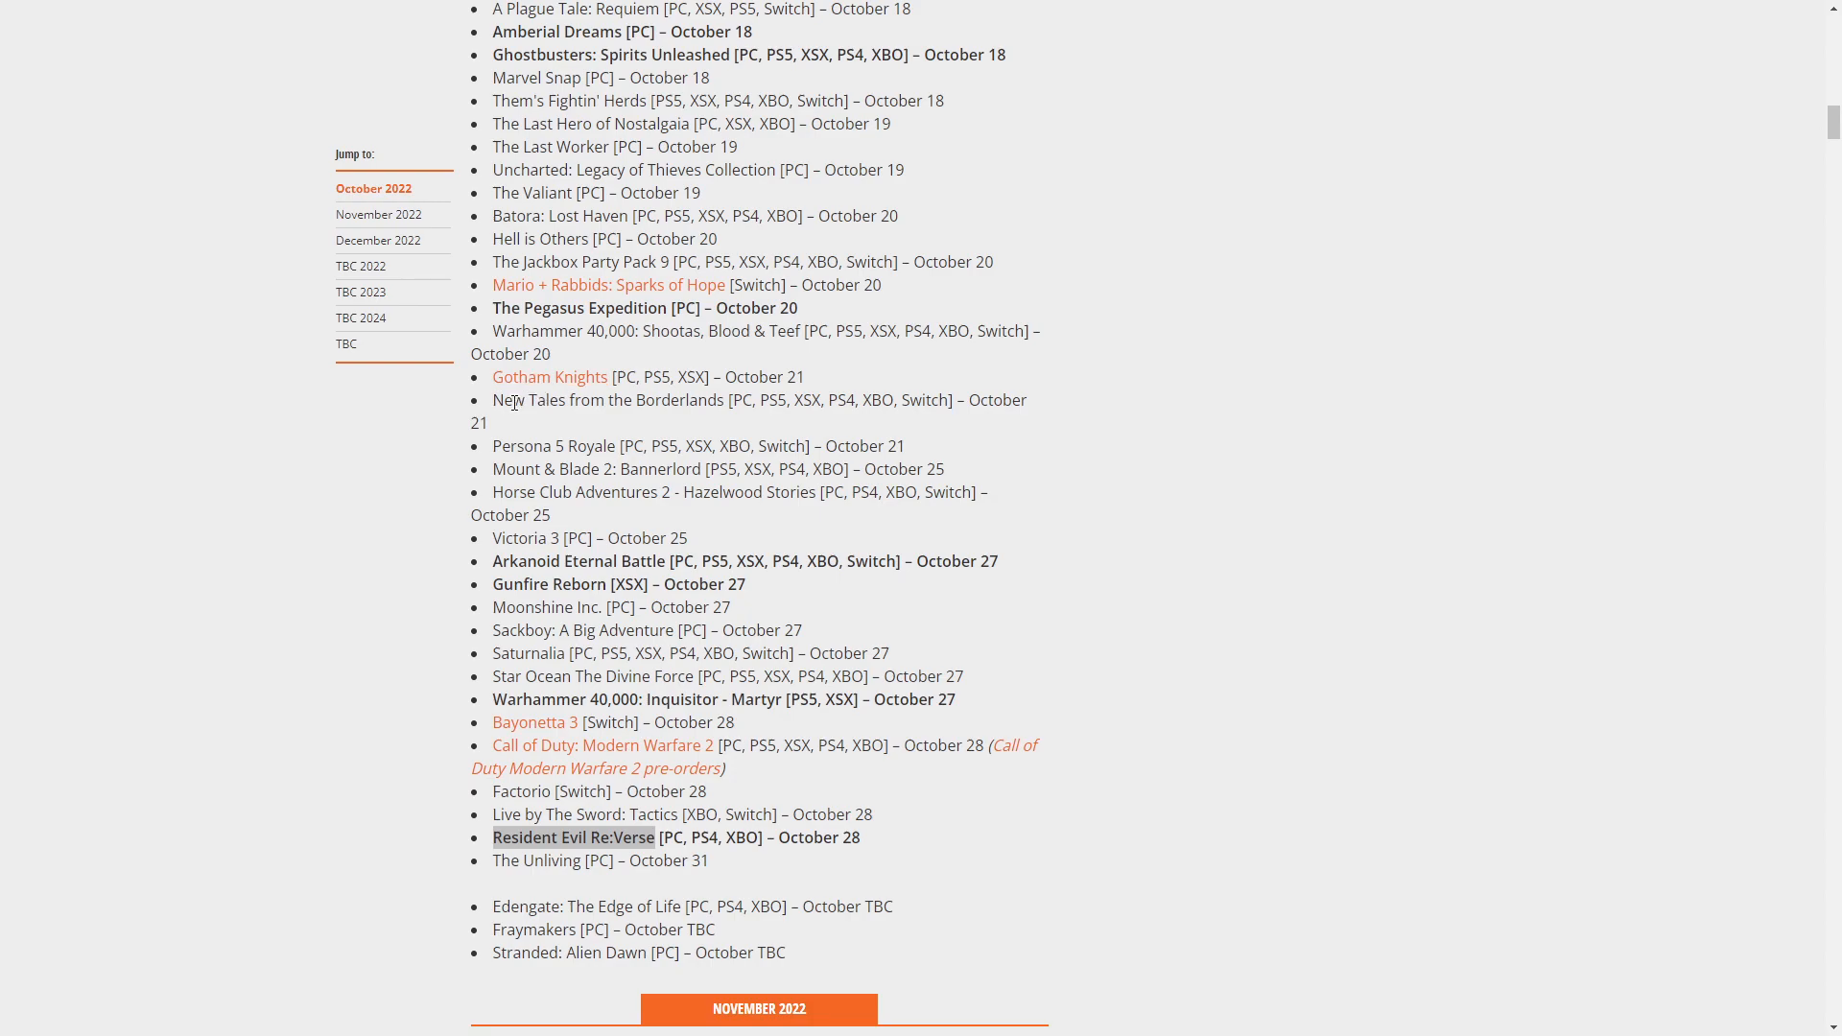
mouse_move(535, 721)
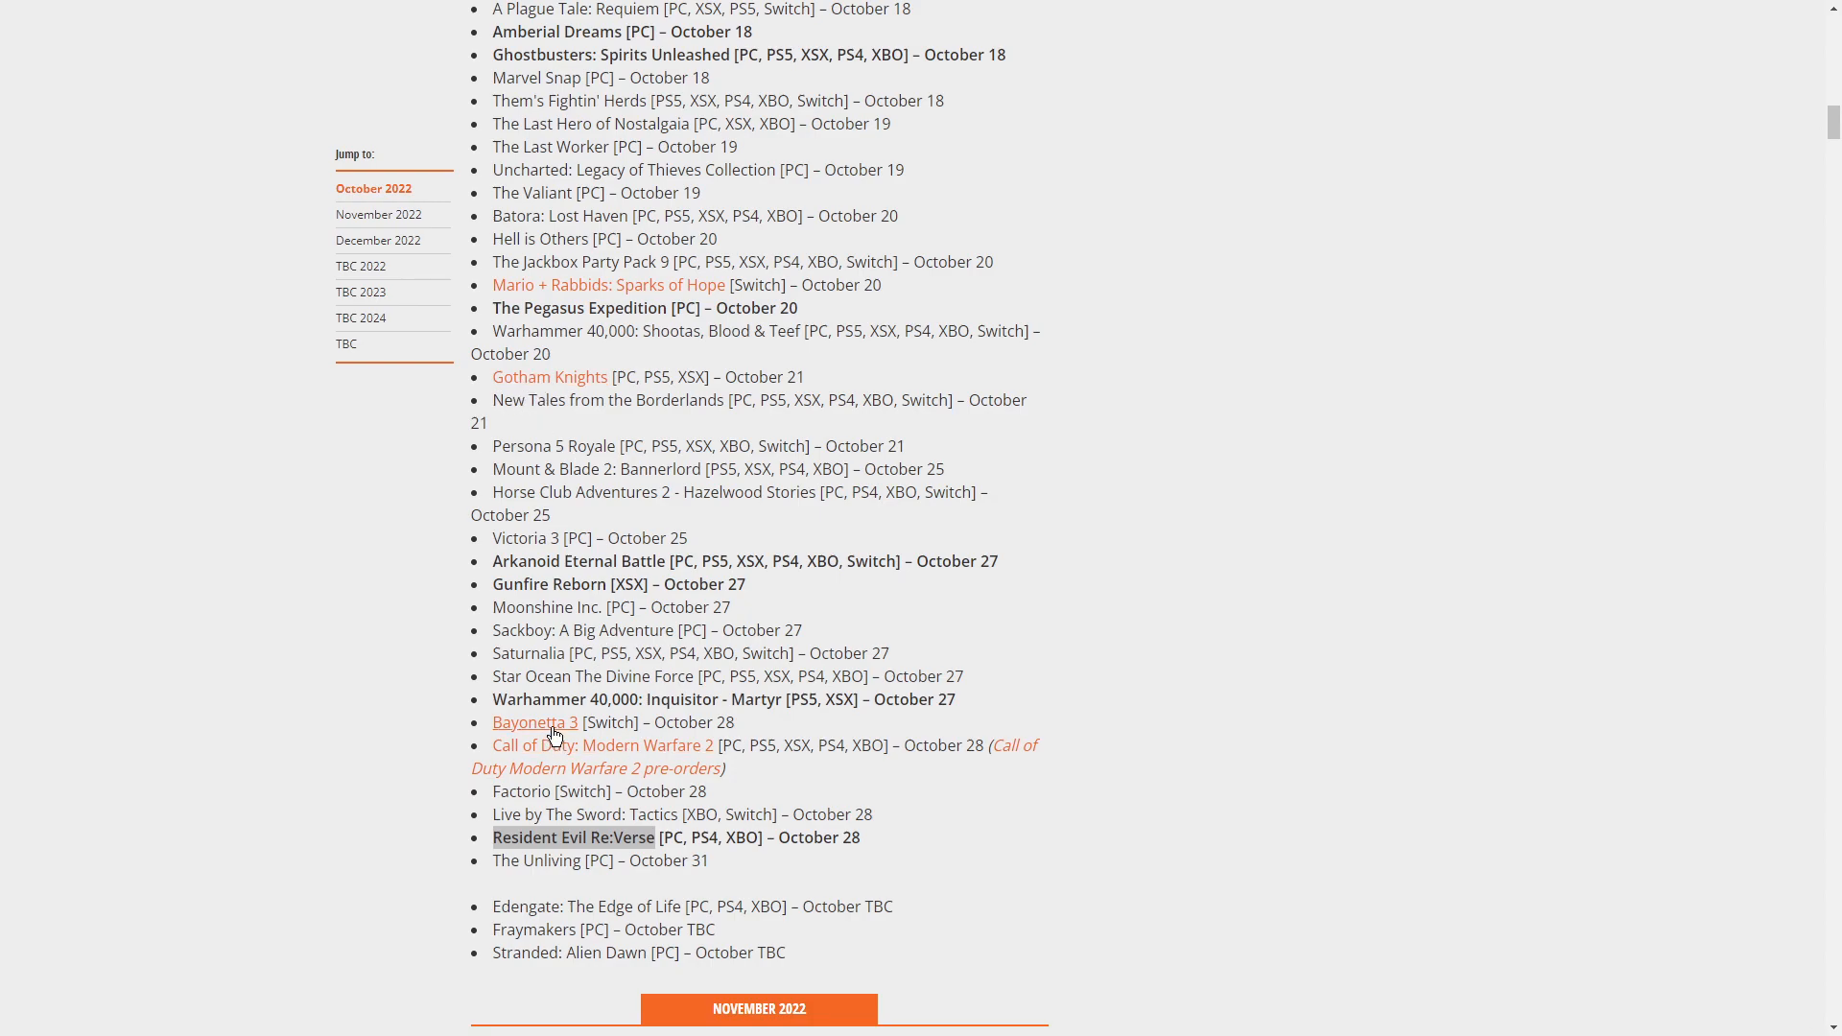
mouse_move(514, 728)
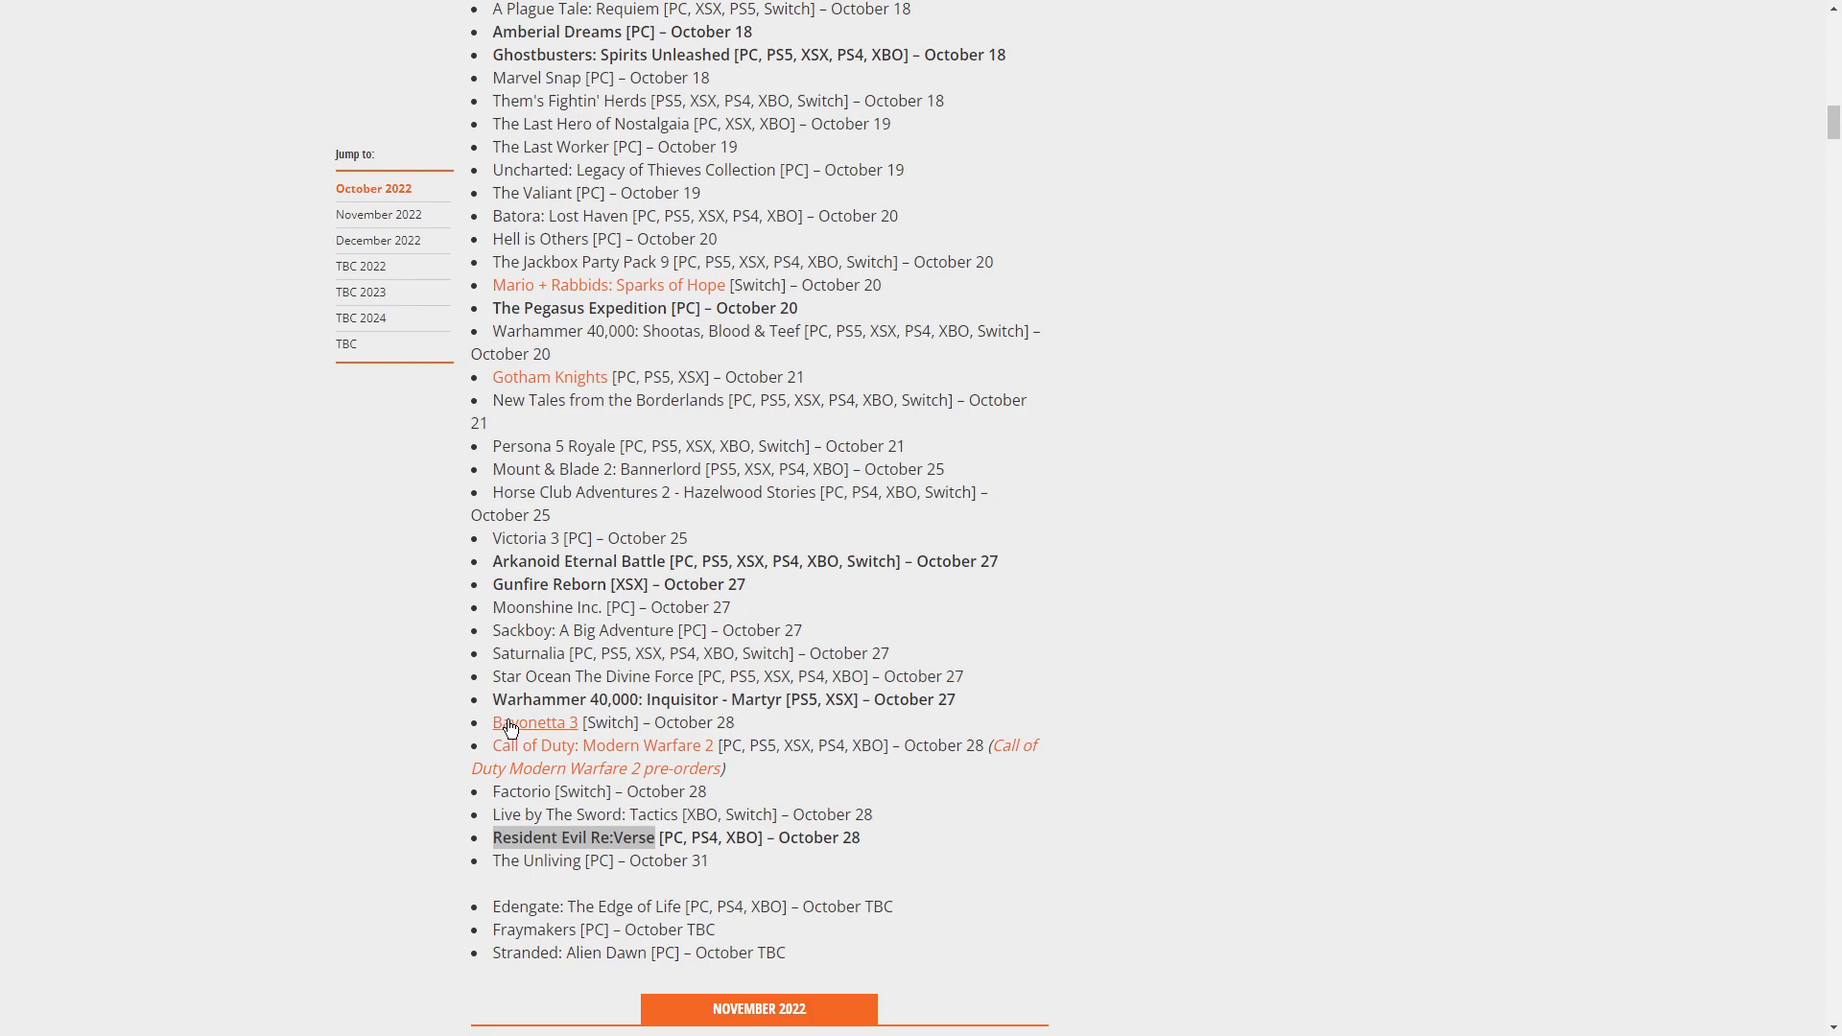
mouse_move(387, 604)
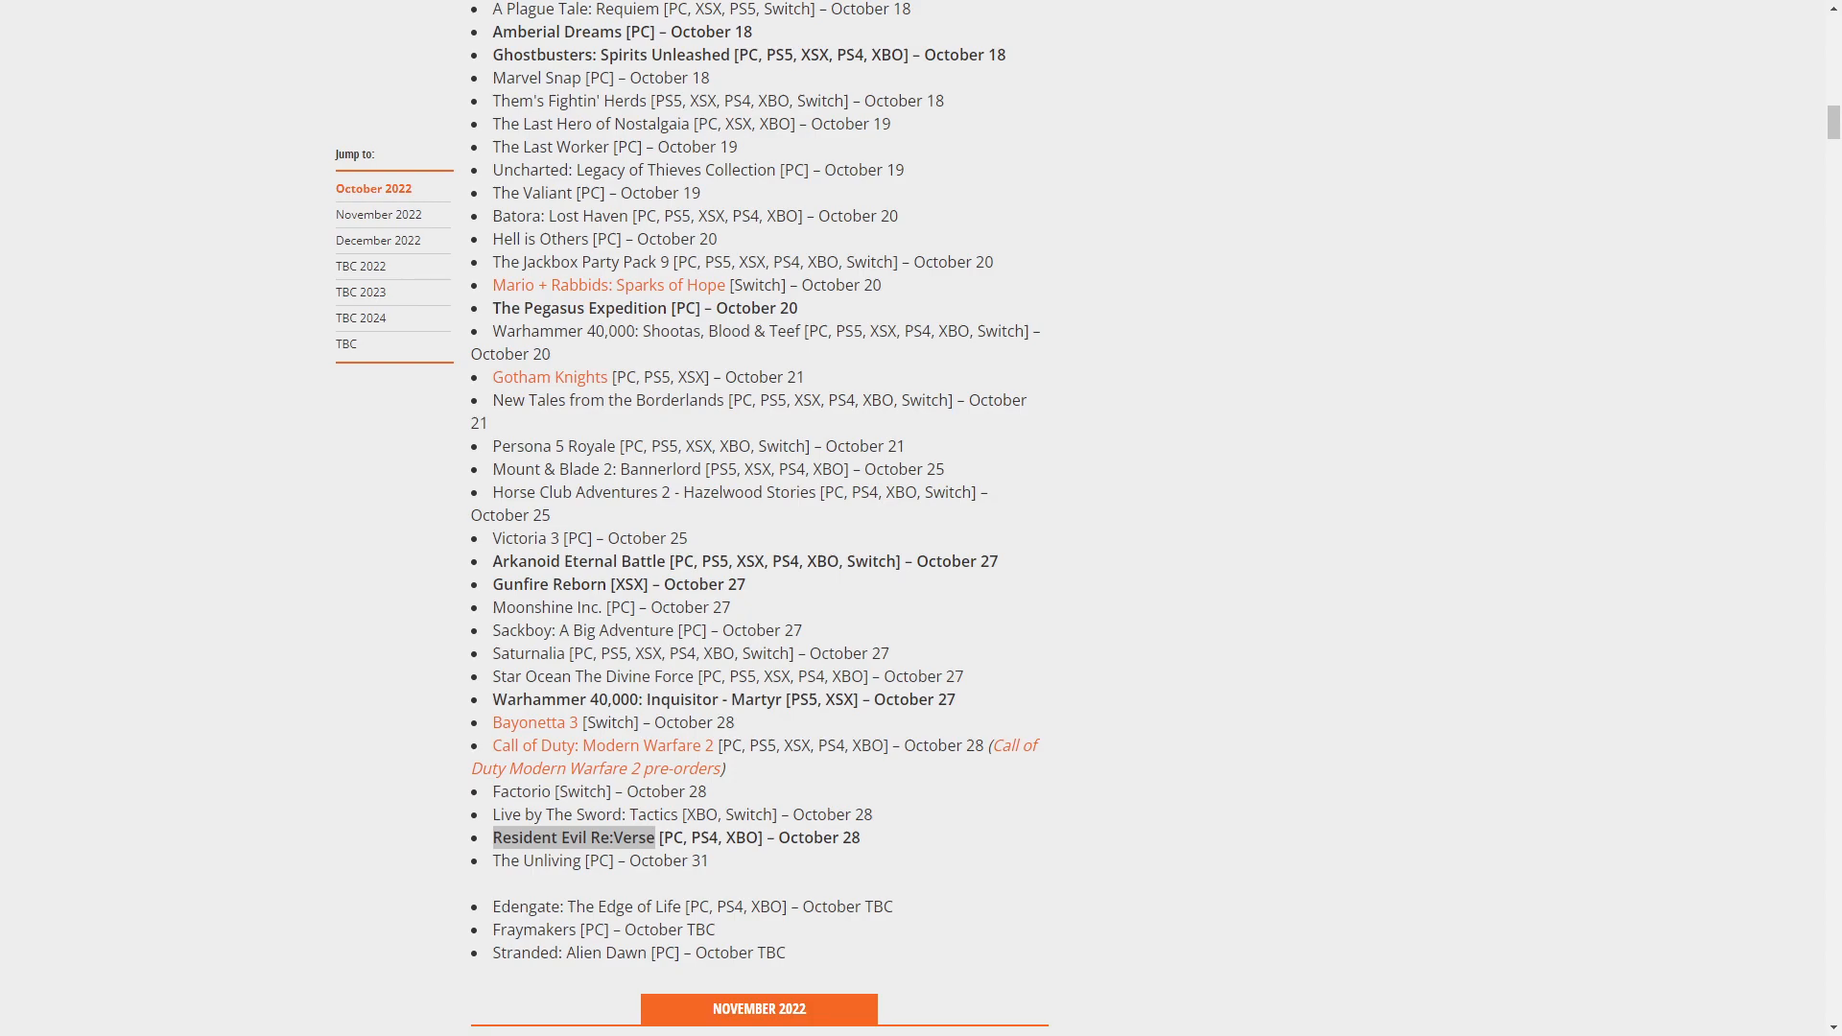
mouse_move(205, 742)
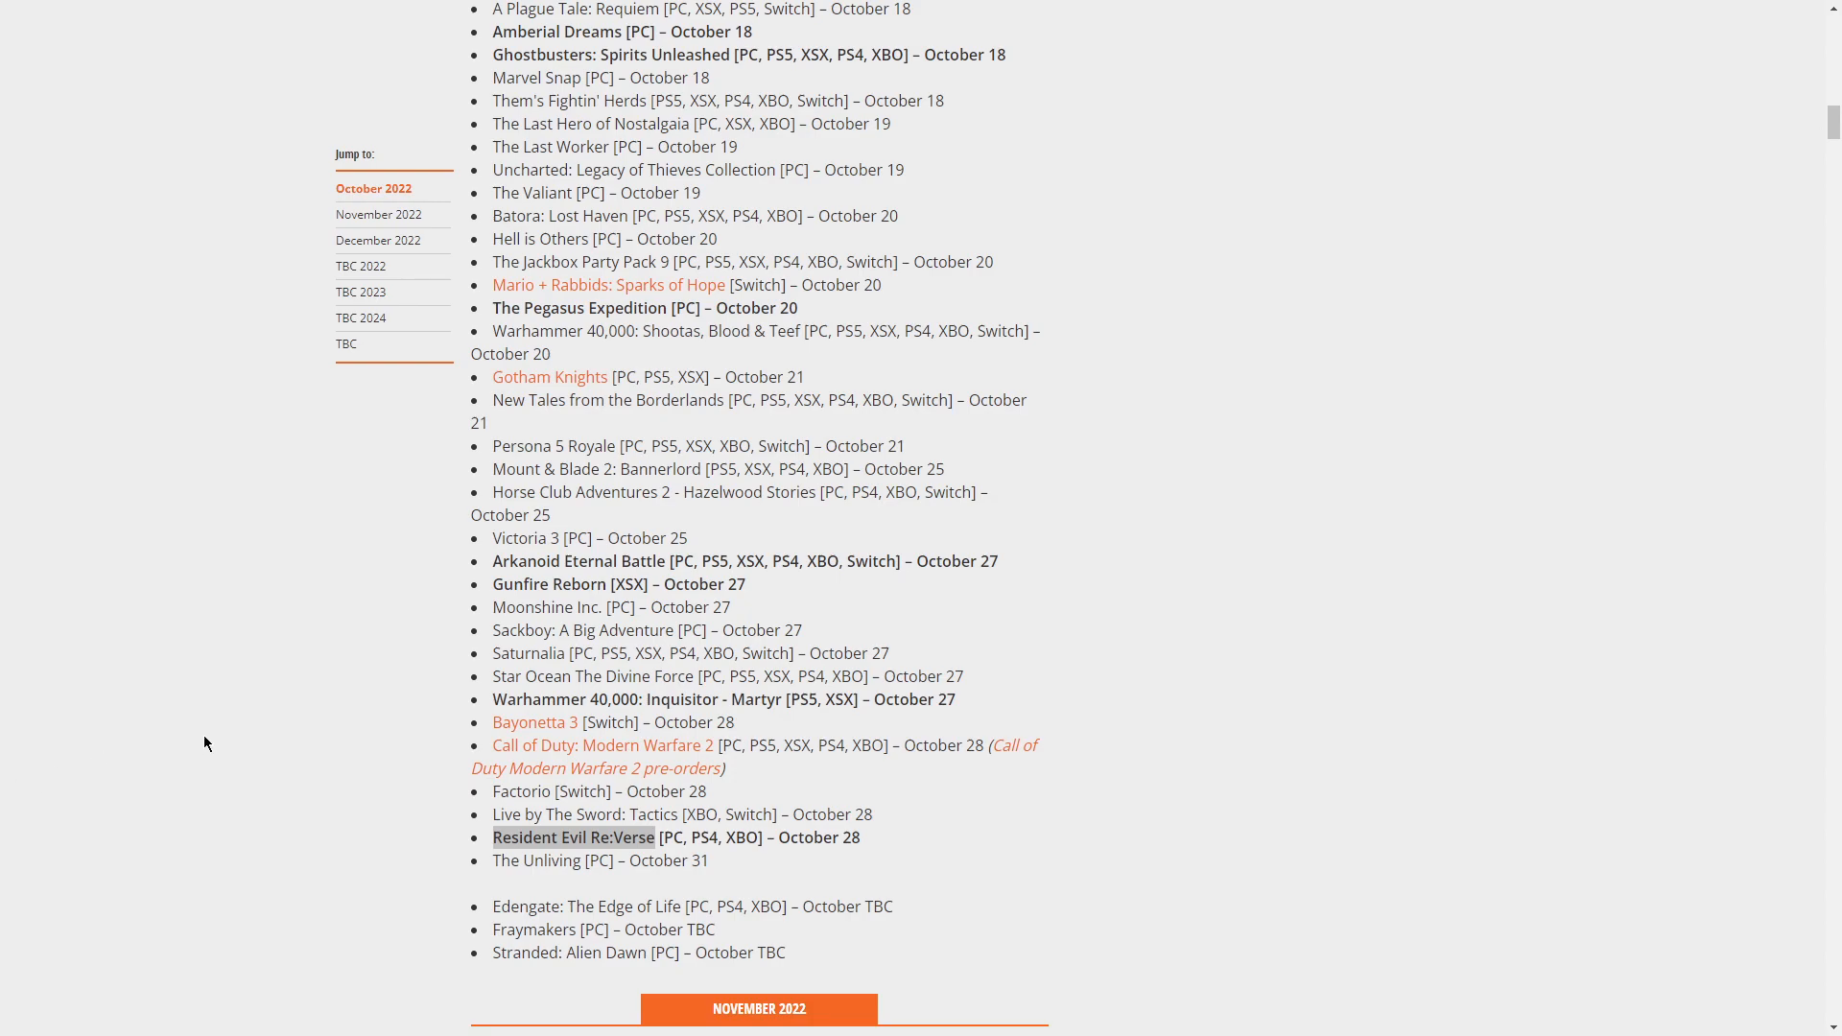